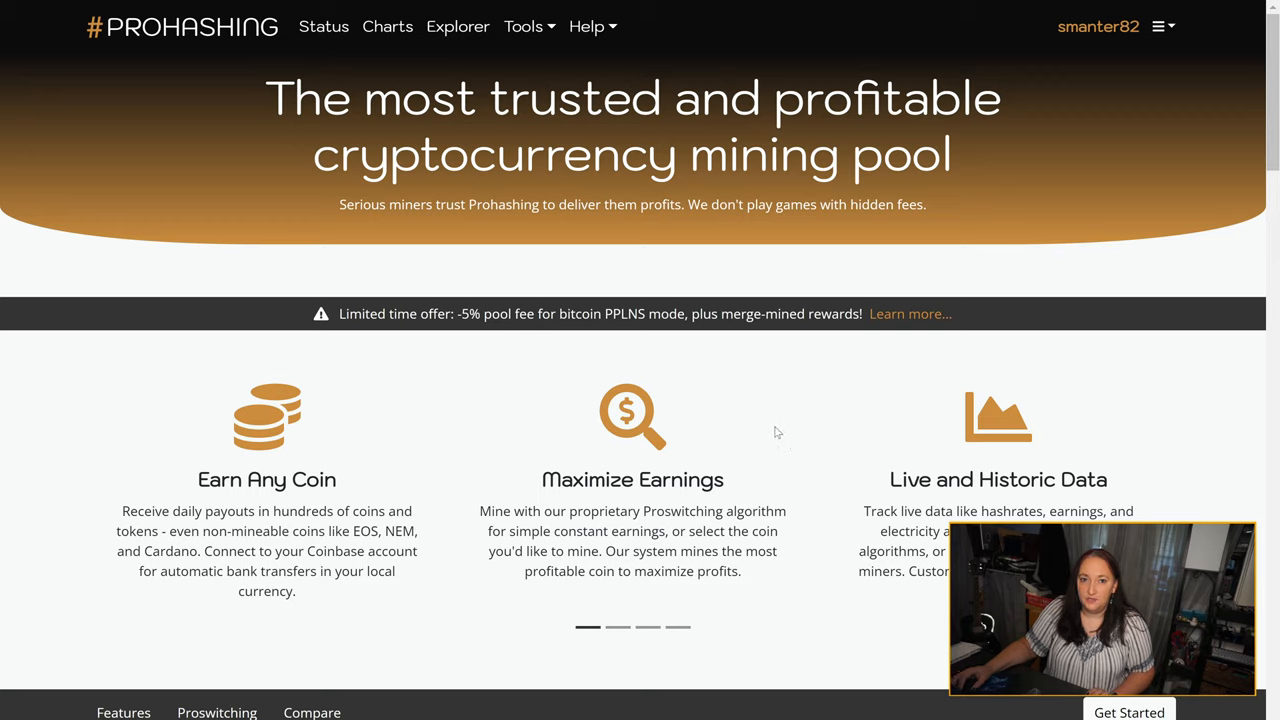
mouse_move(736, 422)
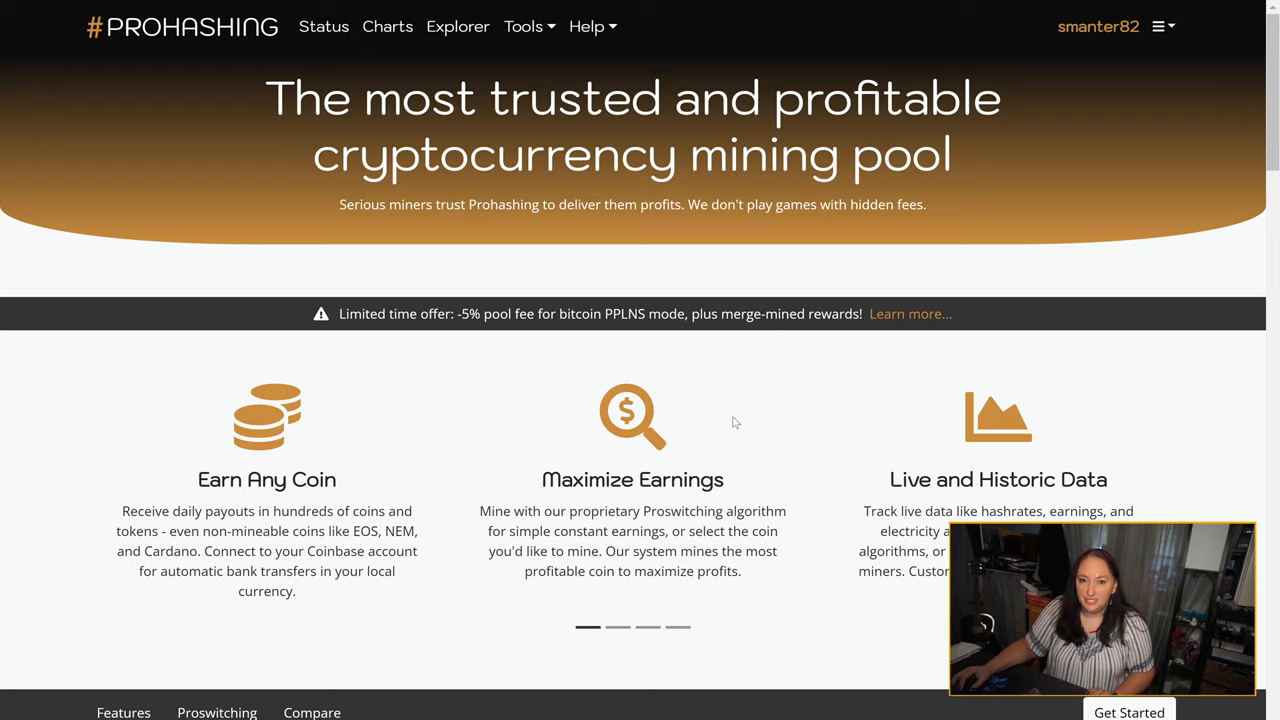
mouse_move(658, 272)
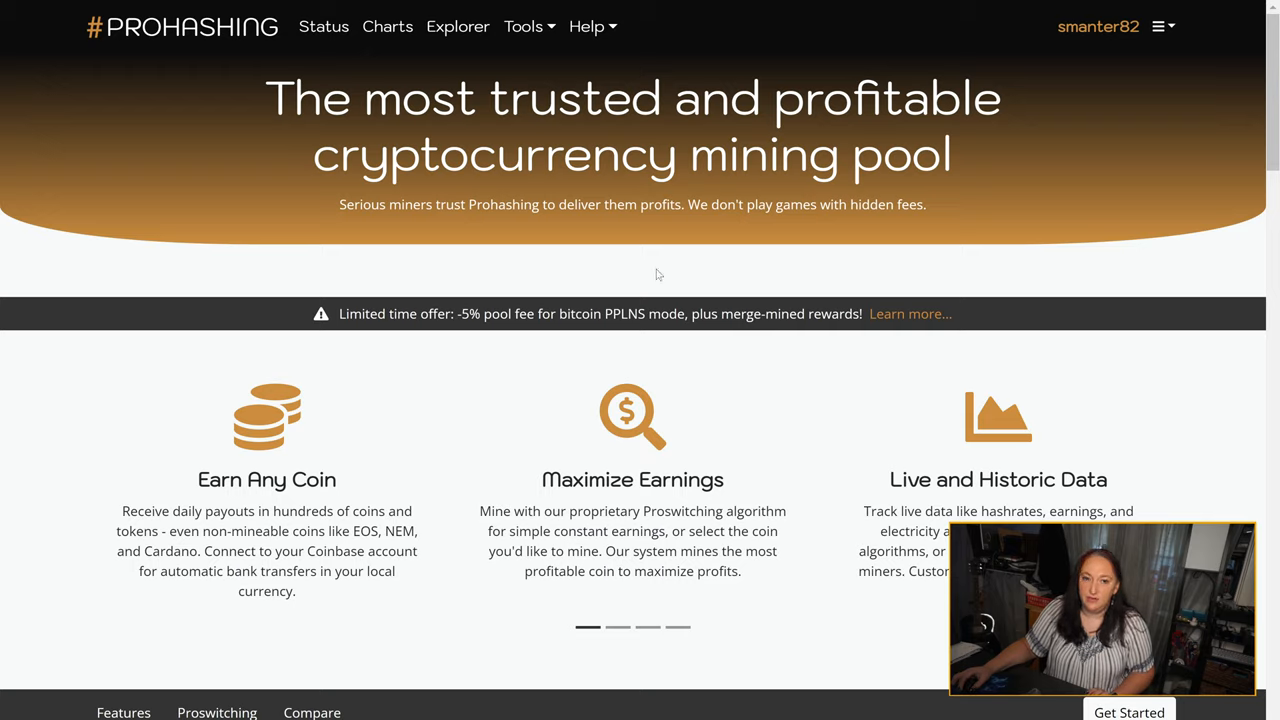
mouse_move(600, 42)
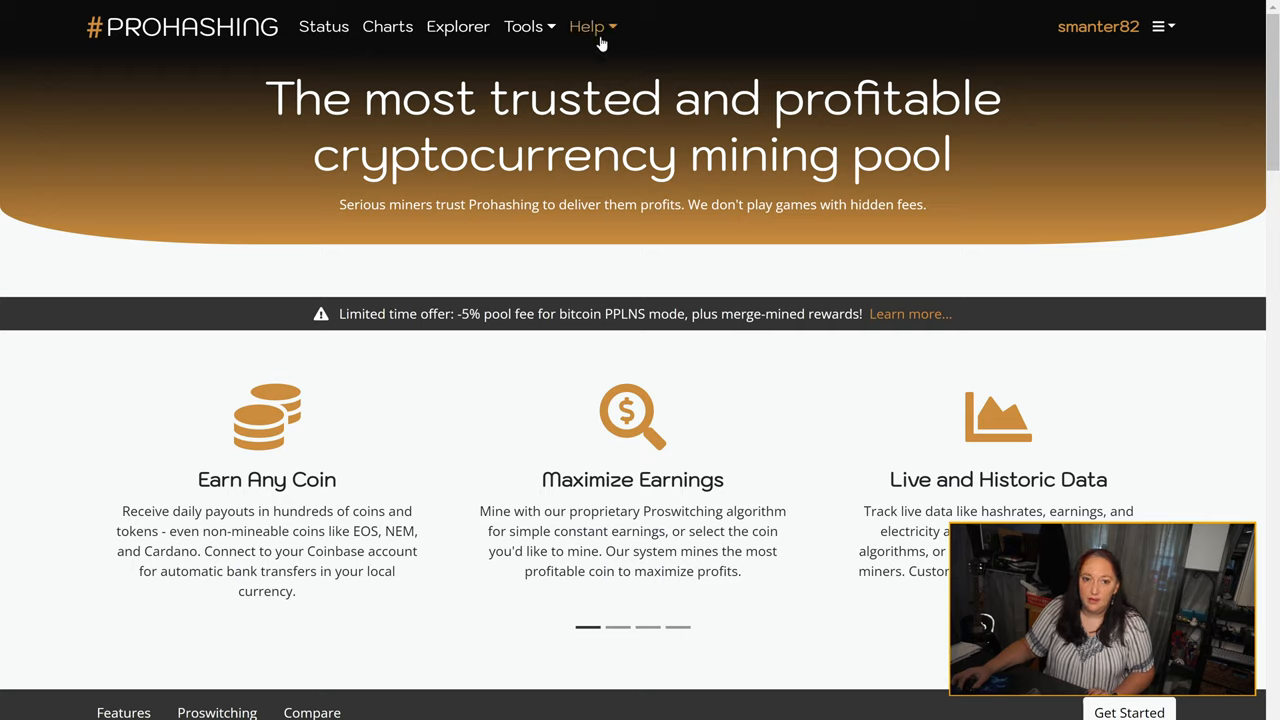
- Reach the Farming Chia with Prohashing guide via Help > Guides, scrolled to Step 1: Install the client
click(588, 26)
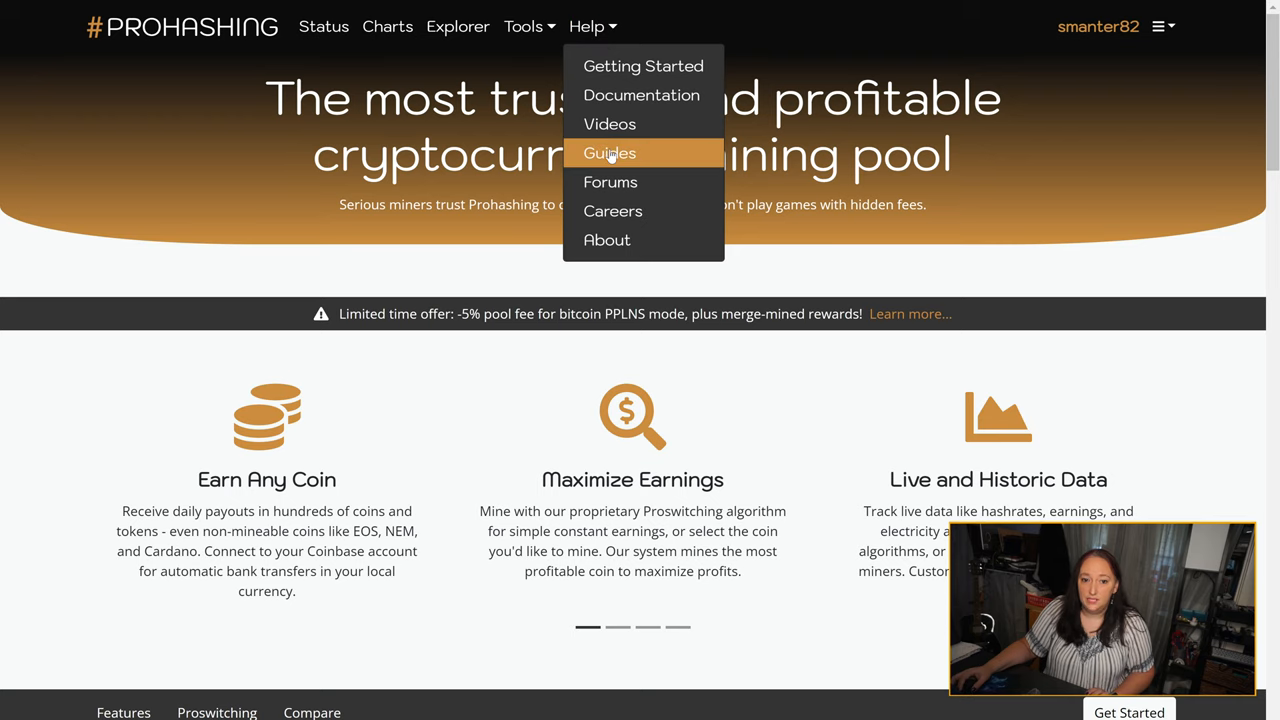
click(608, 152)
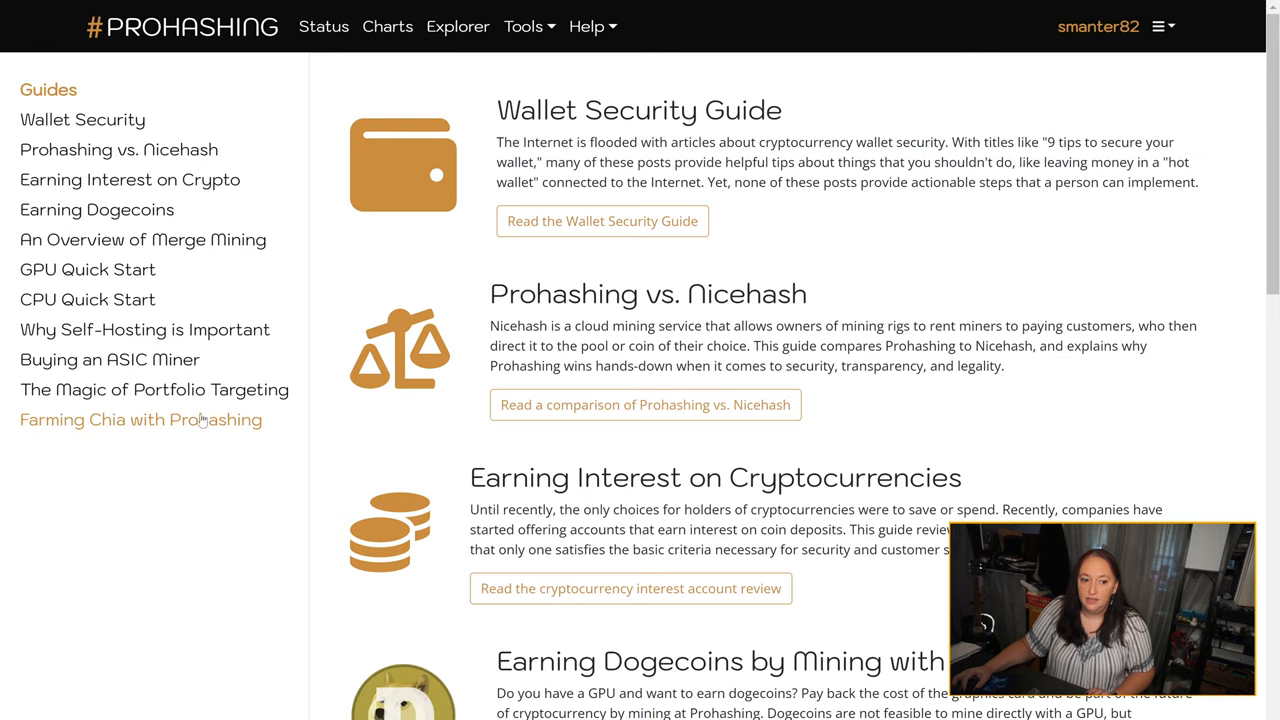
click(140, 420)
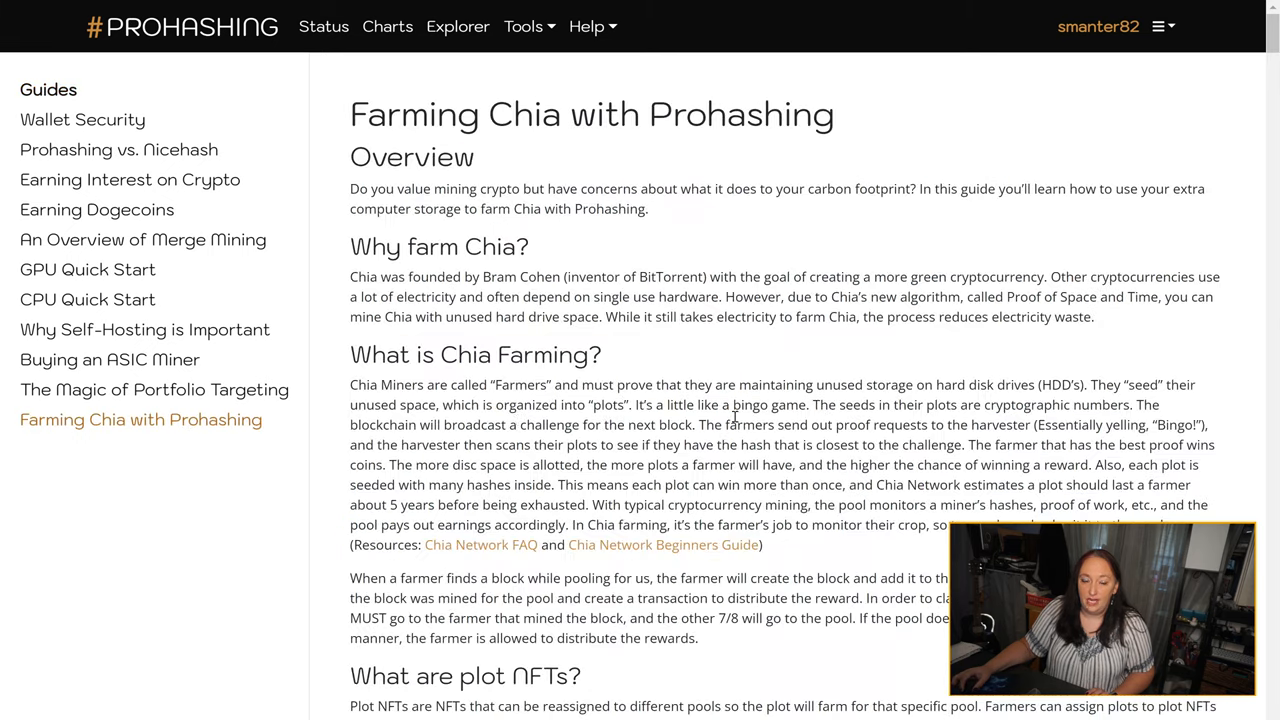
scroll(down, 3)
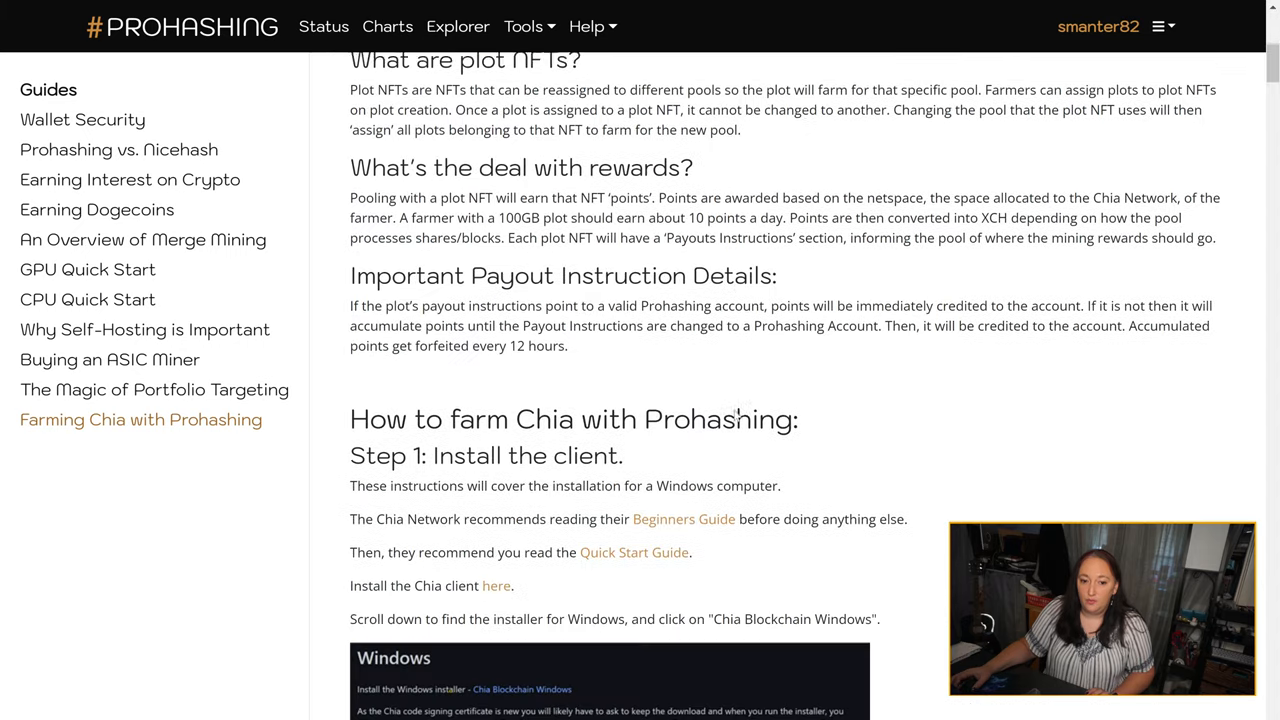
scroll(down, 3)
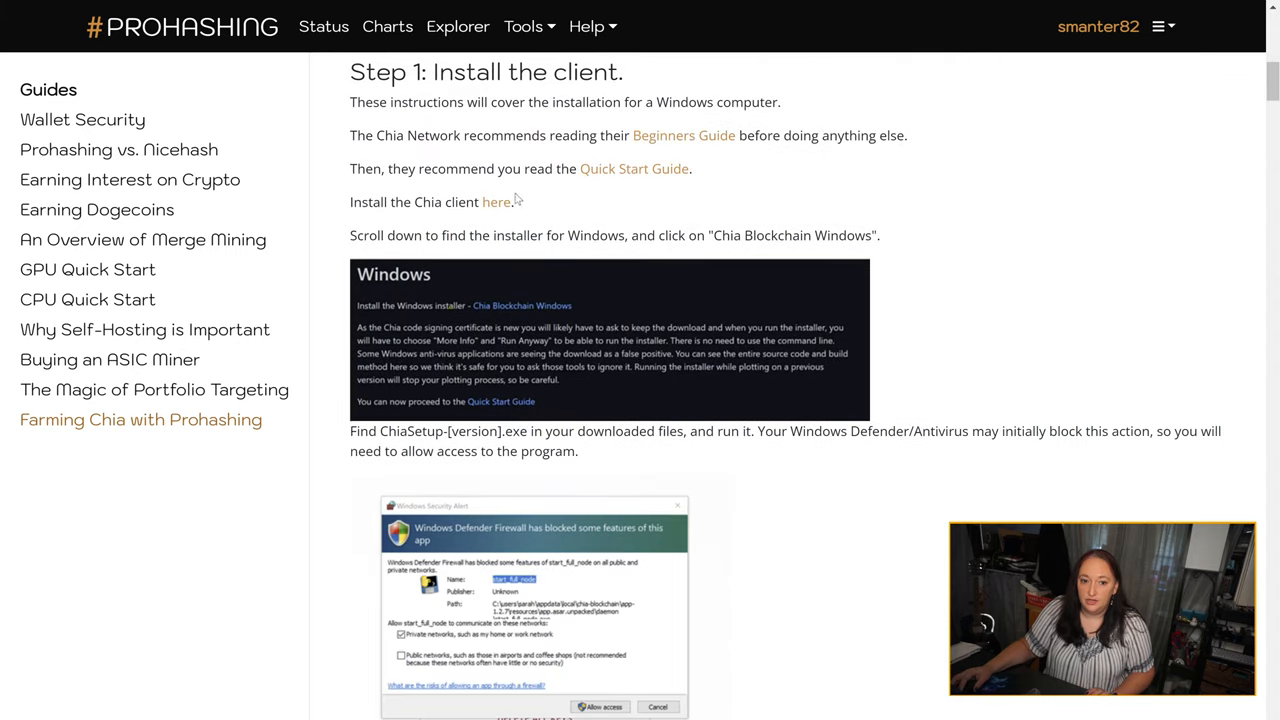
scroll(down, 3)
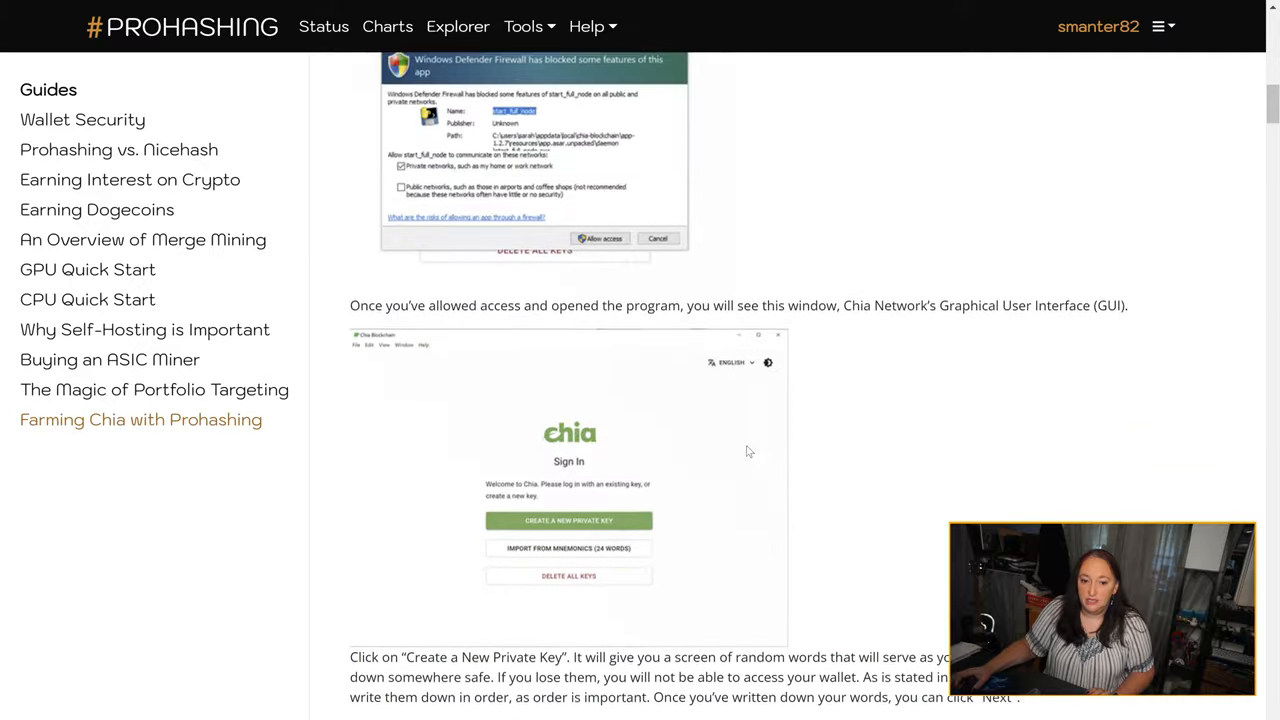
scroll(down, 3)
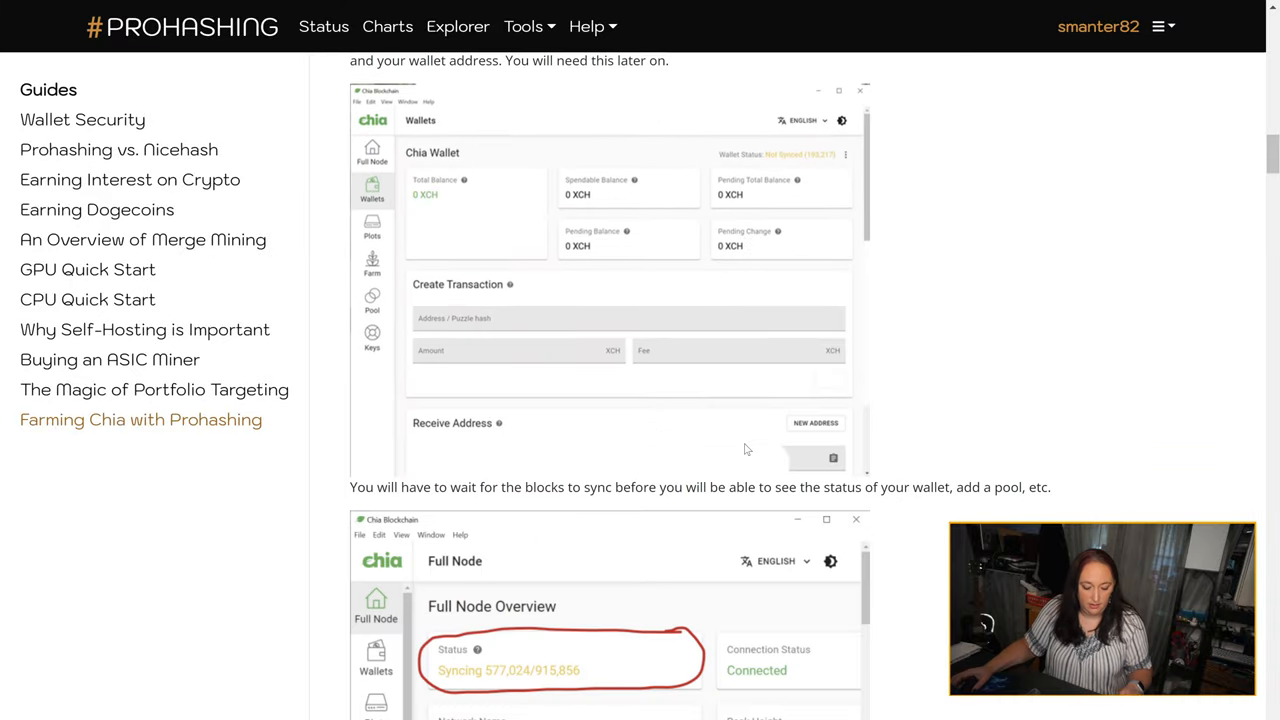
- Read through the chia-blockchain wiki Beginners Guide, then switch to the Quick Start Guide page
key(alt+tab)
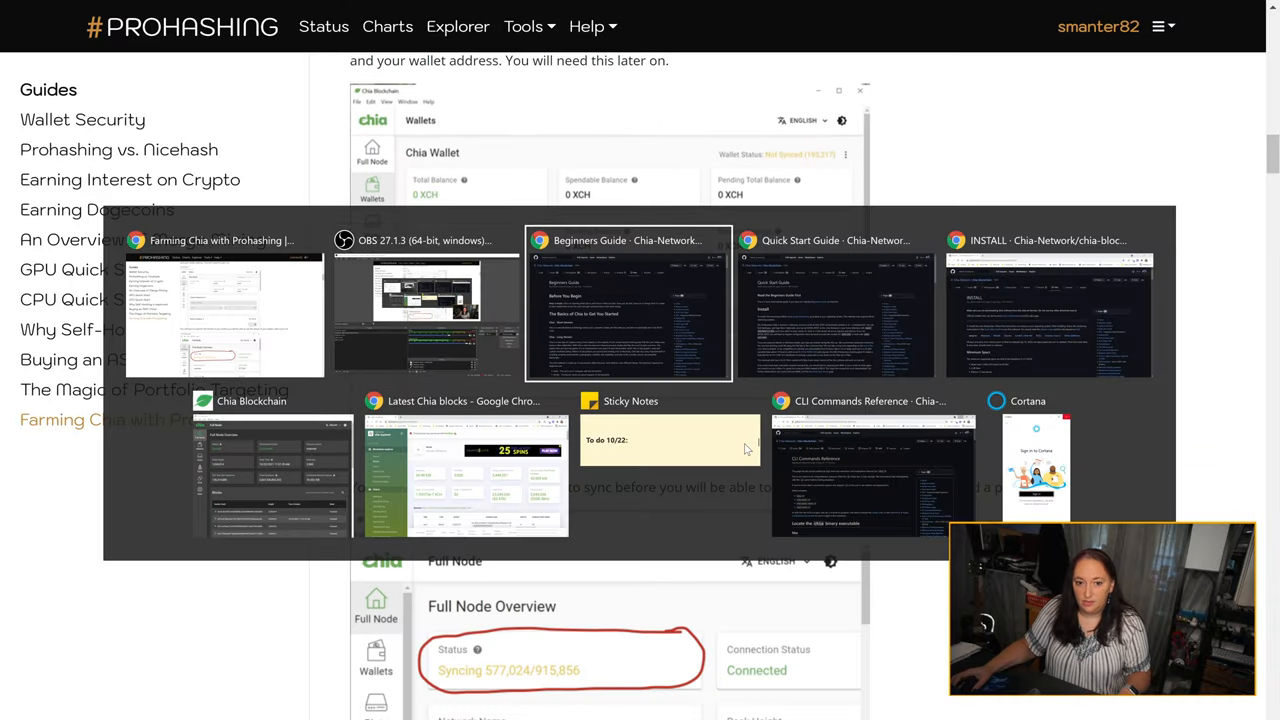
click(628, 300)
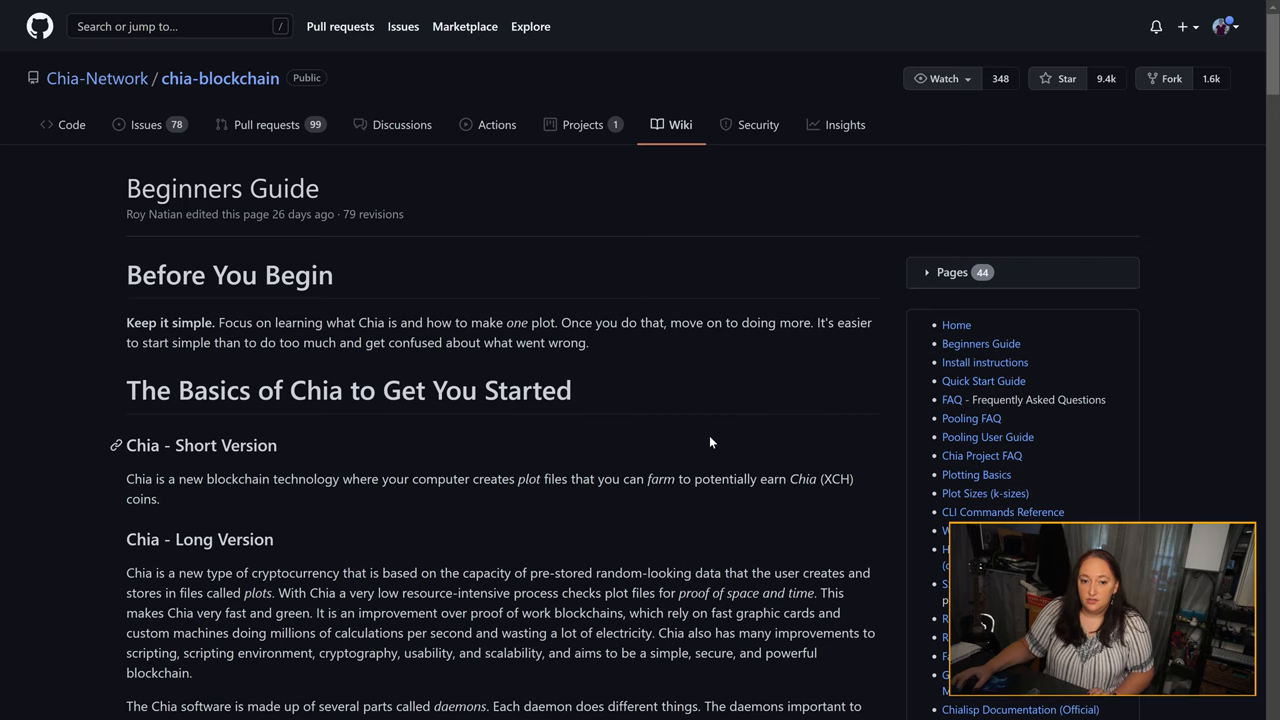
scroll(down, 3)
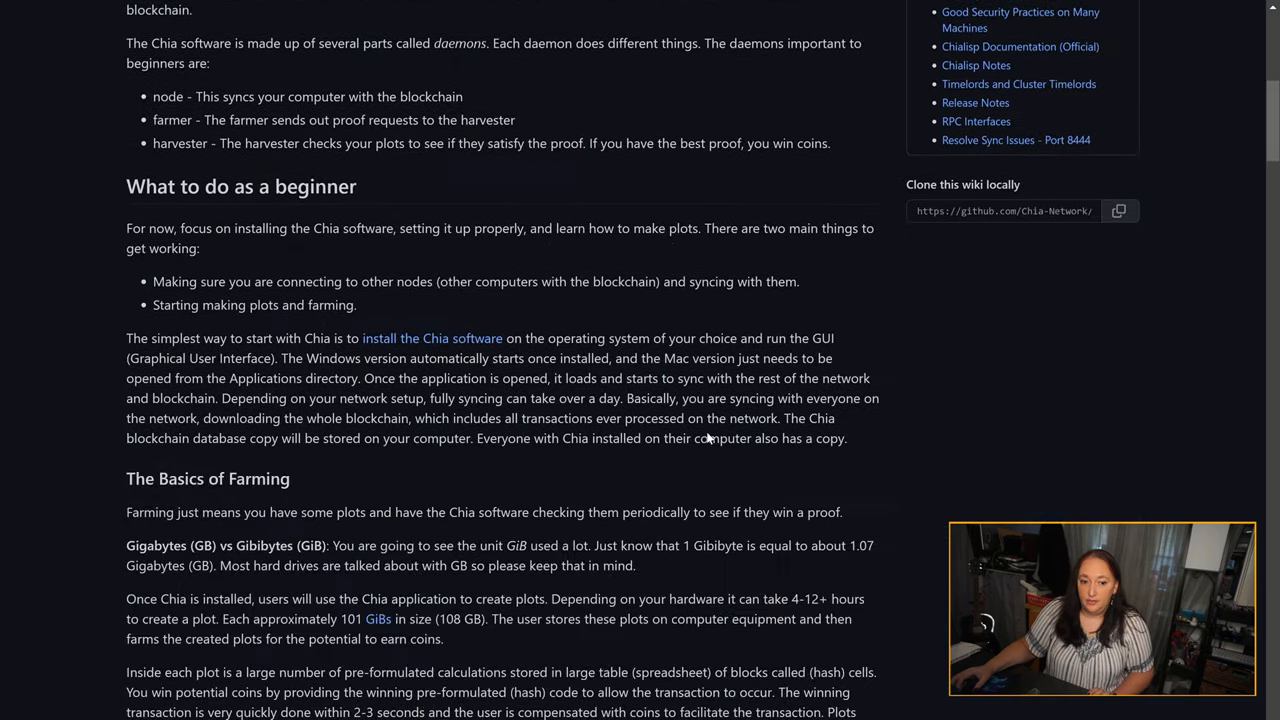
scroll(down, 3)
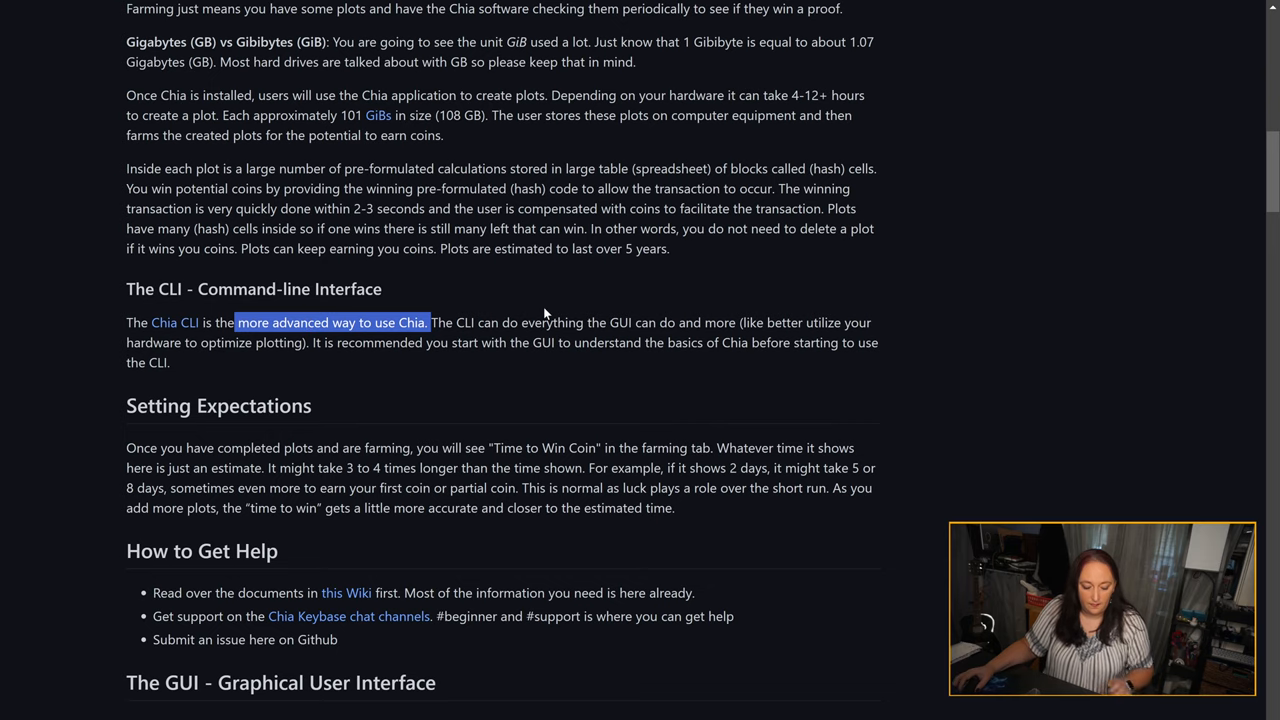
key(alt+tab)
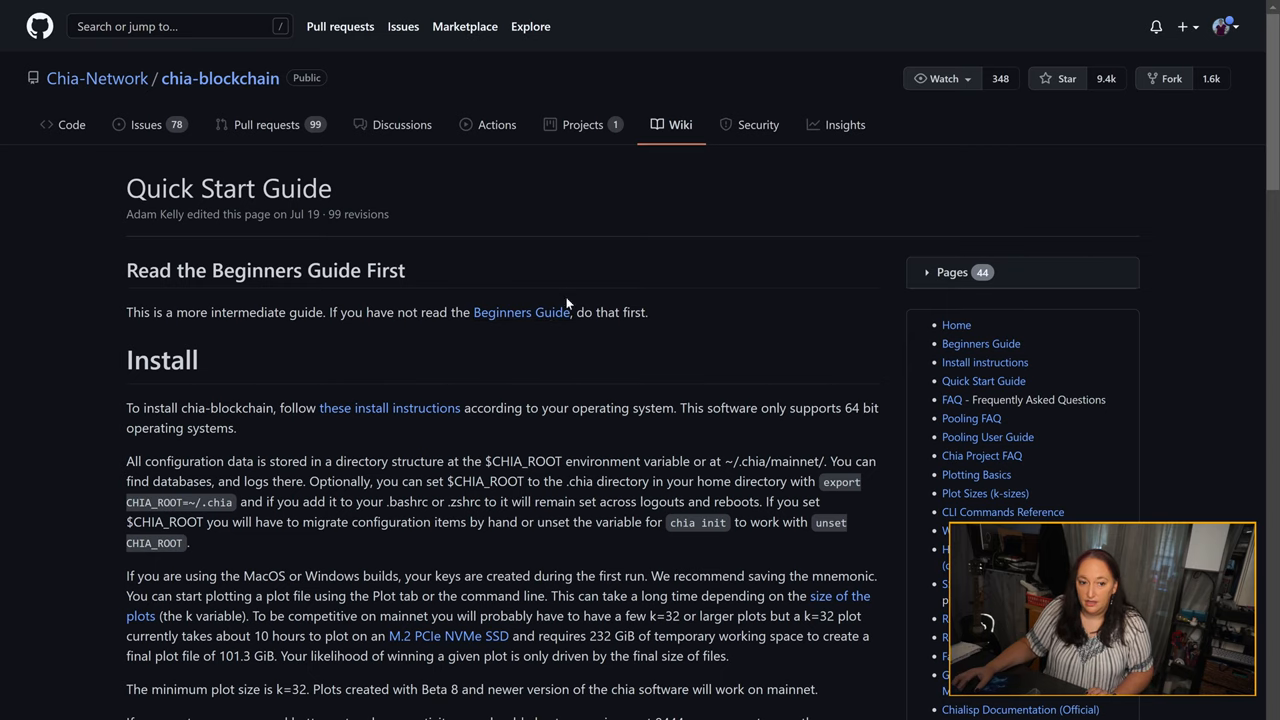
scroll(down, 3)
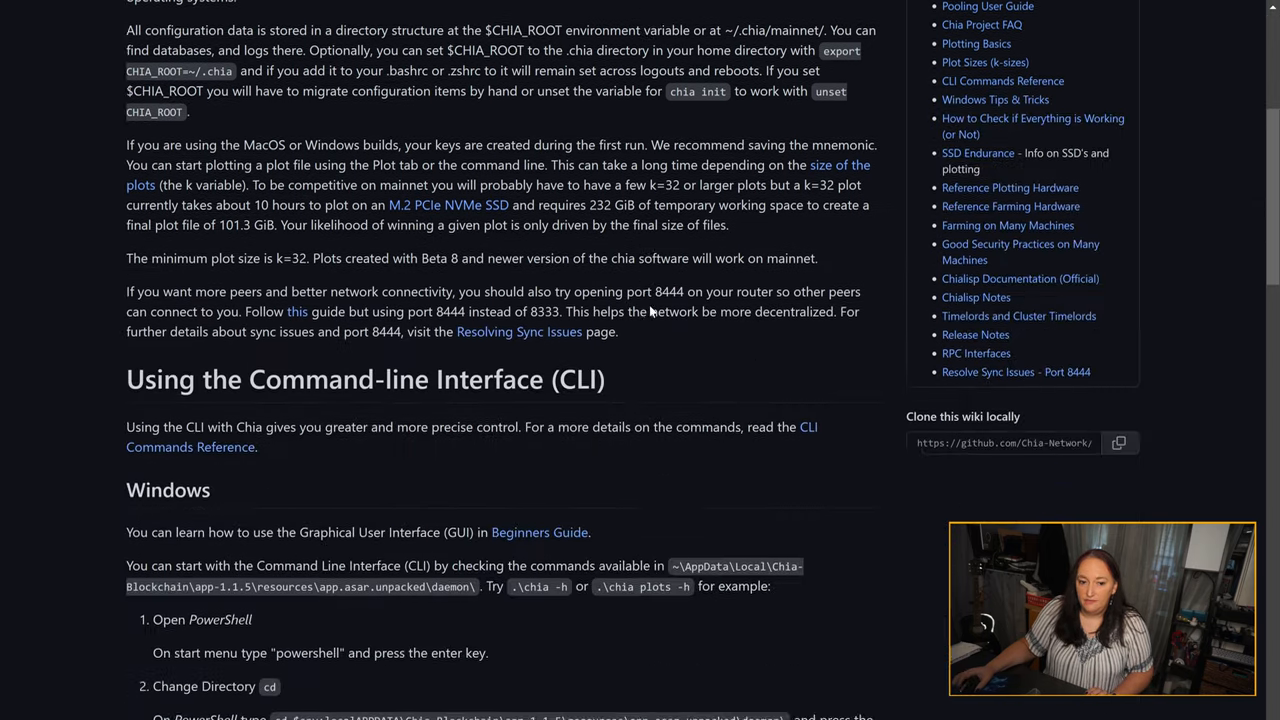
scroll(down, 3)
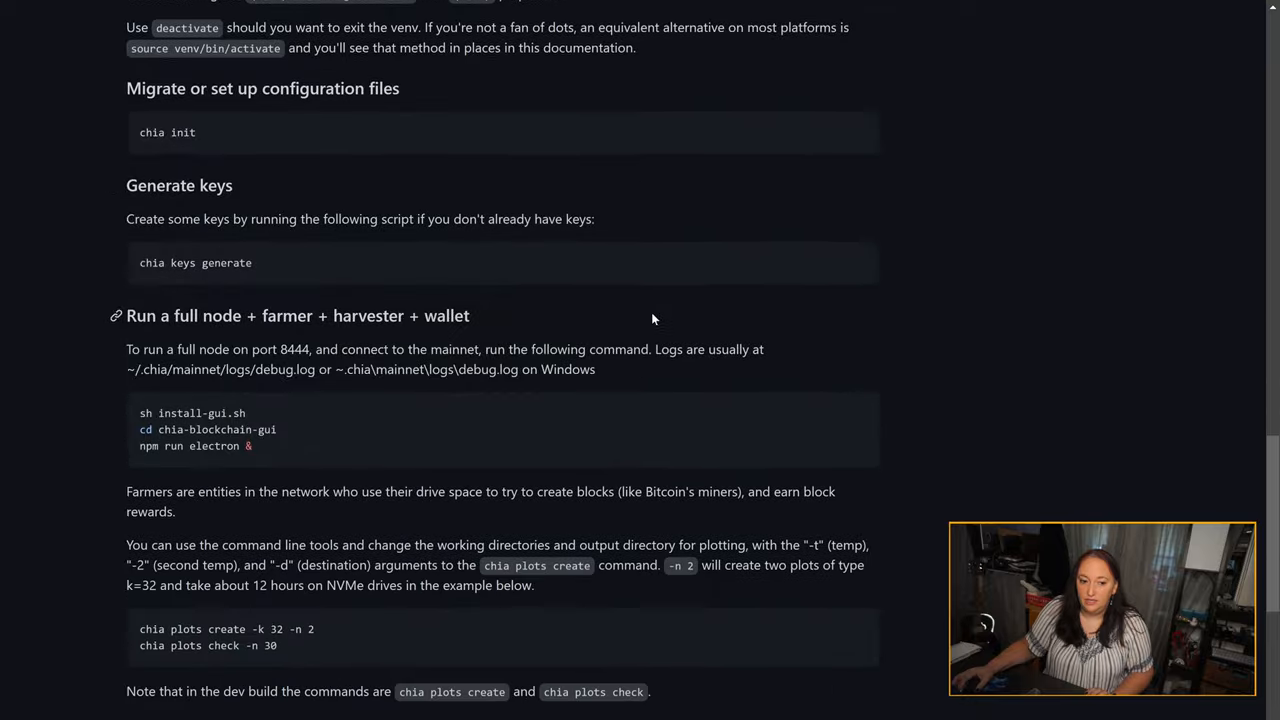
scroll(down, 3)
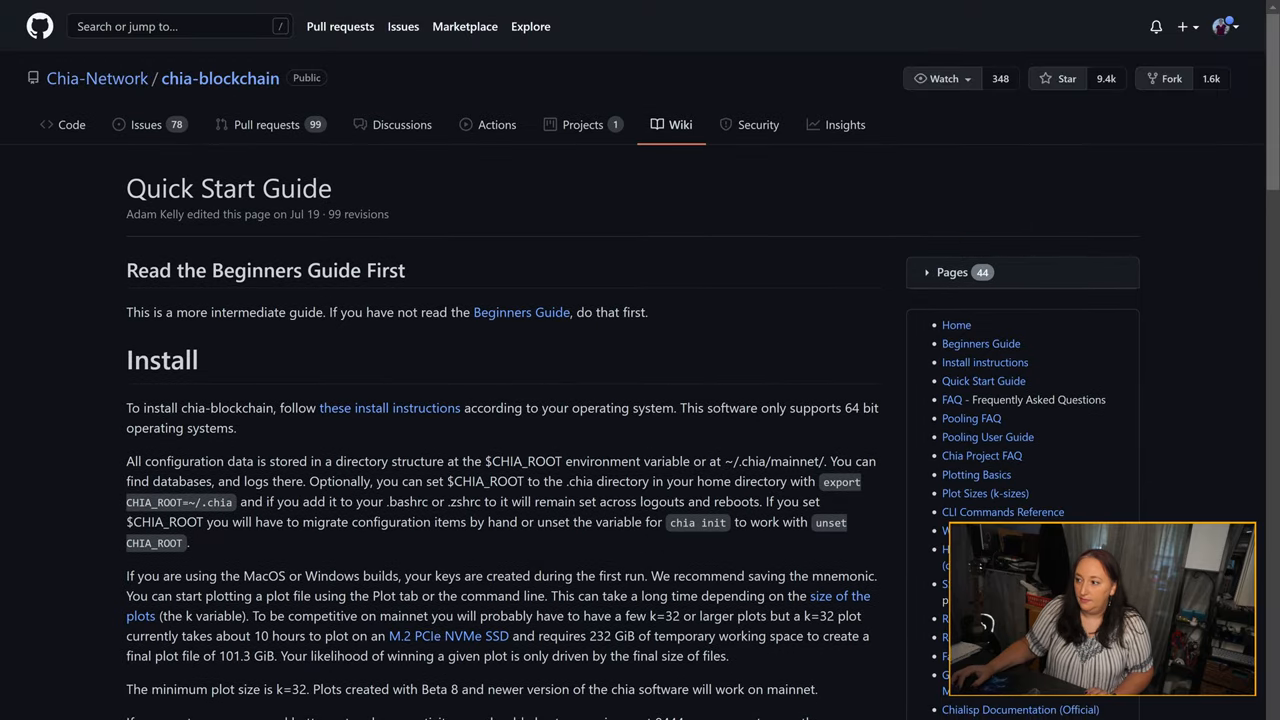
- View the wiki INSTALL page's Windows section and highlight the Chia Blockchain Windows installer instruction
click(984, 362)
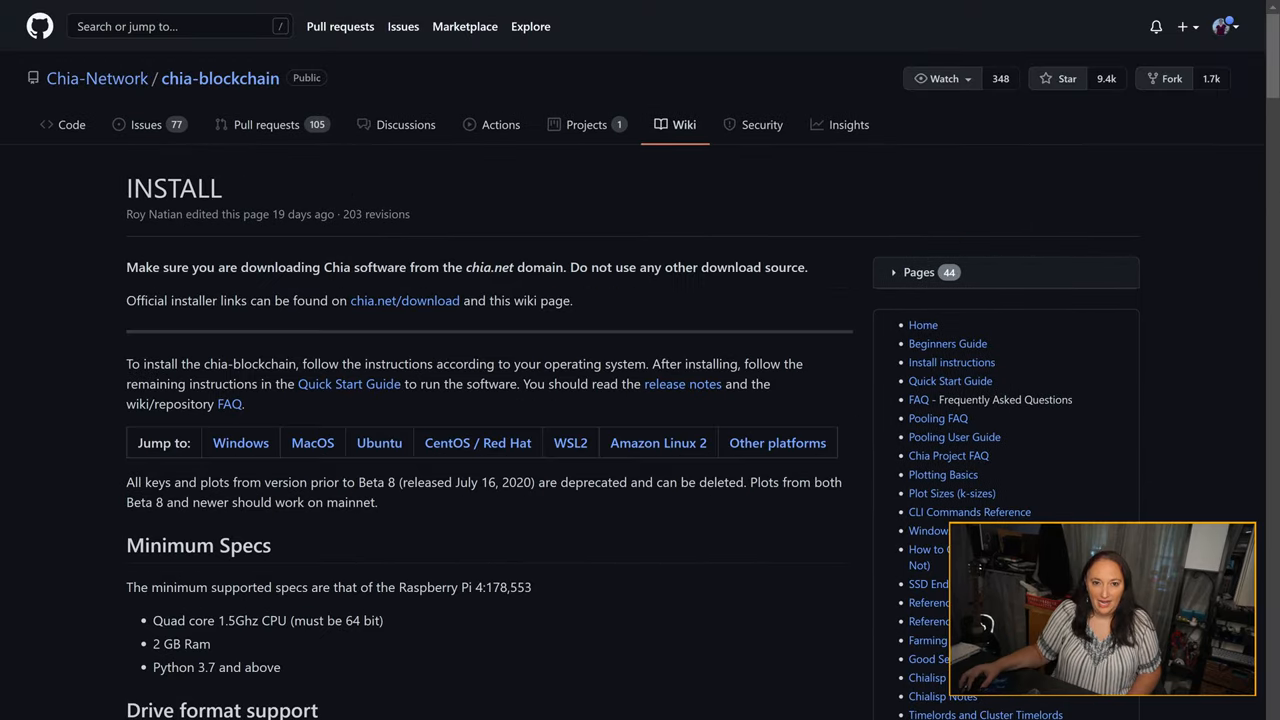
mouse_move(560, 562)
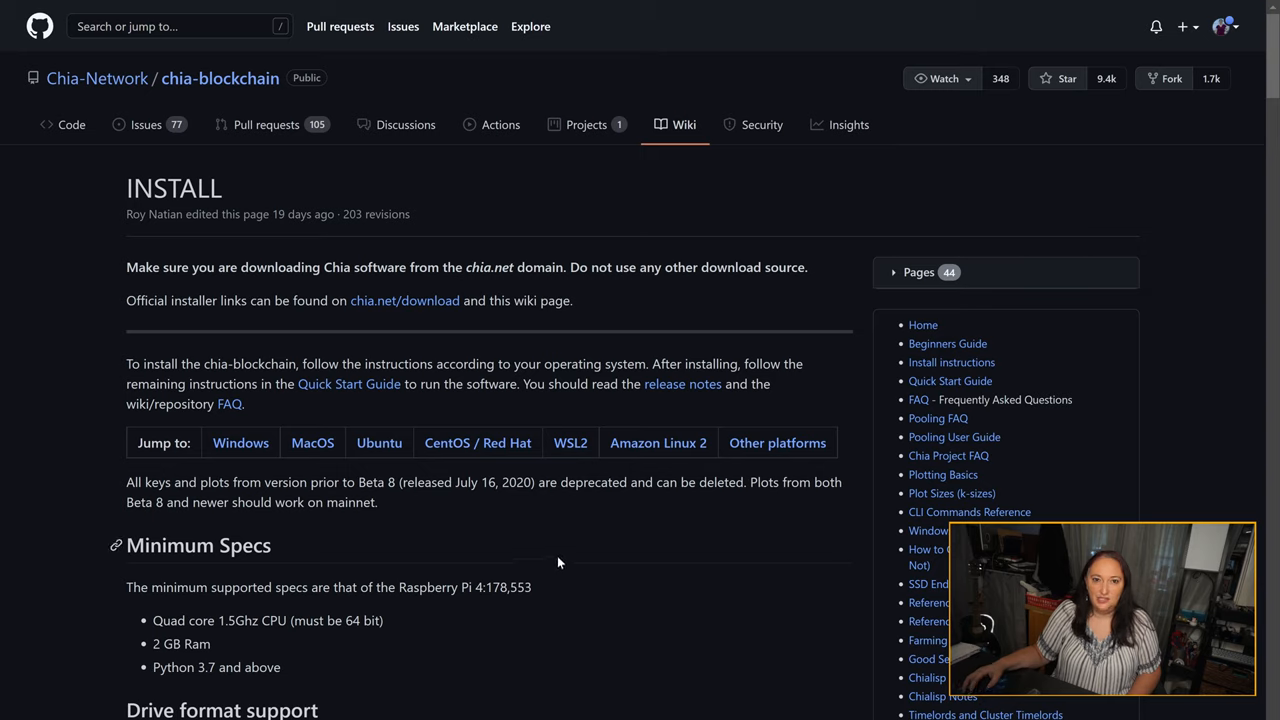
mouse_move(600, 576)
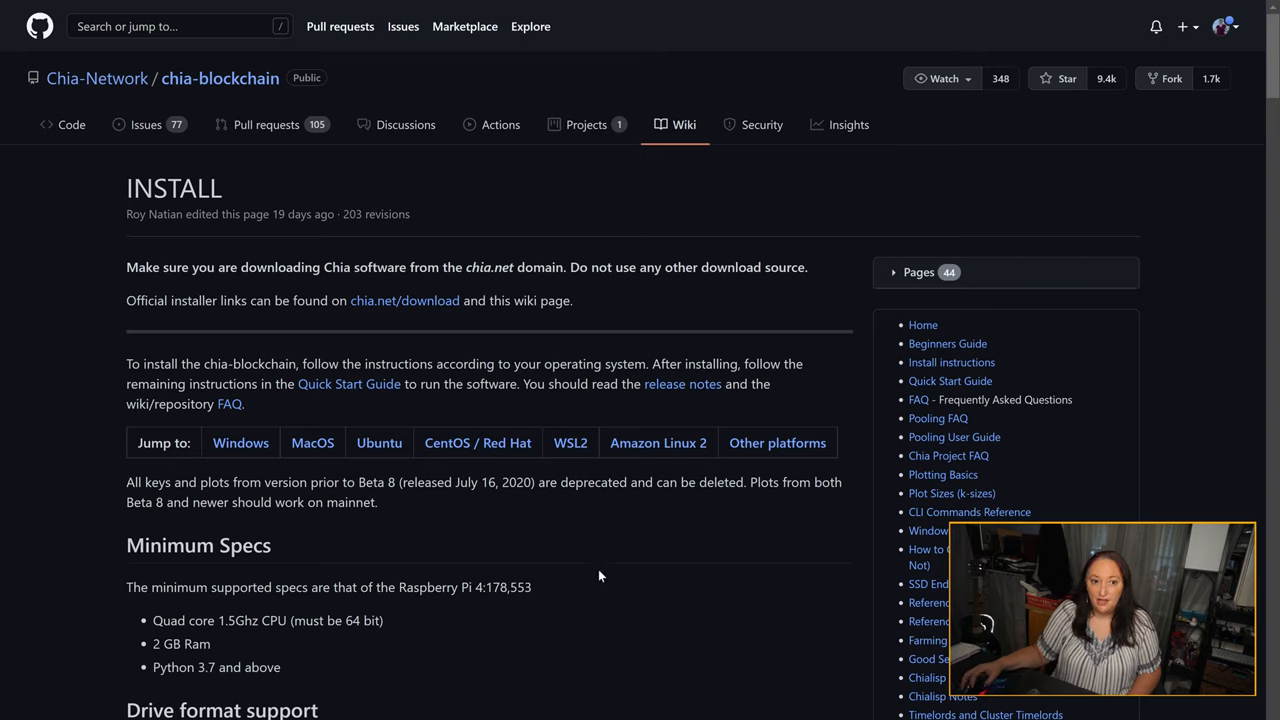
mouse_move(584, 584)
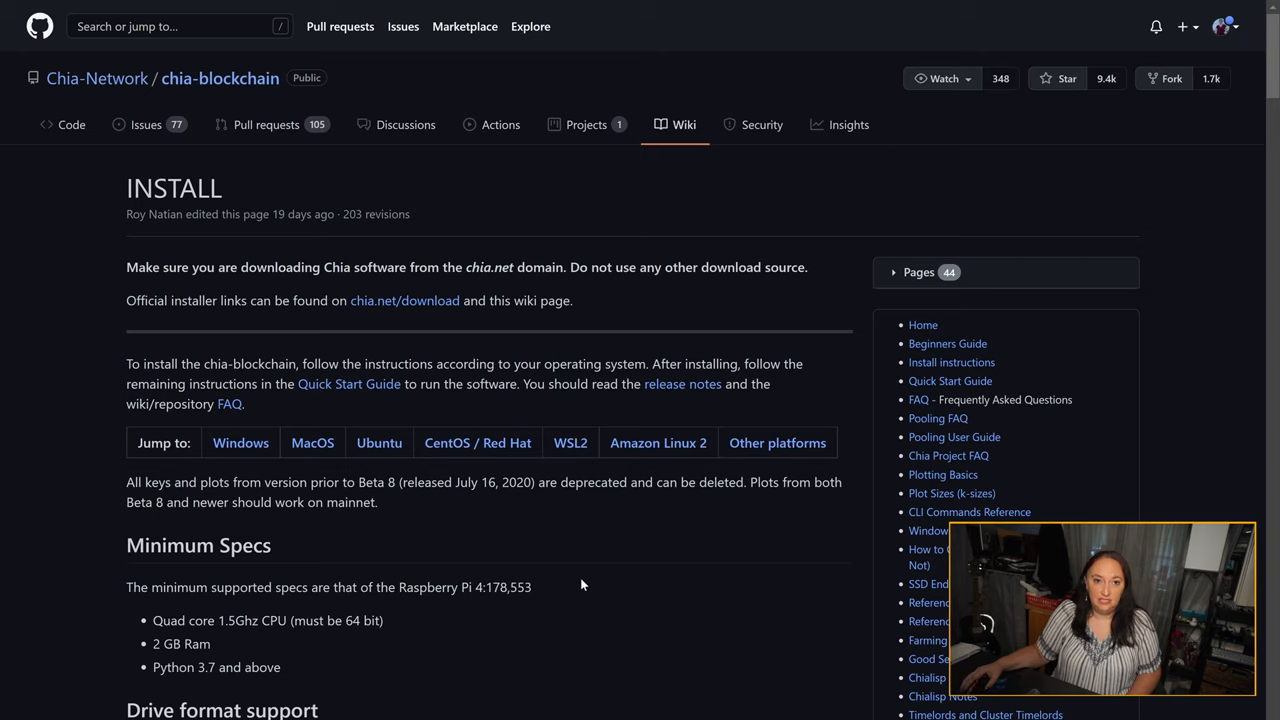
mouse_move(564, 596)
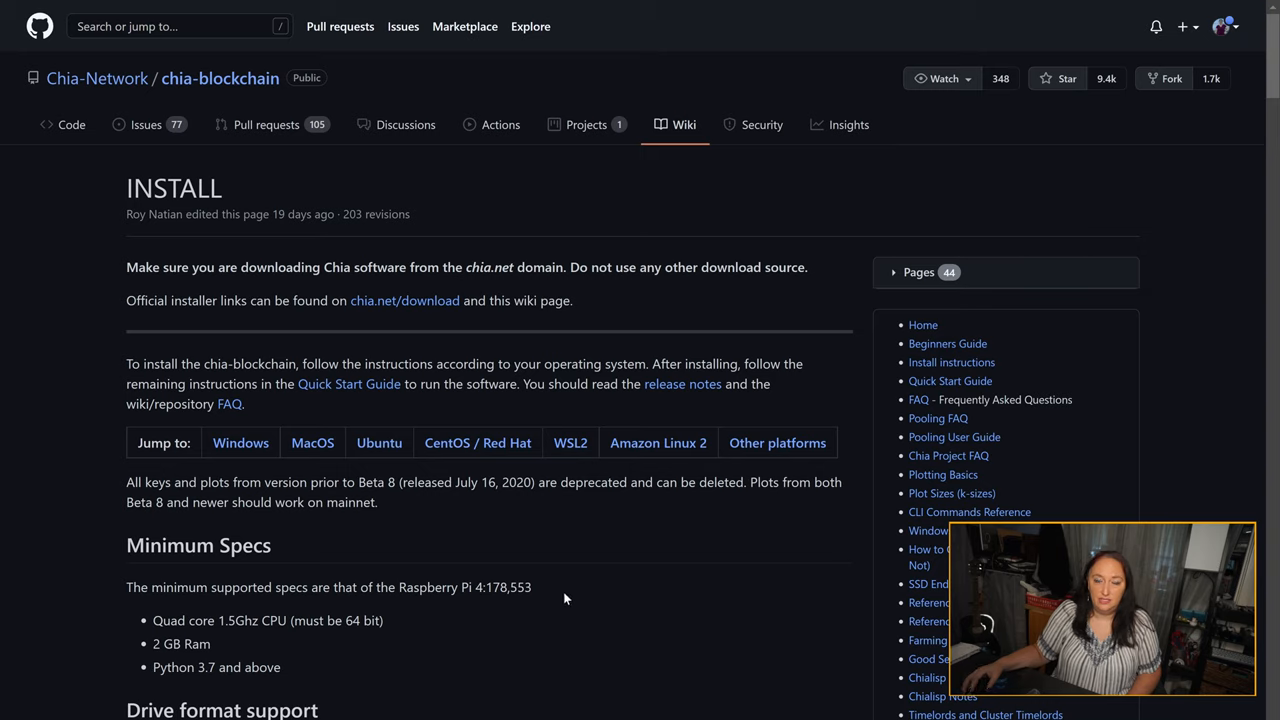
mouse_move(606, 646)
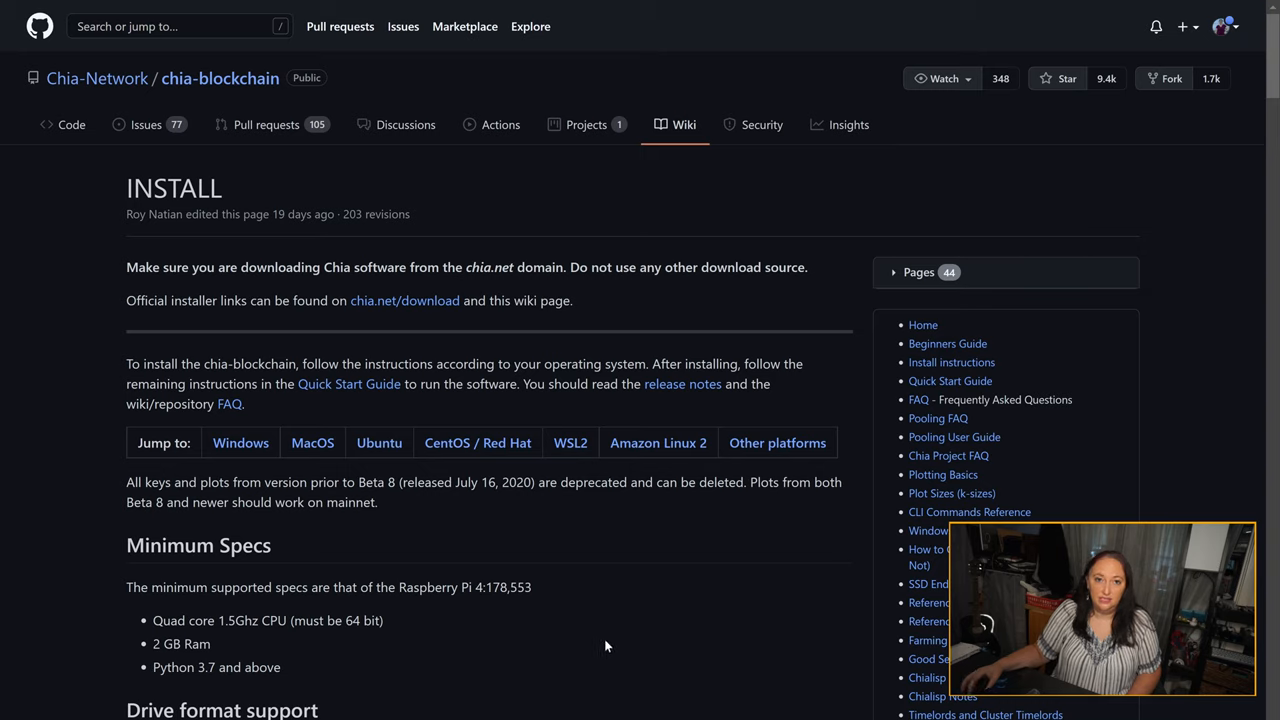
scroll(down, 3)
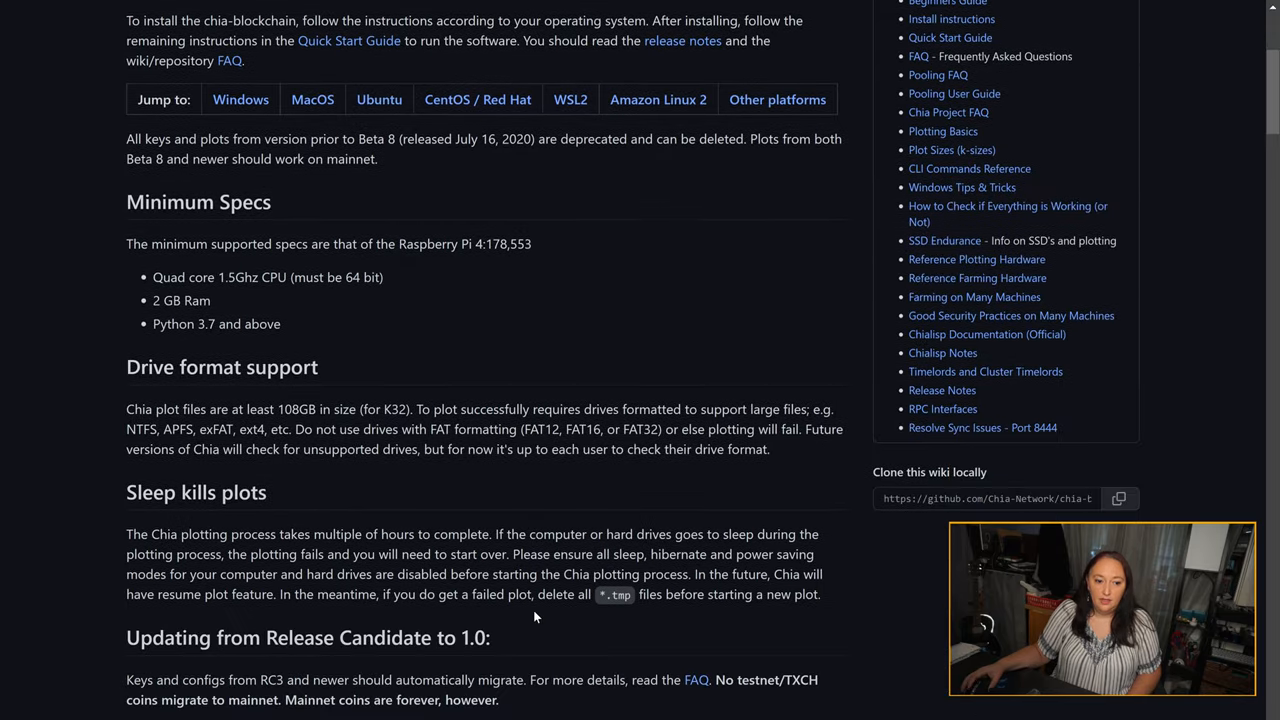
scroll(down, 3)
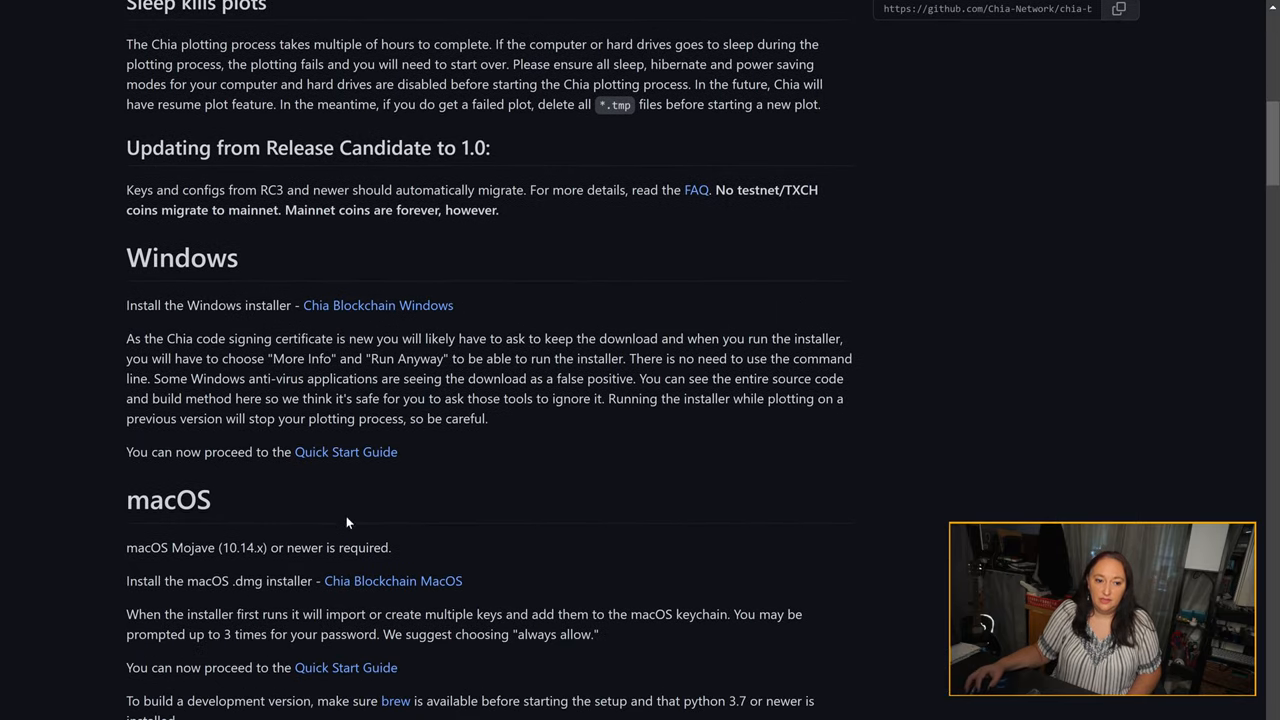
double_click(182, 256)
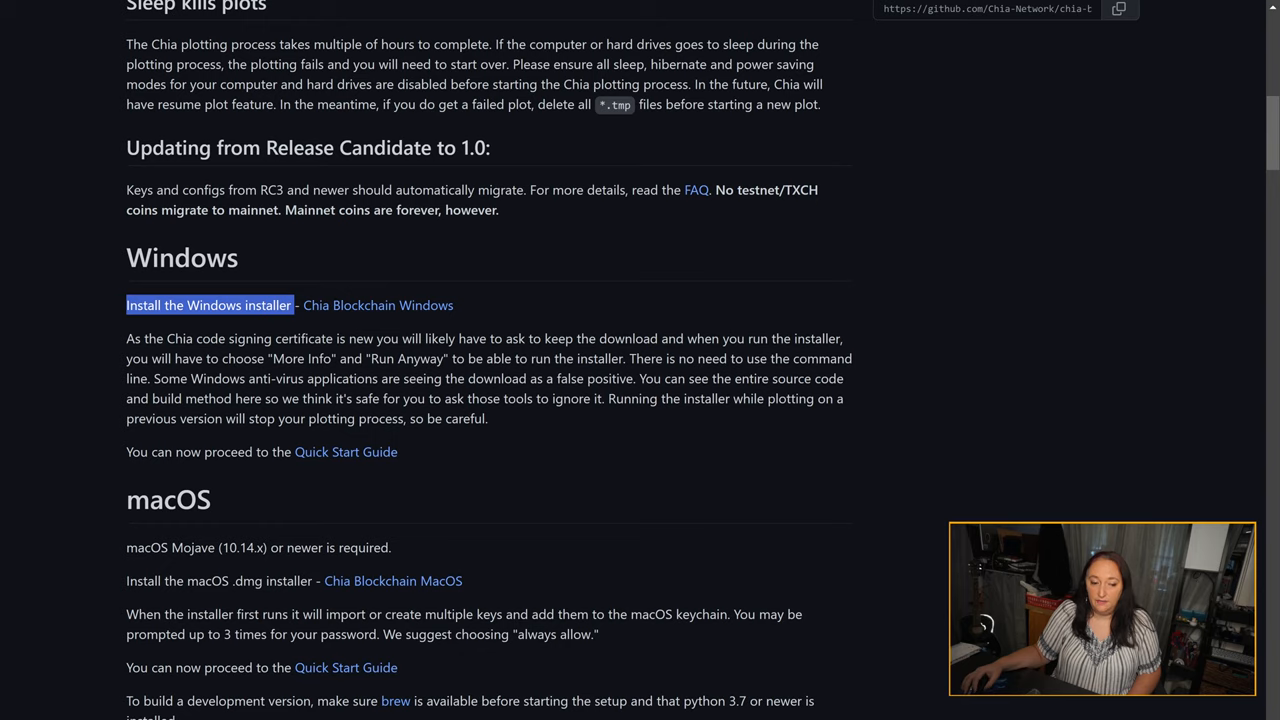
mouse_move(602, 600)
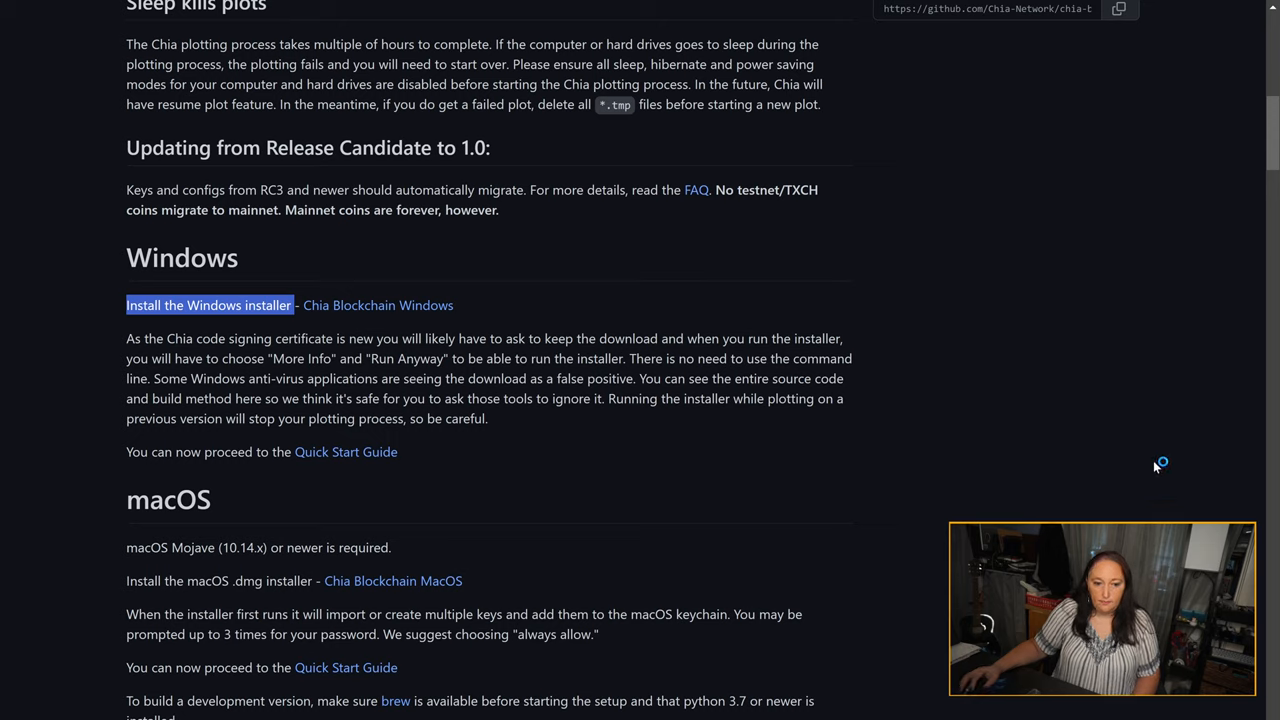
mouse_move(744, 500)
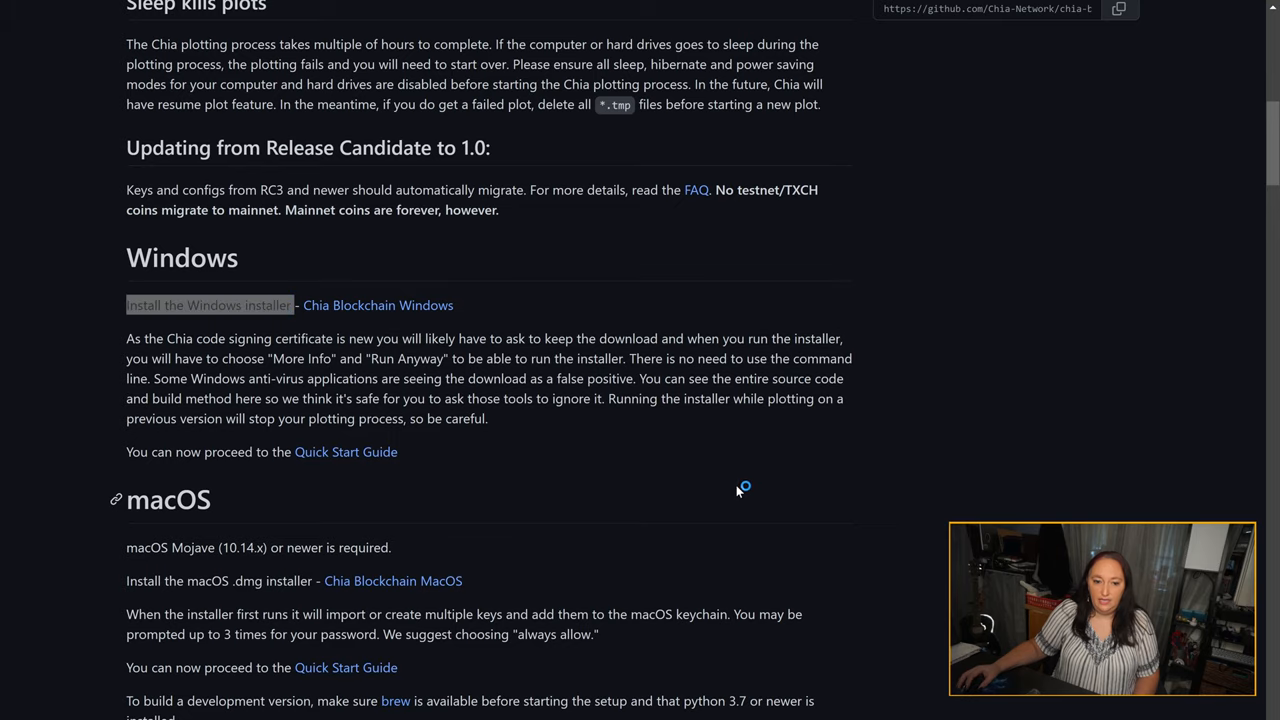
mouse_move(744, 490)
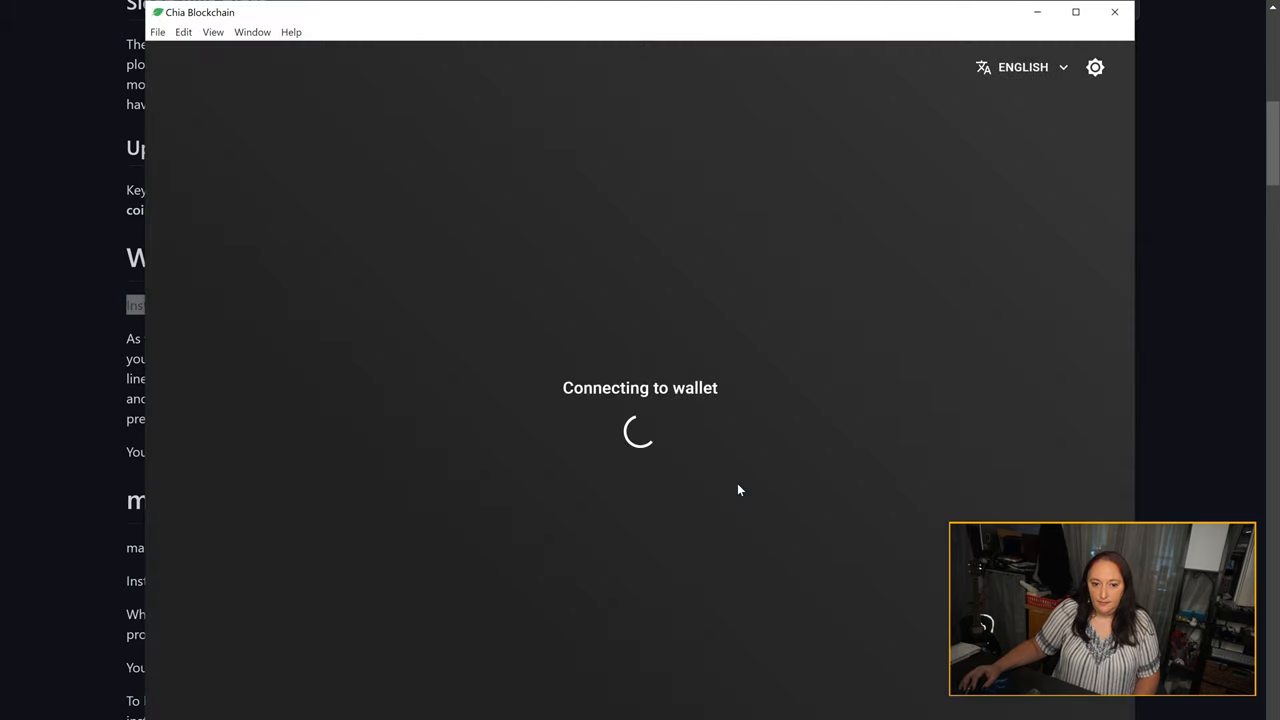
mouse_move(750, 496)
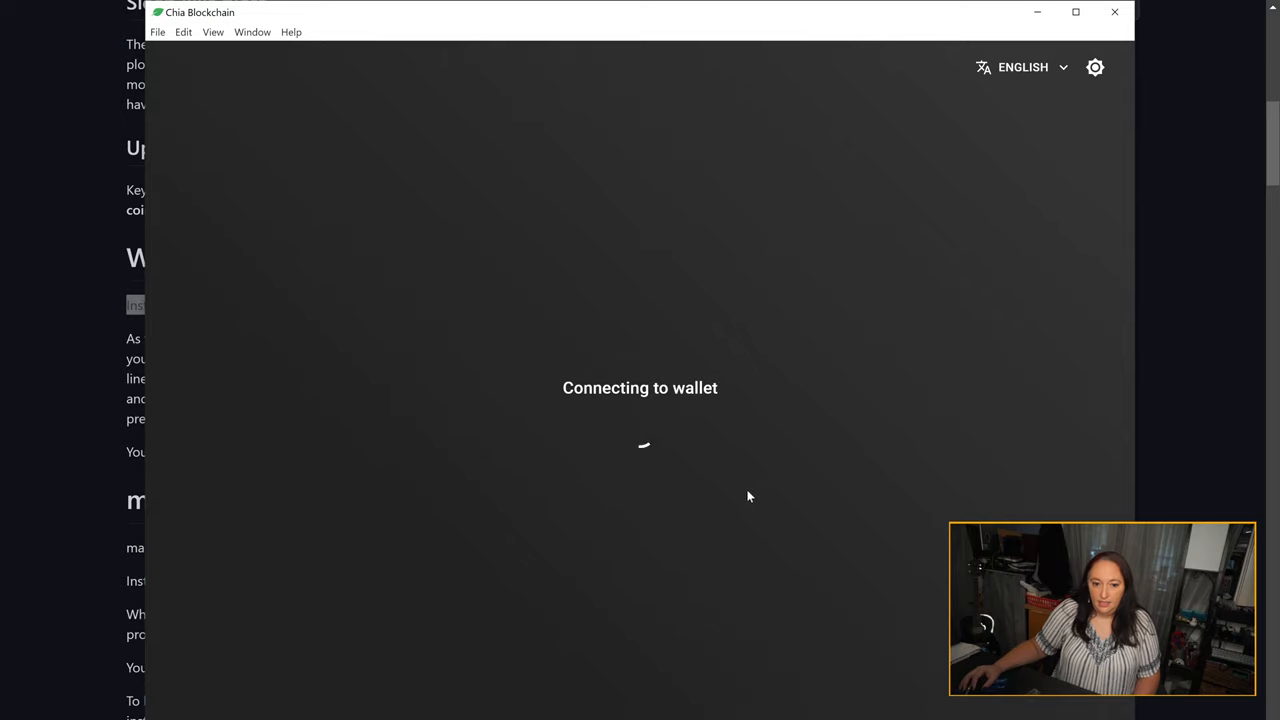
mouse_move(924, 492)
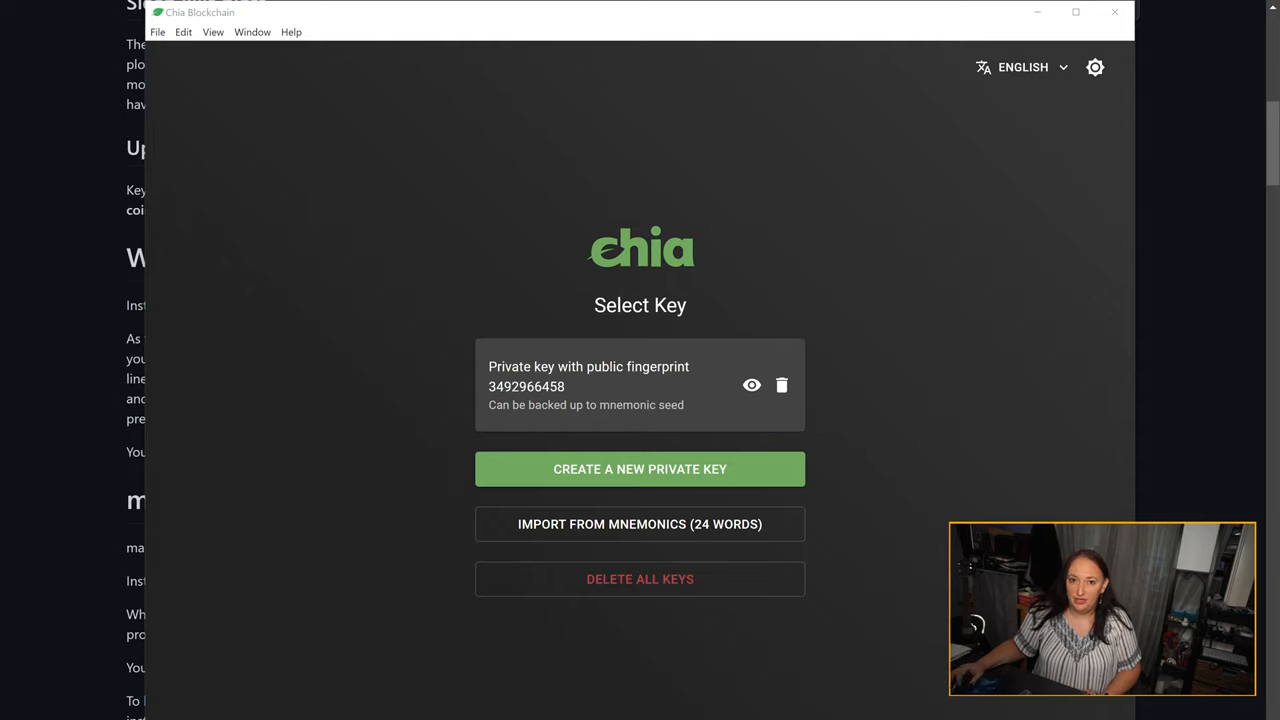
mouse_move(884, 320)
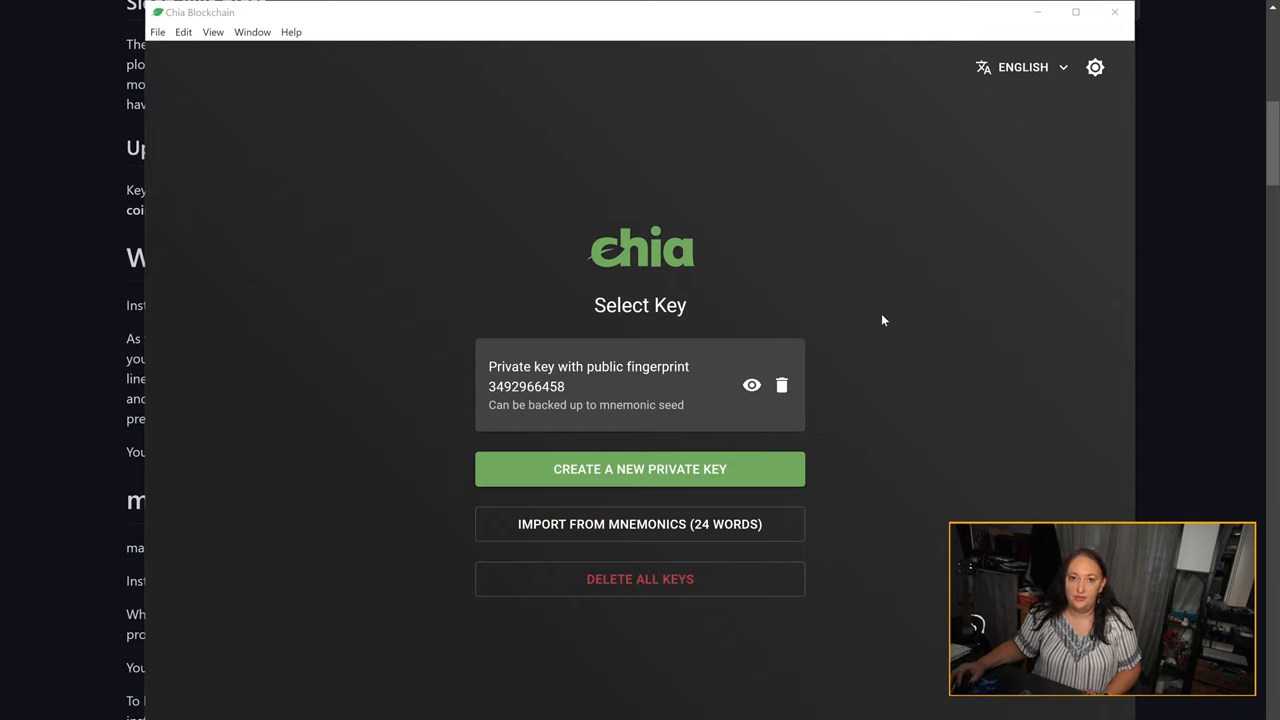
mouse_move(900, 332)
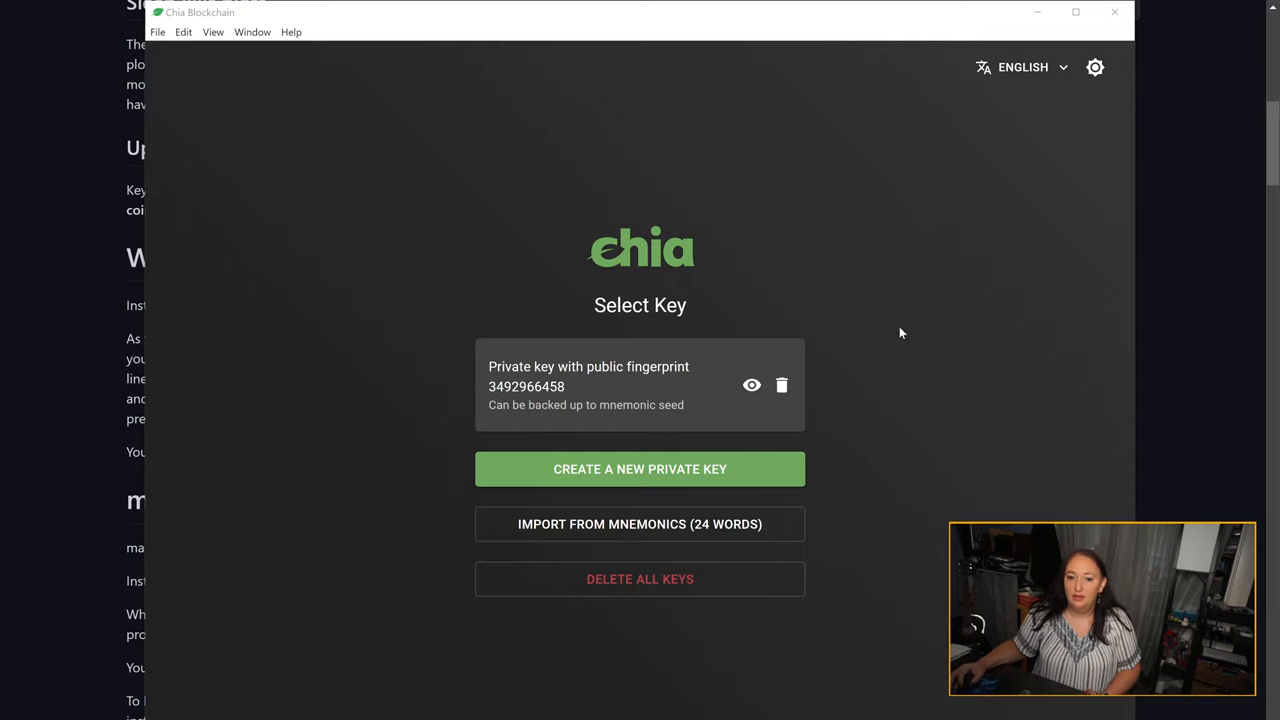
mouse_move(862, 482)
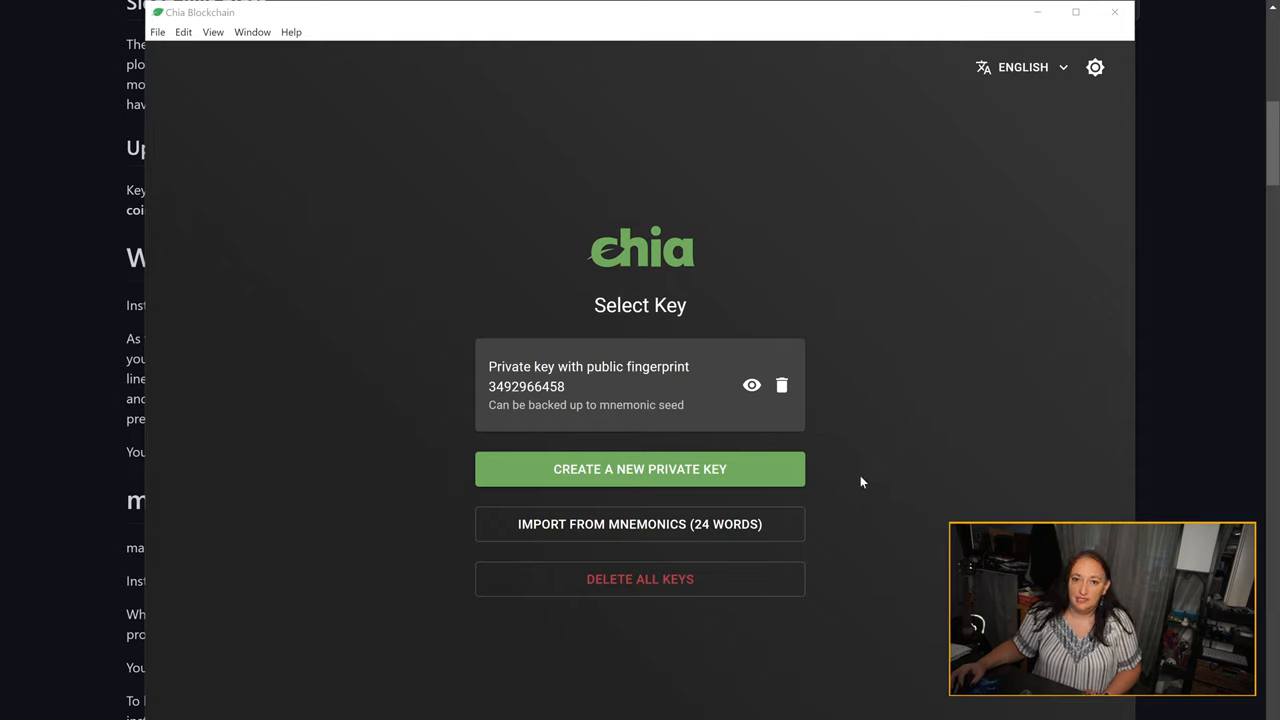
mouse_move(788, 472)
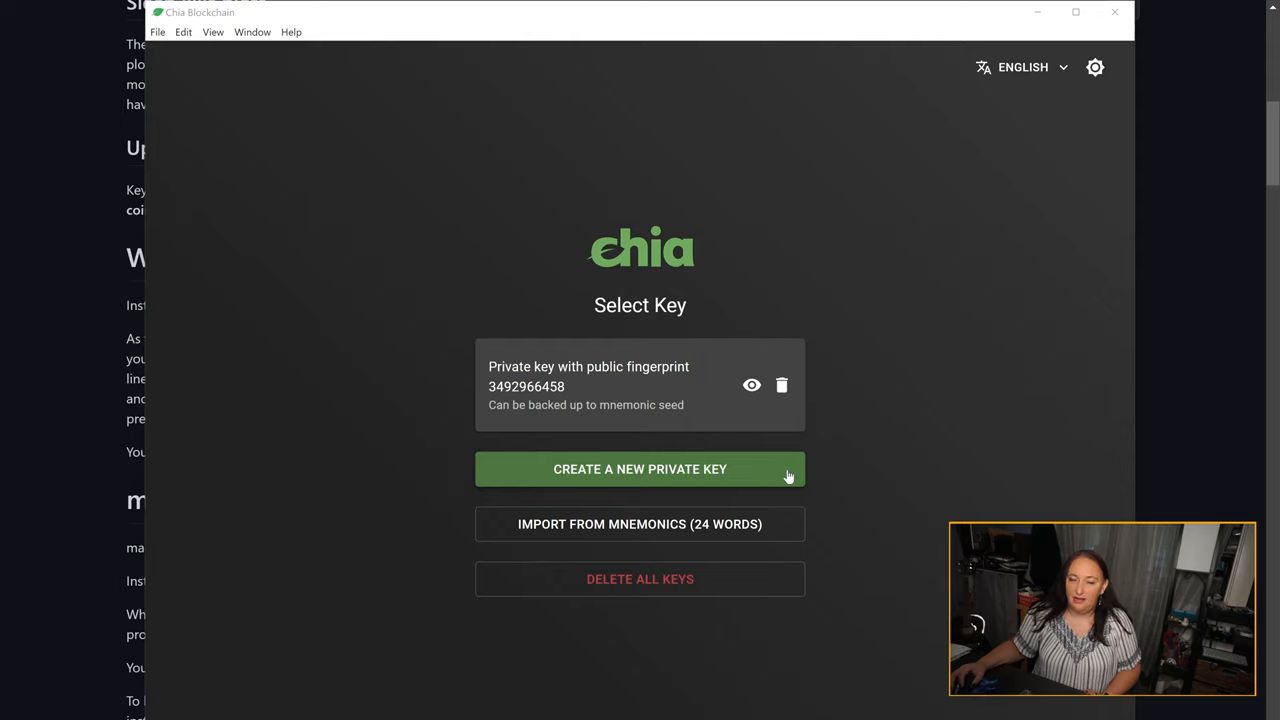
mouse_move(796, 472)
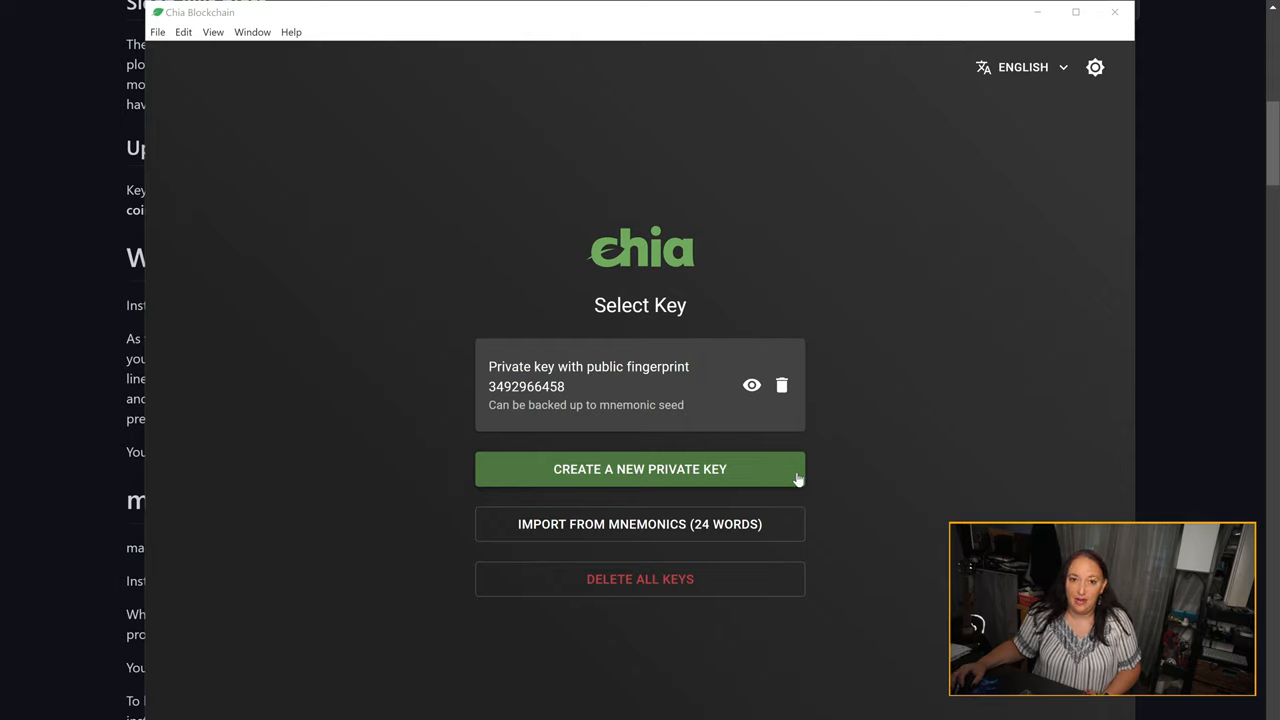
mouse_move(764, 470)
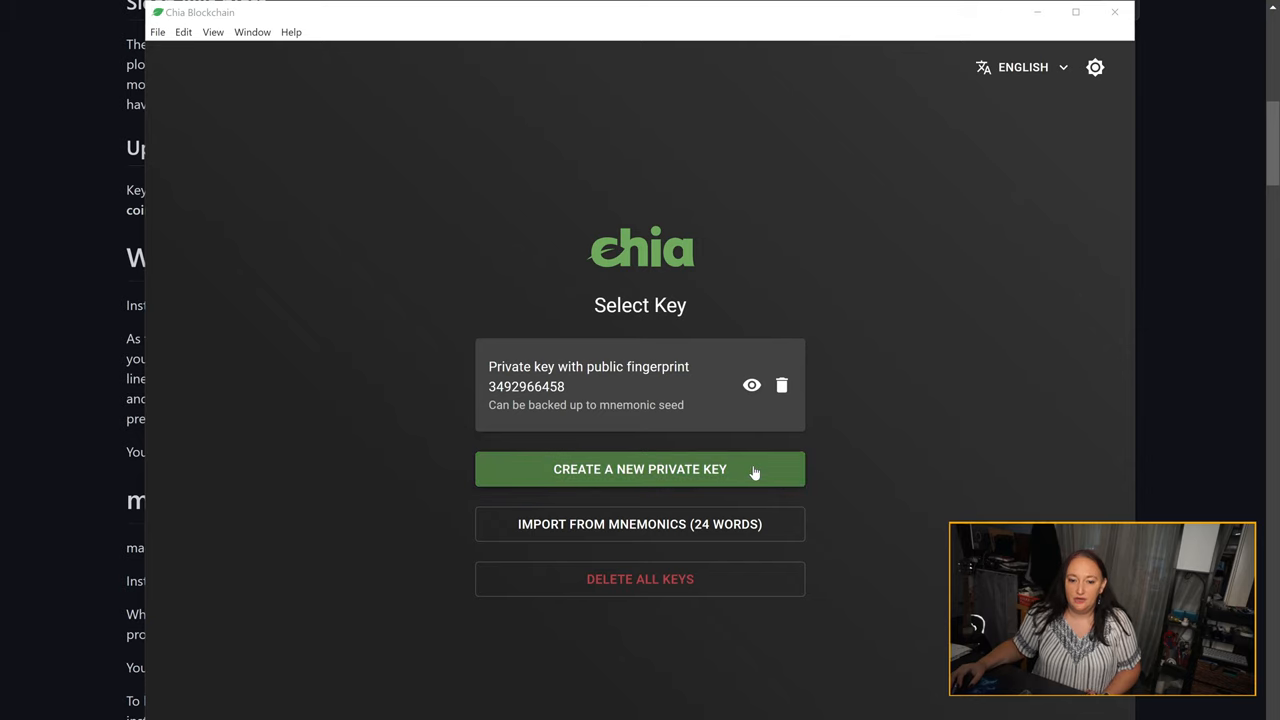
- Generate a new private key and highlight the warning to write down the 24 mnemonic words
click(640, 468)
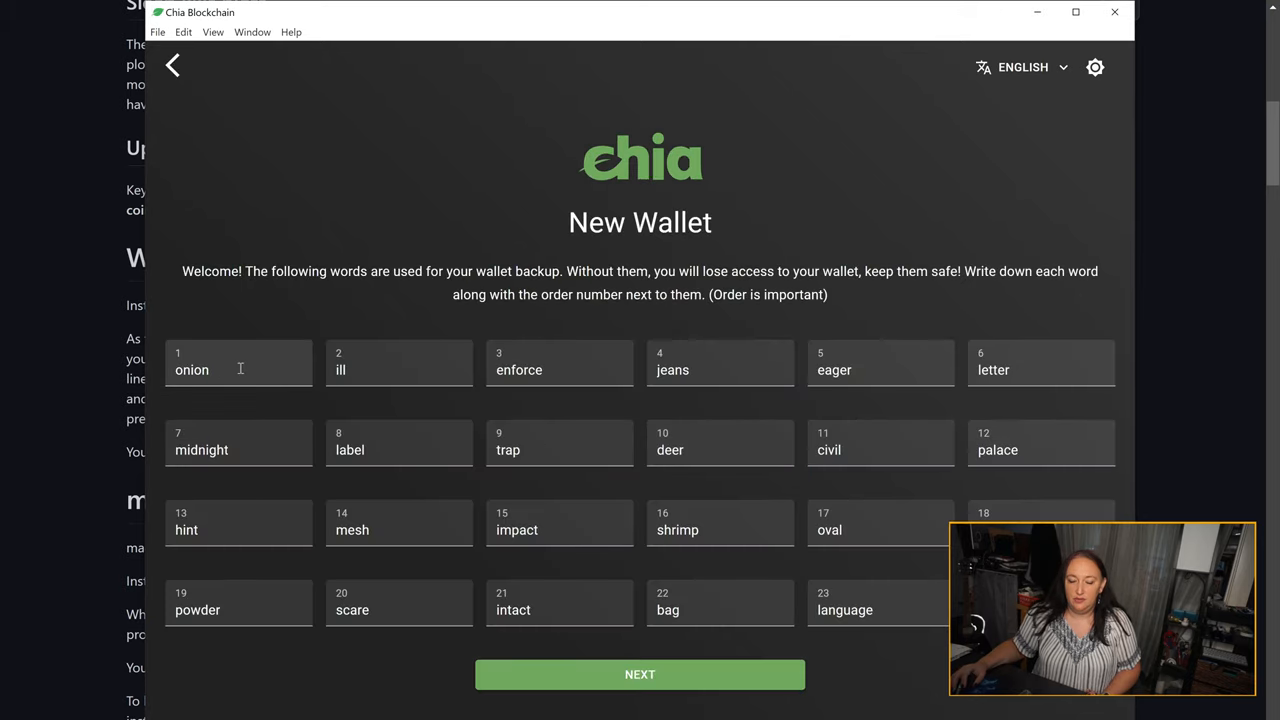
mouse_move(964, 368)
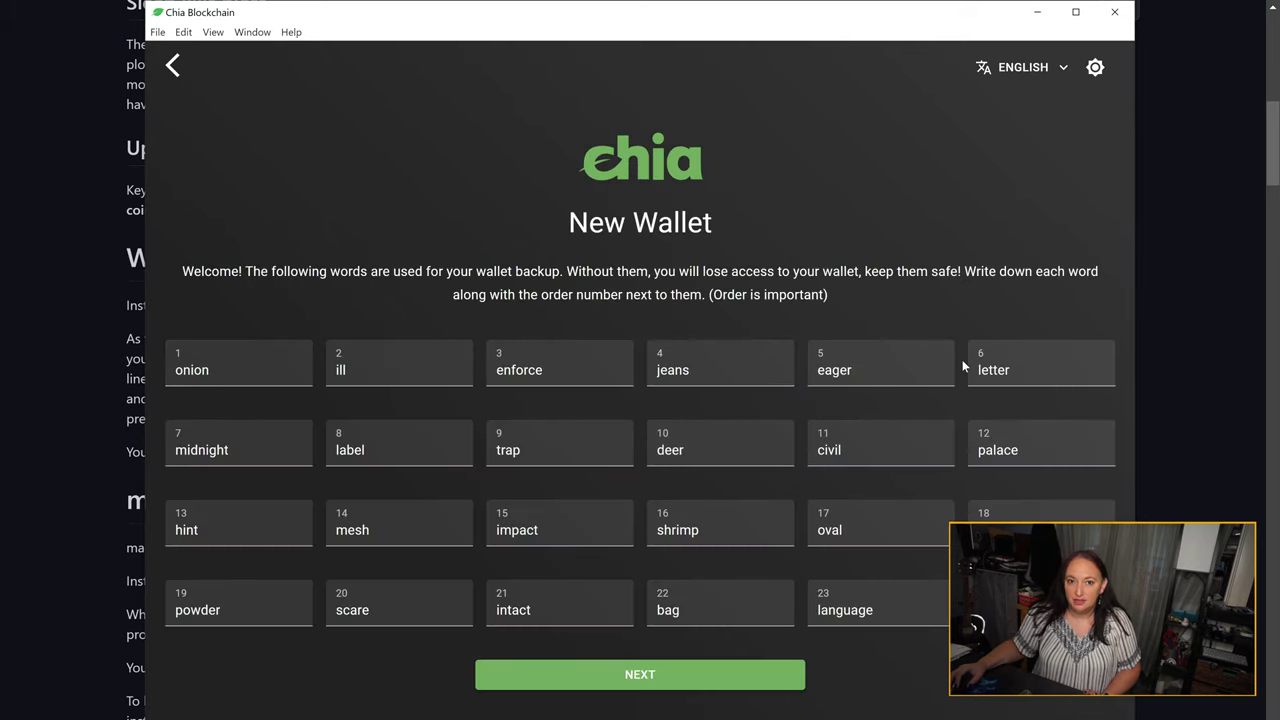
mouse_move(682, 294)
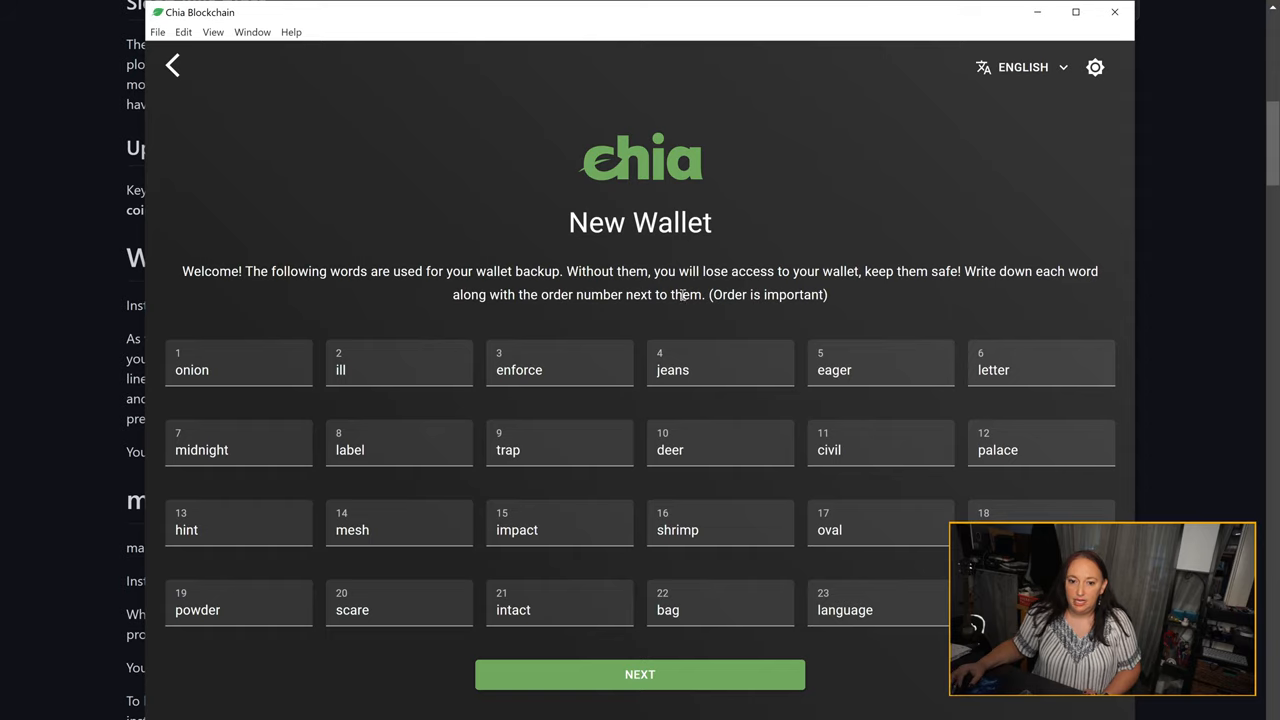
drag(568, 272, 828, 294)
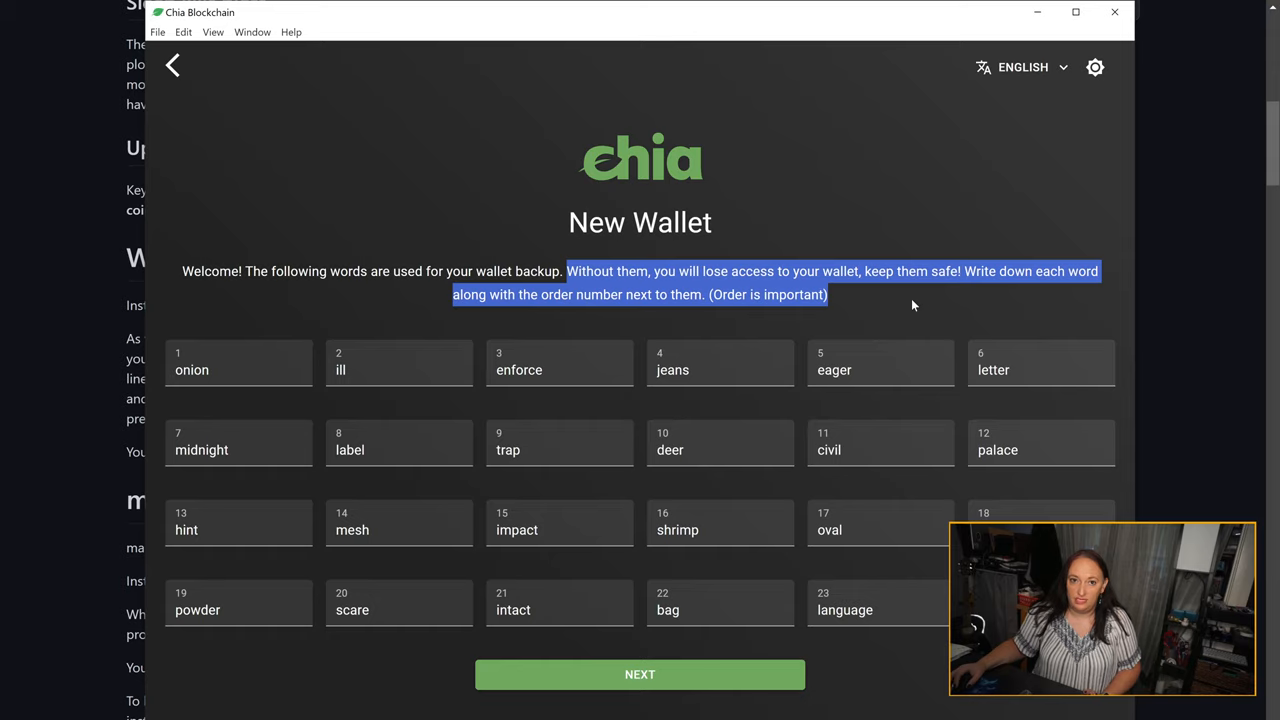
mouse_move(188, 356)
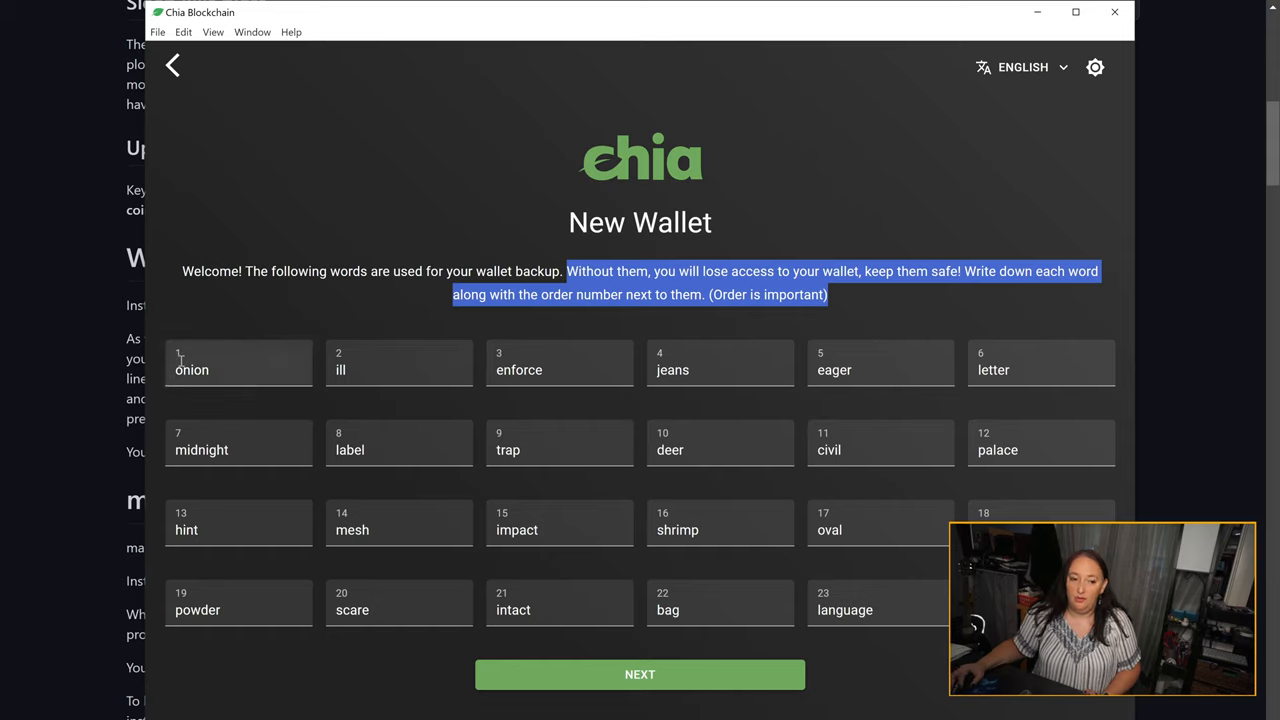
mouse_move(212, 352)
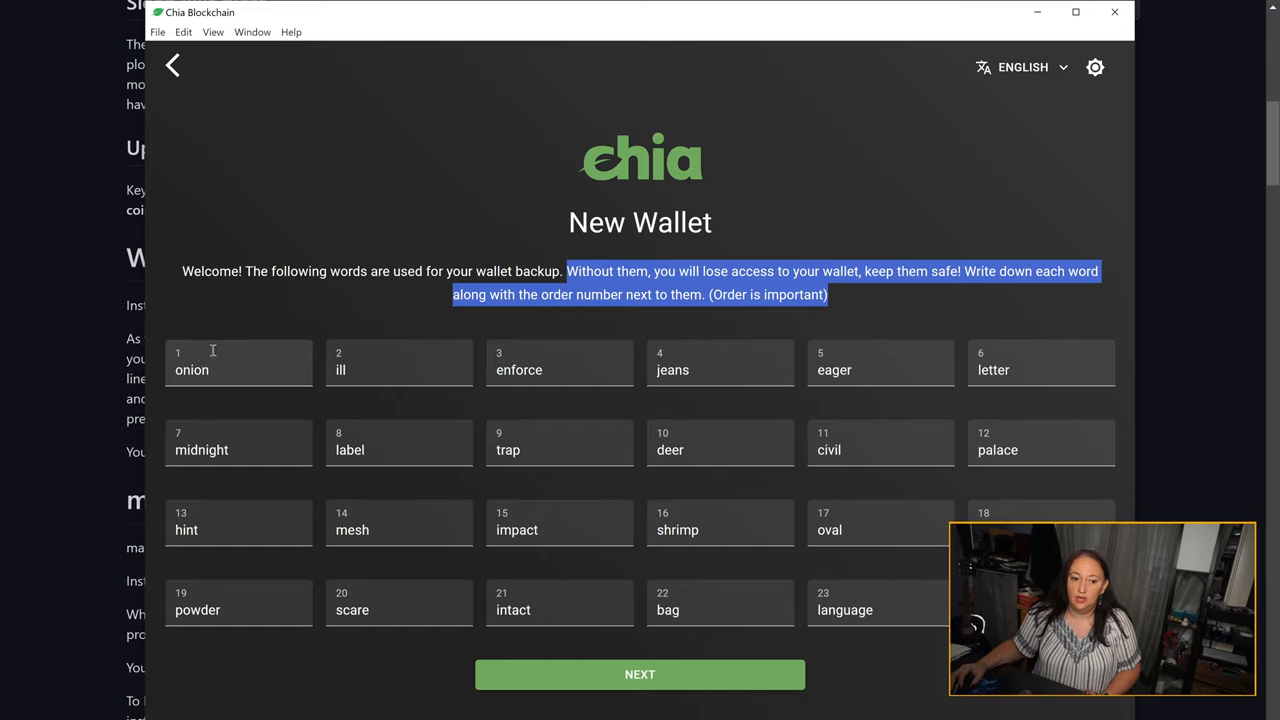
mouse_move(516, 356)
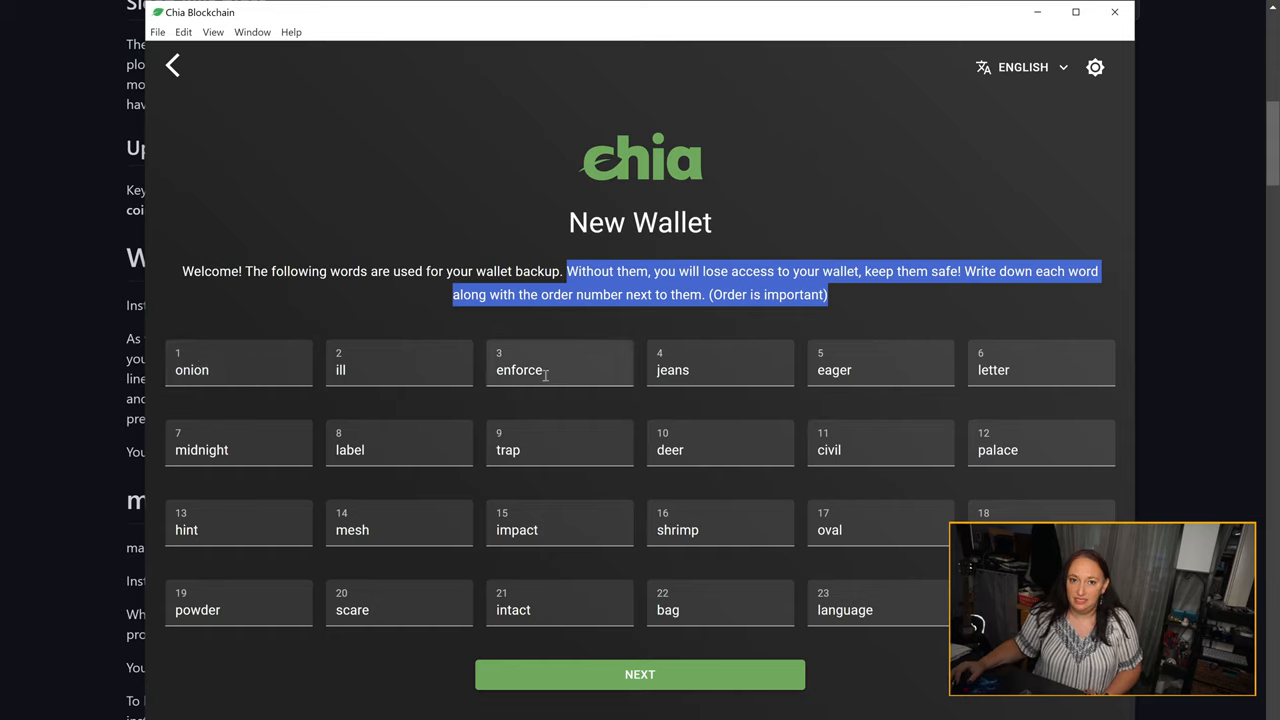
mouse_move(612, 374)
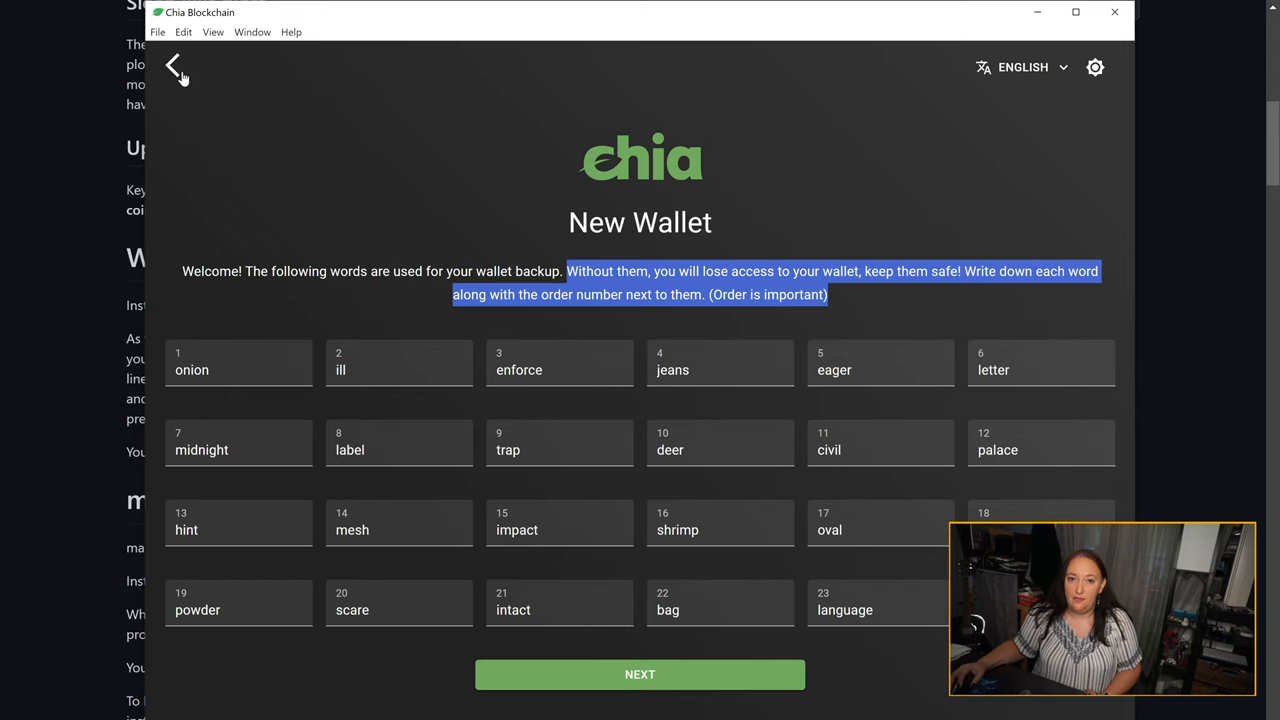
- Leave the New Wallet screen for the Full Node overview showing Synced and Connected on mainnet
click(176, 70)
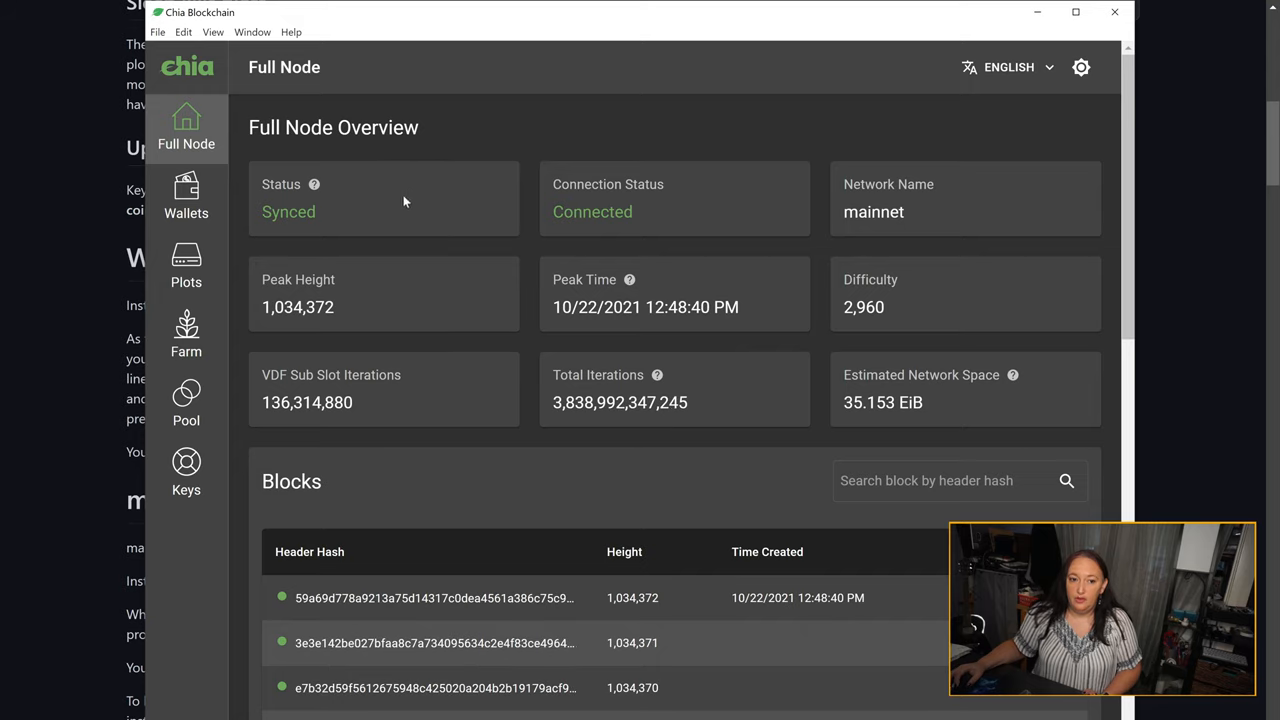
mouse_move(320, 230)
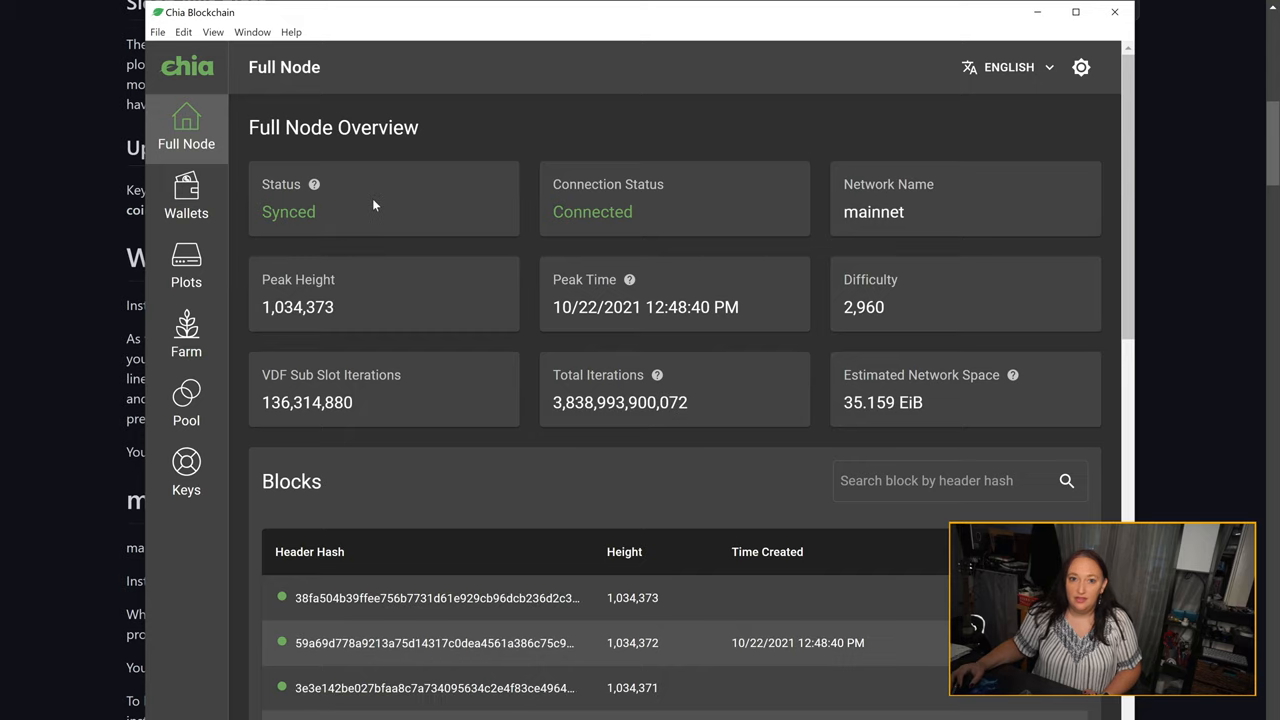
mouse_move(382, 206)
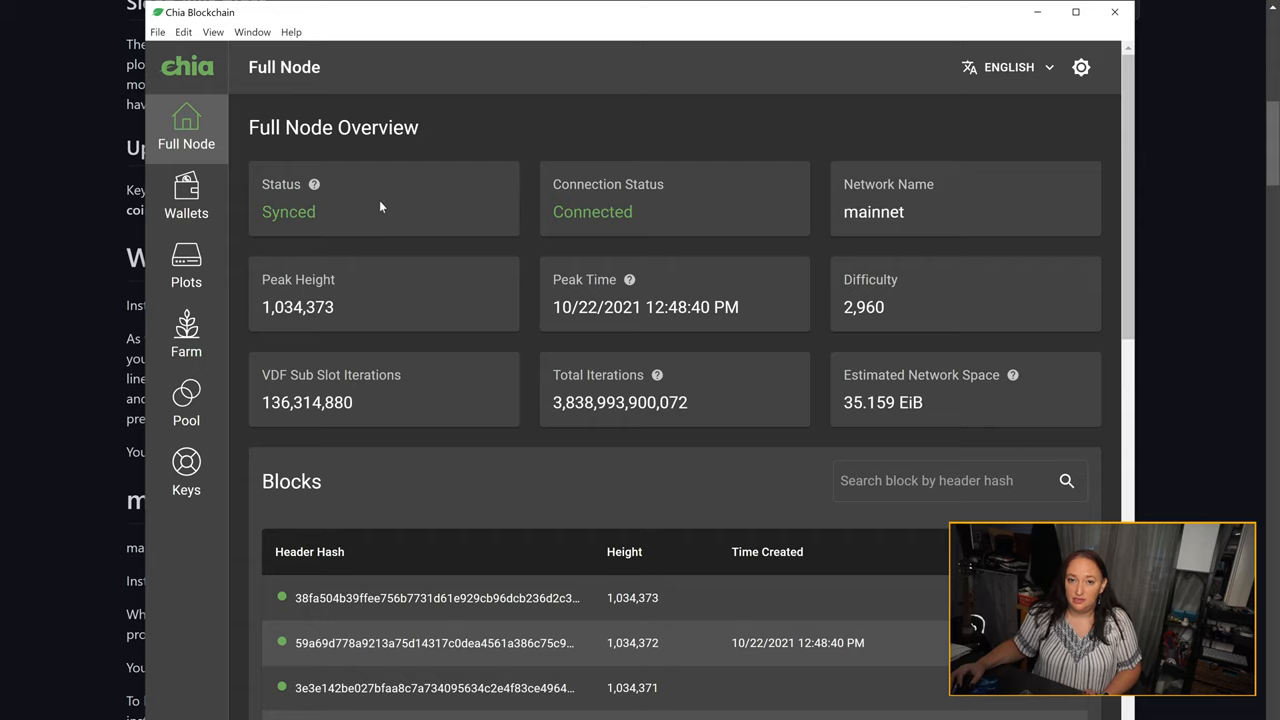
mouse_move(402, 228)
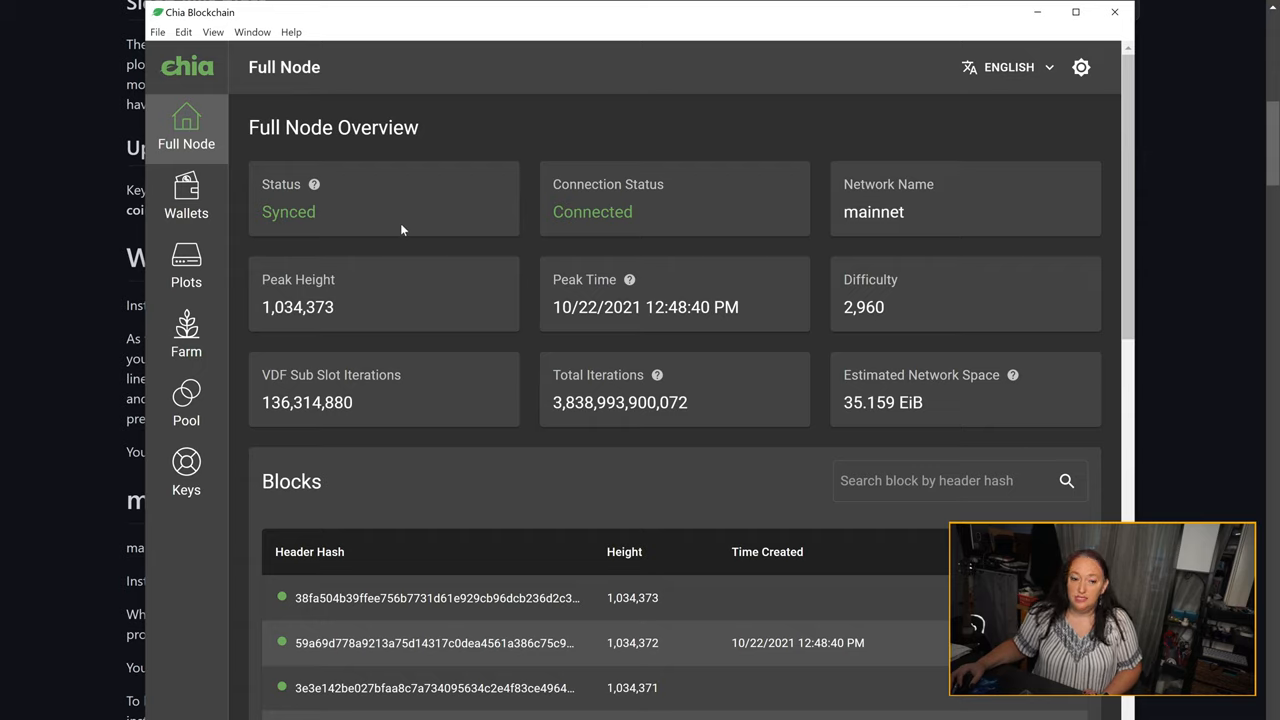
mouse_move(396, 220)
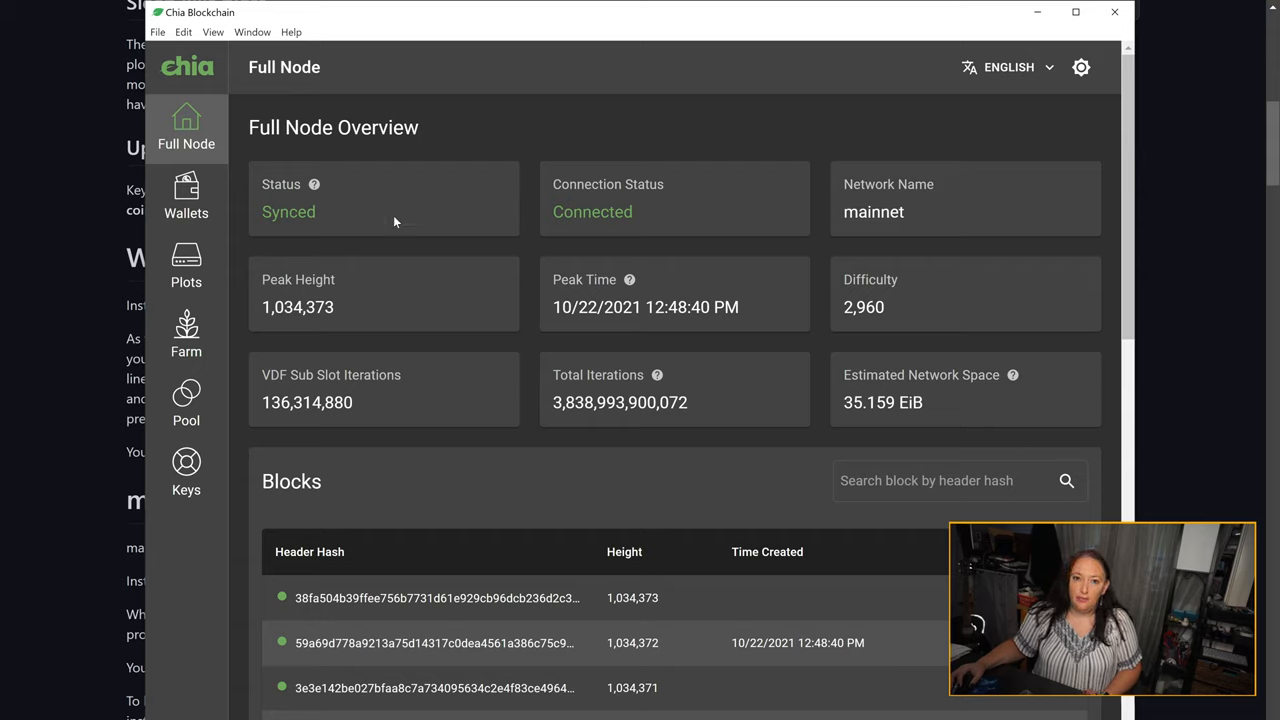
mouse_move(402, 216)
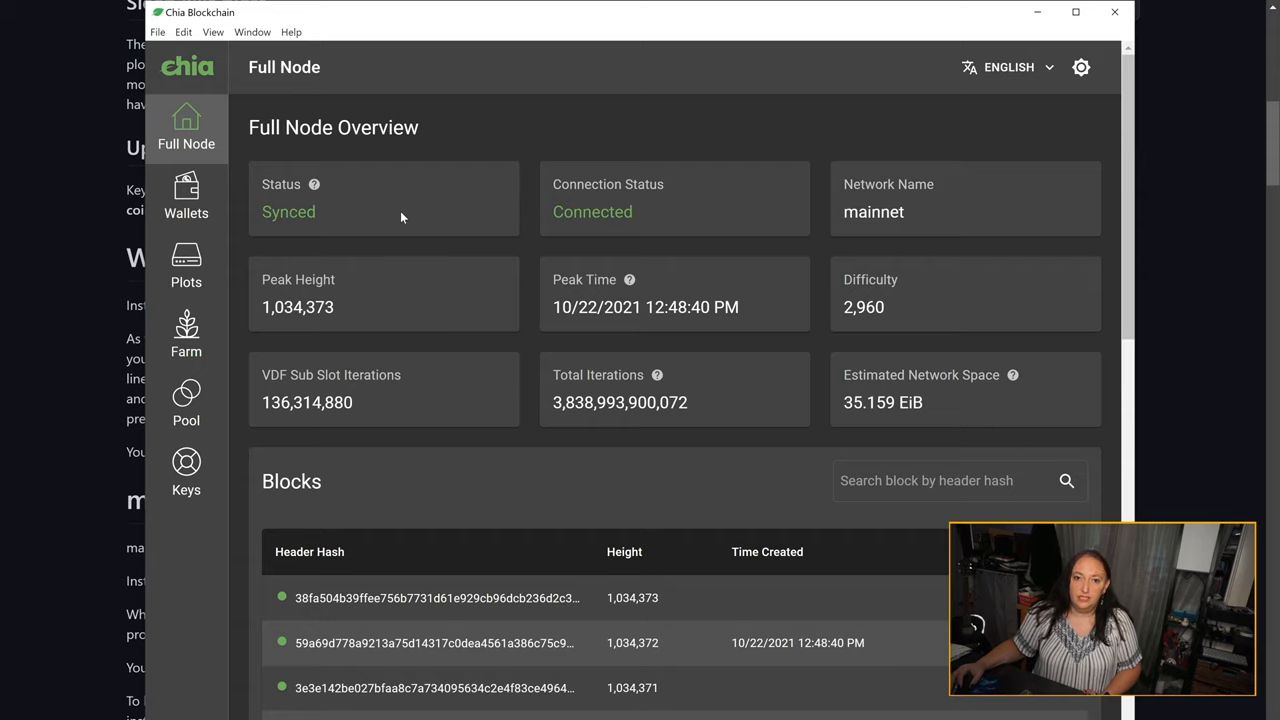
mouse_move(408, 218)
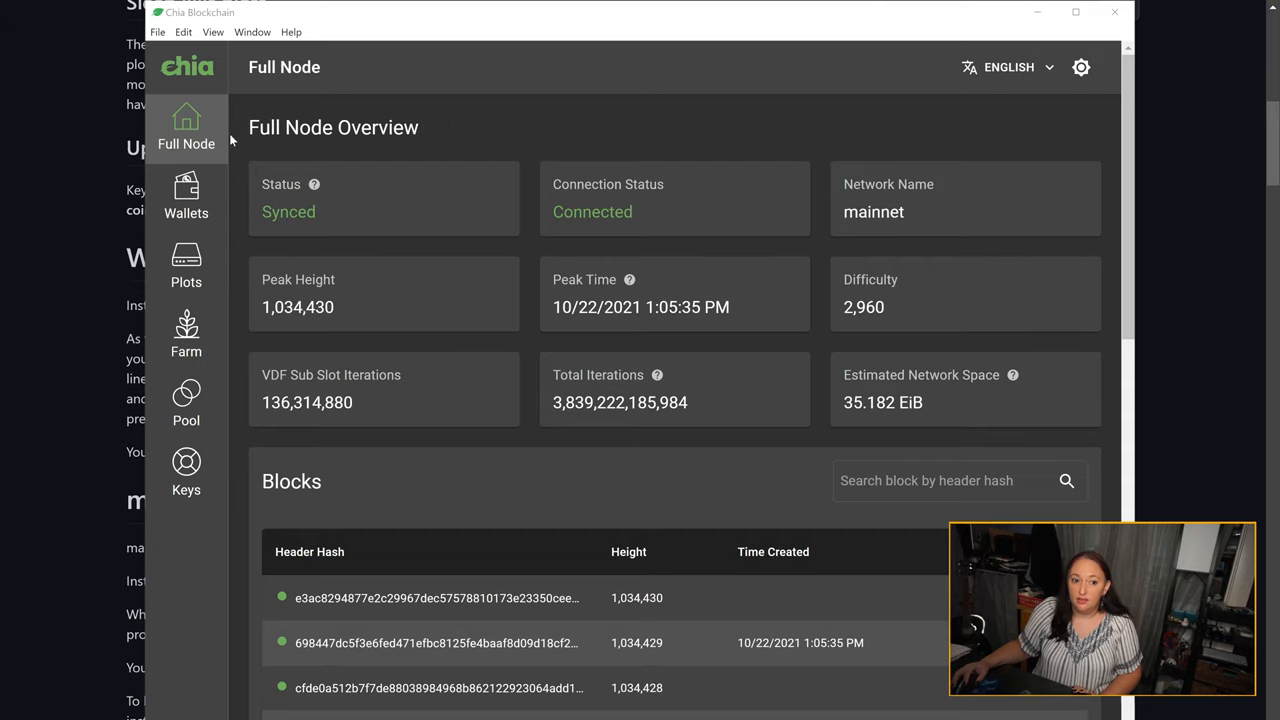
mouse_move(248, 136)
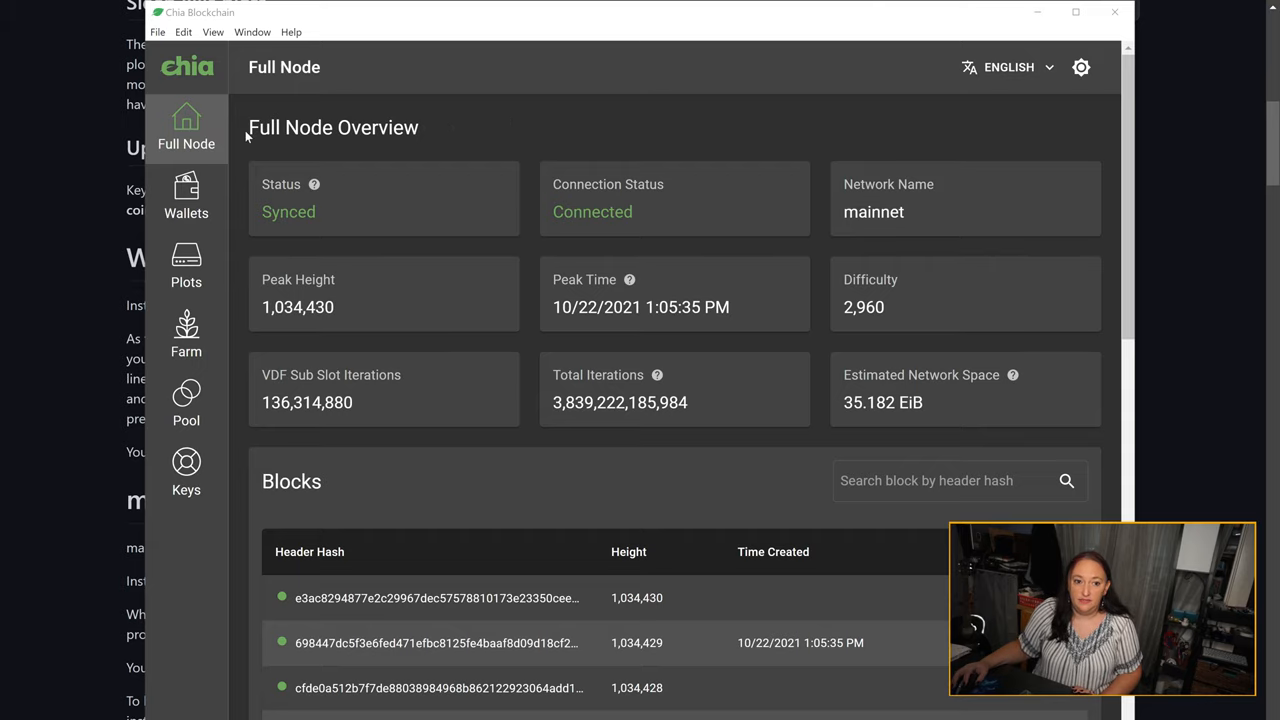
mouse_move(398, 174)
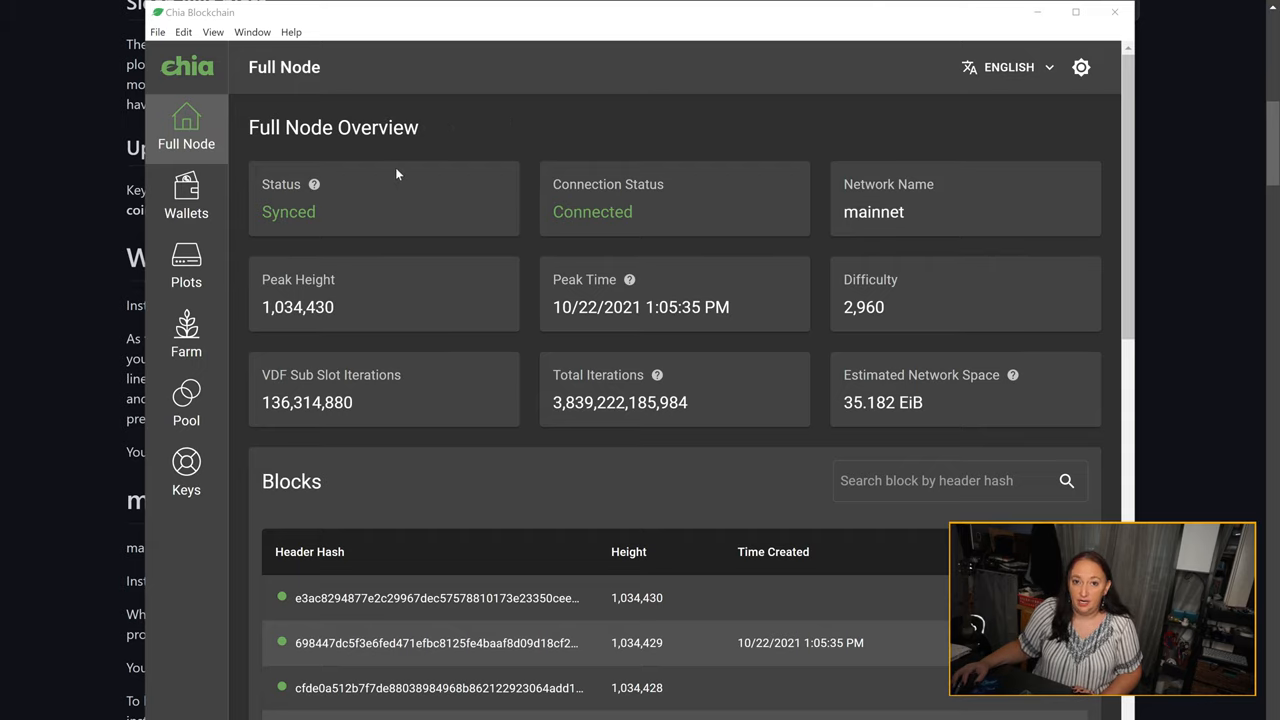
mouse_move(360, 216)
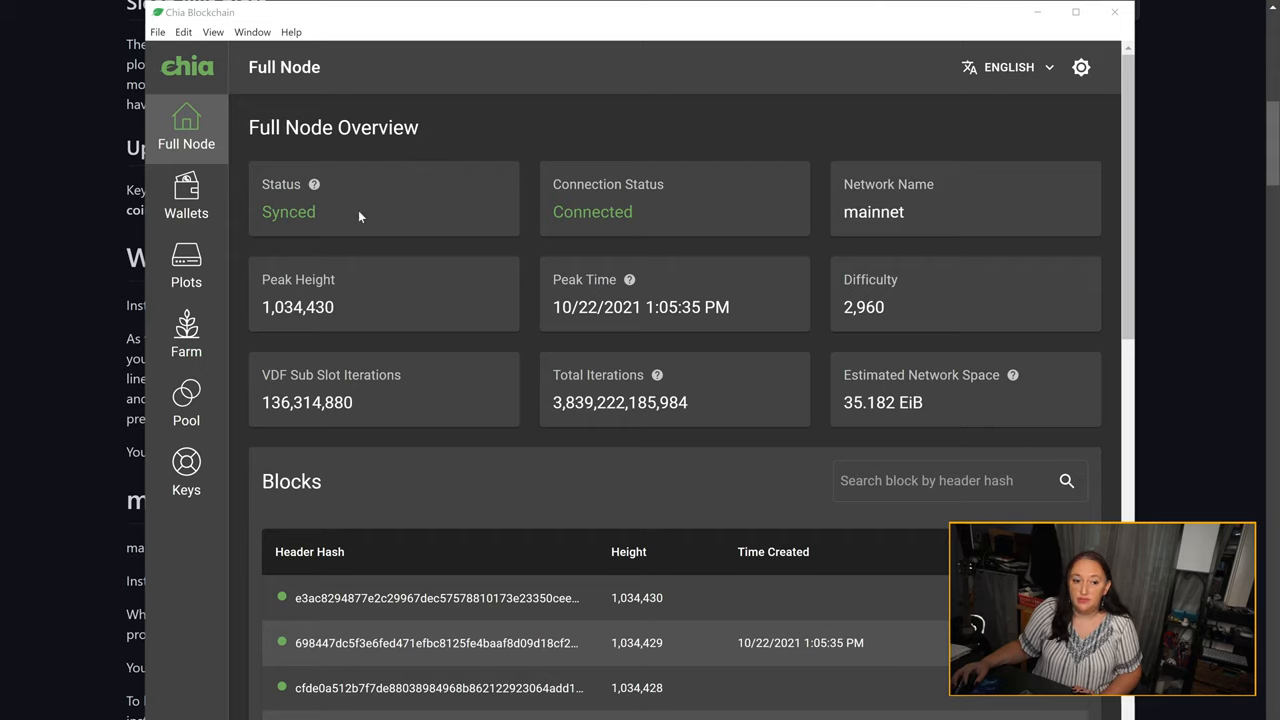
mouse_move(576, 188)
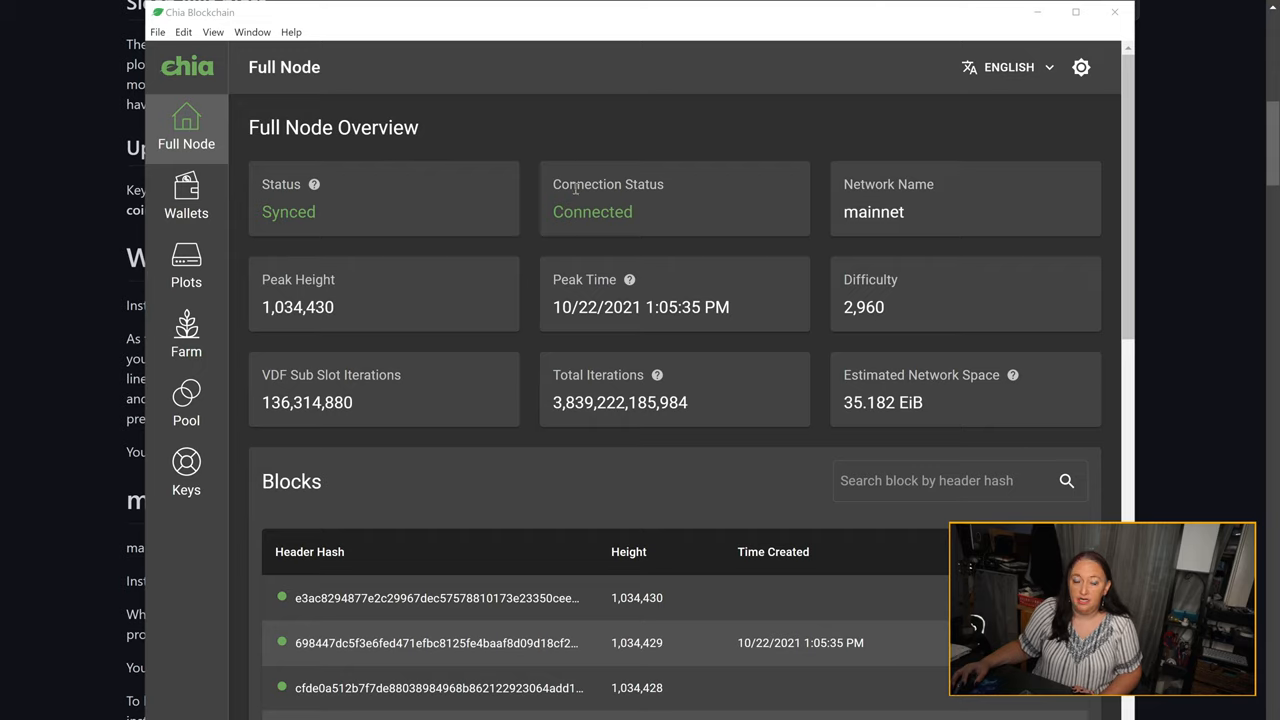
mouse_move(540, 240)
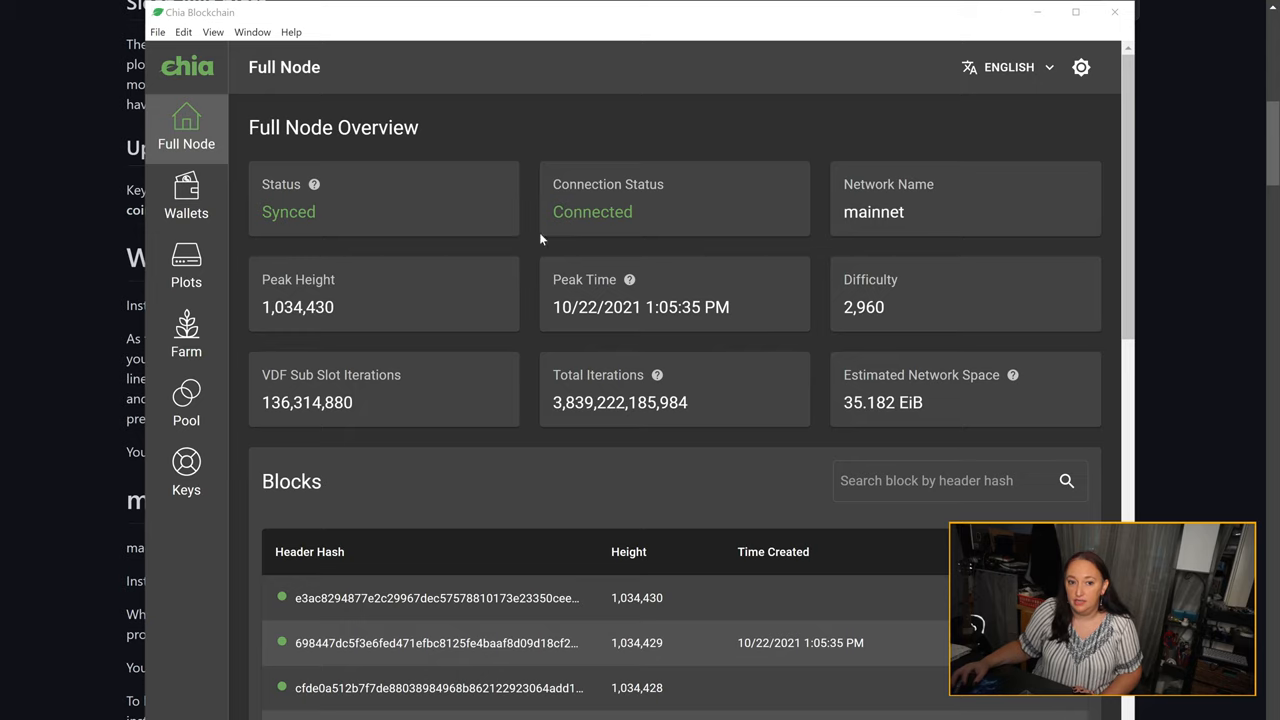
- Show the wallet's 0.000000000098 XCH balance and highlight its Receive Address heading
click(186, 196)
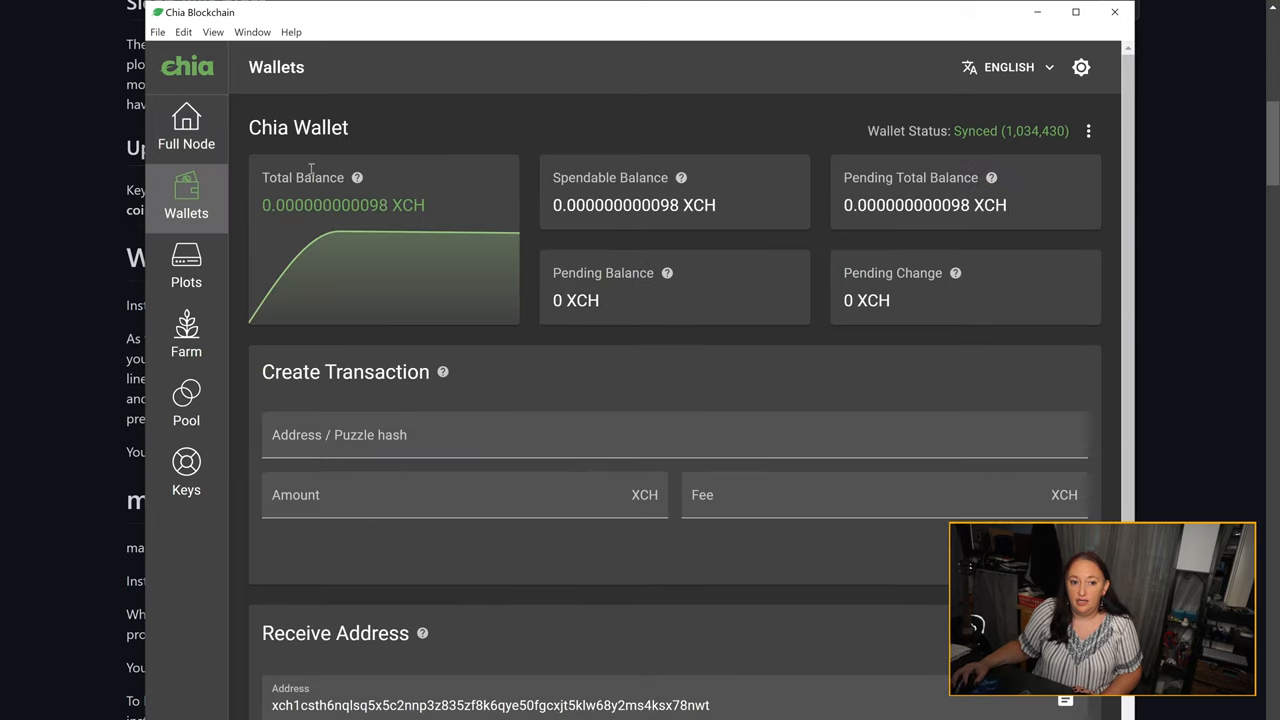
mouse_move(440, 166)
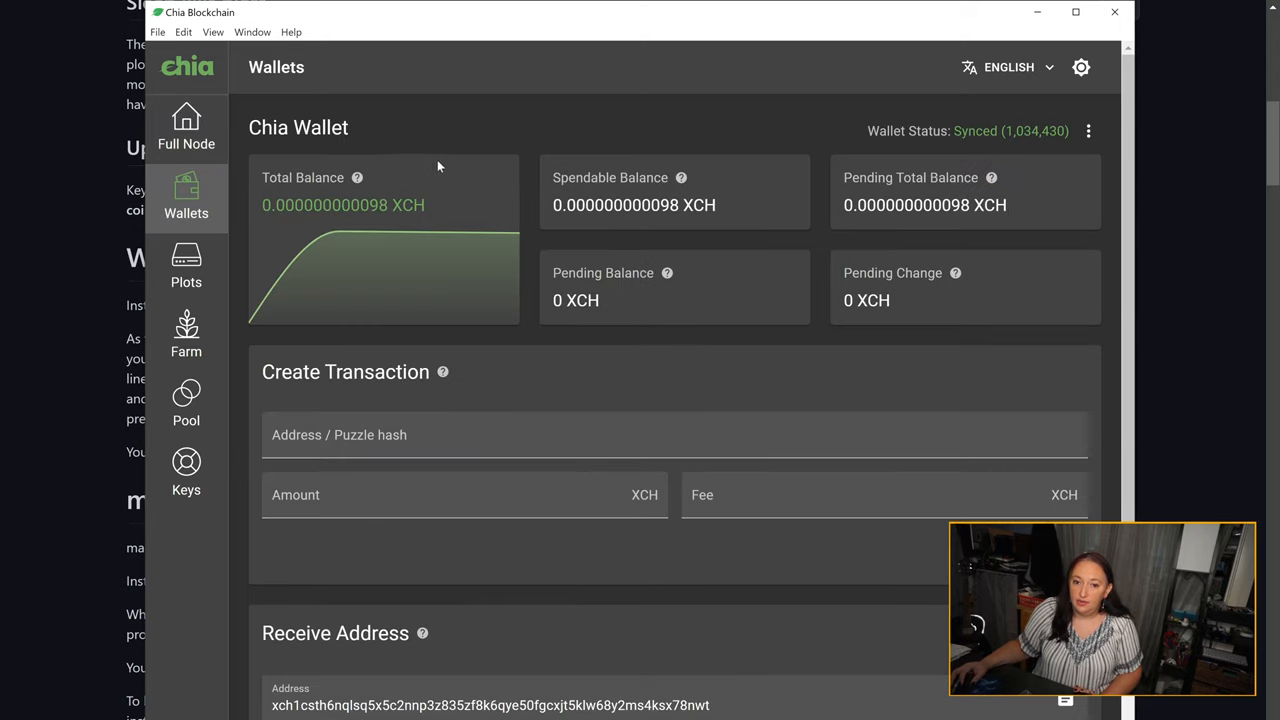
mouse_move(460, 170)
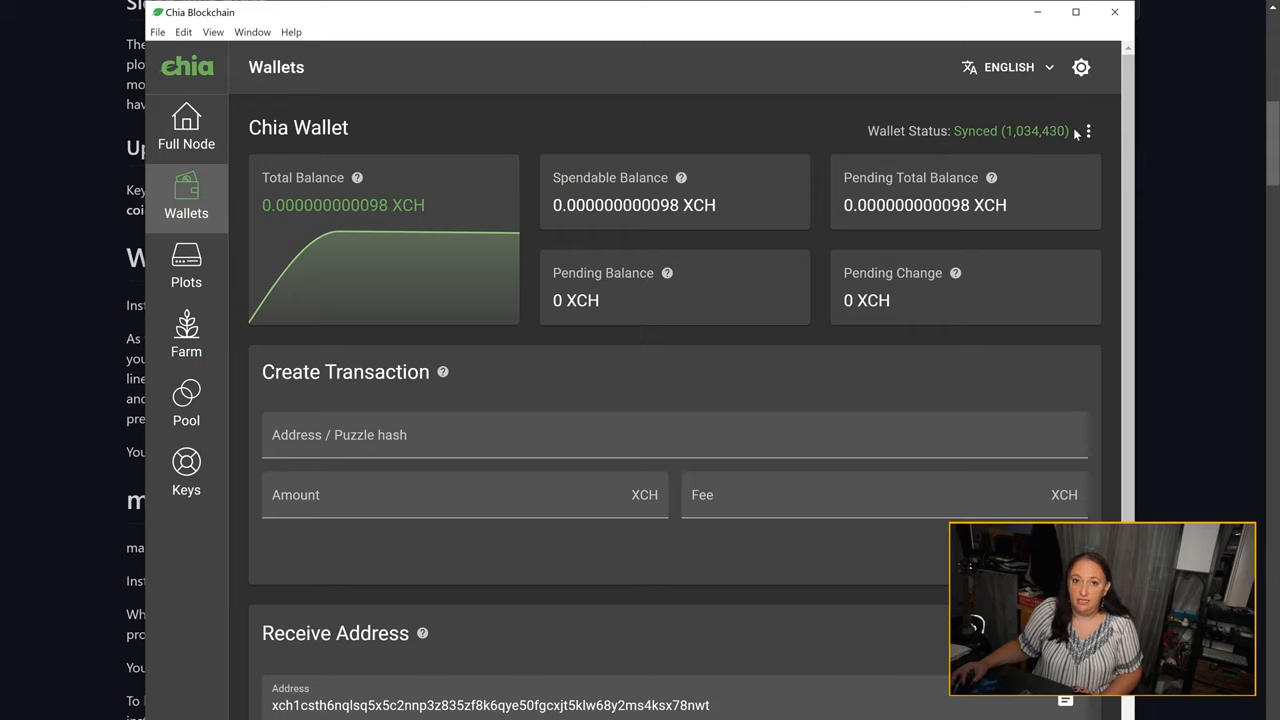
scroll(down, 3)
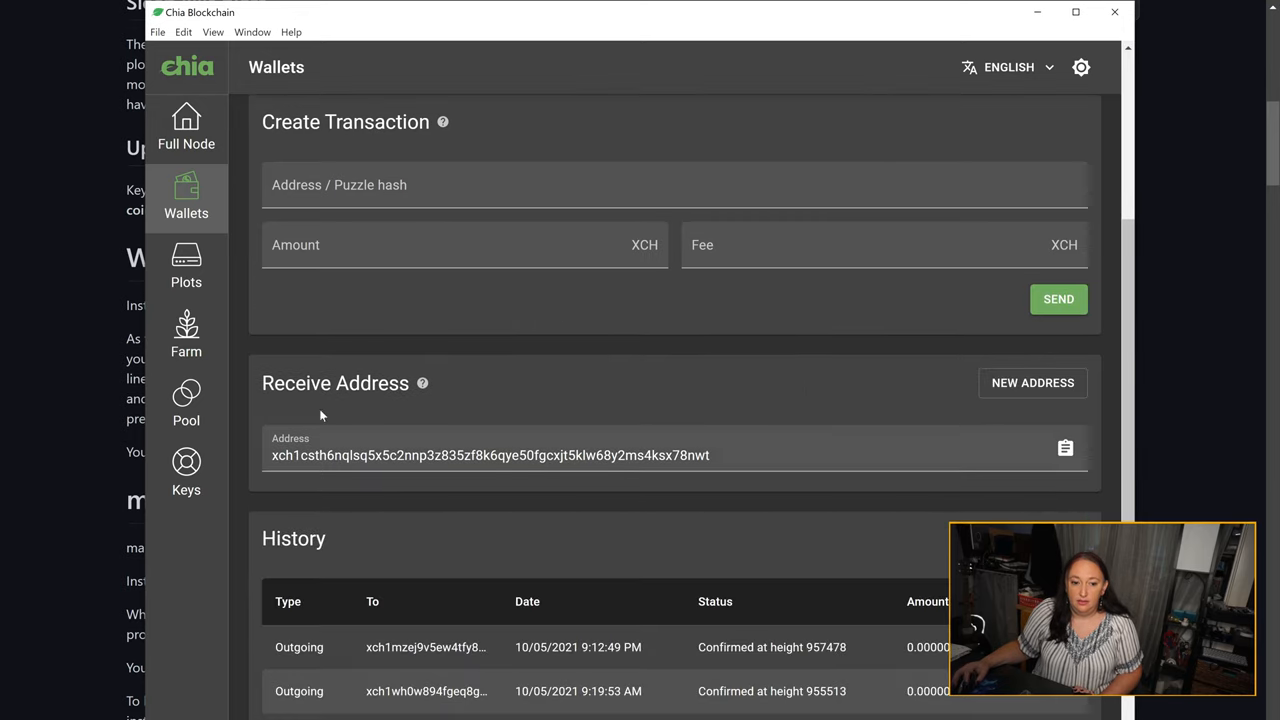
double_click(336, 384)
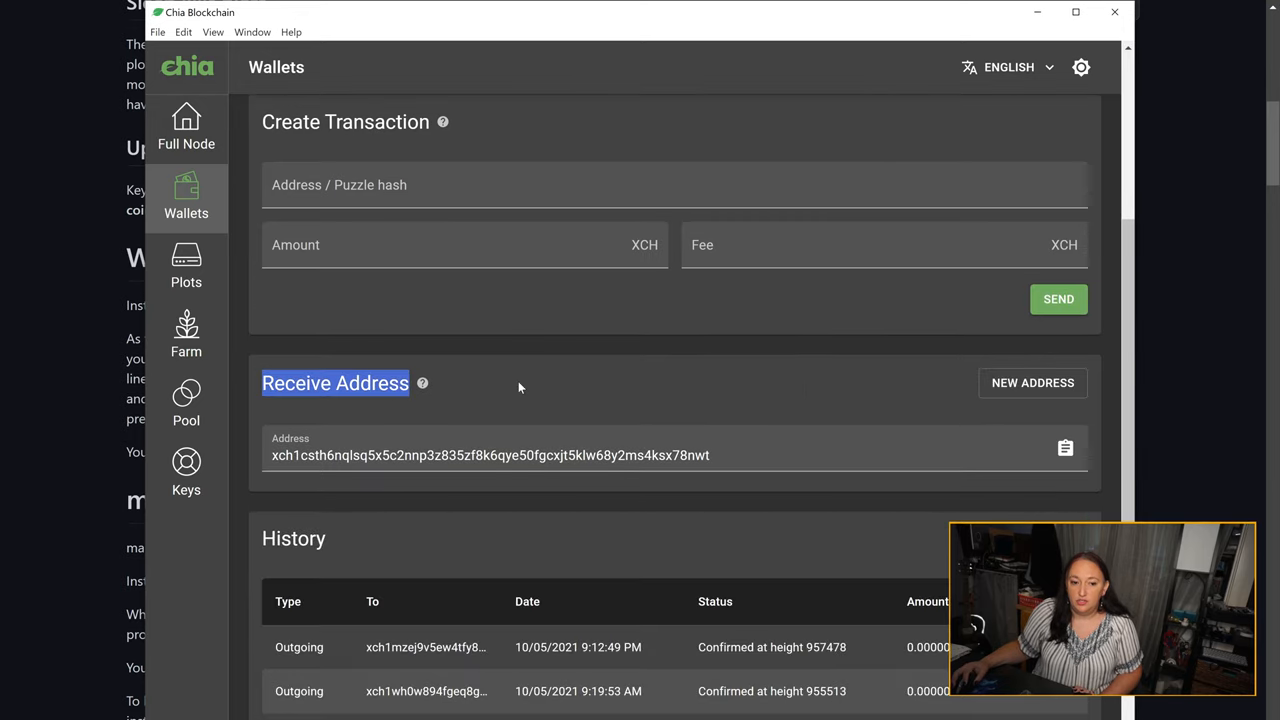
mouse_move(540, 386)
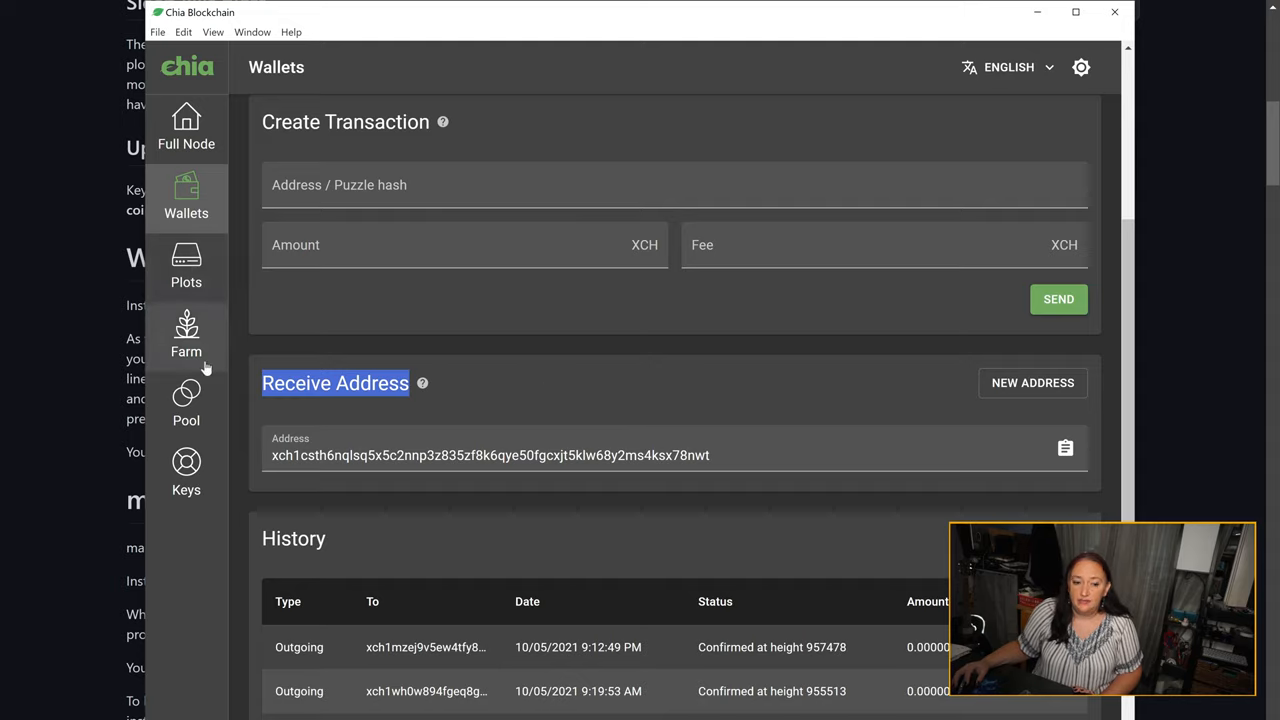
- Show the Pool overview with Orange Parrotfish pooling on Prohashing (1 plot) and Amber Angelfish self pooling
click(186, 396)
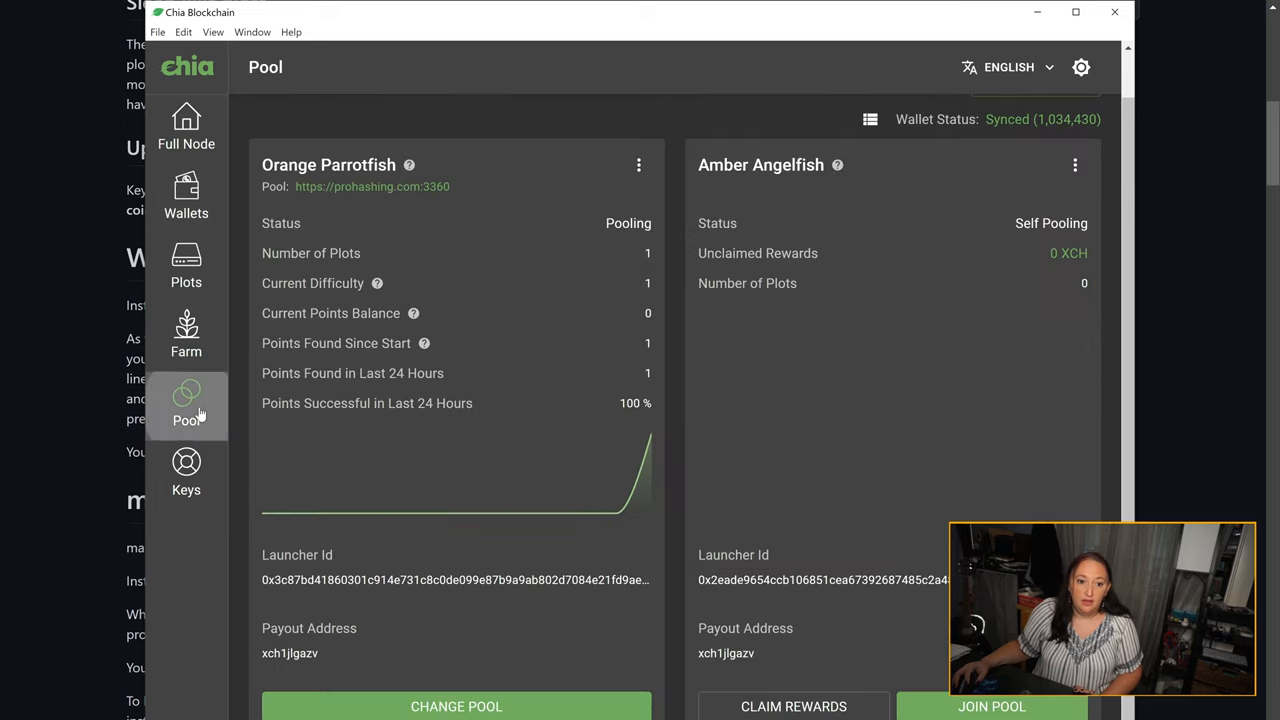
mouse_move(624, 136)
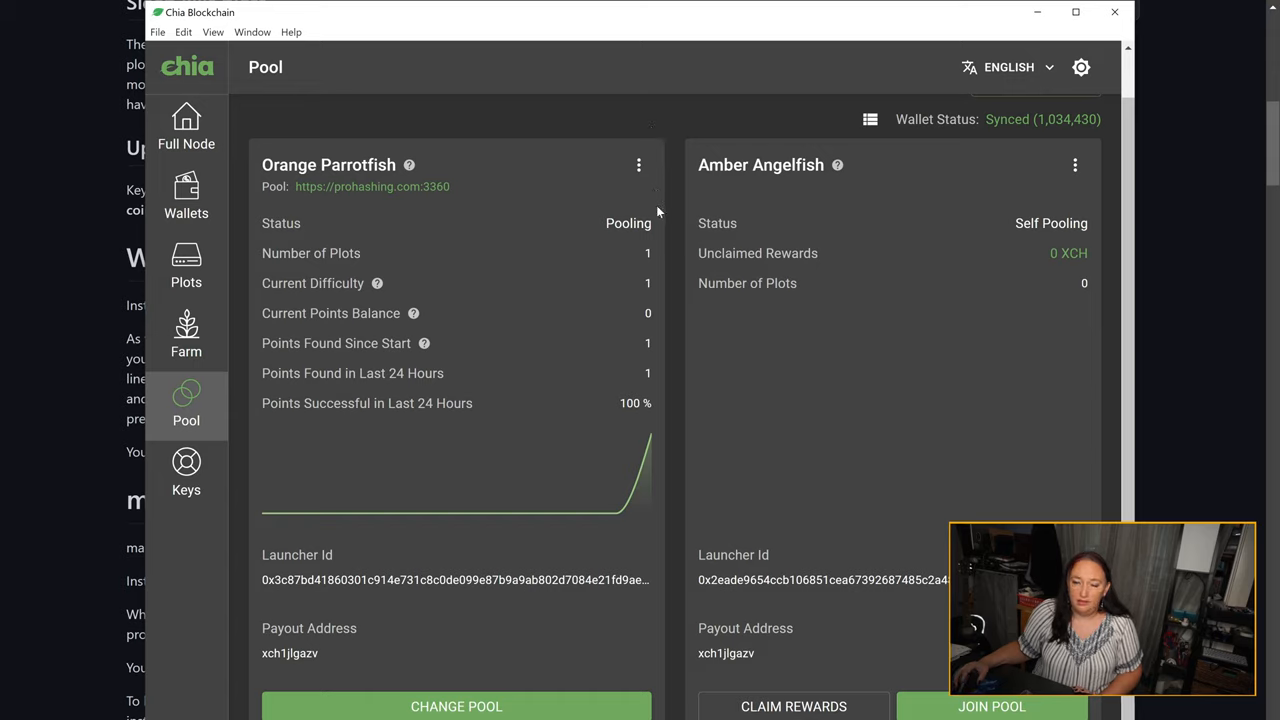
mouse_move(676, 232)
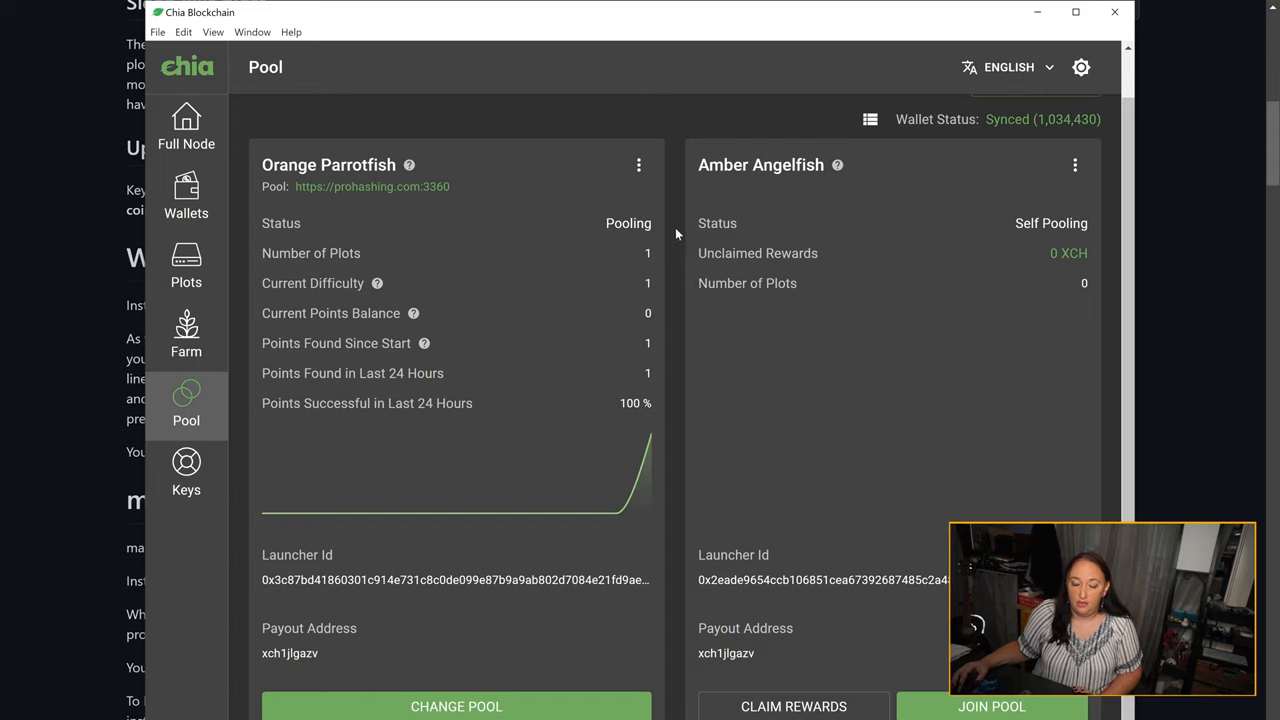
mouse_move(696, 296)
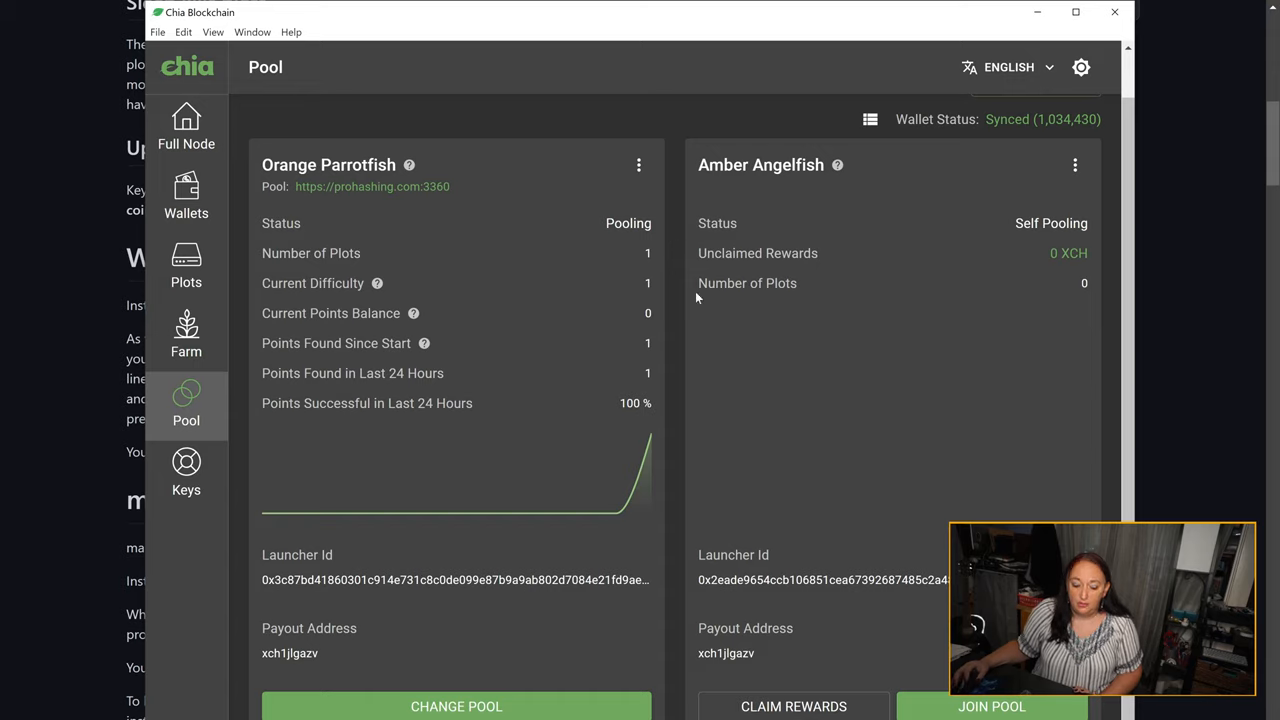
mouse_move(836, 292)
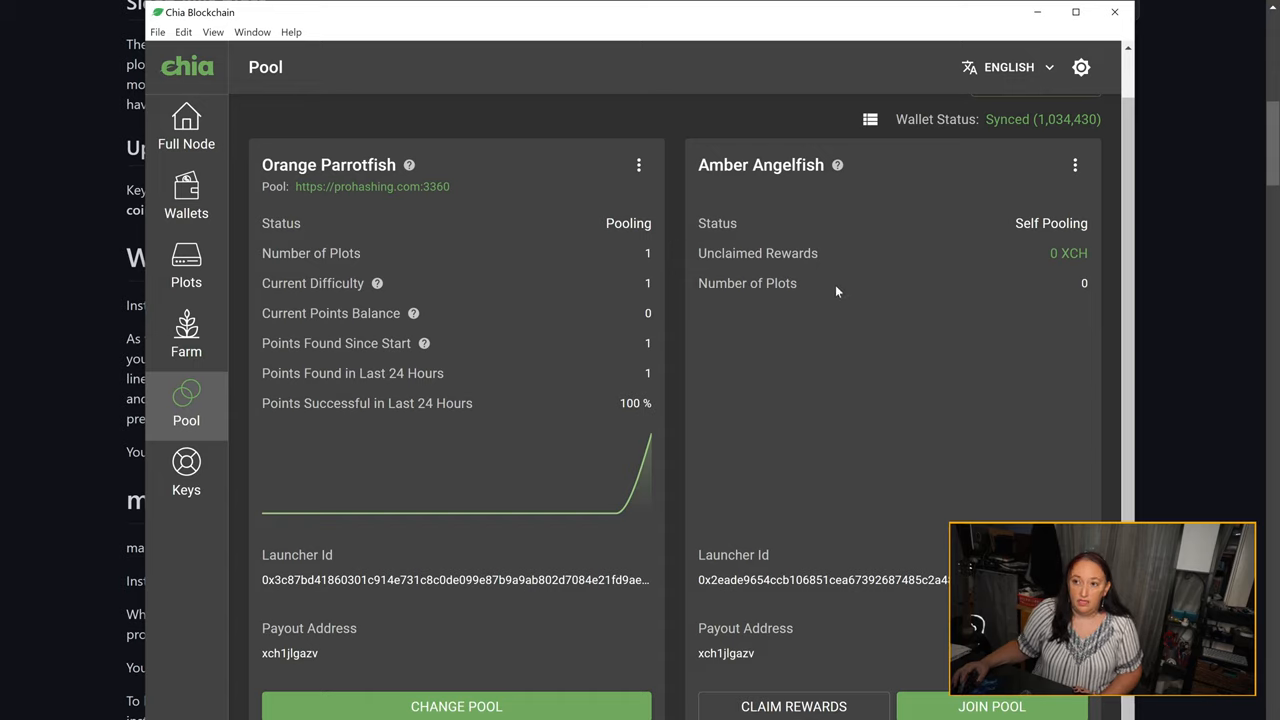
mouse_move(848, 300)
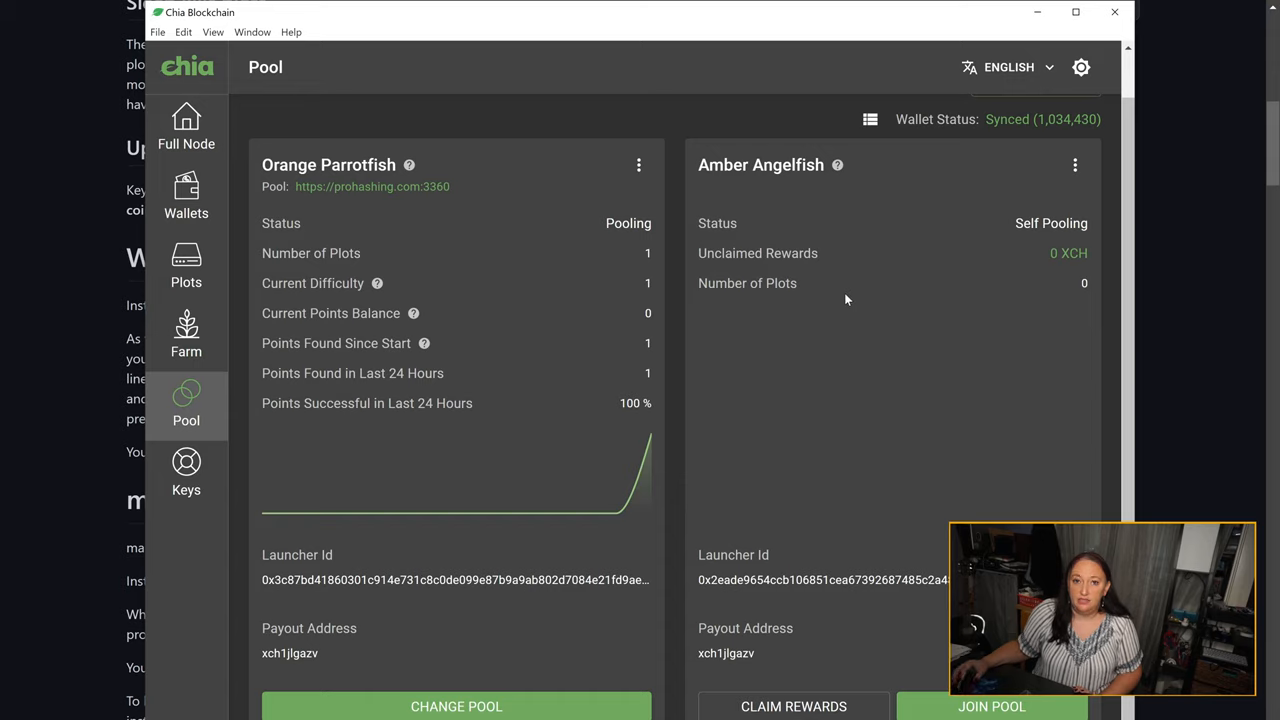
mouse_move(856, 292)
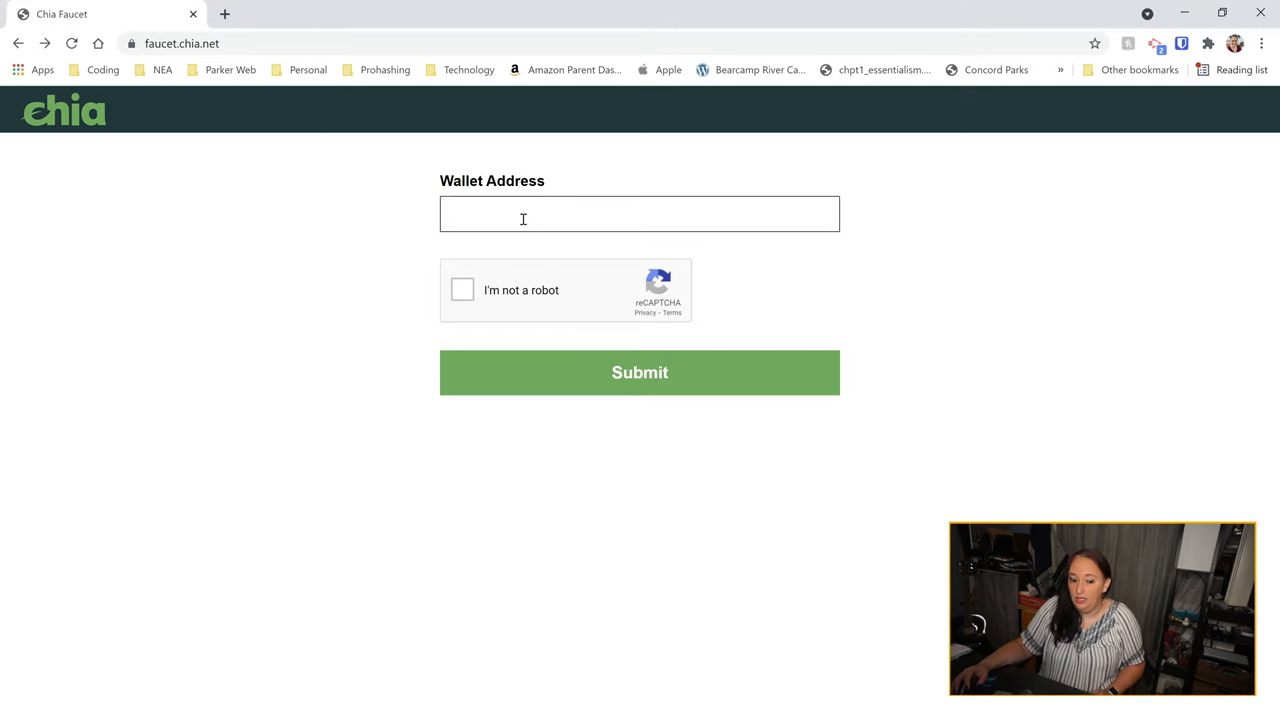
- Copy the wallet's receive address from the Chia Wallets page for the Chia Faucet
key(alt+tab)
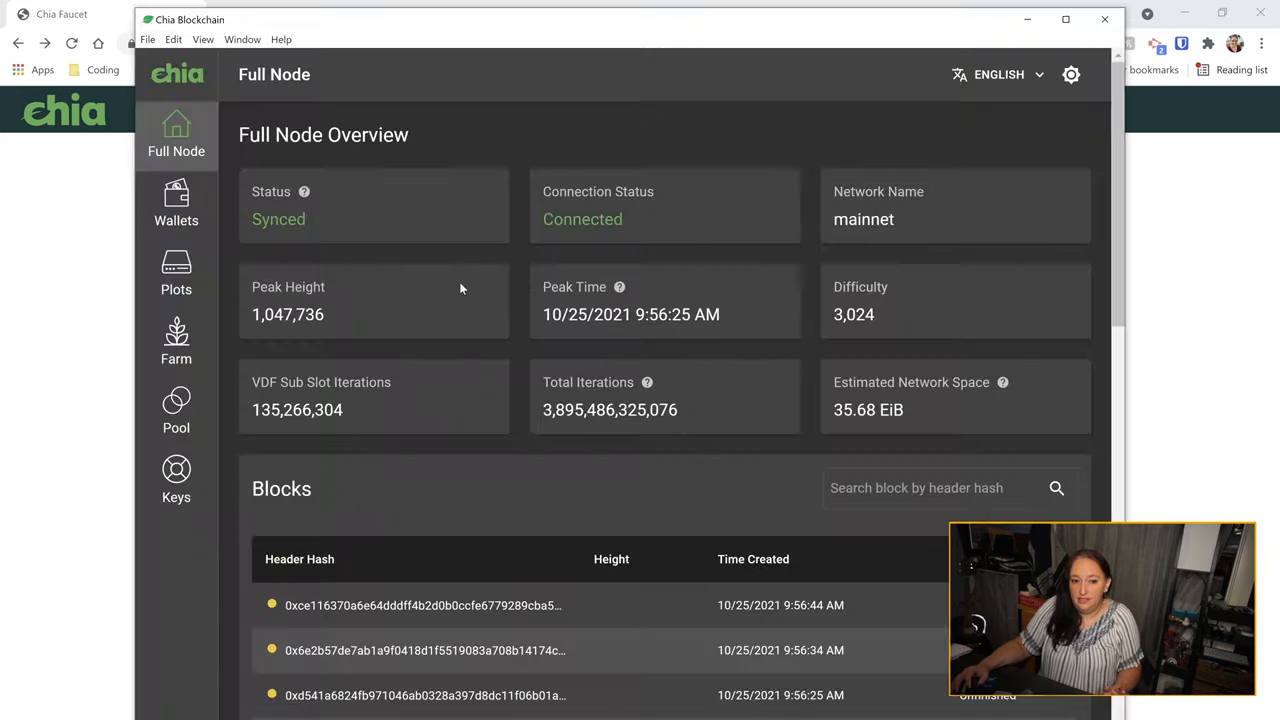
mouse_move(176, 210)
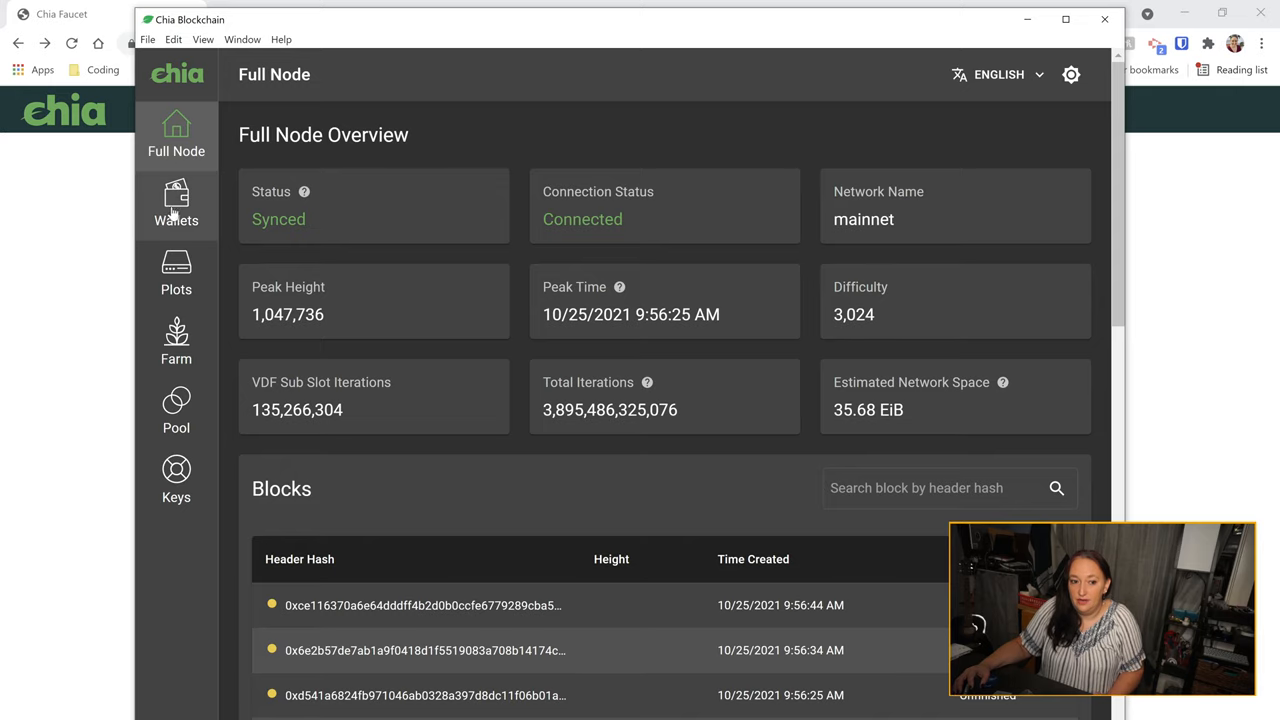
click(176, 204)
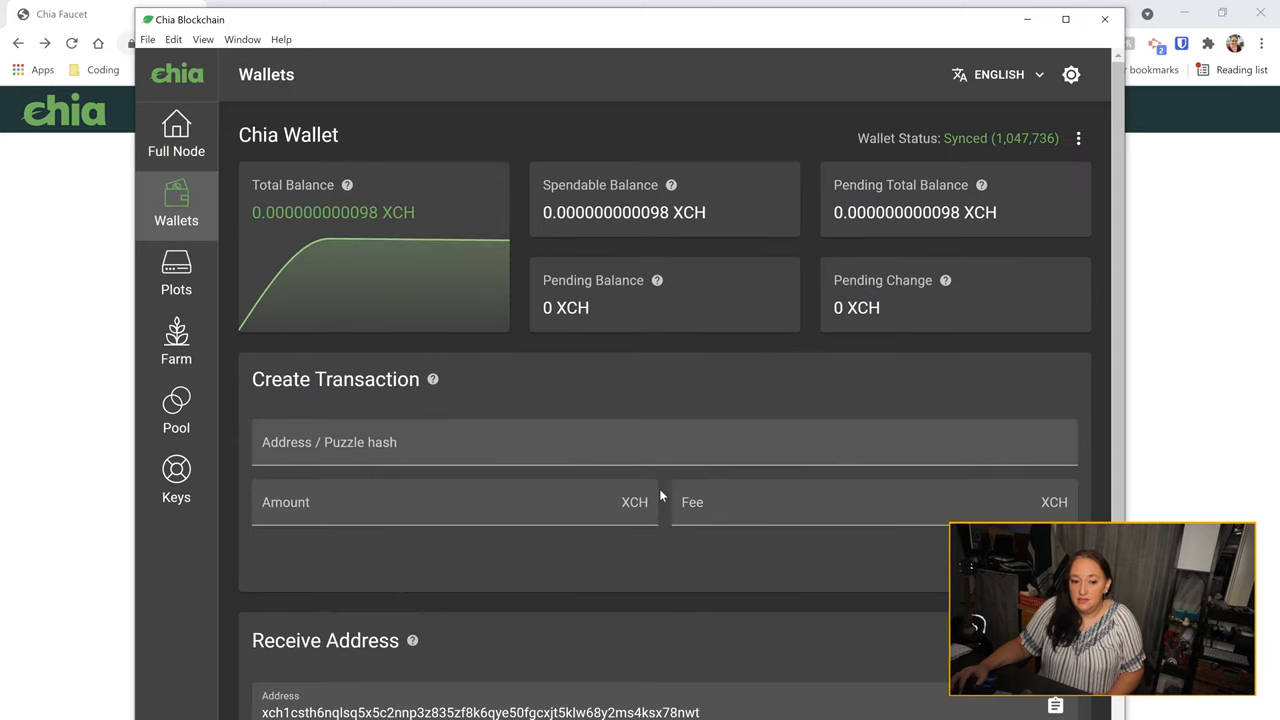
scroll(down, 3)
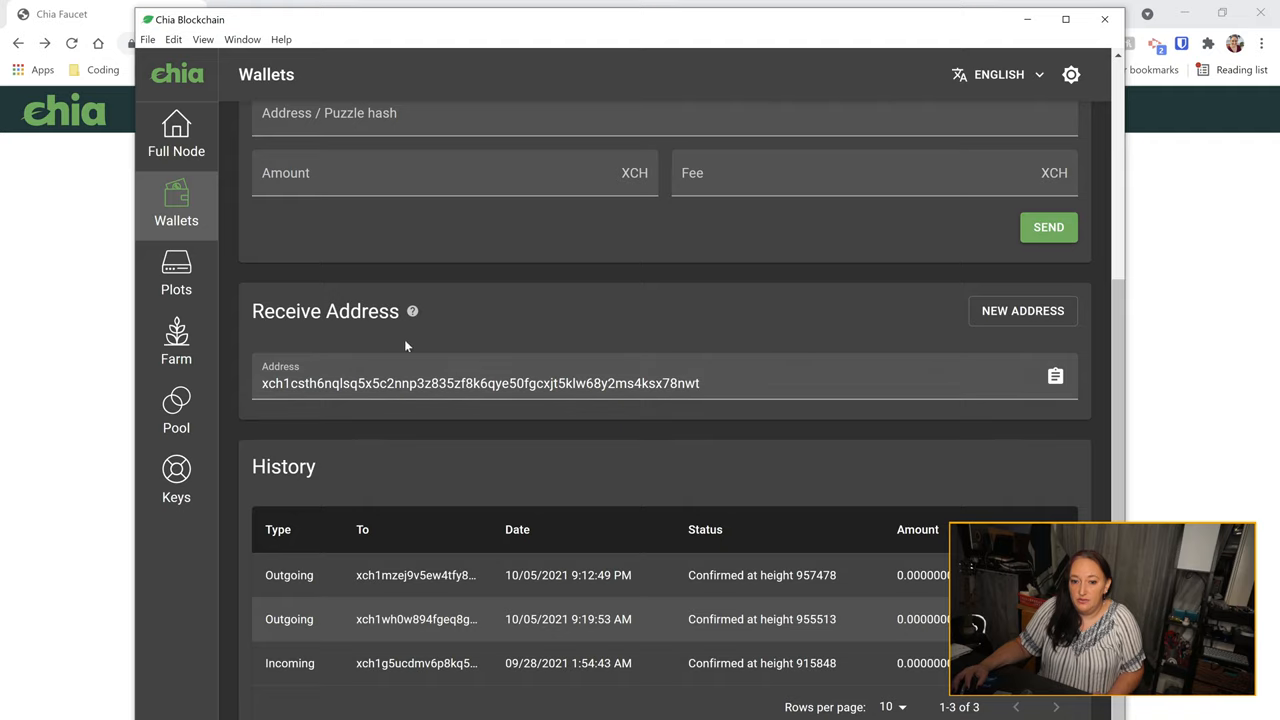
click(1056, 376)
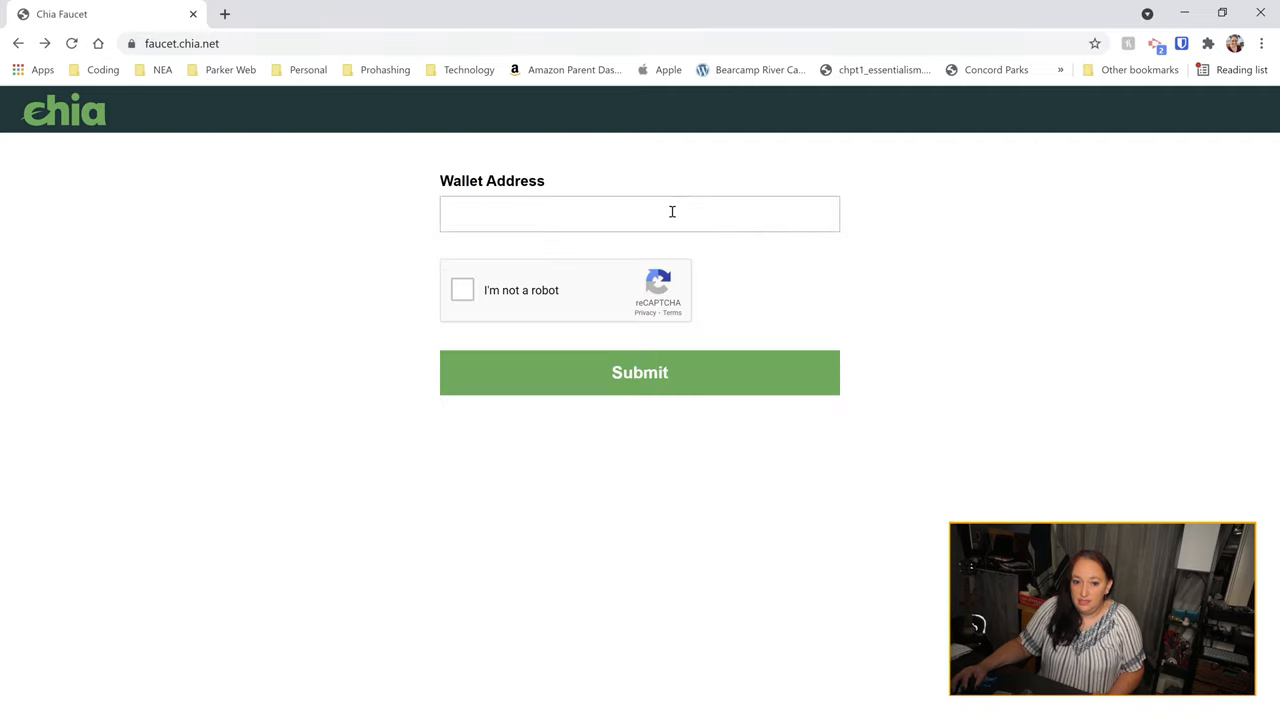
- Fill the faucet's Wallet Address with xch1csth6nq...x78nwt and tick I'm not a robot
text(xch1csth6nqlsq5x5c2nnp3z835zf8k6qye50fgcxjt5klw68y2ms4ksx78nwt)
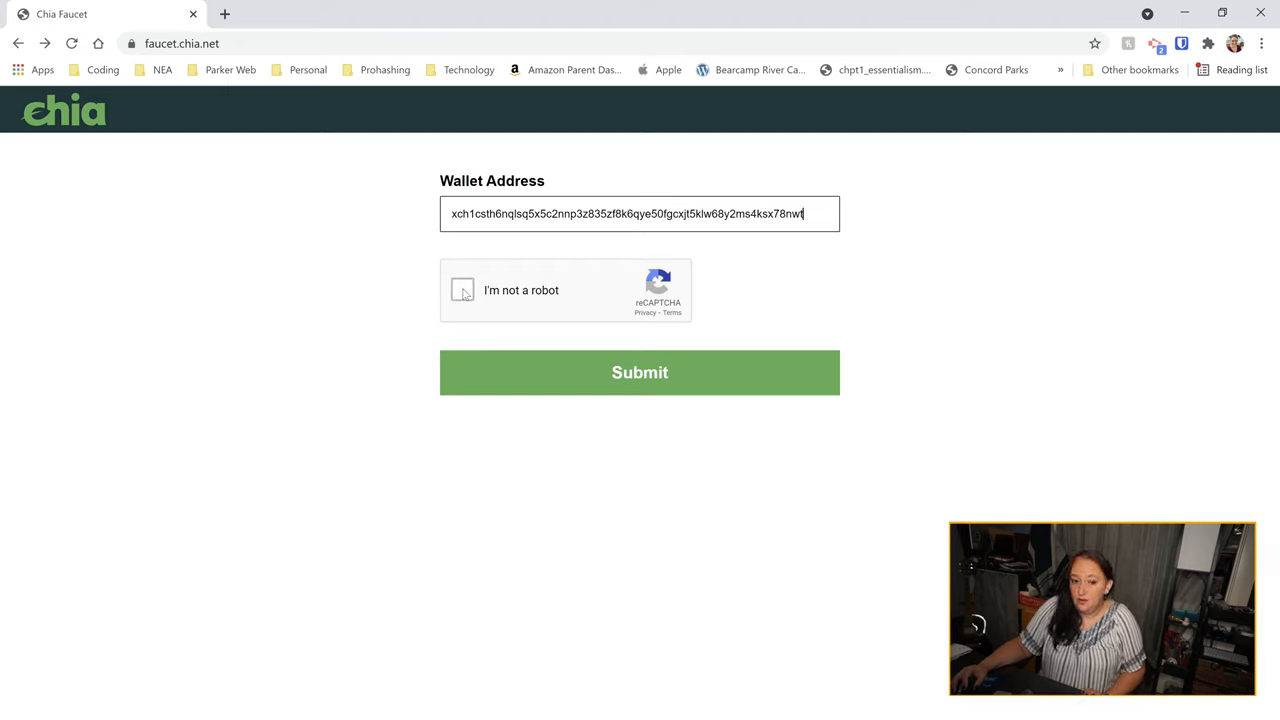
click(464, 290)
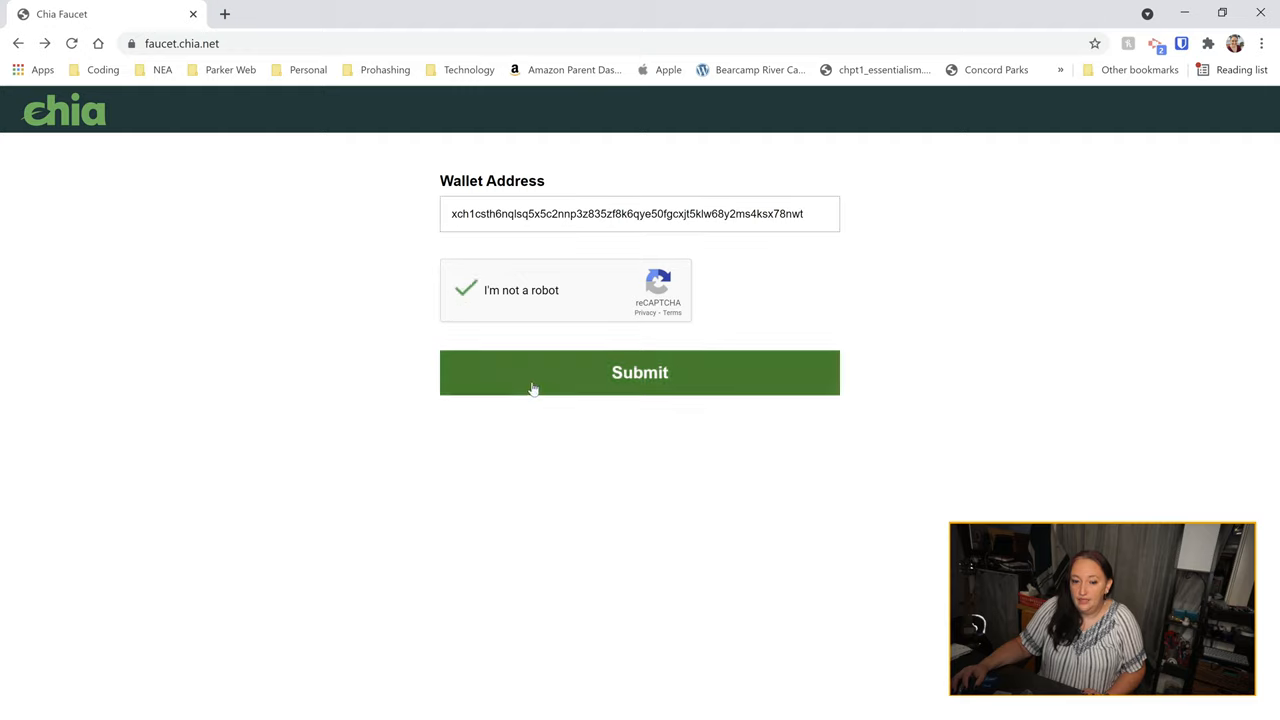
mouse_move(508, 388)
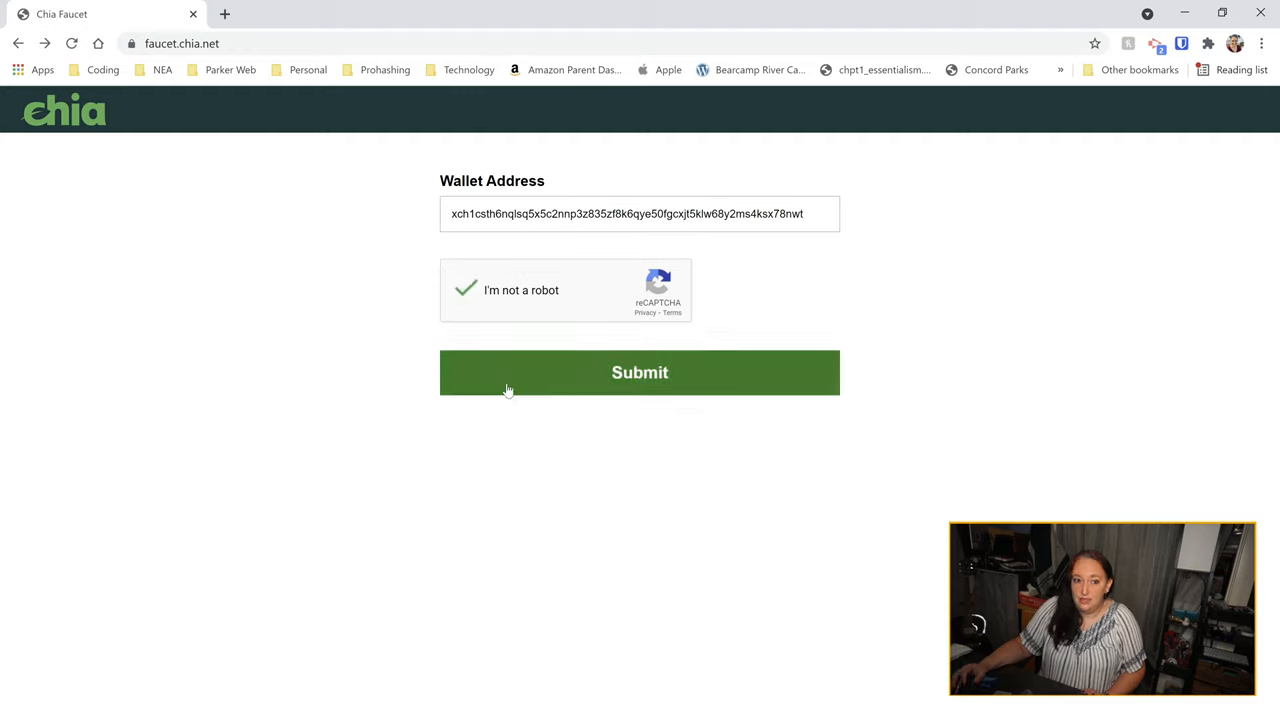
mouse_move(184, 376)
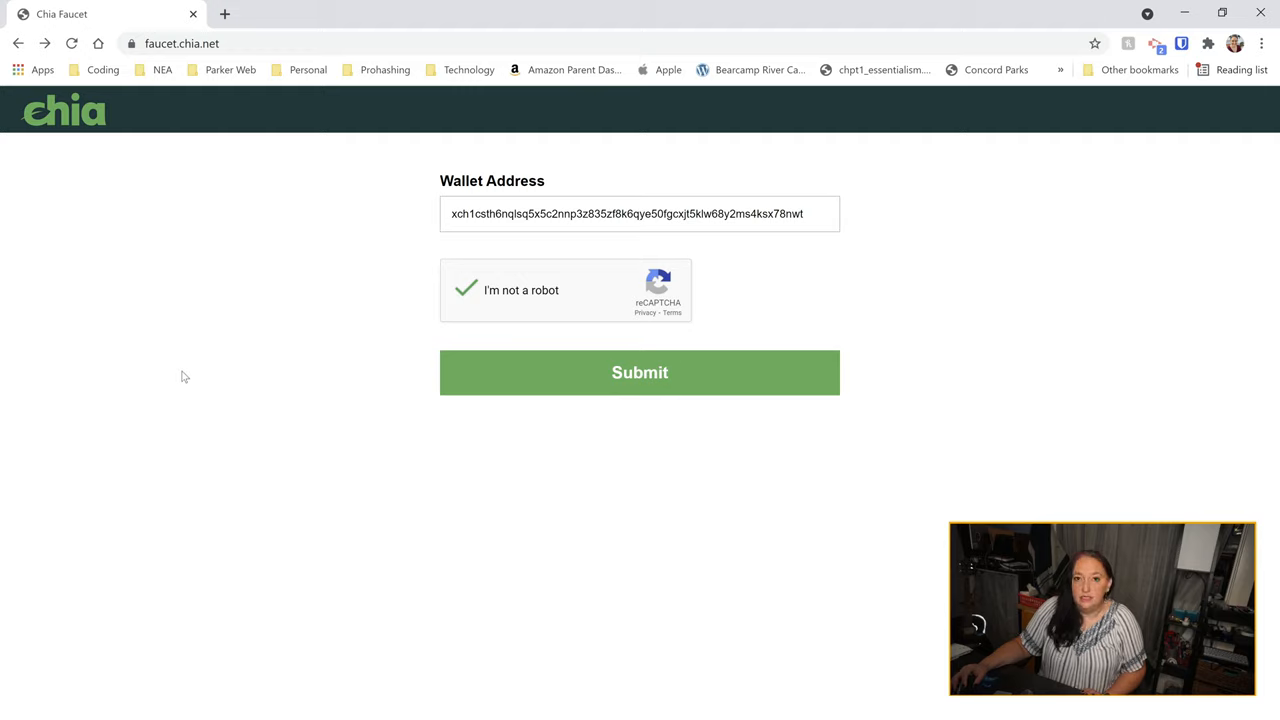
mouse_move(164, 368)
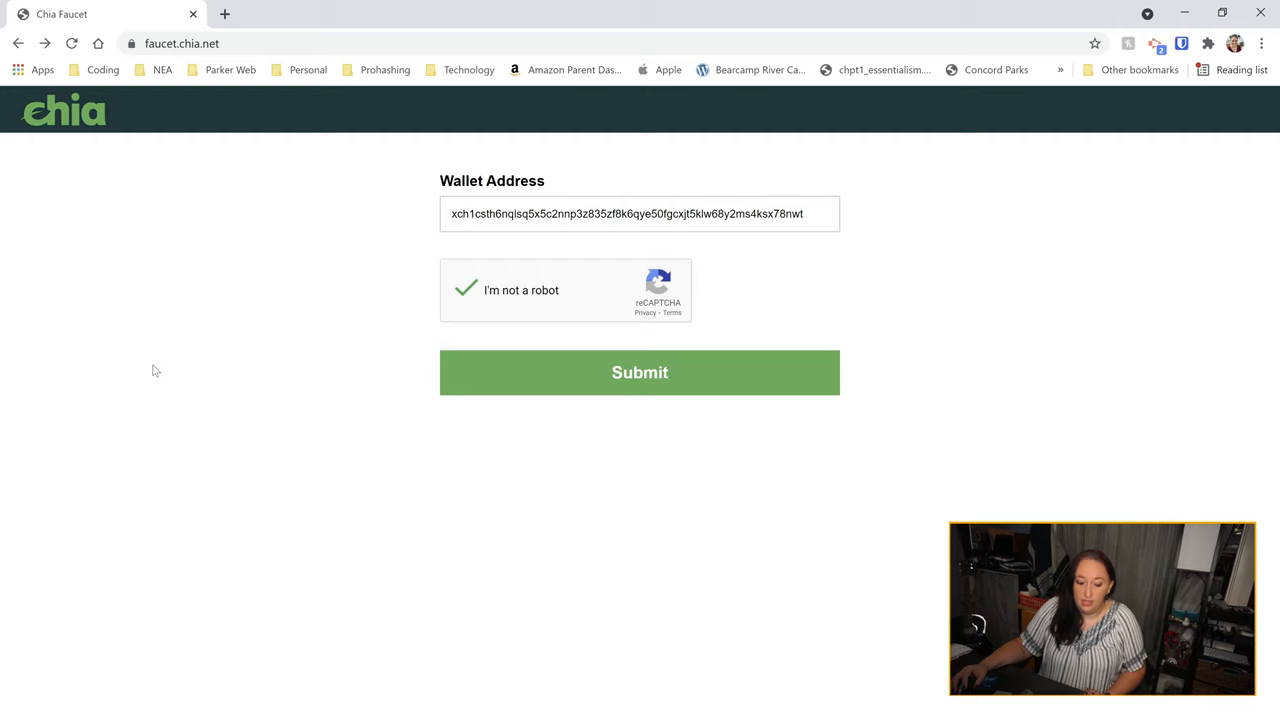
mouse_move(140, 348)
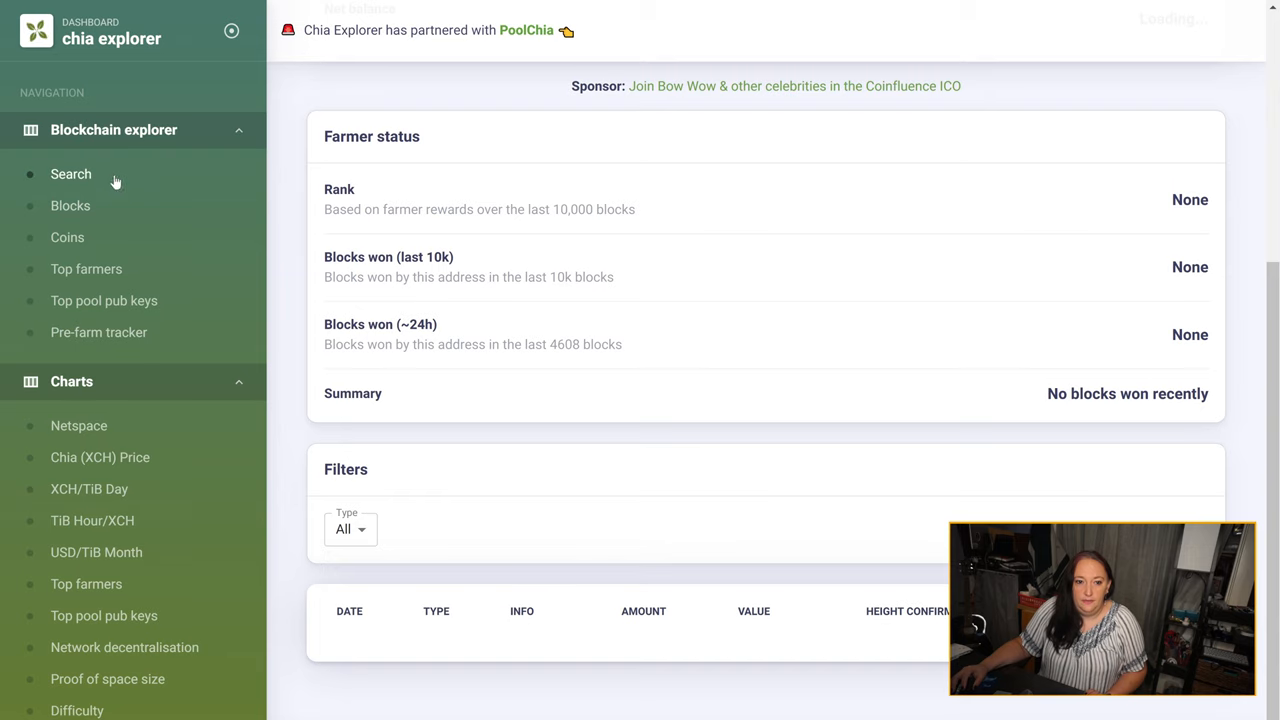
- View the address in Chia Explorer, scrolled to farmer rank None and no blocks won
click(72, 174)
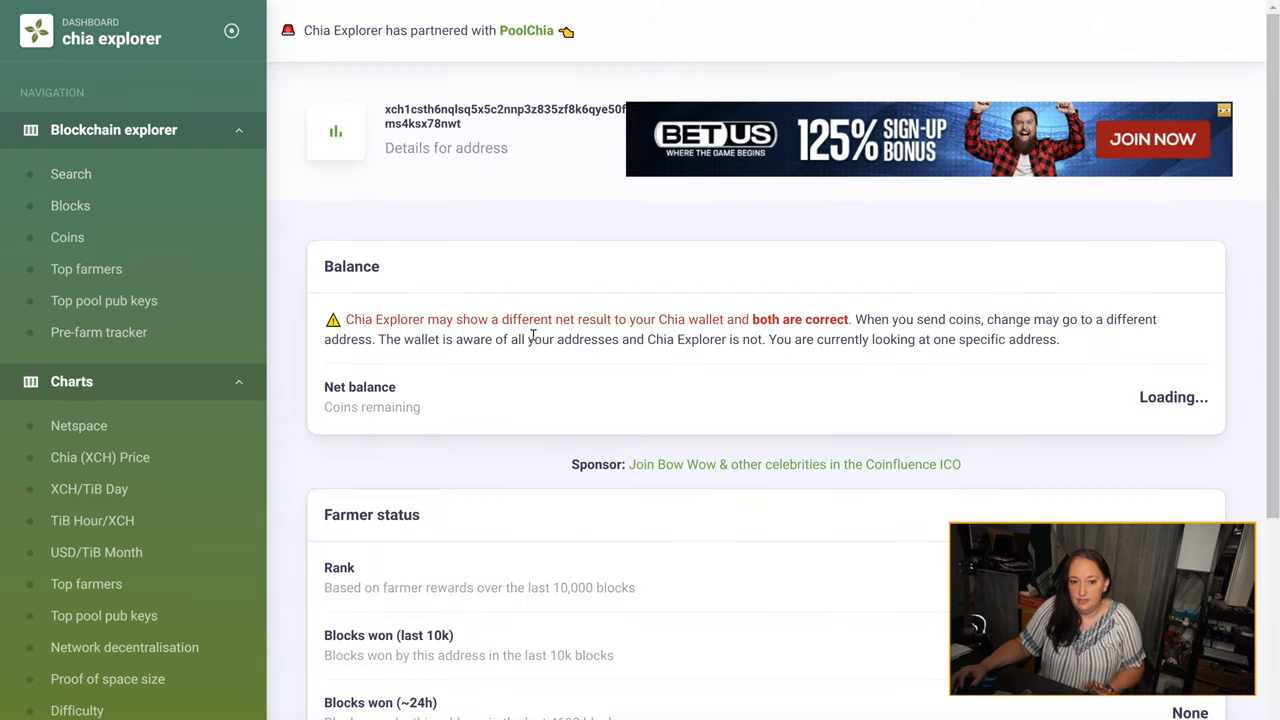
scroll(down, 3)
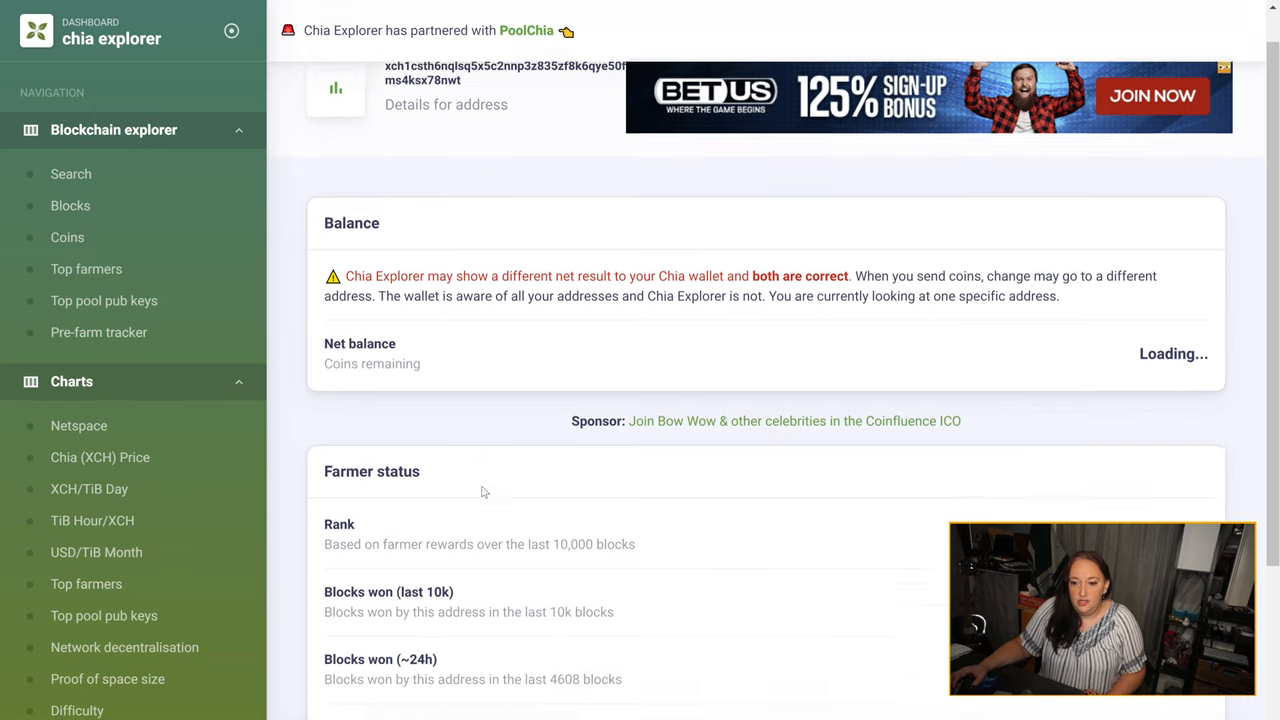
scroll(down, 3)
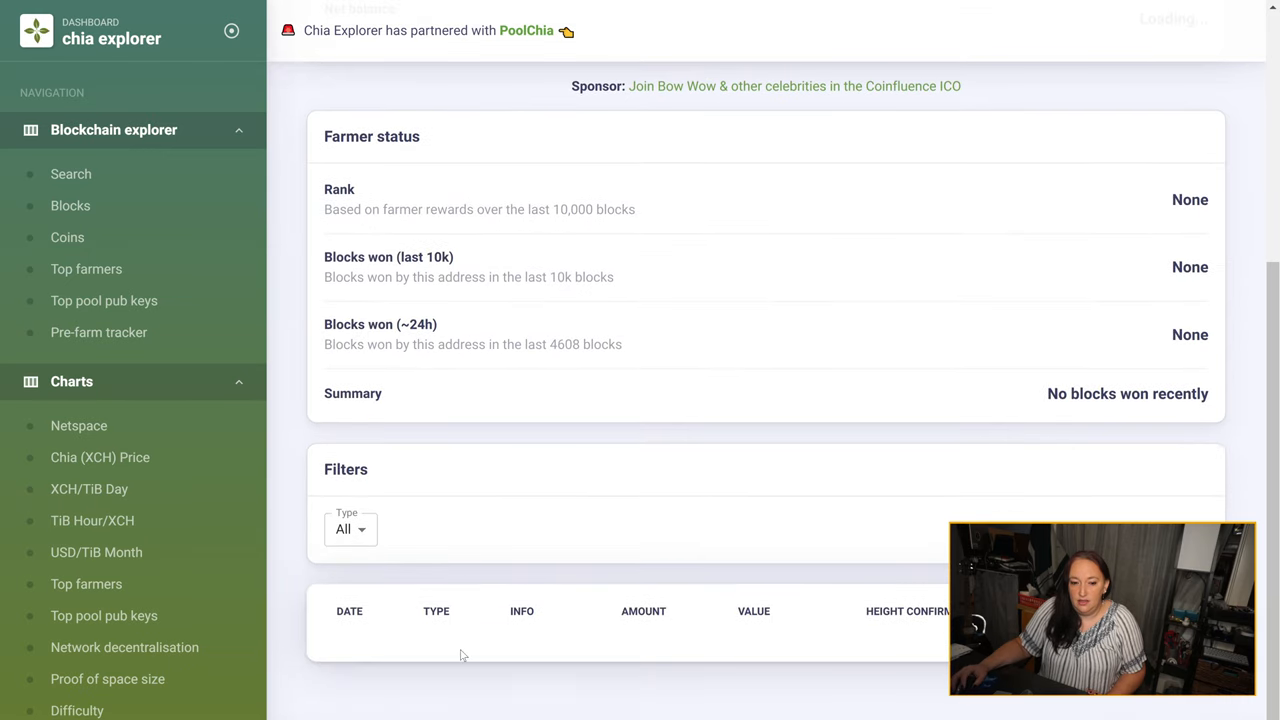
mouse_move(784, 592)
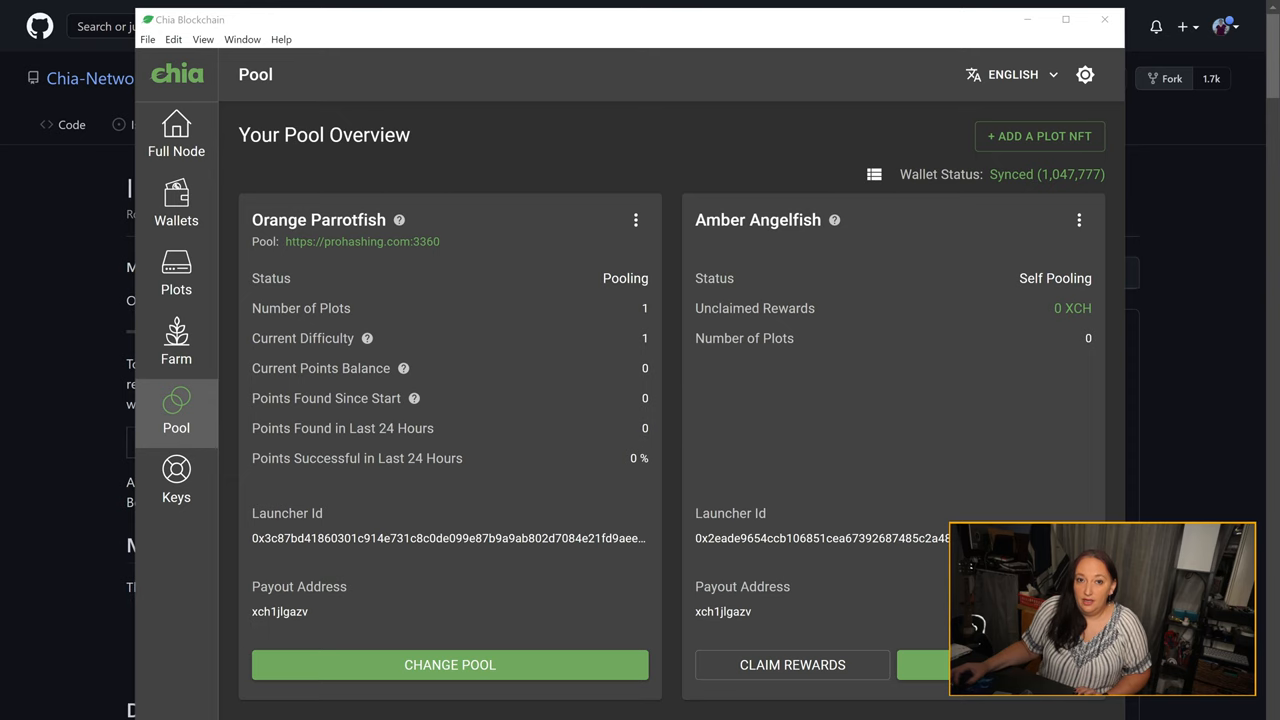
mouse_move(670, 164)
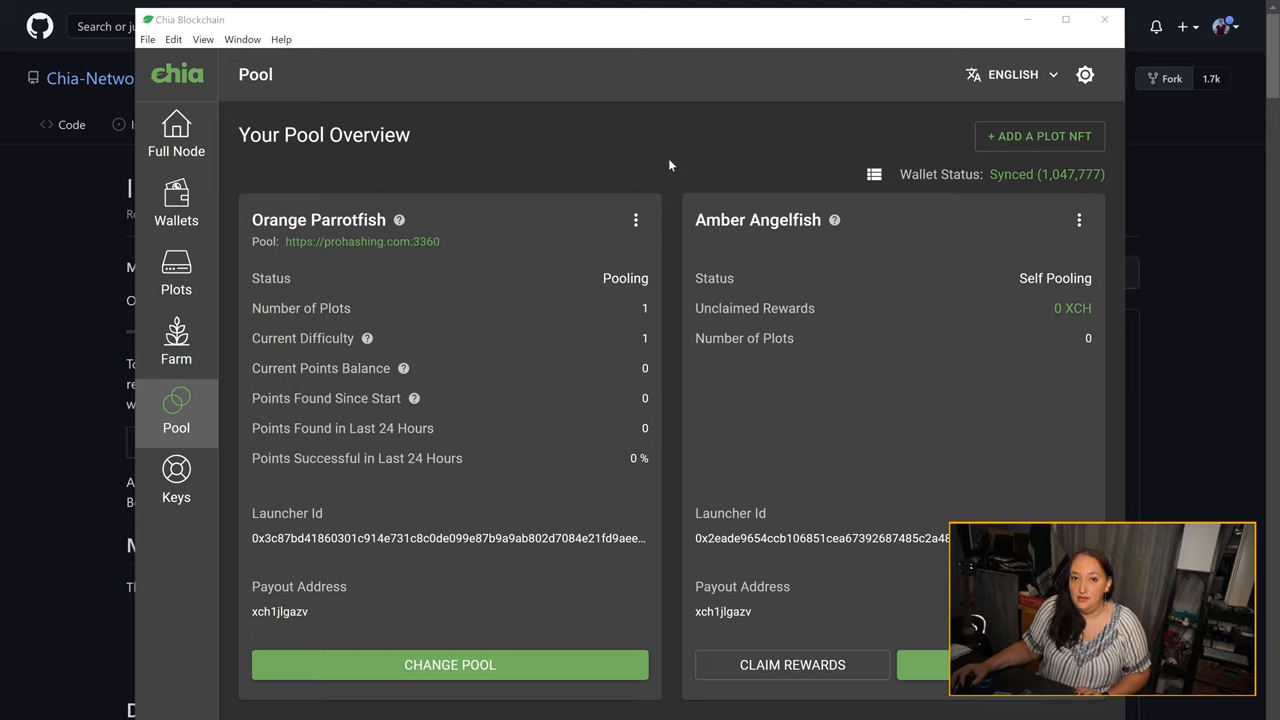
mouse_move(676, 164)
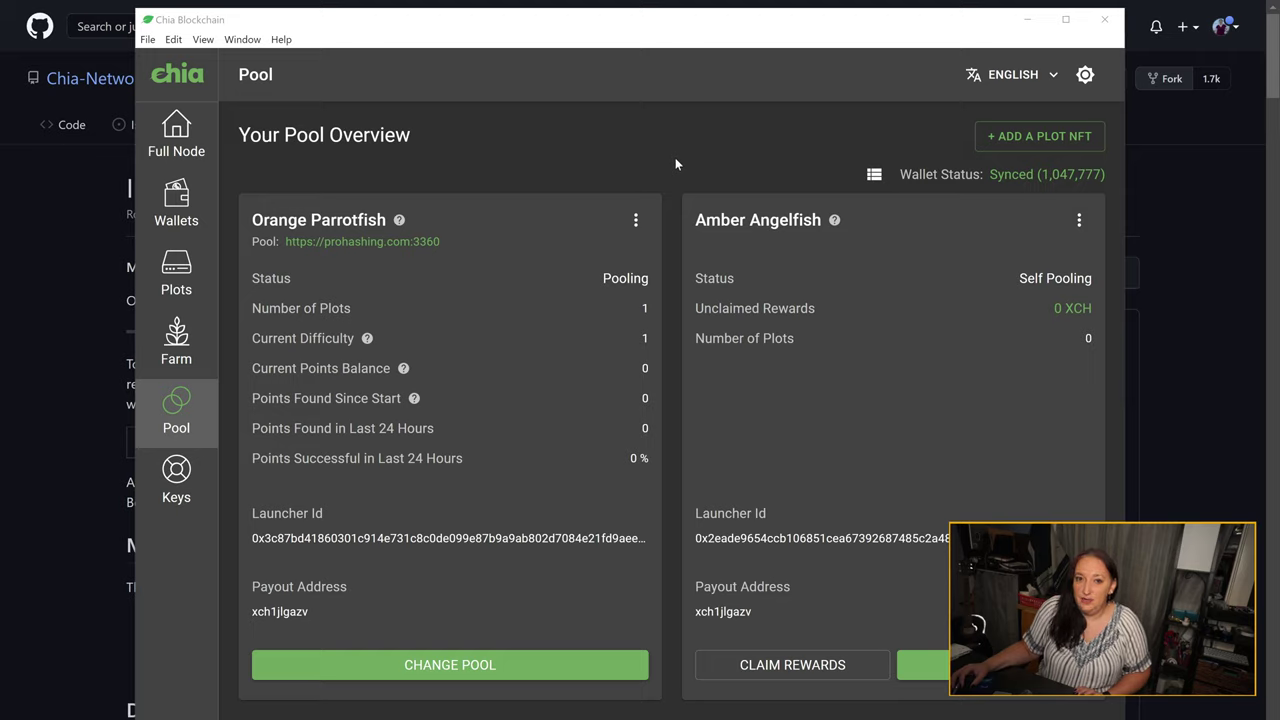
mouse_move(656, 152)
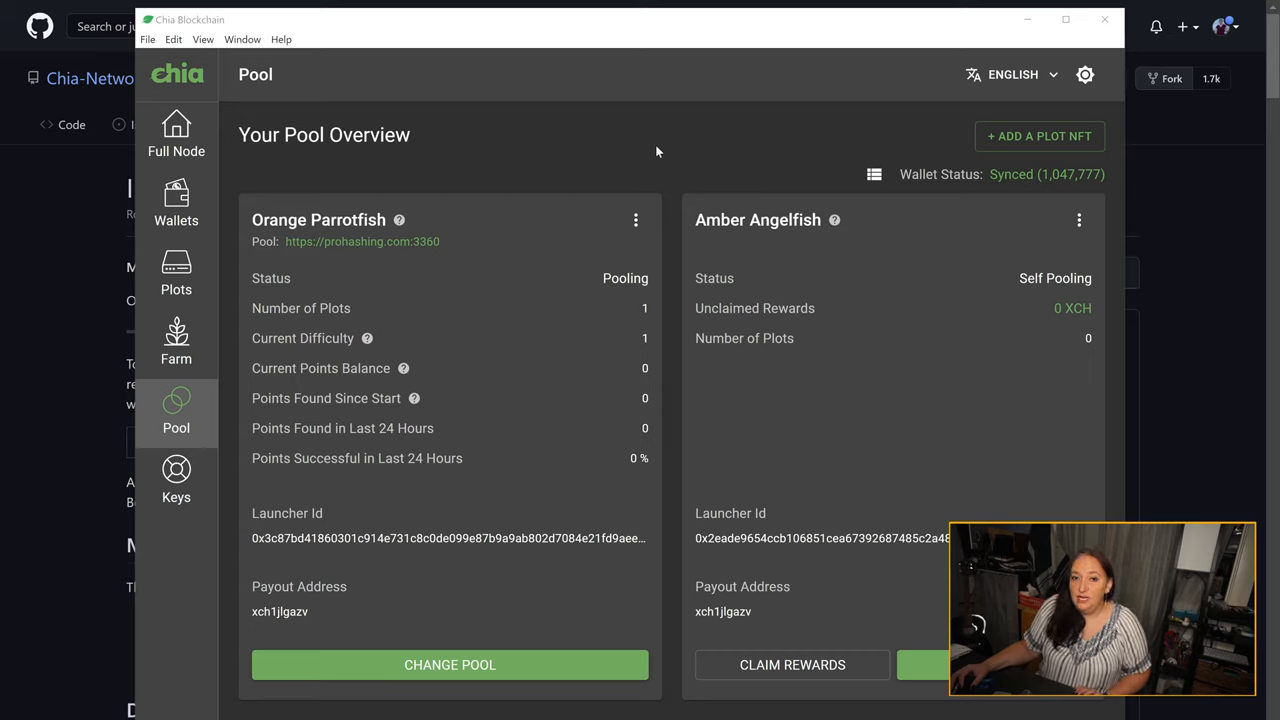
mouse_move(634, 168)
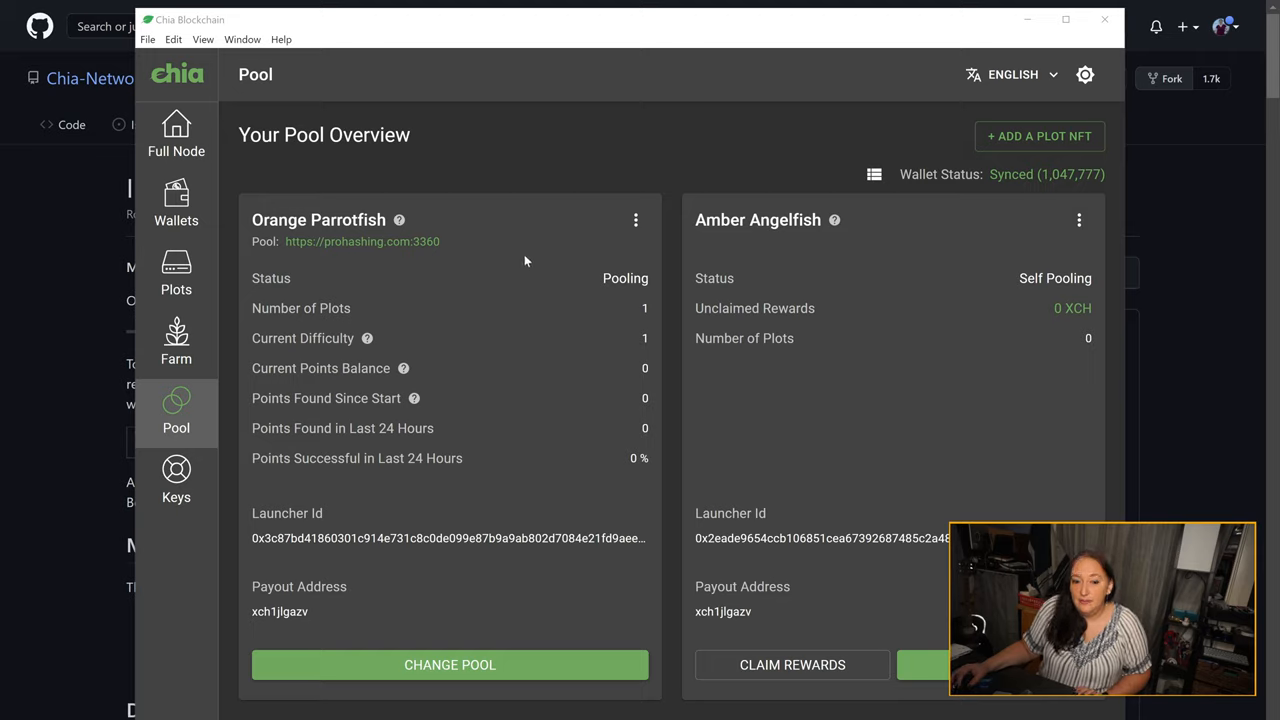
mouse_move(516, 268)
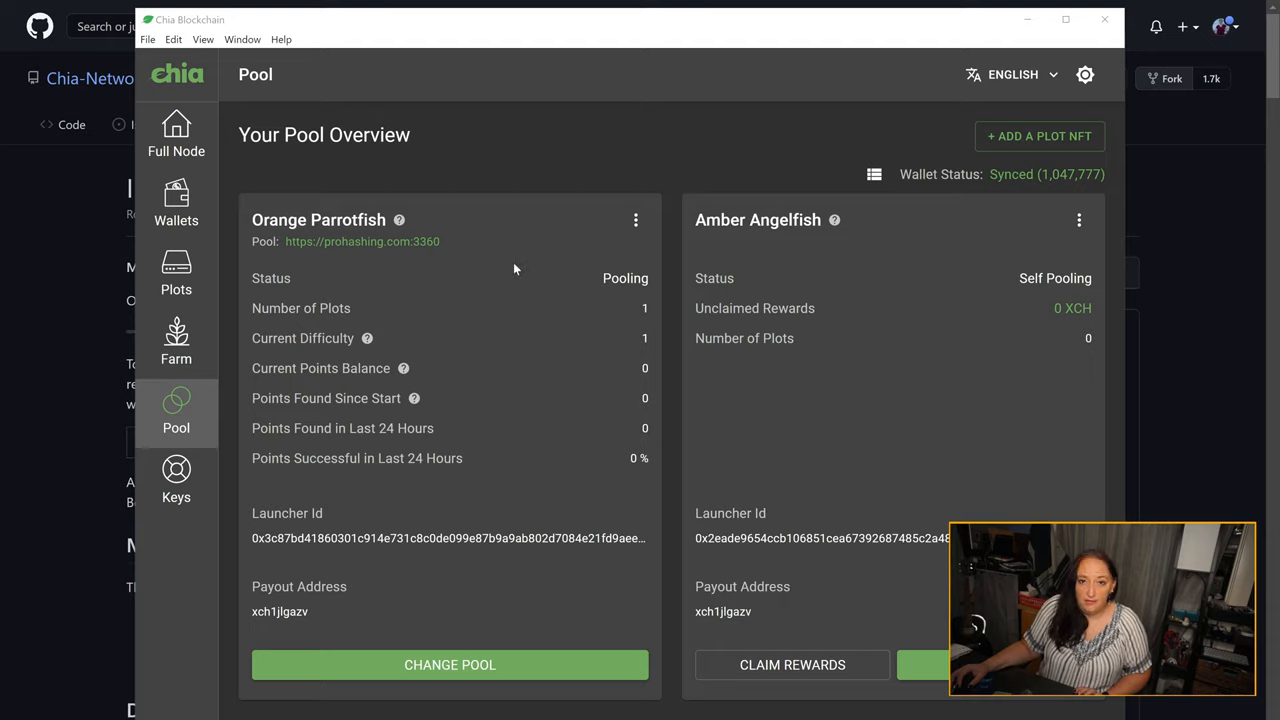
mouse_move(192, 432)
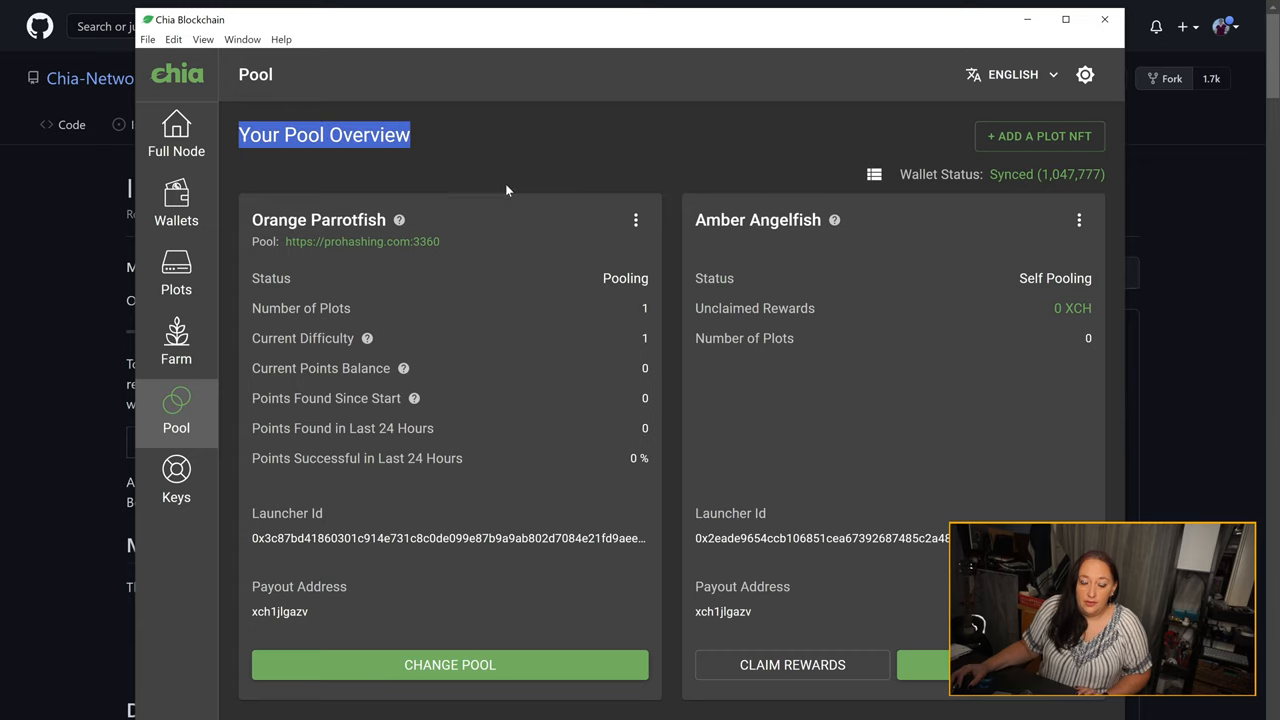
mouse_move(710, 374)
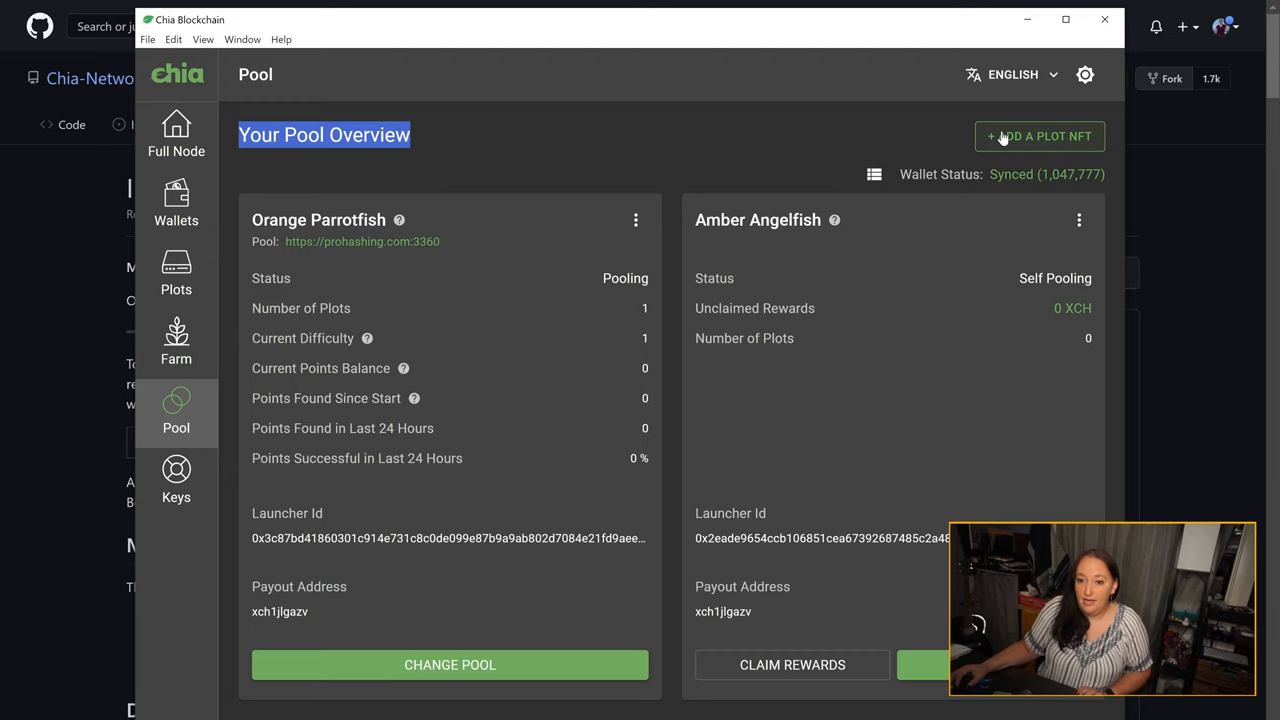
click(1040, 136)
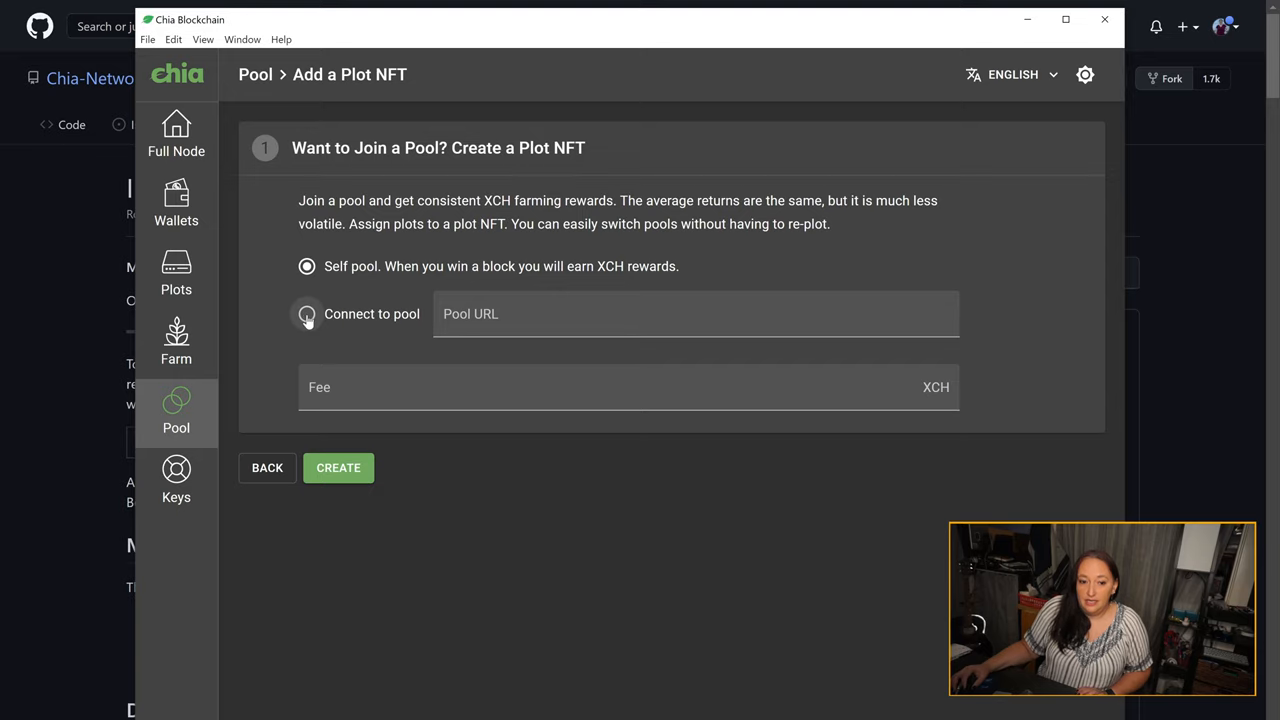
click(306, 314)
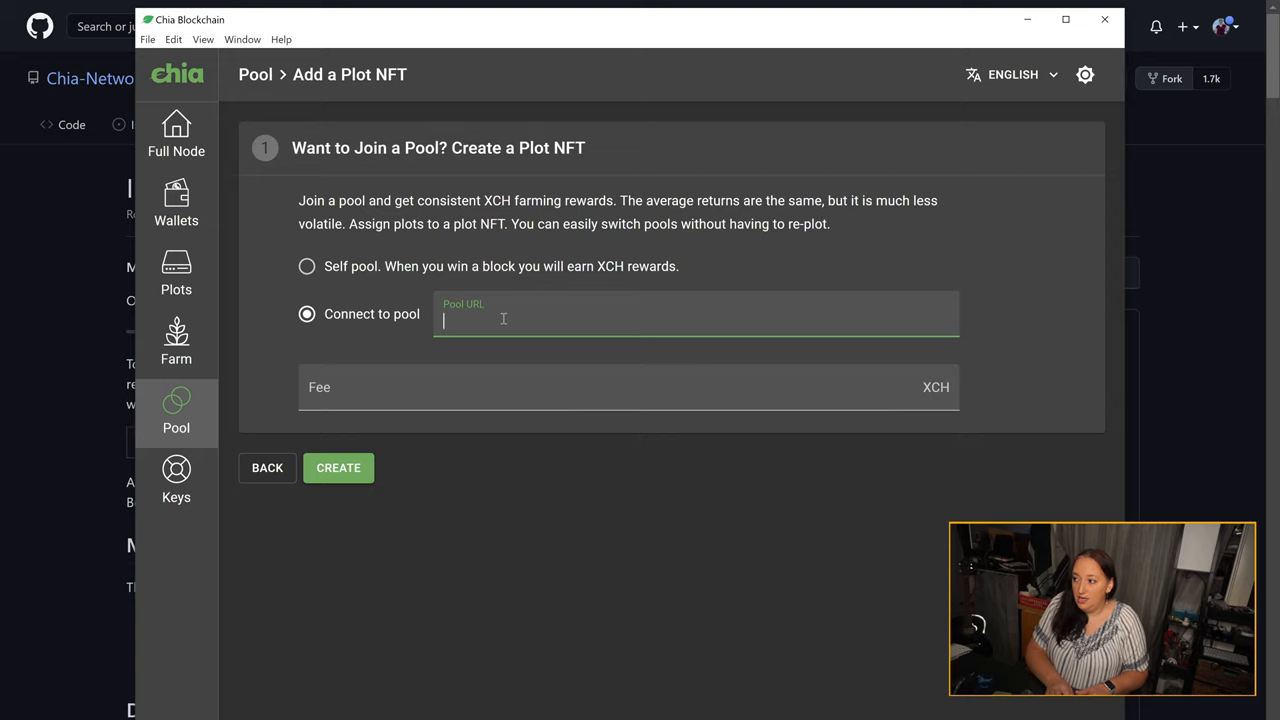
text(https://)
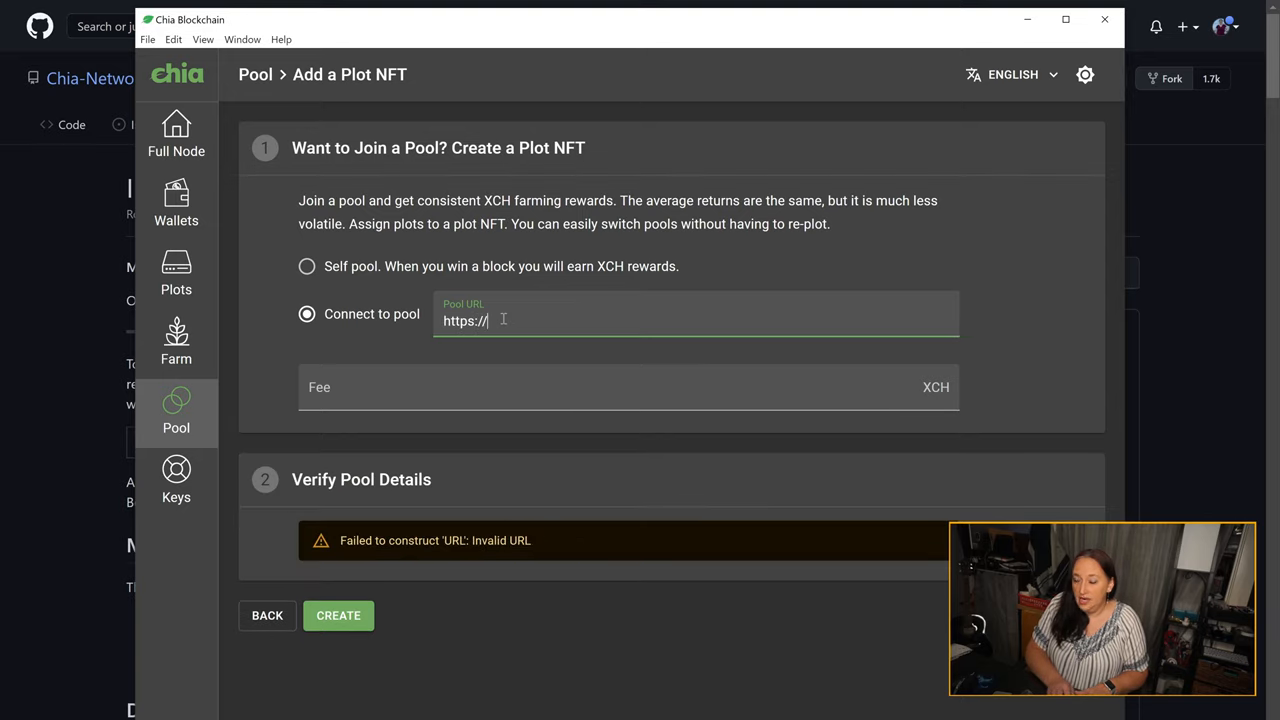
text(prohashing.com)
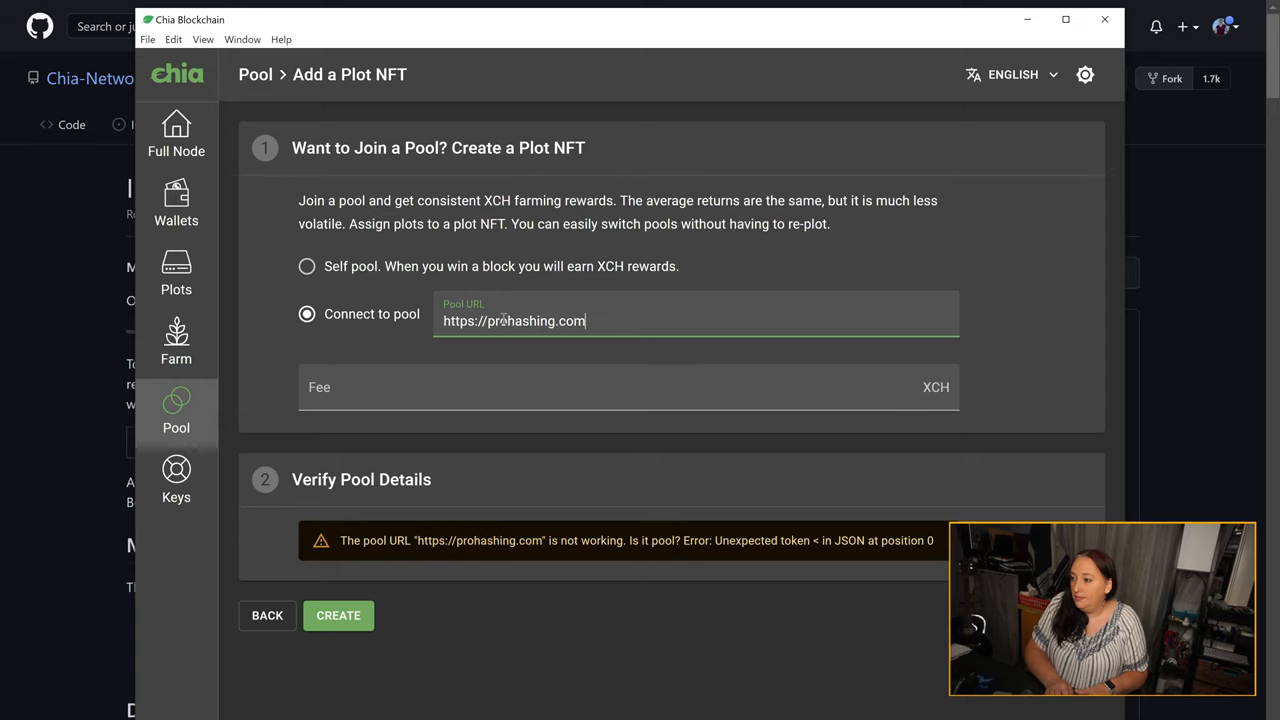
text(:3360)
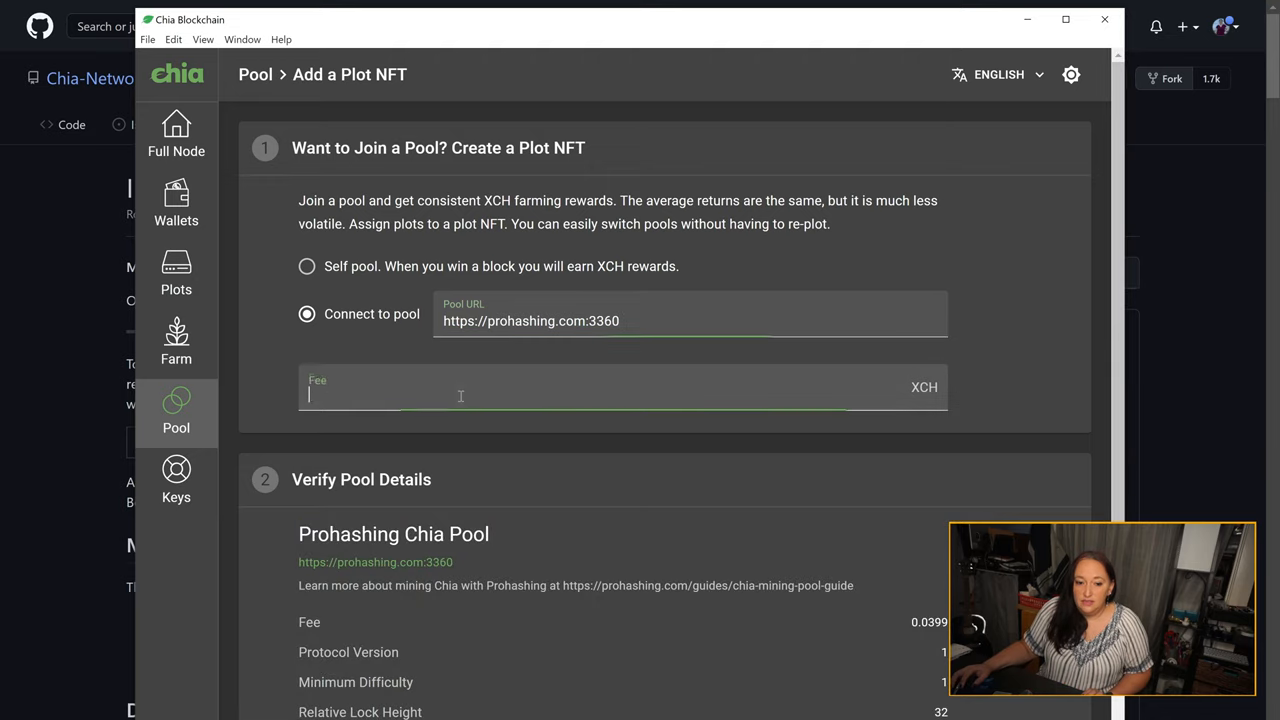
scroll(down, 3)
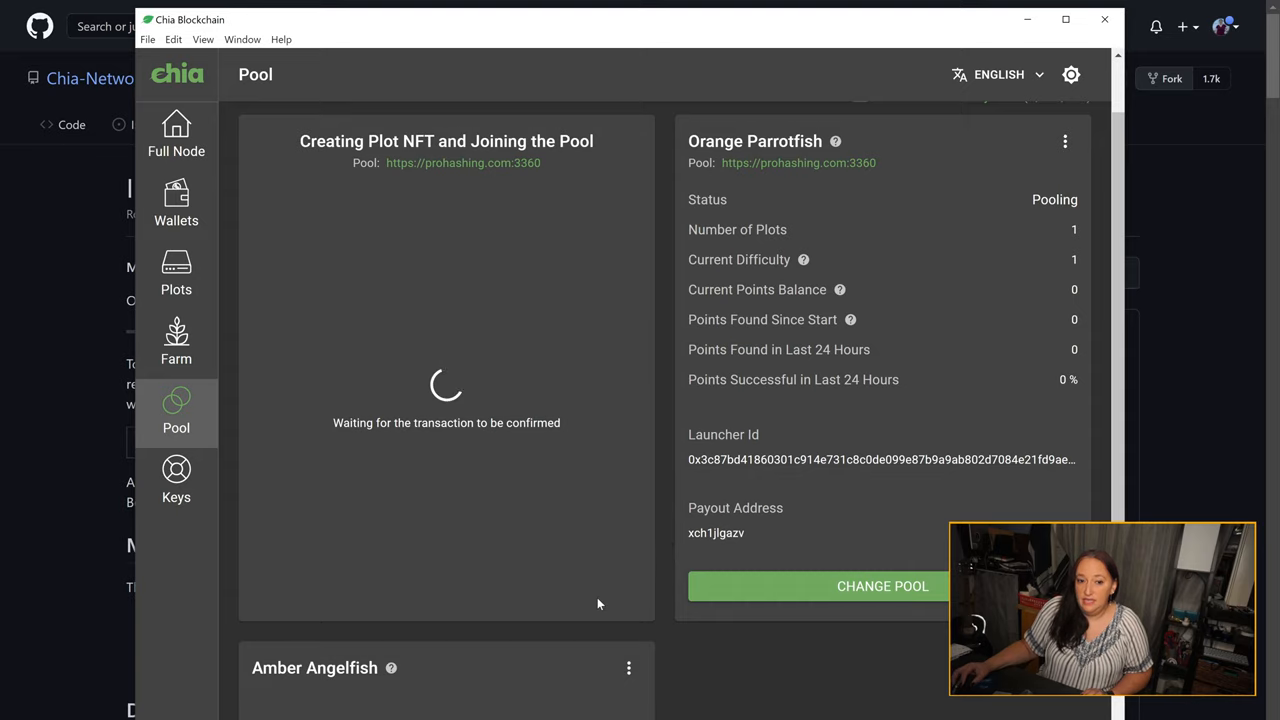
mouse_move(500, 564)
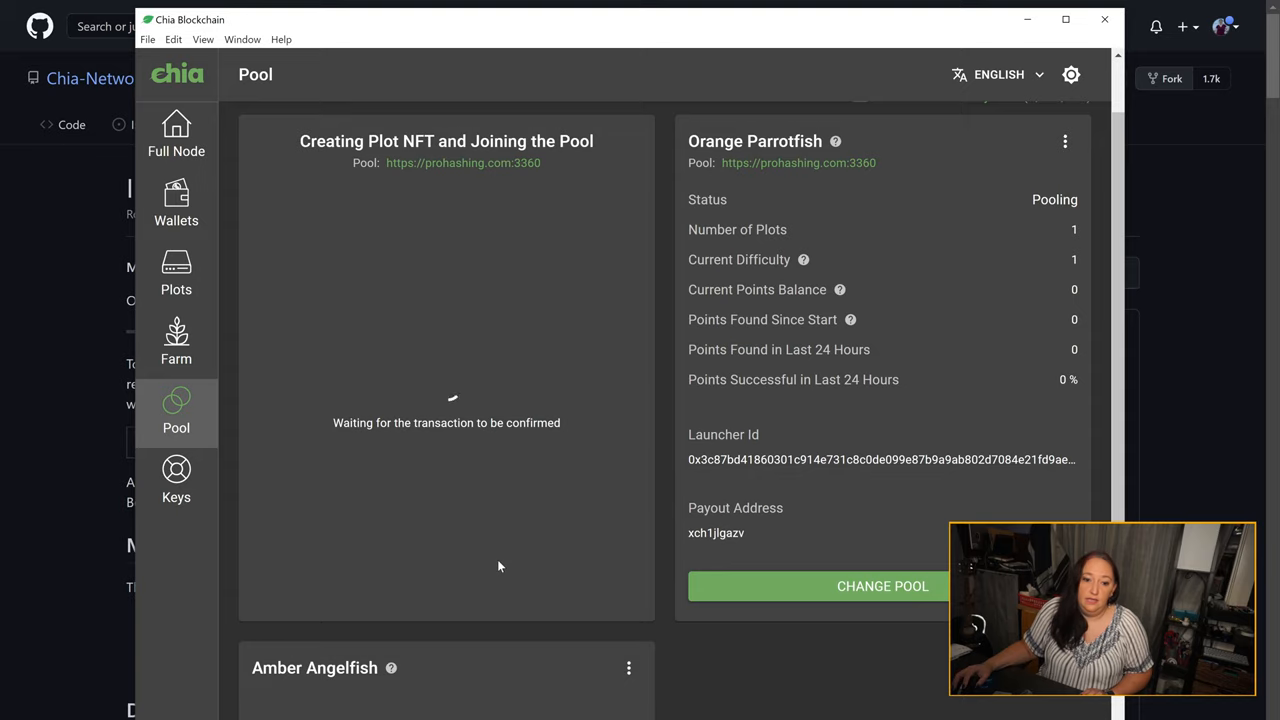
mouse_move(484, 564)
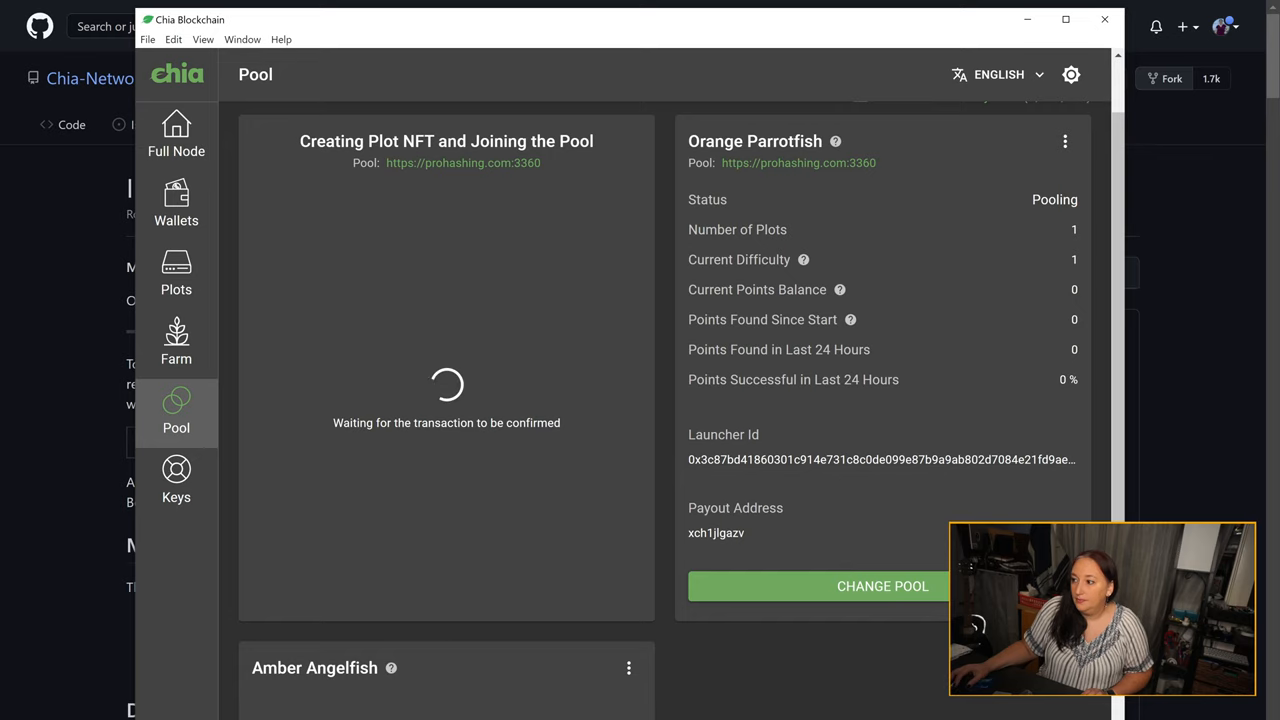
- Scroll down the Pool page to the new Orange Penguin plot NFT card
scroll(down, 3)
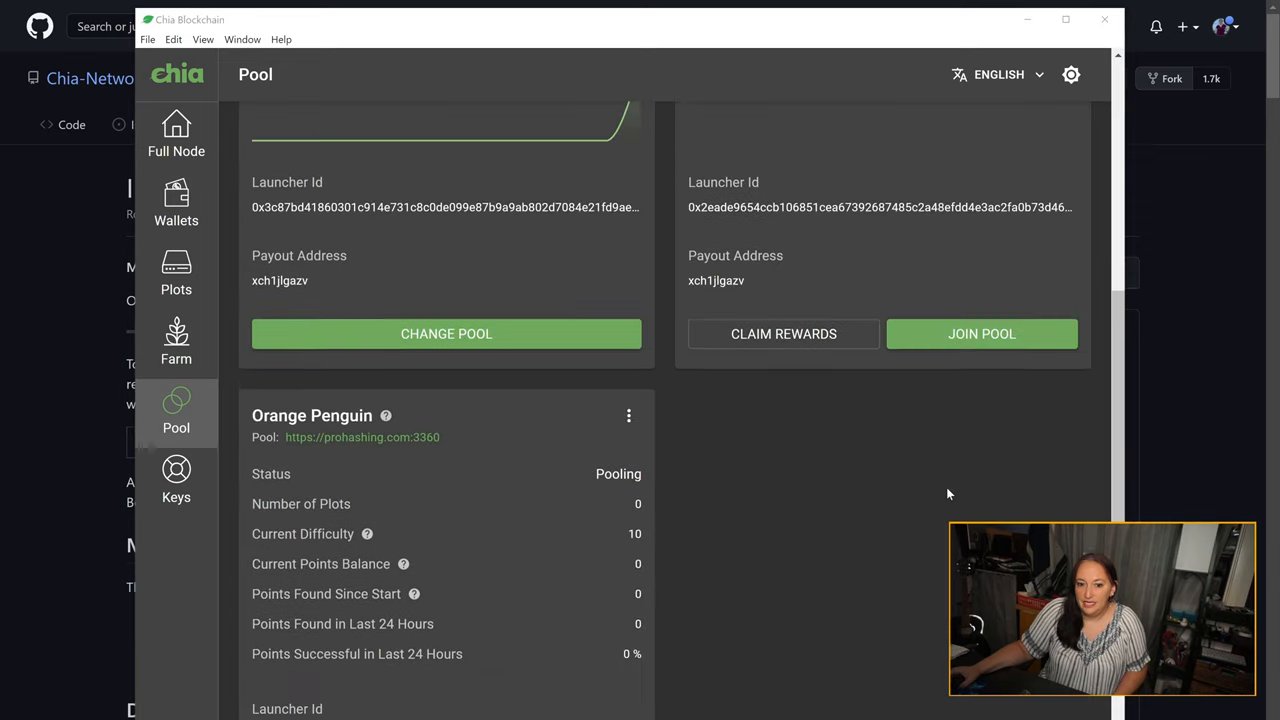
scroll(down, 3)
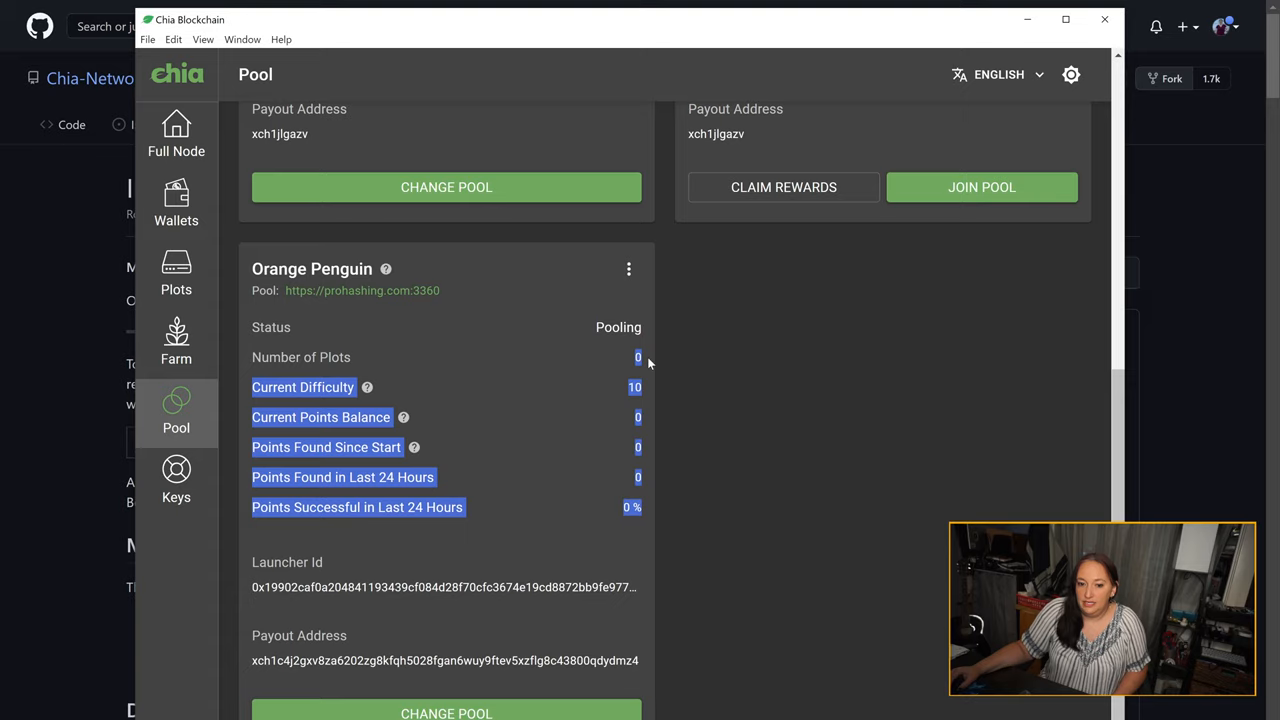
mouse_move(196, 280)
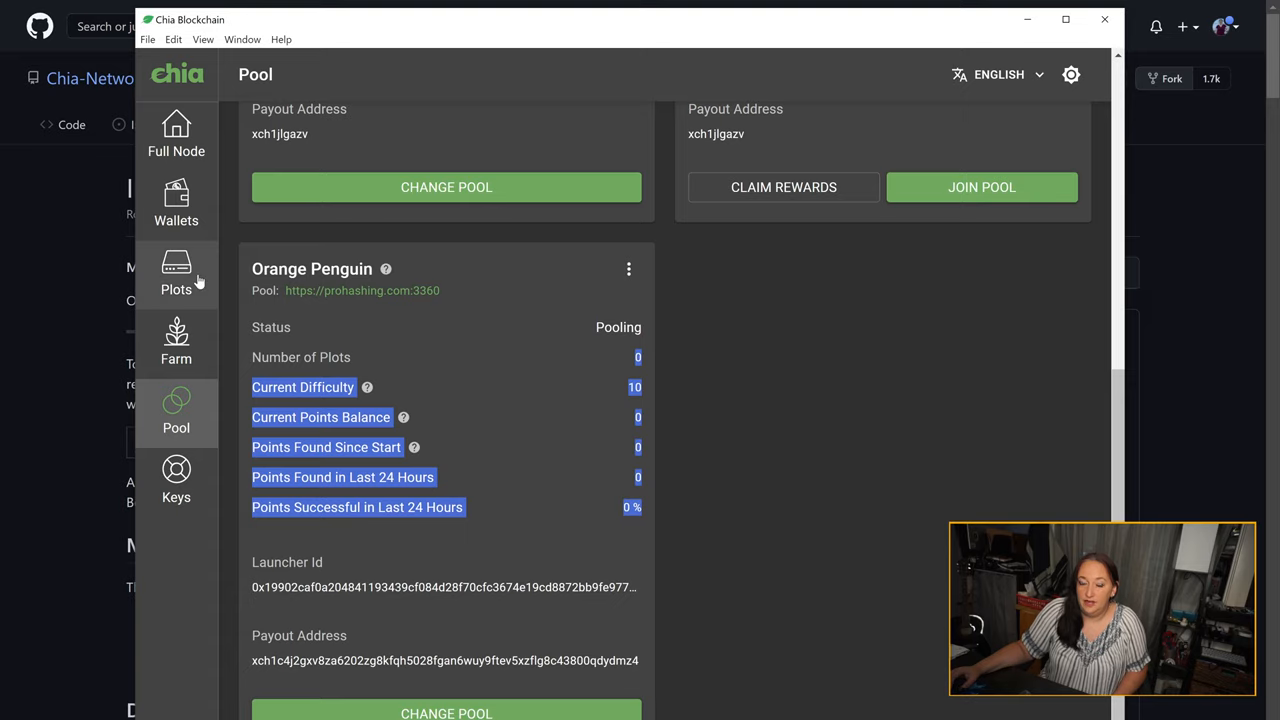
mouse_move(204, 260)
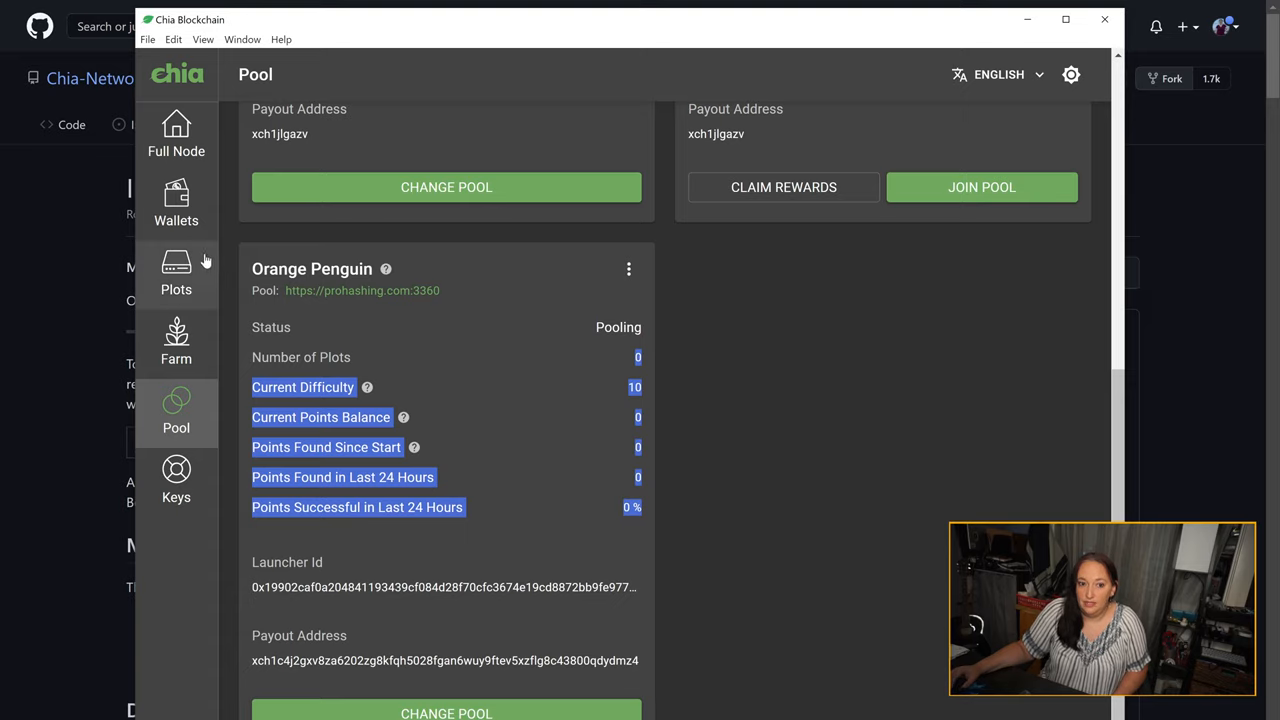
- View the Harvester Plots list with one K-32 101.4 GiB plot farming
click(176, 268)
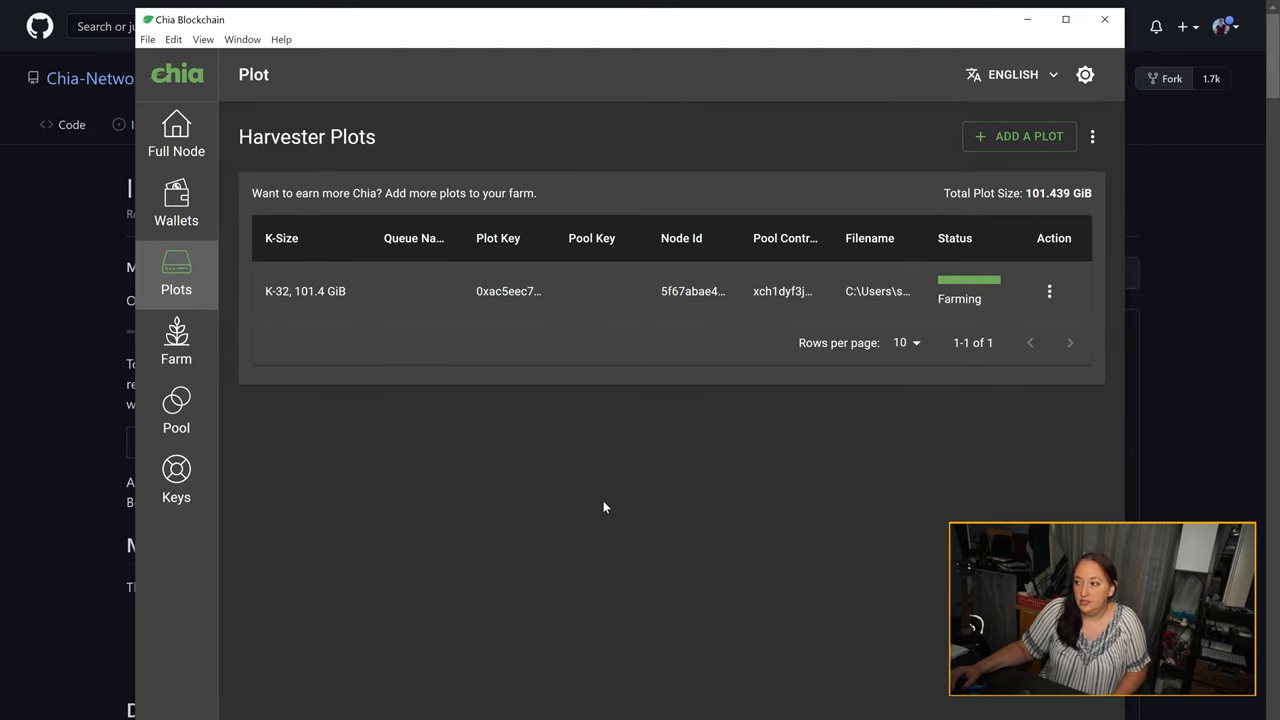
mouse_move(660, 452)
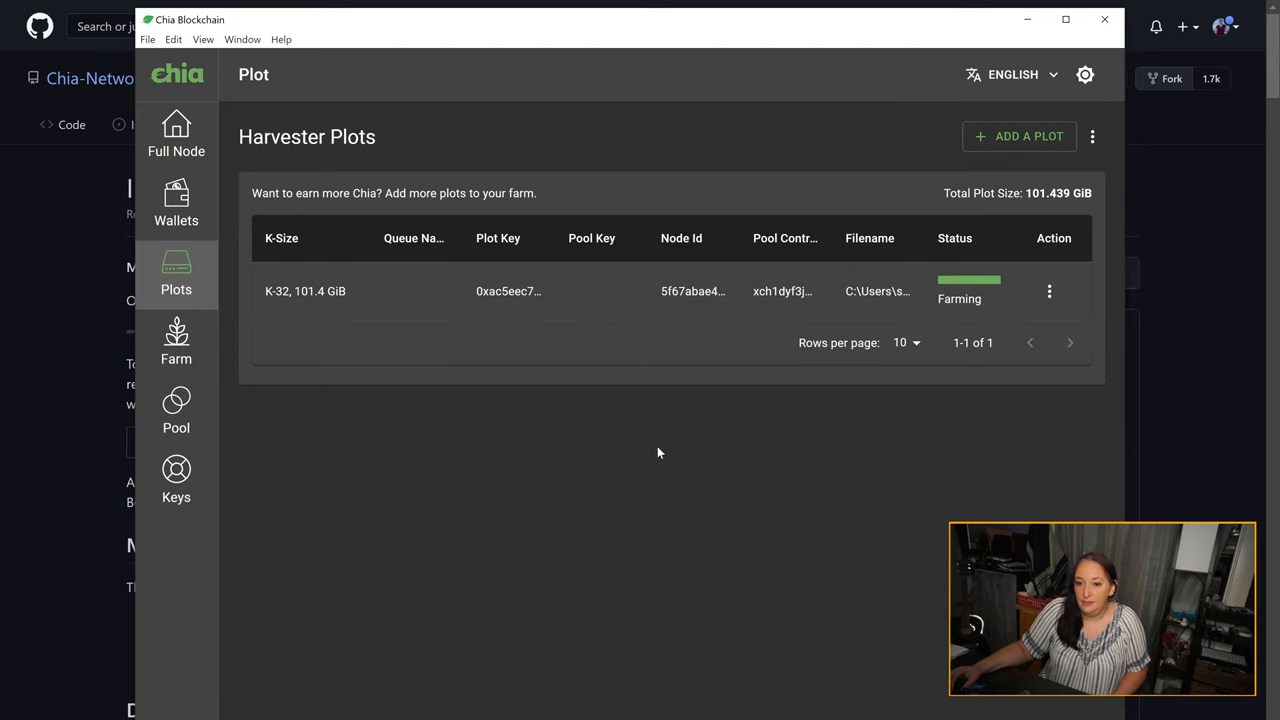
mouse_move(396, 318)
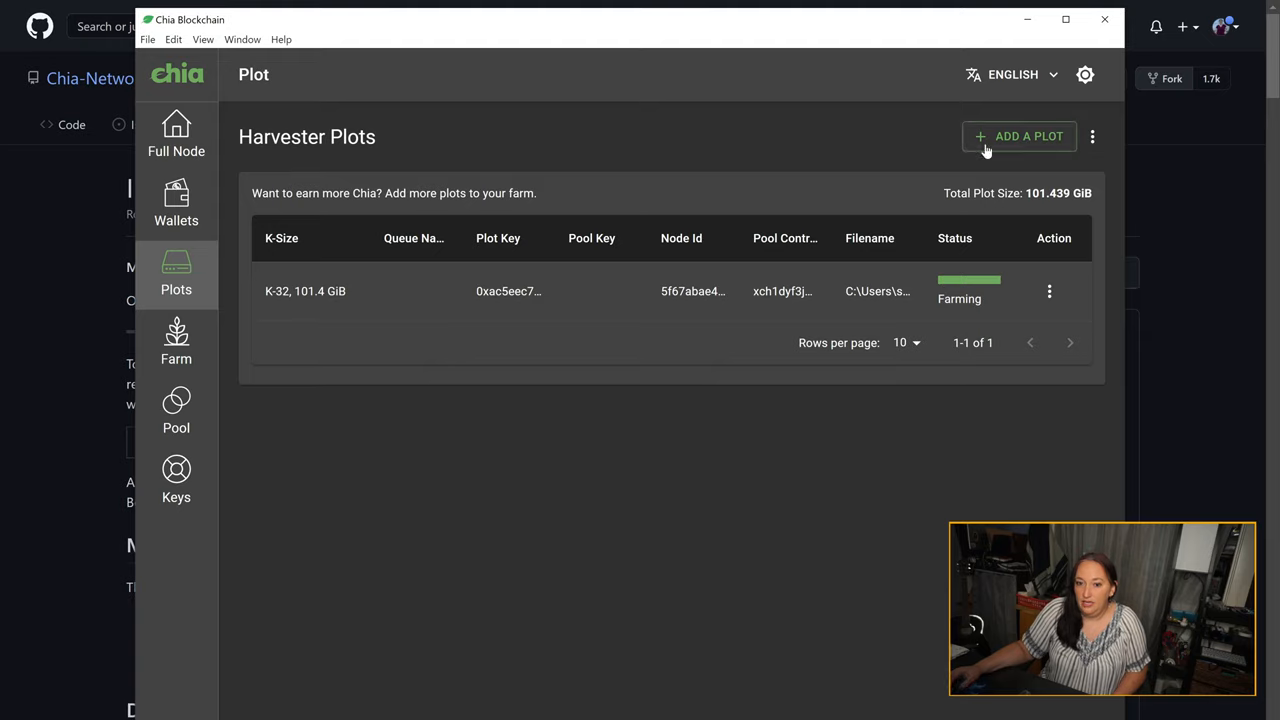
- Start a new plot keeping the 101.4 GiB k=32 size, count 1, added to queue
click(1020, 136)
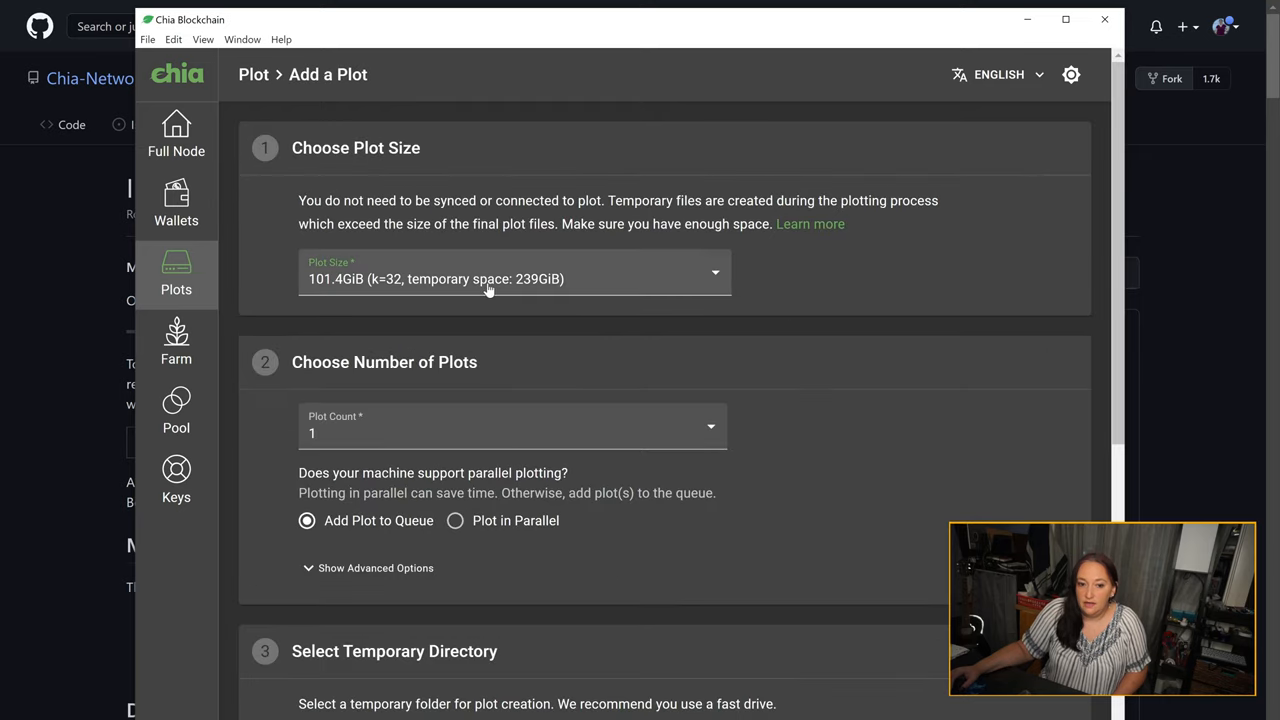
mouse_move(496, 288)
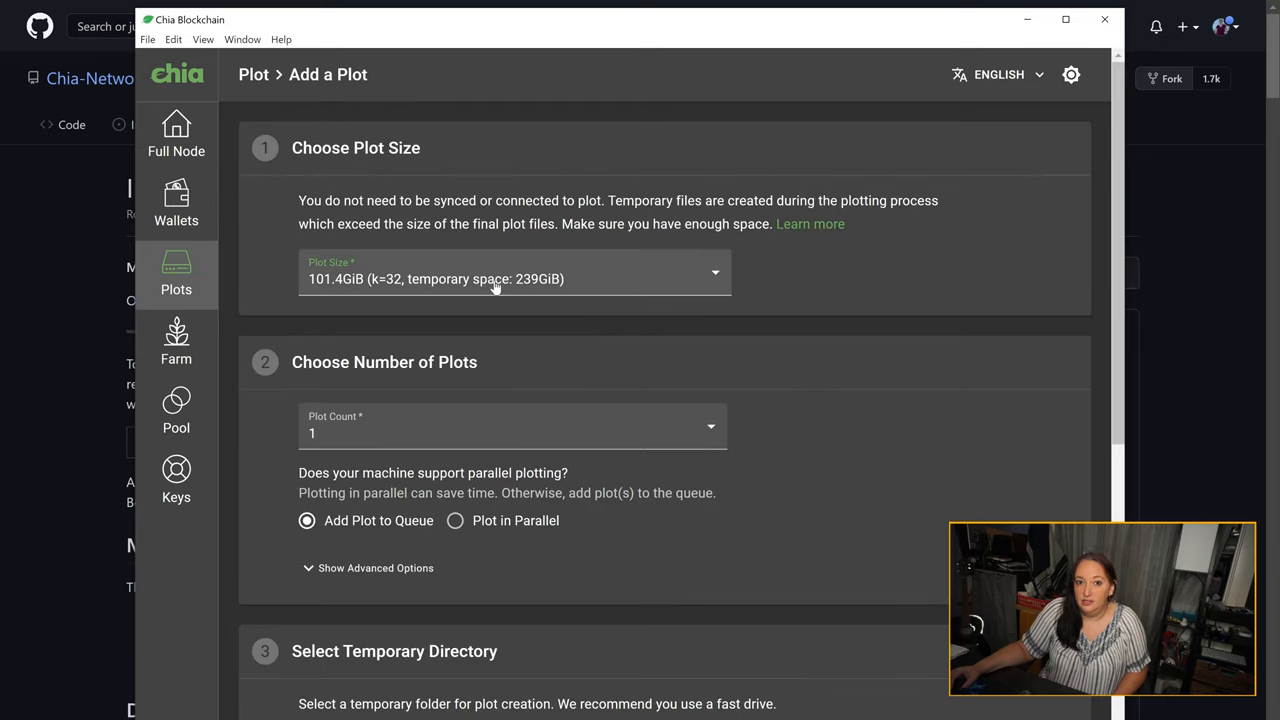
click(512, 278)
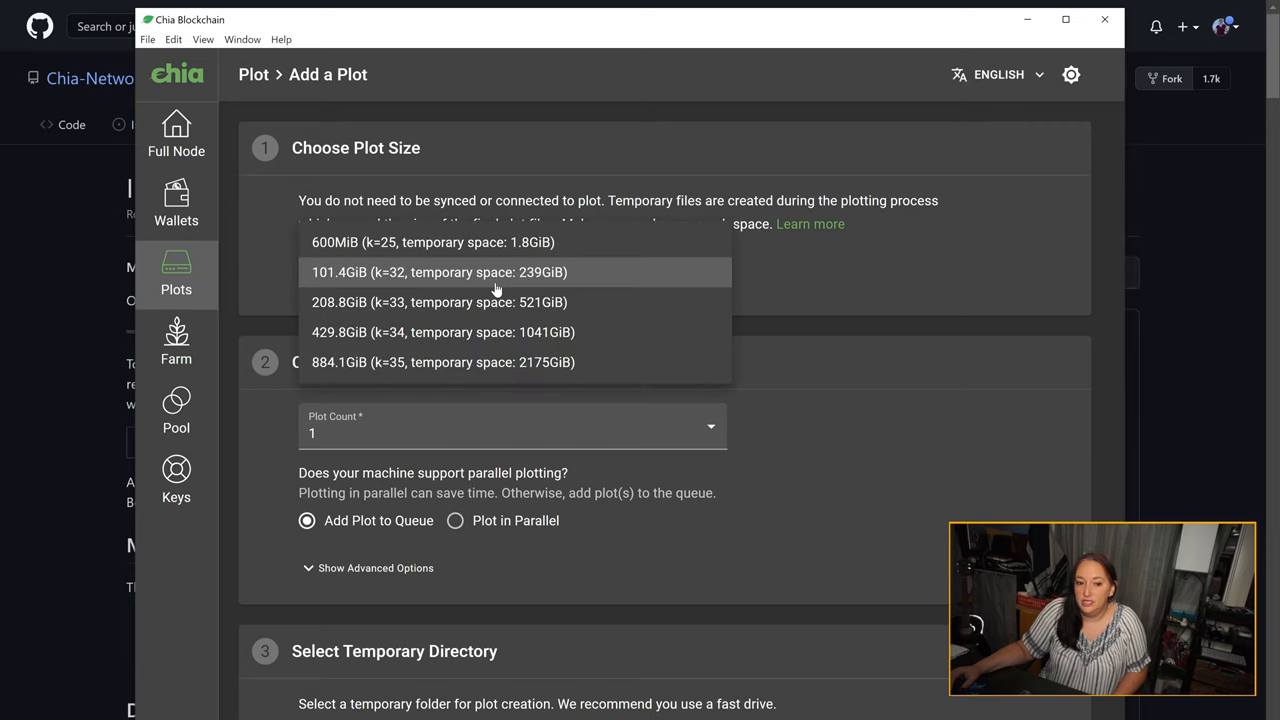
mouse_move(952, 296)
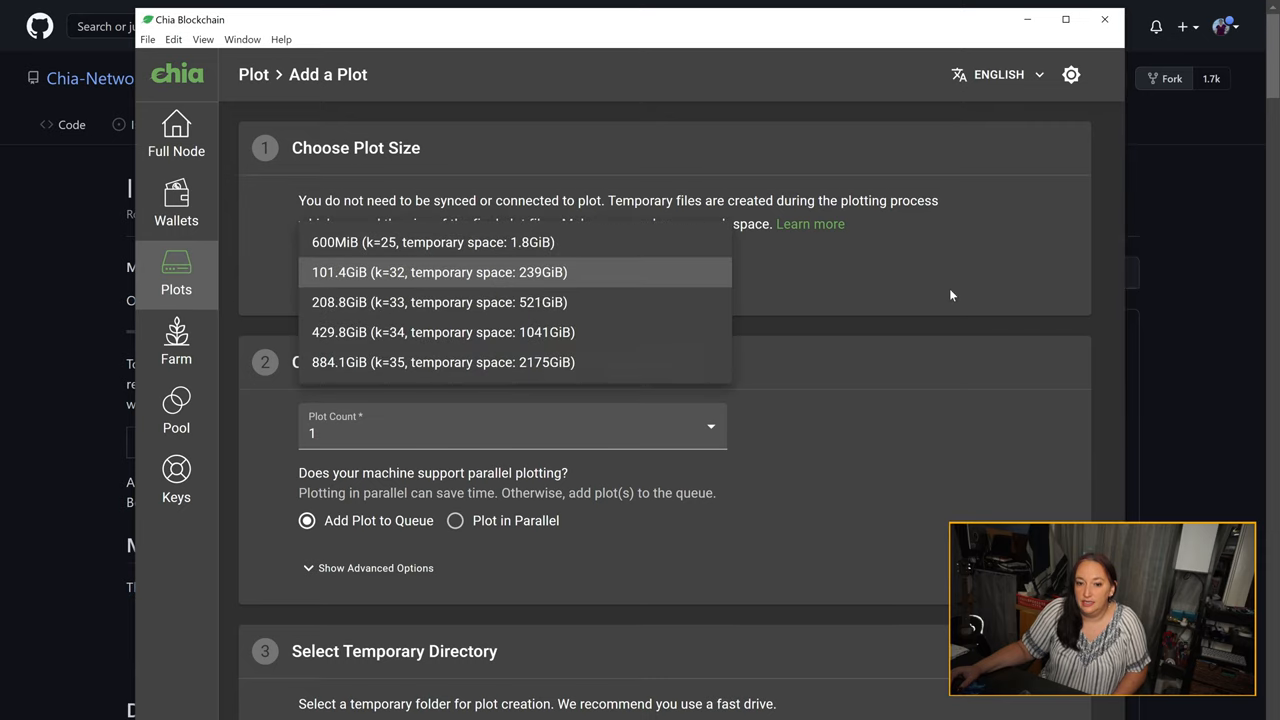
click(438, 272)
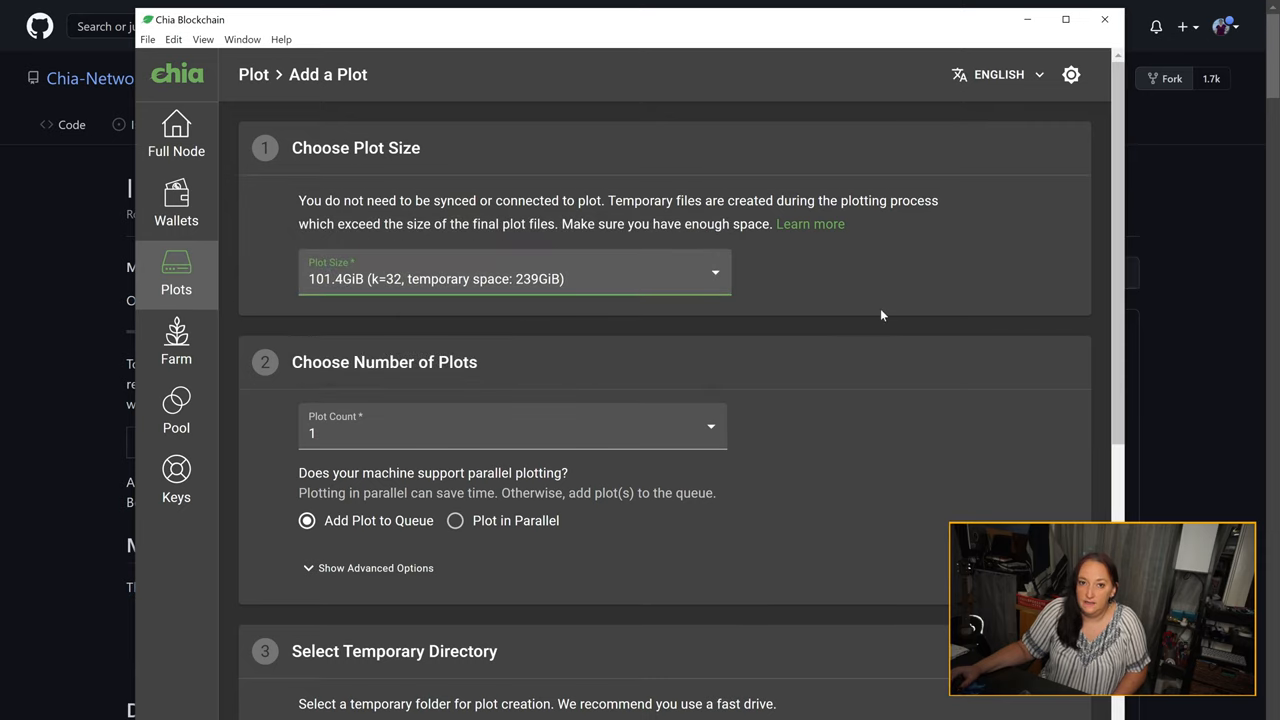
scroll(down, 3)
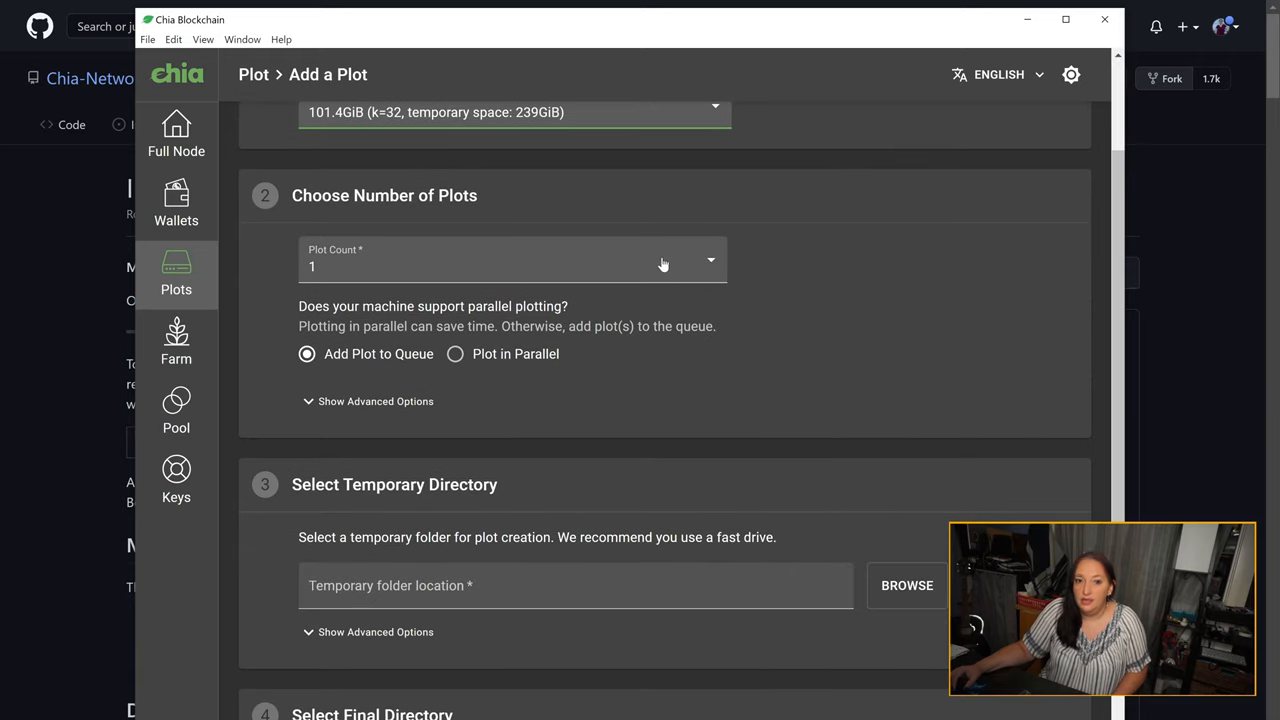
mouse_move(800, 350)
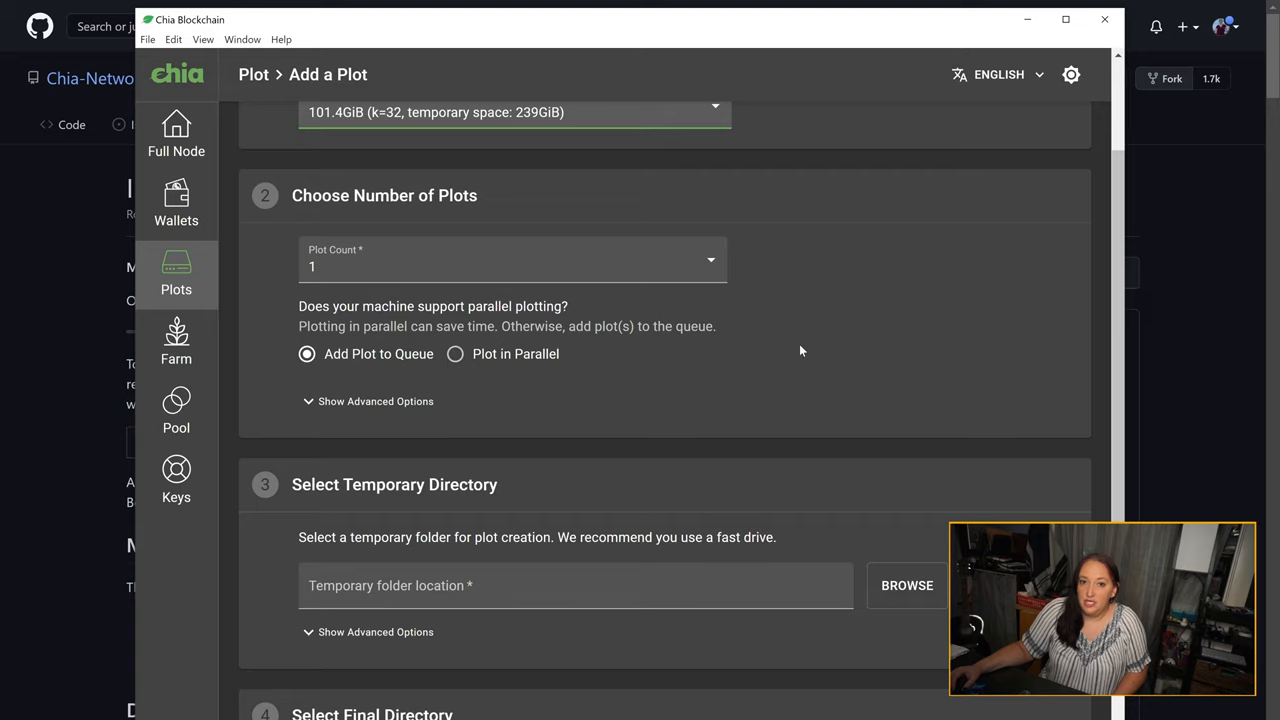
mouse_move(392, 386)
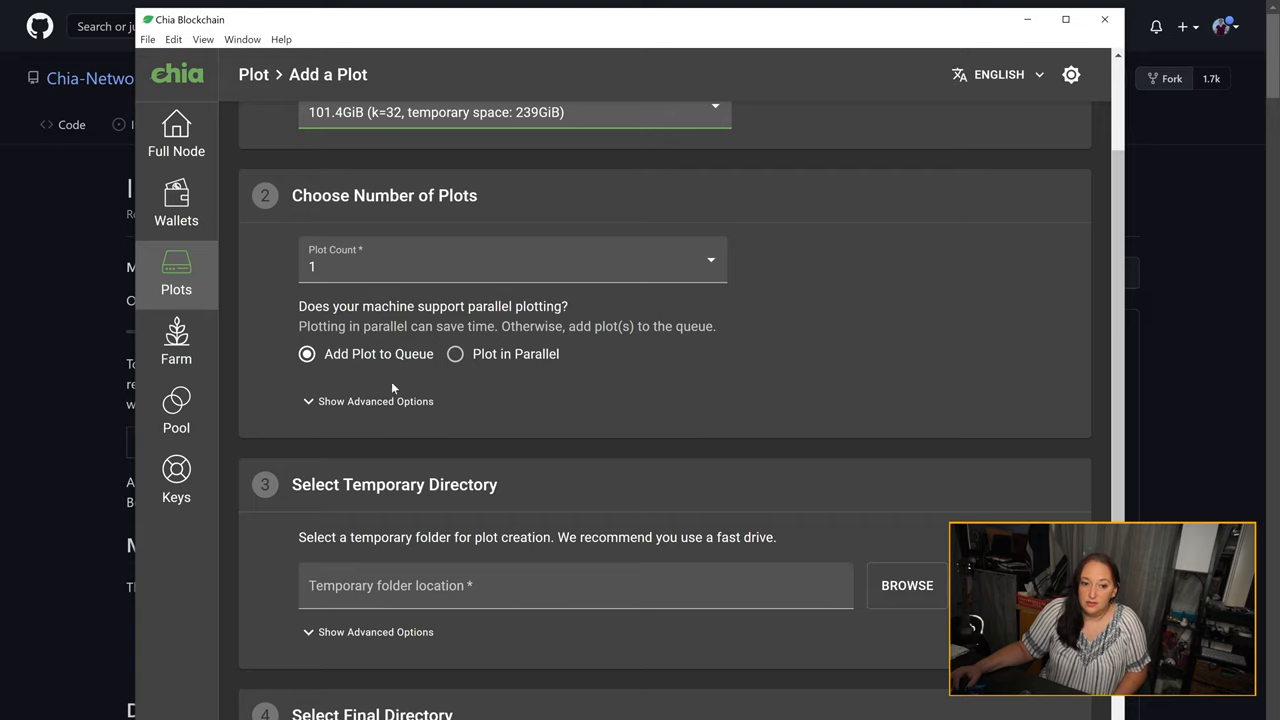
mouse_move(370, 384)
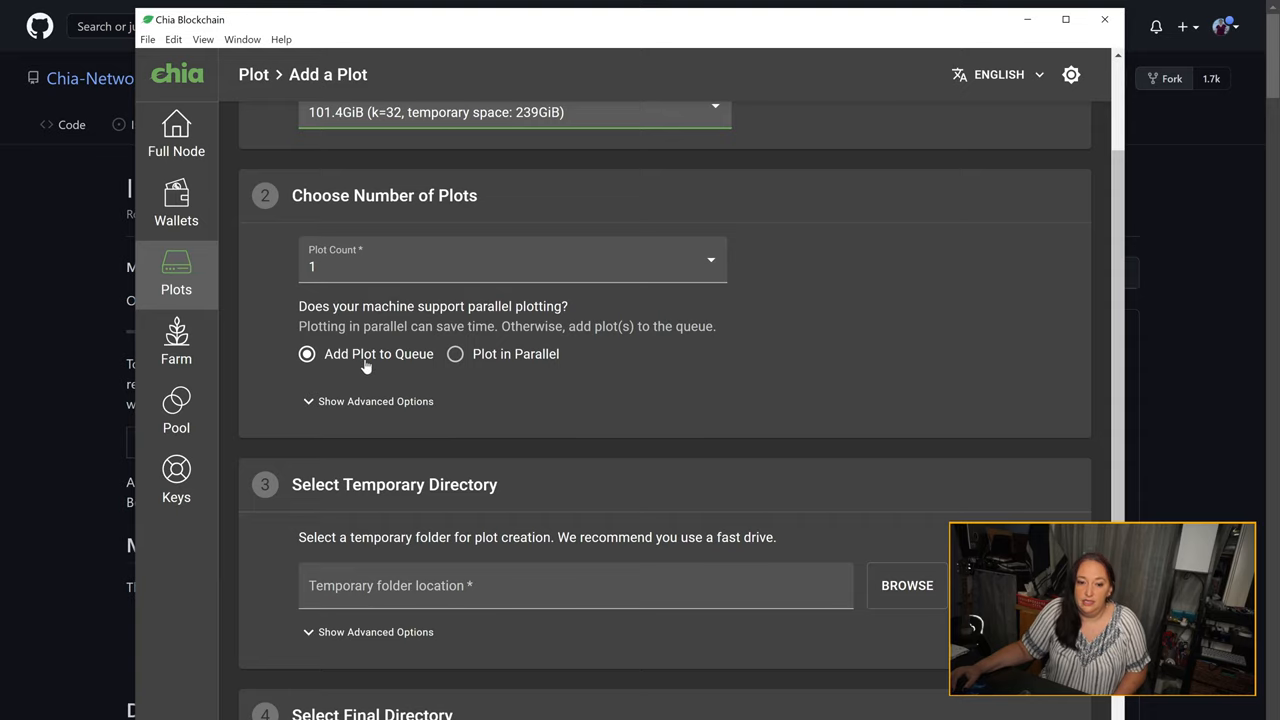
mouse_move(476, 370)
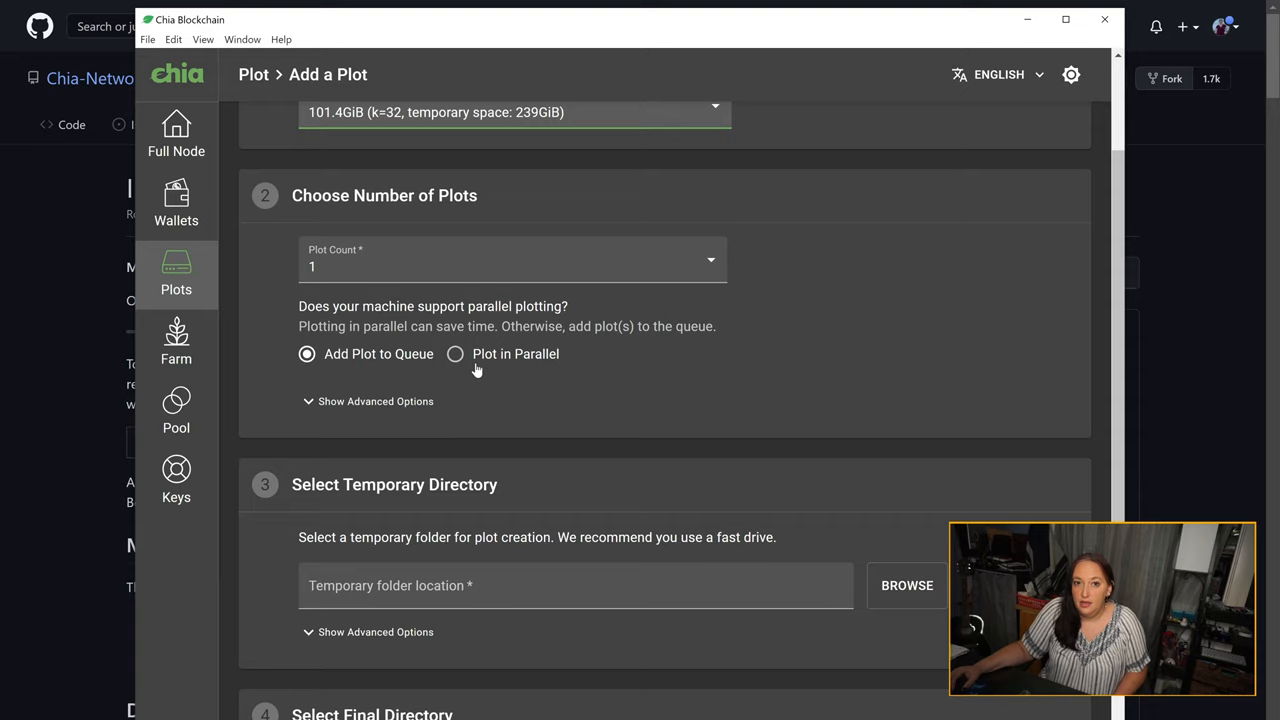
mouse_move(480, 360)
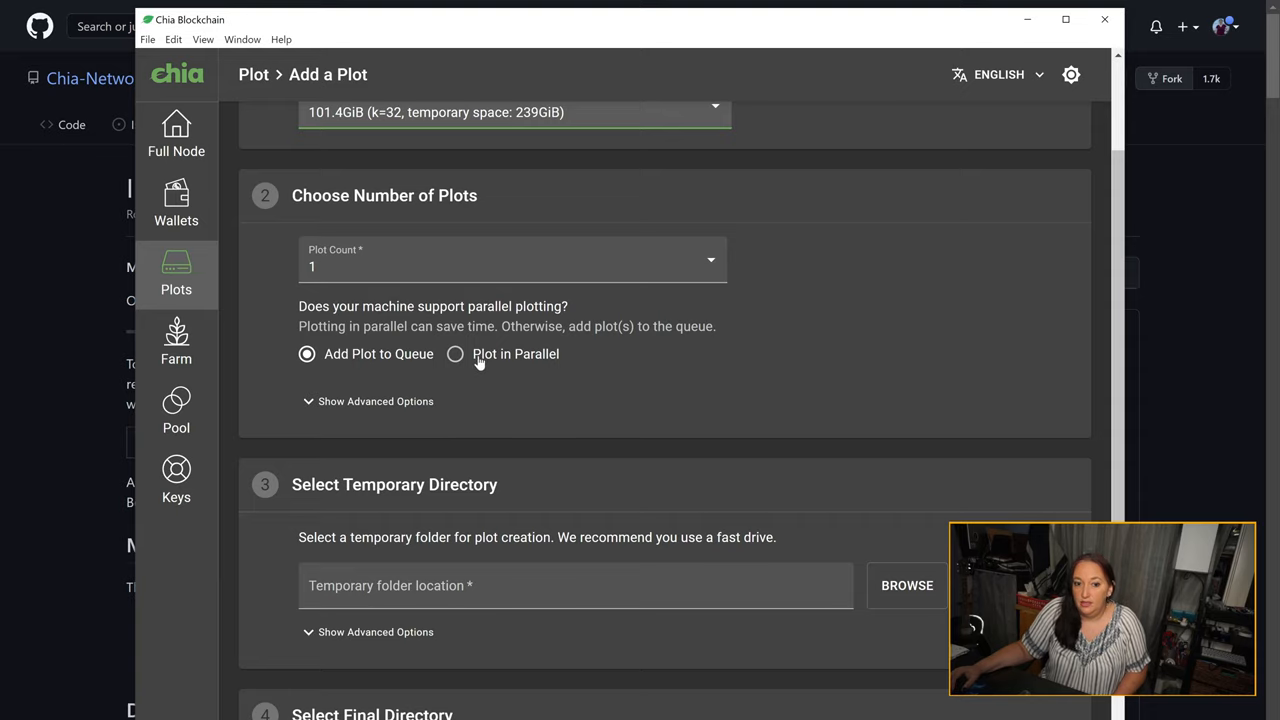
mouse_move(496, 364)
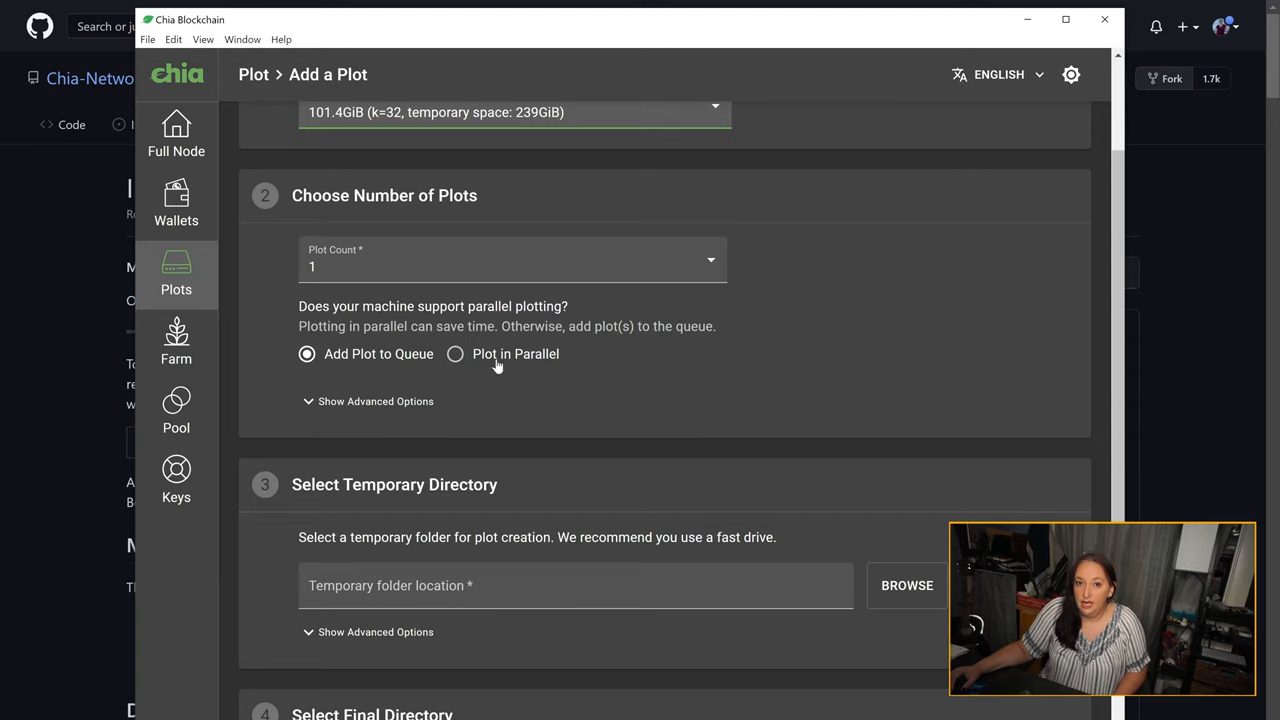
mouse_move(516, 364)
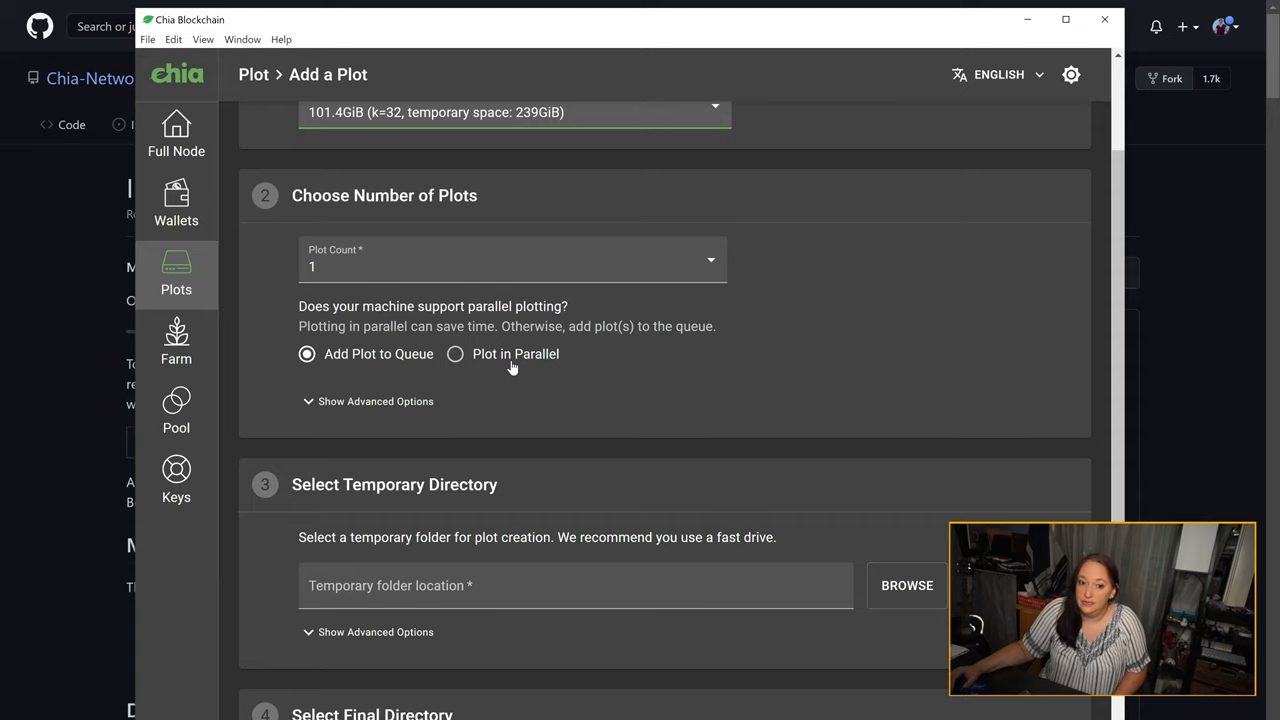
click(368, 400)
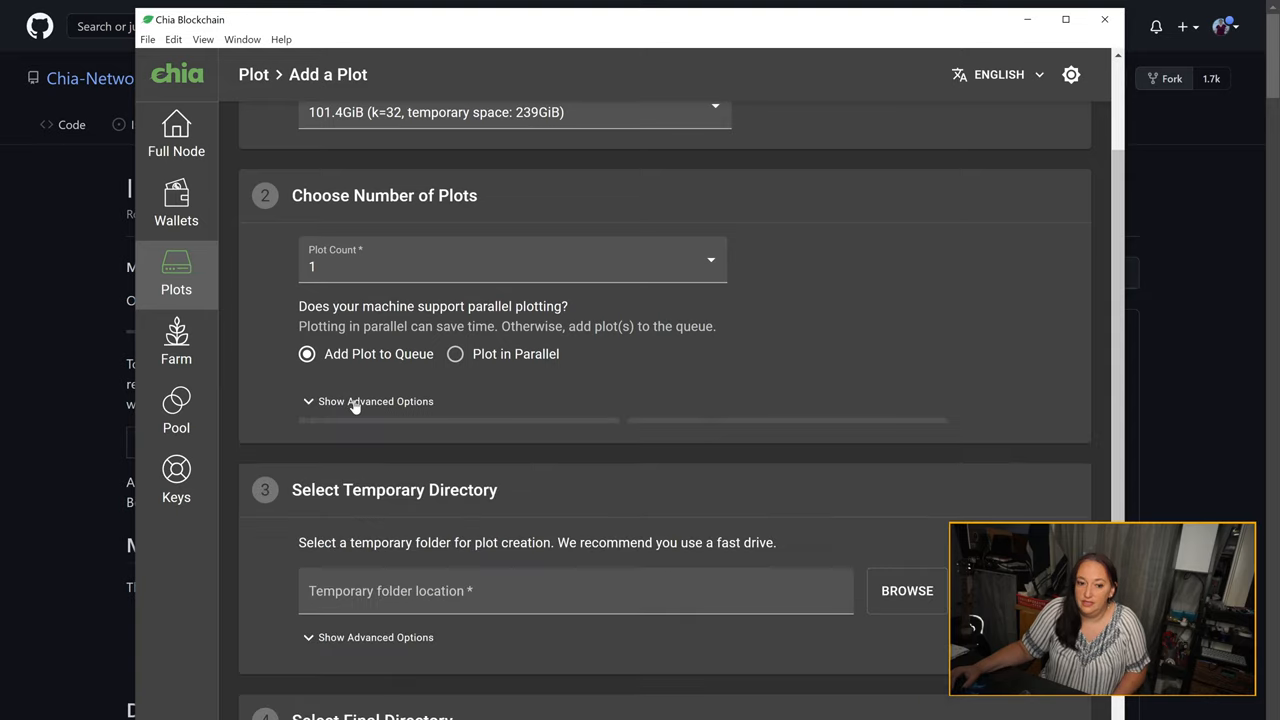
scroll(down, 3)
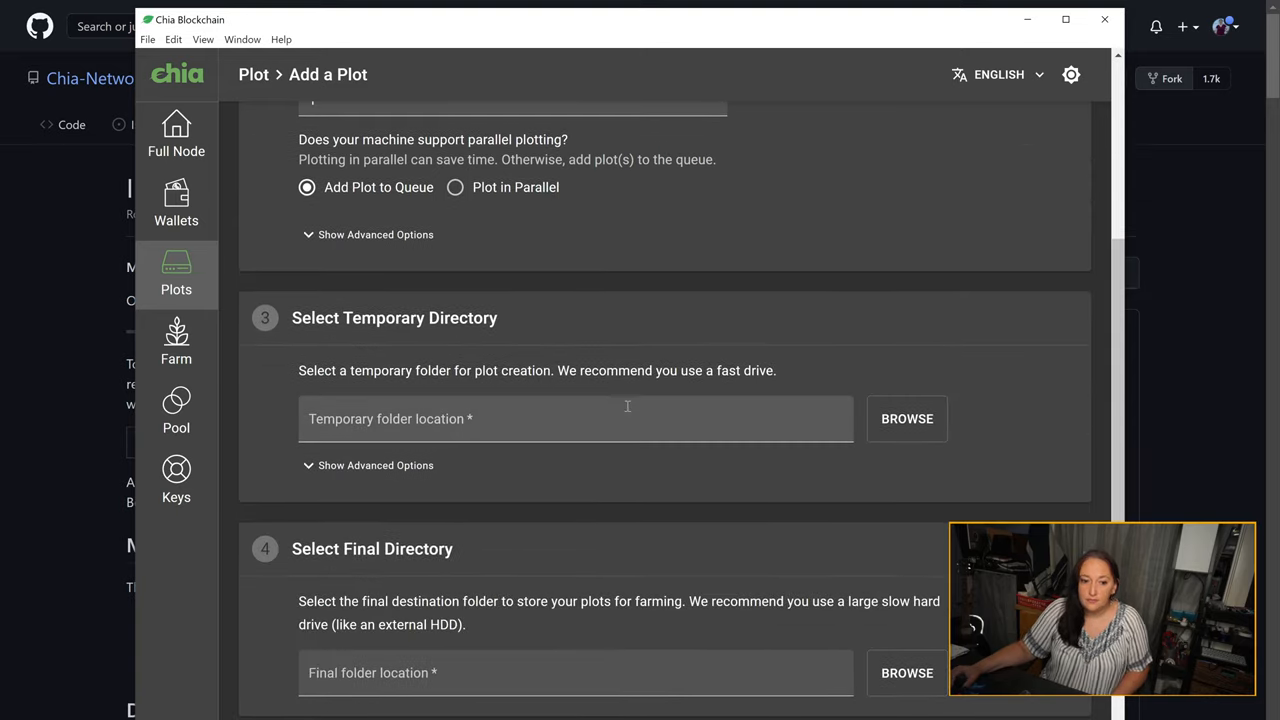
mouse_move(608, 410)
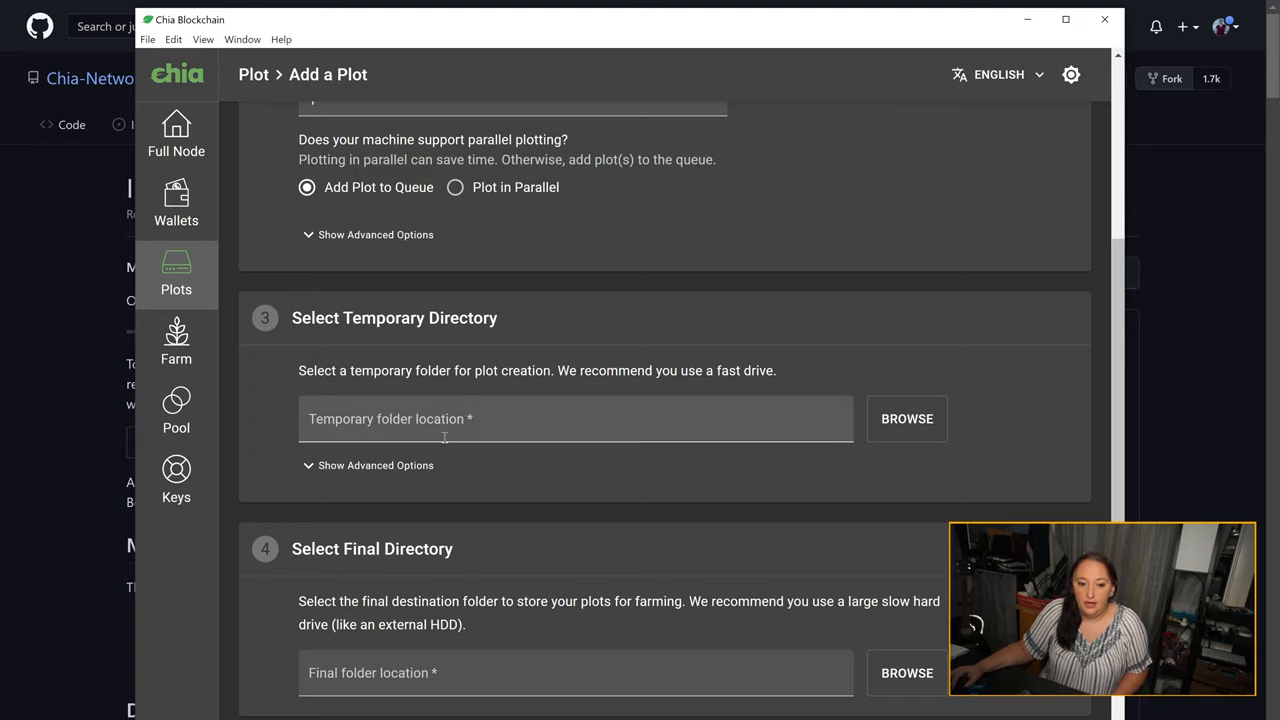
- Set the temporary directory to C:\Users\sarah\chiaFarming
click(906, 418)
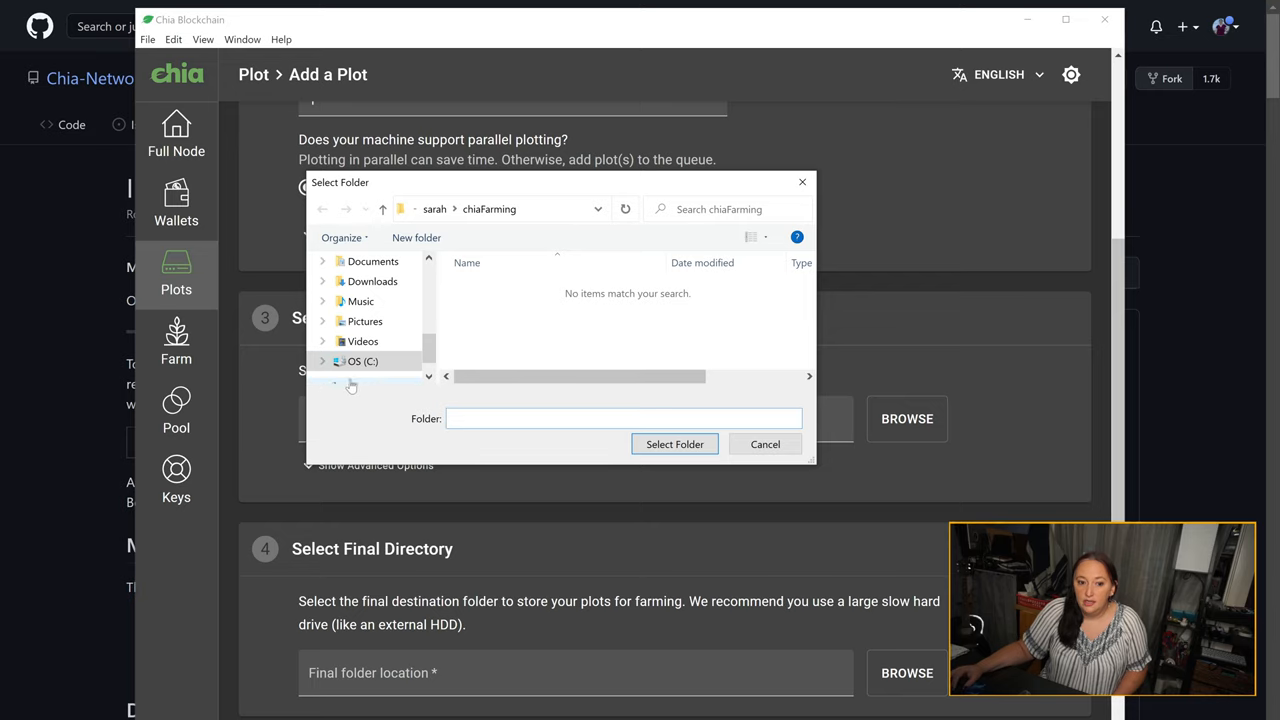
click(360, 360)
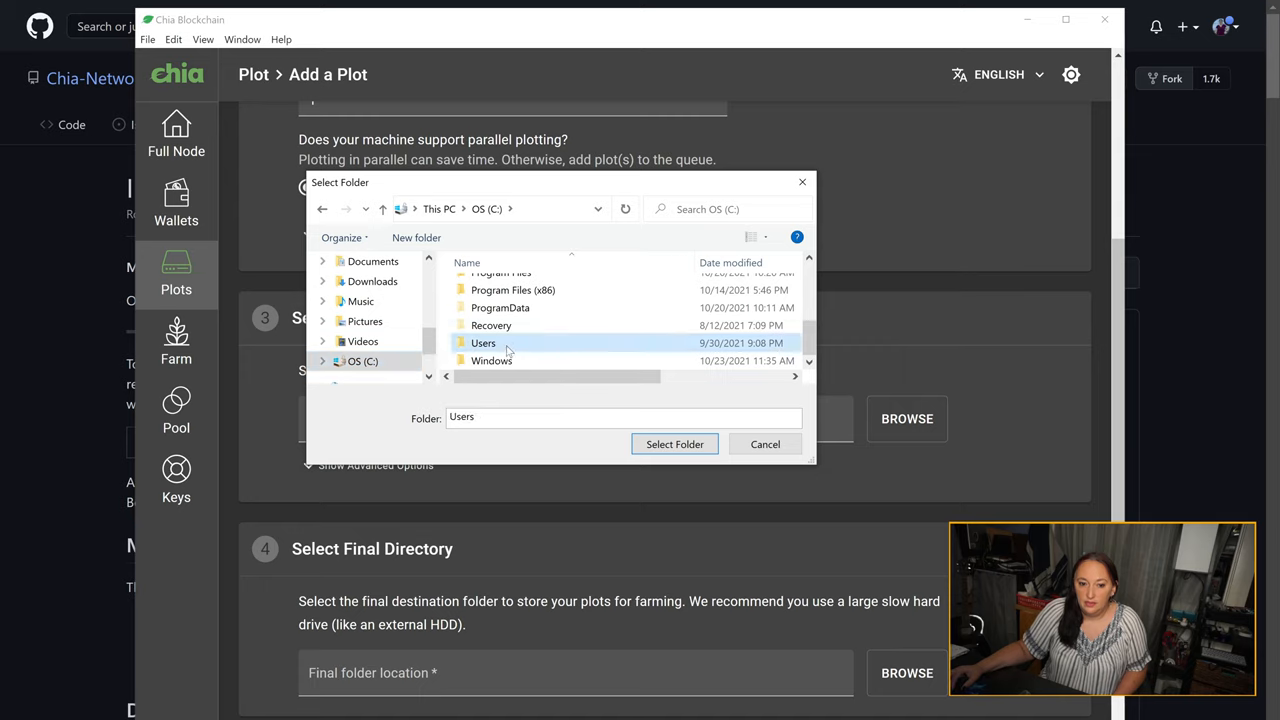
double_click(484, 344)
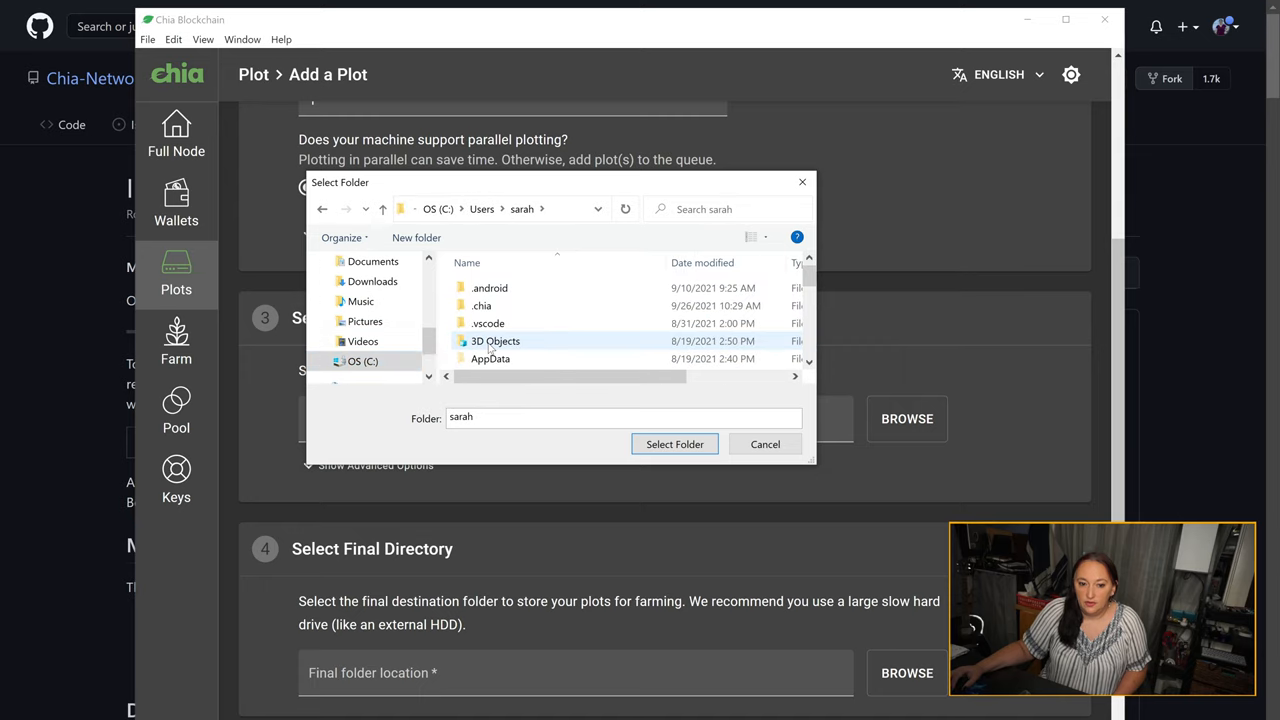
scroll(down, 3)
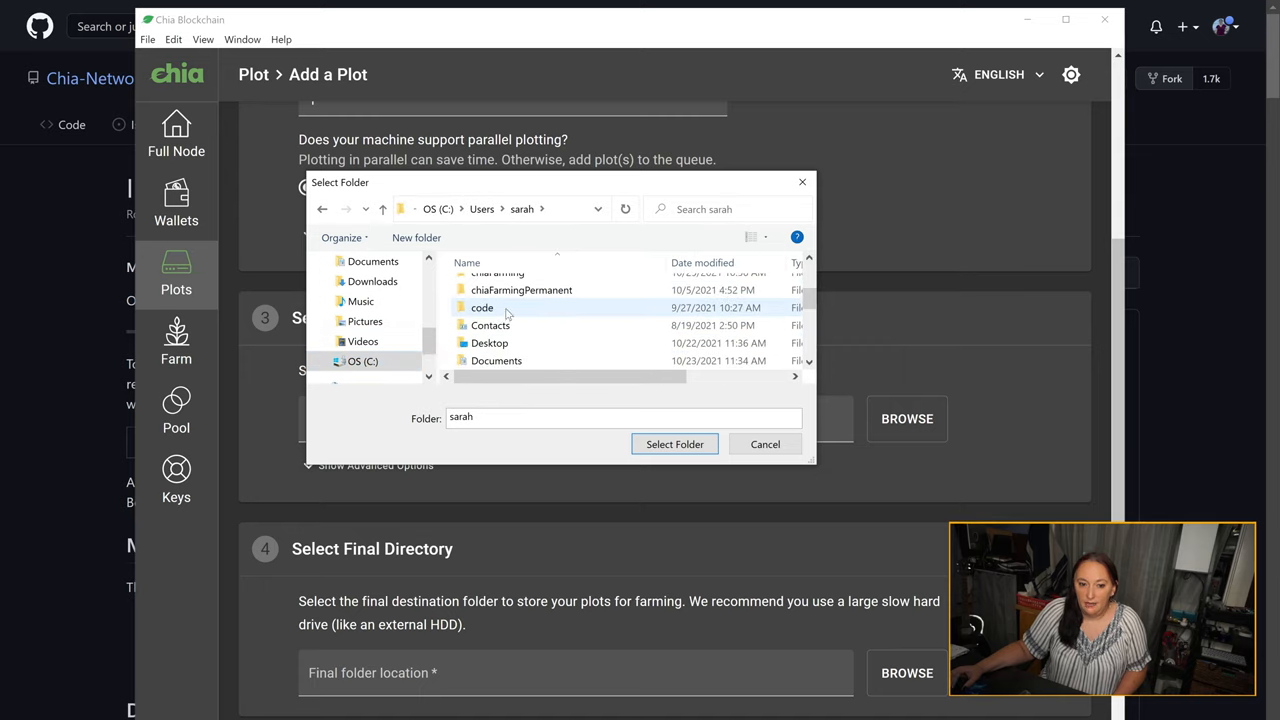
double_click(492, 272)
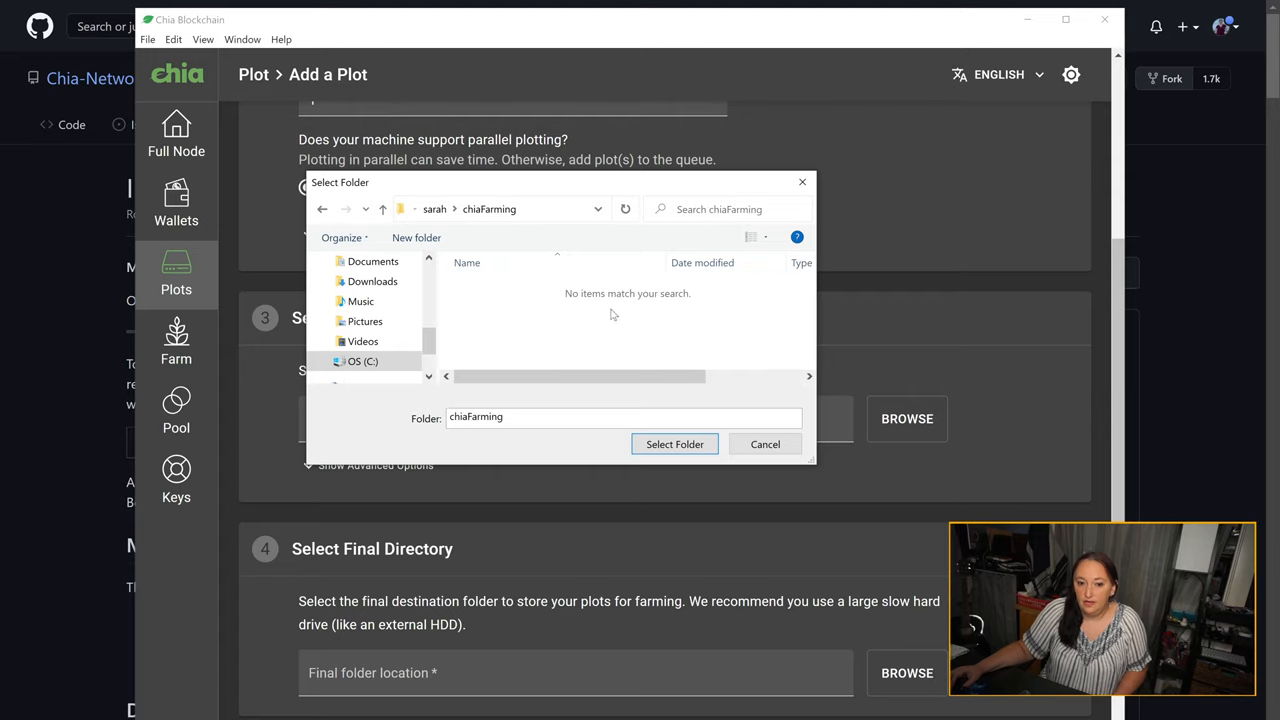
click(674, 444)
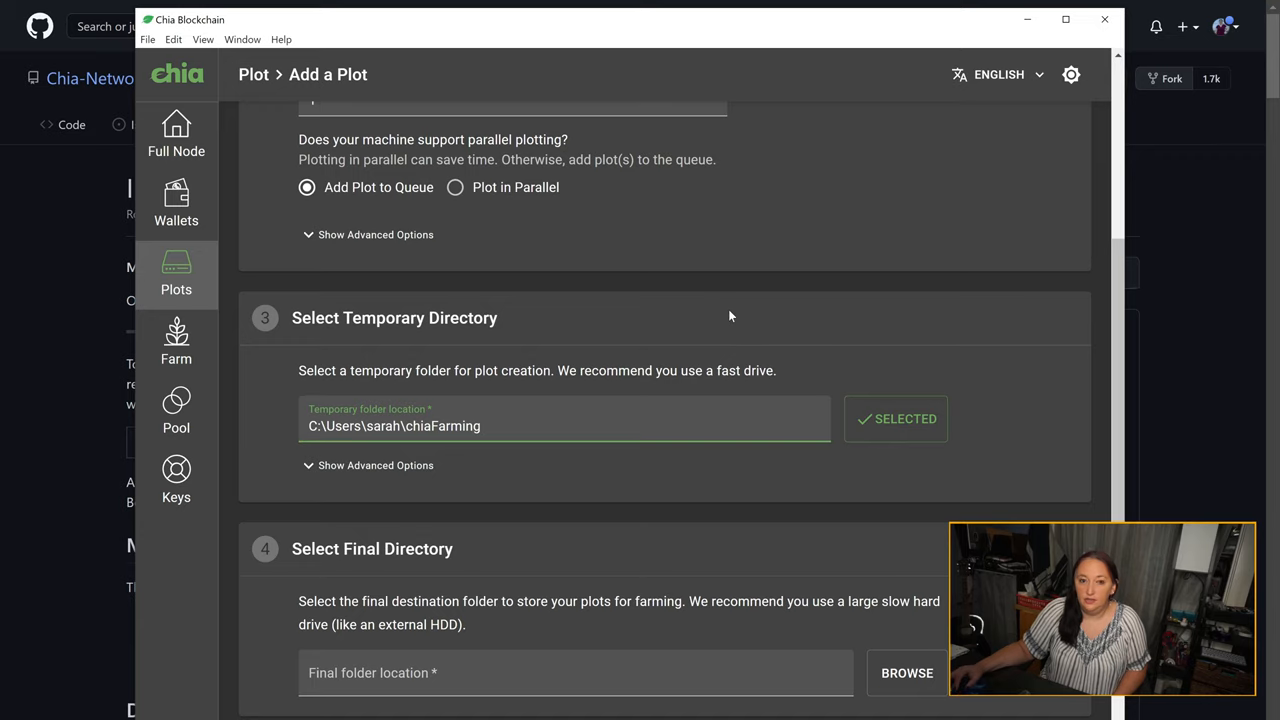
mouse_move(804, 322)
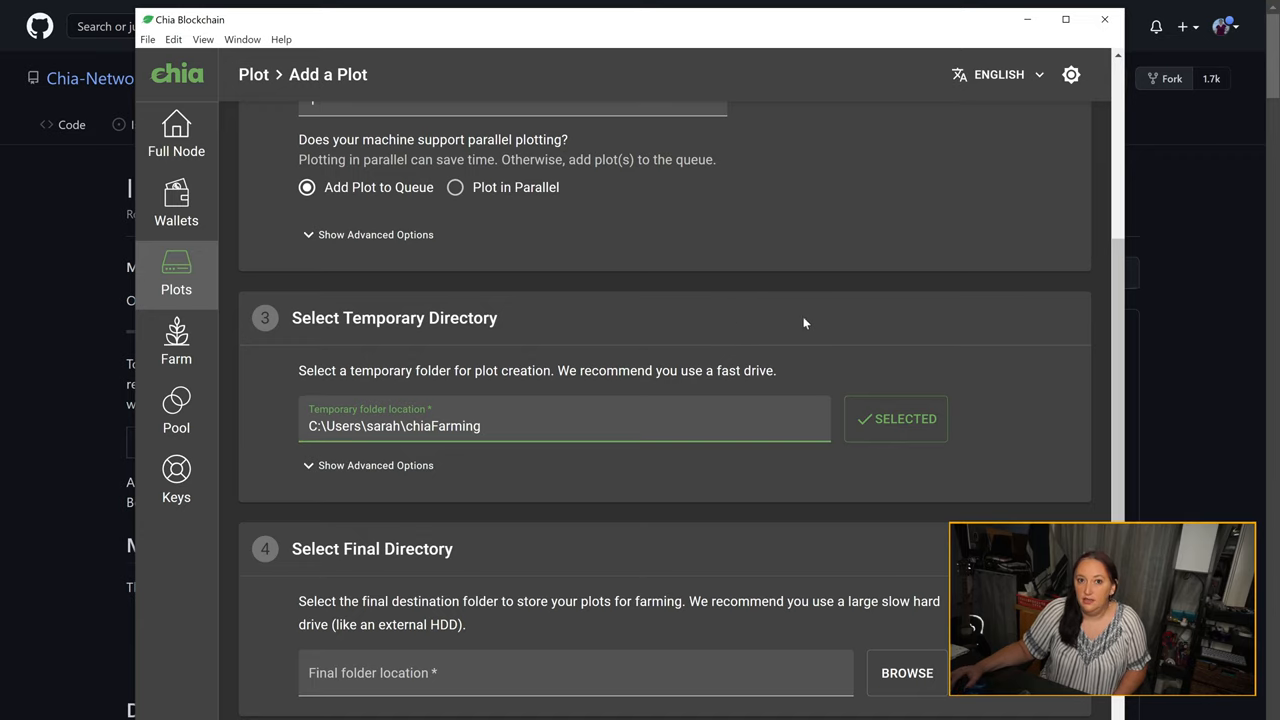
scroll(down, 3)
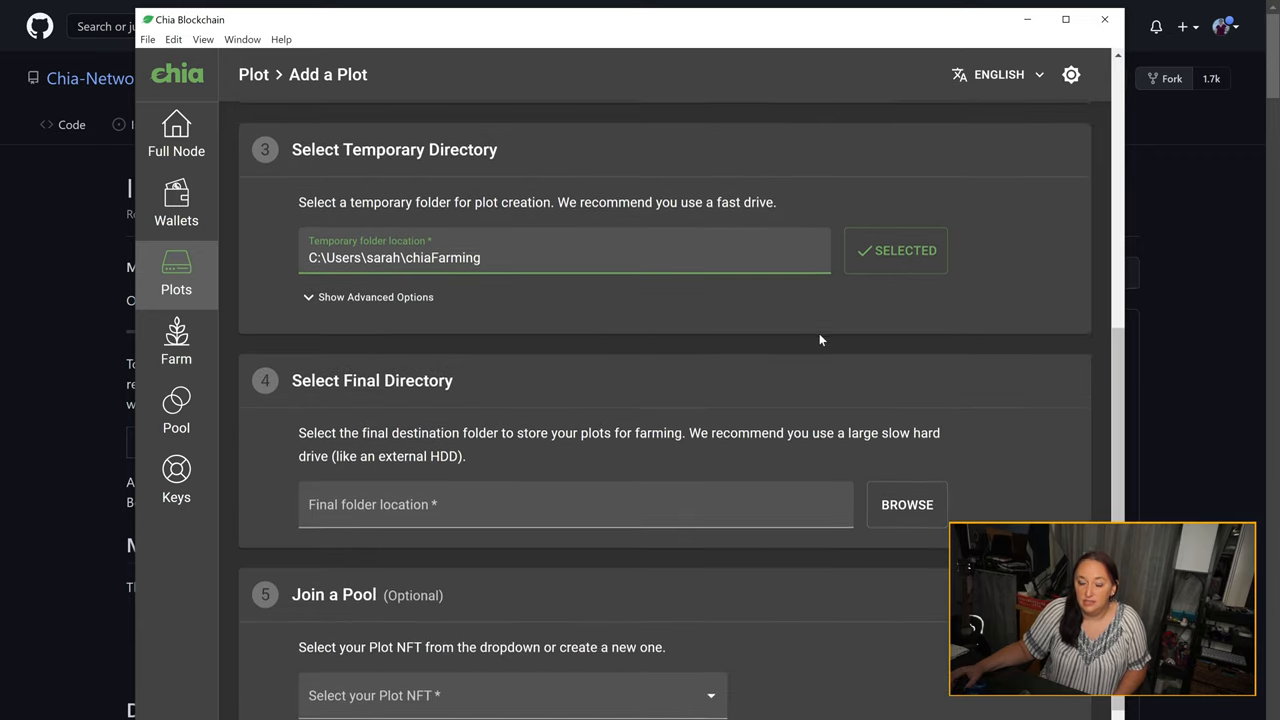
scroll(down, 3)
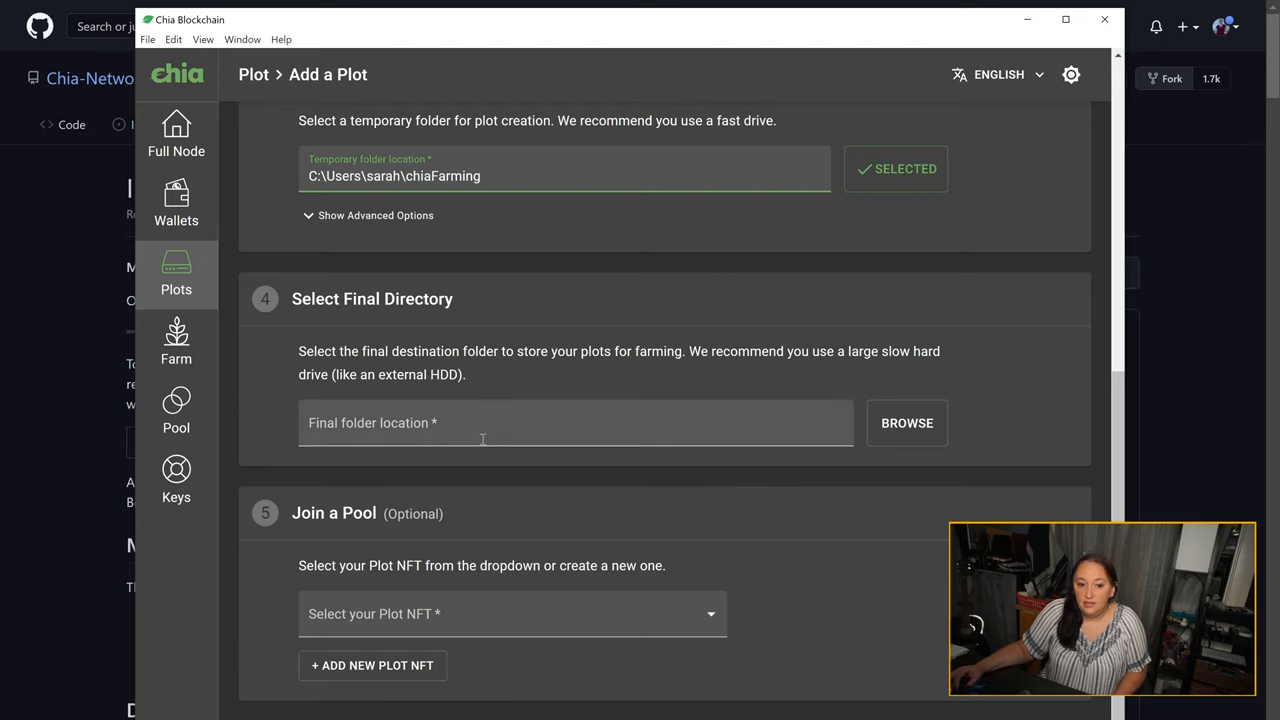
- Set the final directory to C:\Users\sarah\chiaFarmingPermanent
click(906, 424)
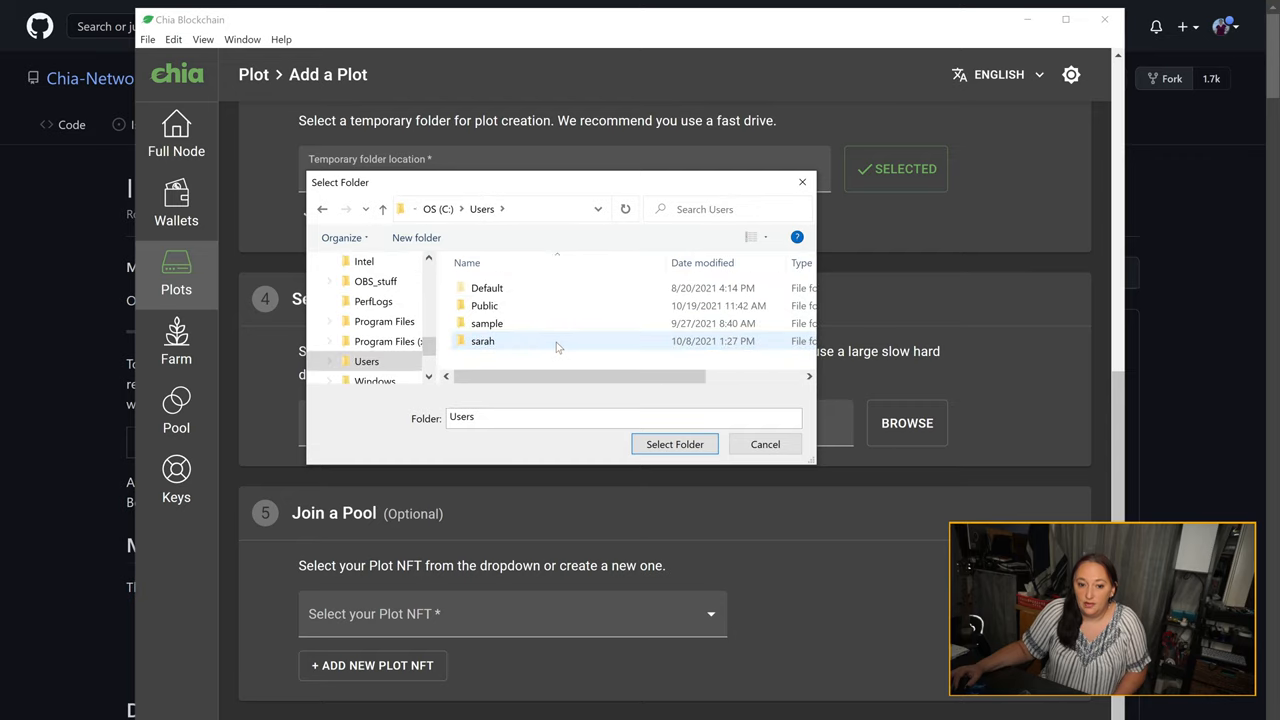
double_click(482, 340)
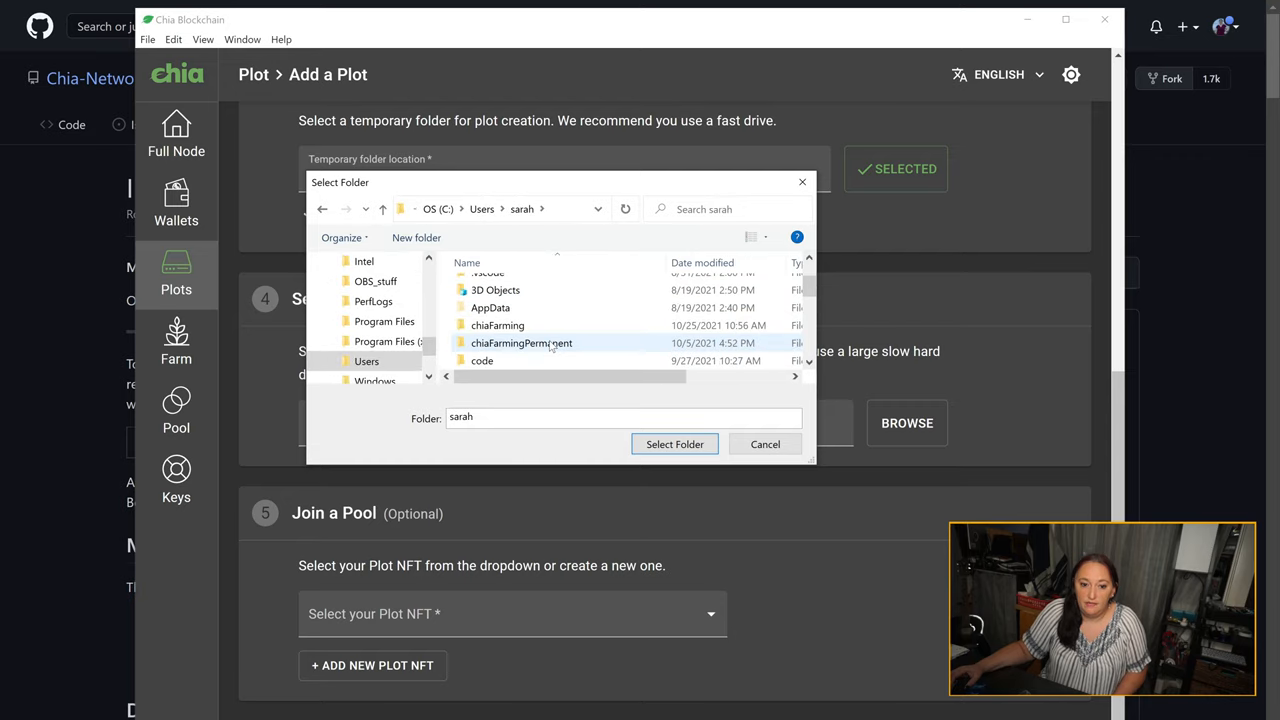
double_click(518, 344)
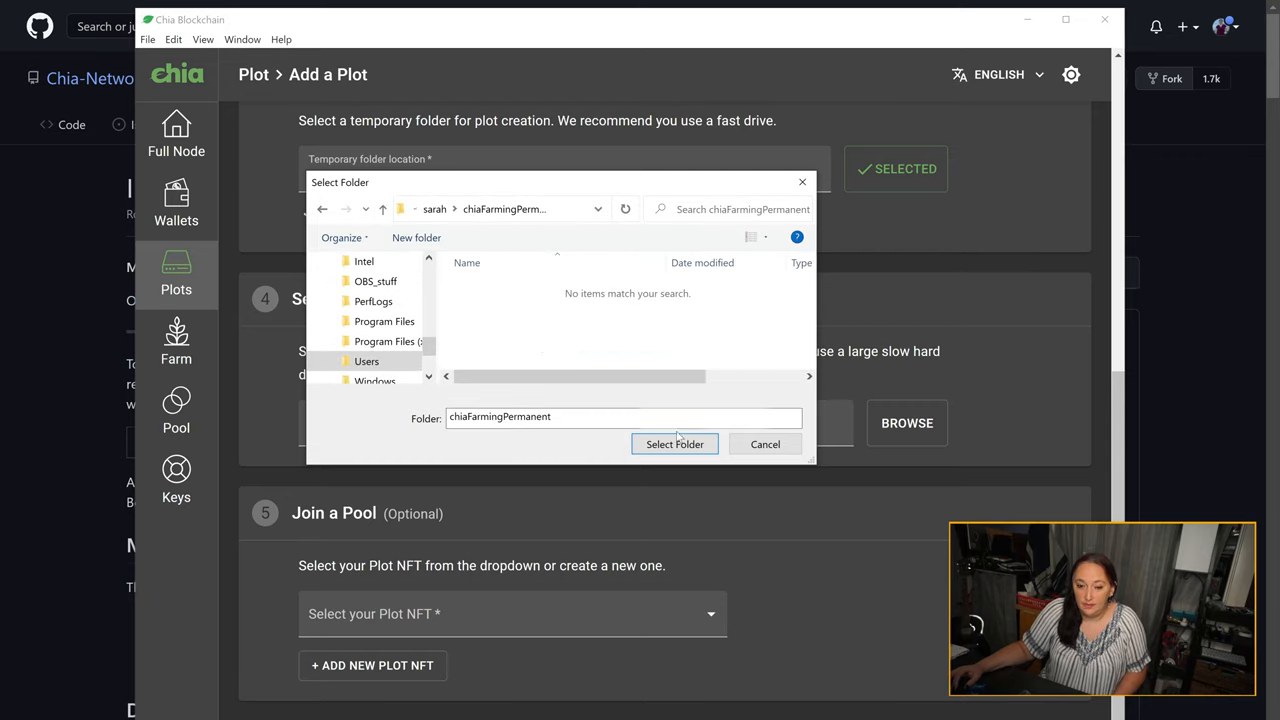
click(674, 444)
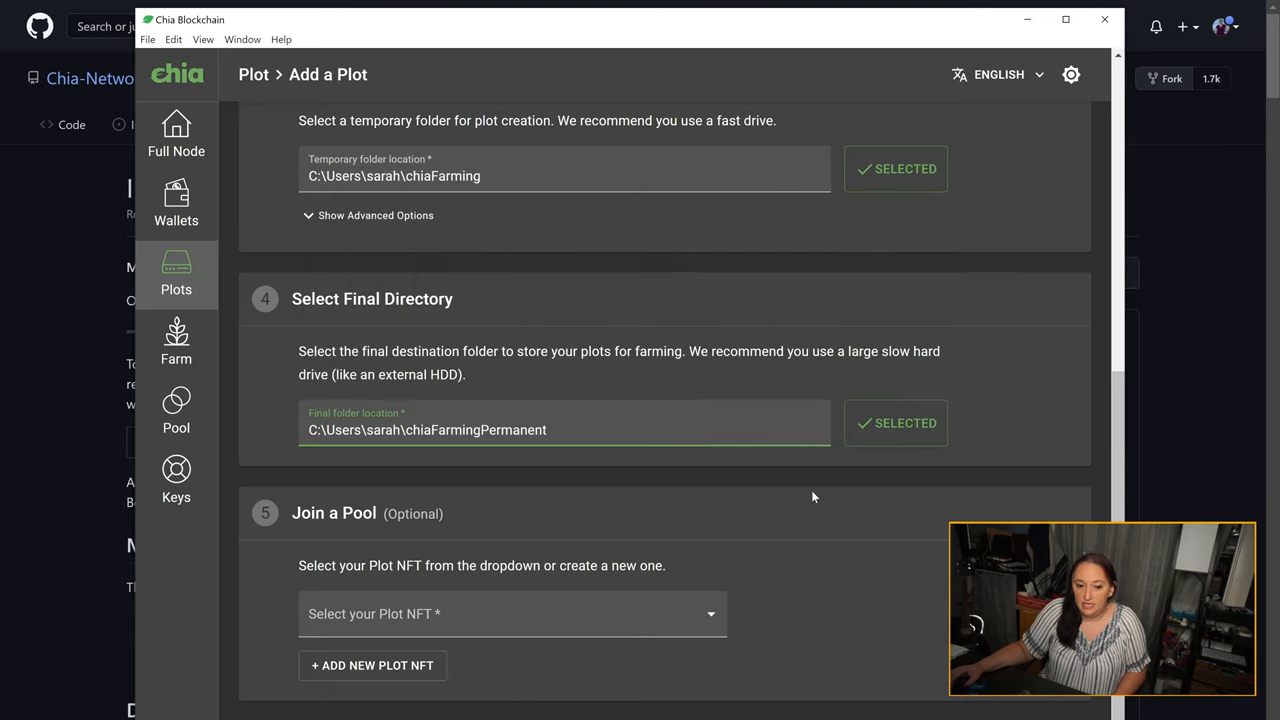
- Choose the Orange Penguin plot NFT for the plot and briefly view Add New Plot NFT
click(512, 614)
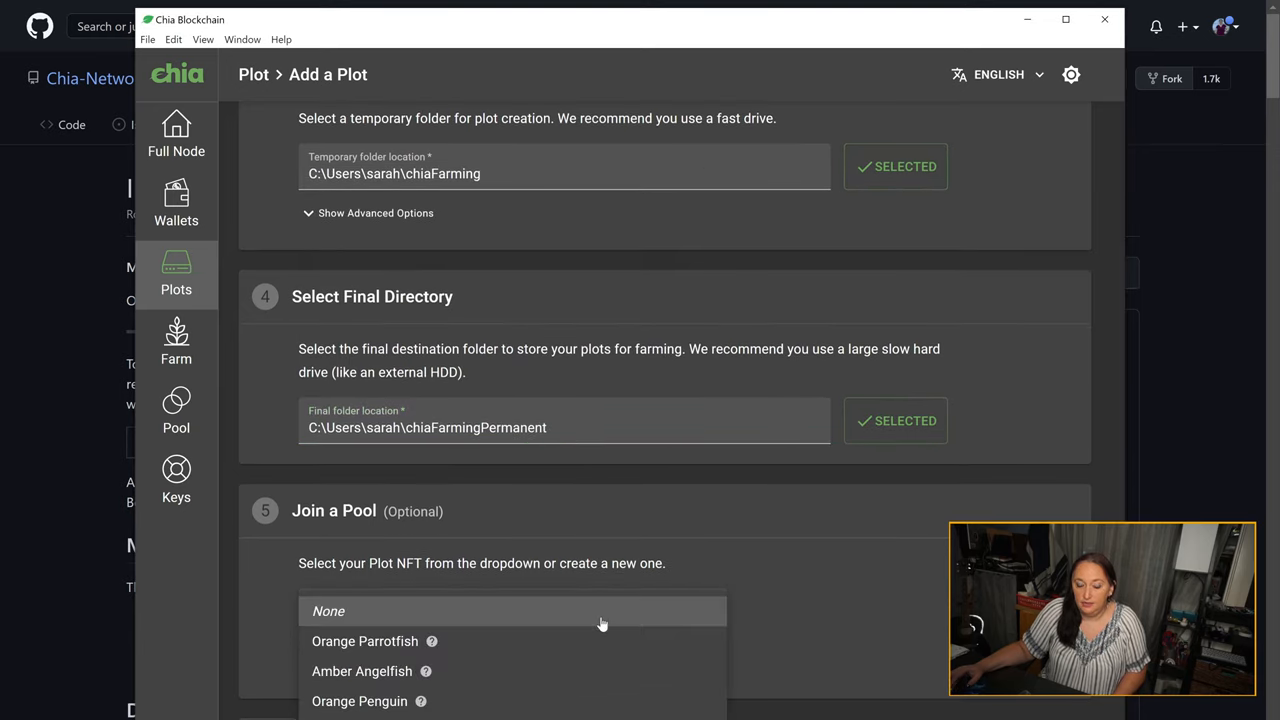
mouse_move(384, 712)
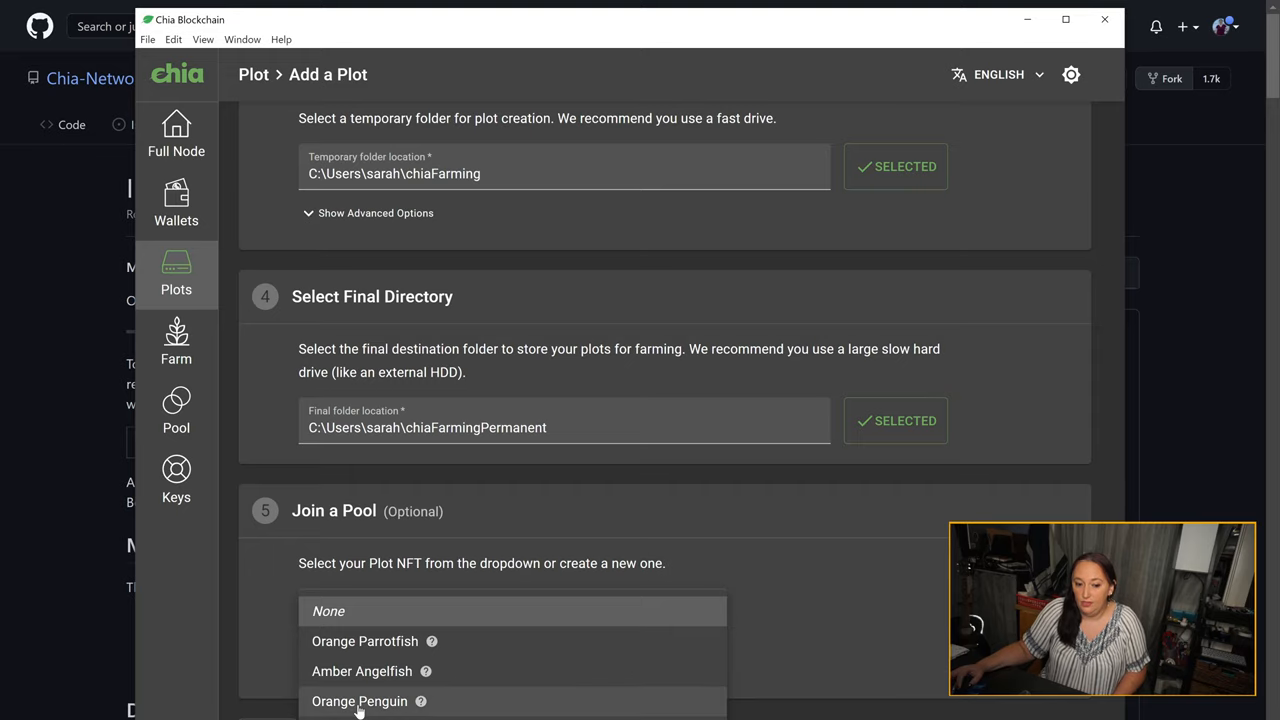
click(362, 700)
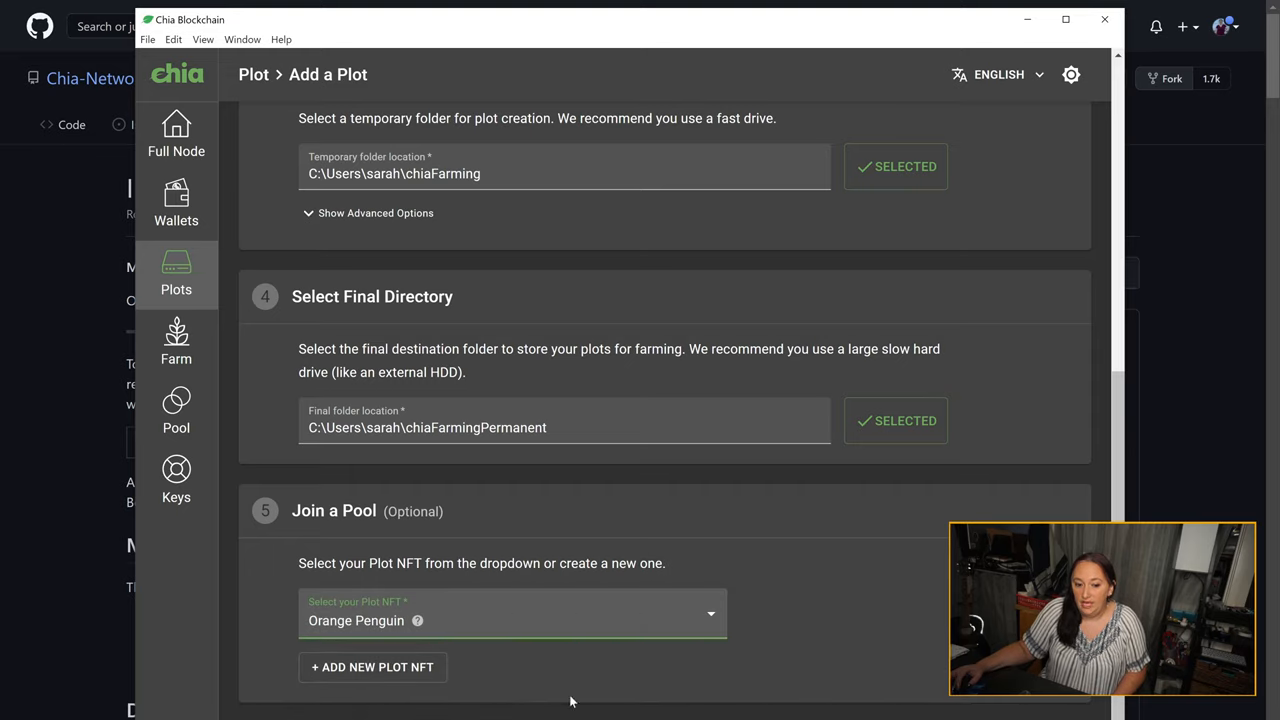
mouse_move(432, 684)
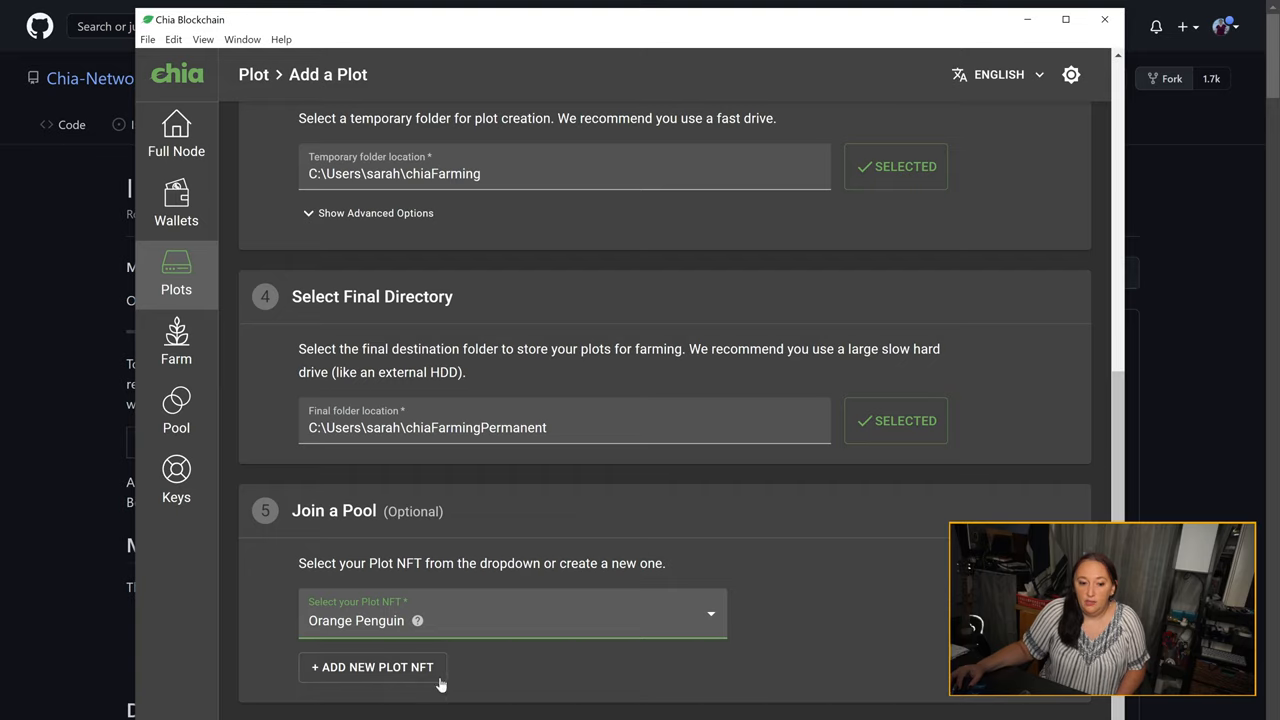
mouse_move(412, 680)
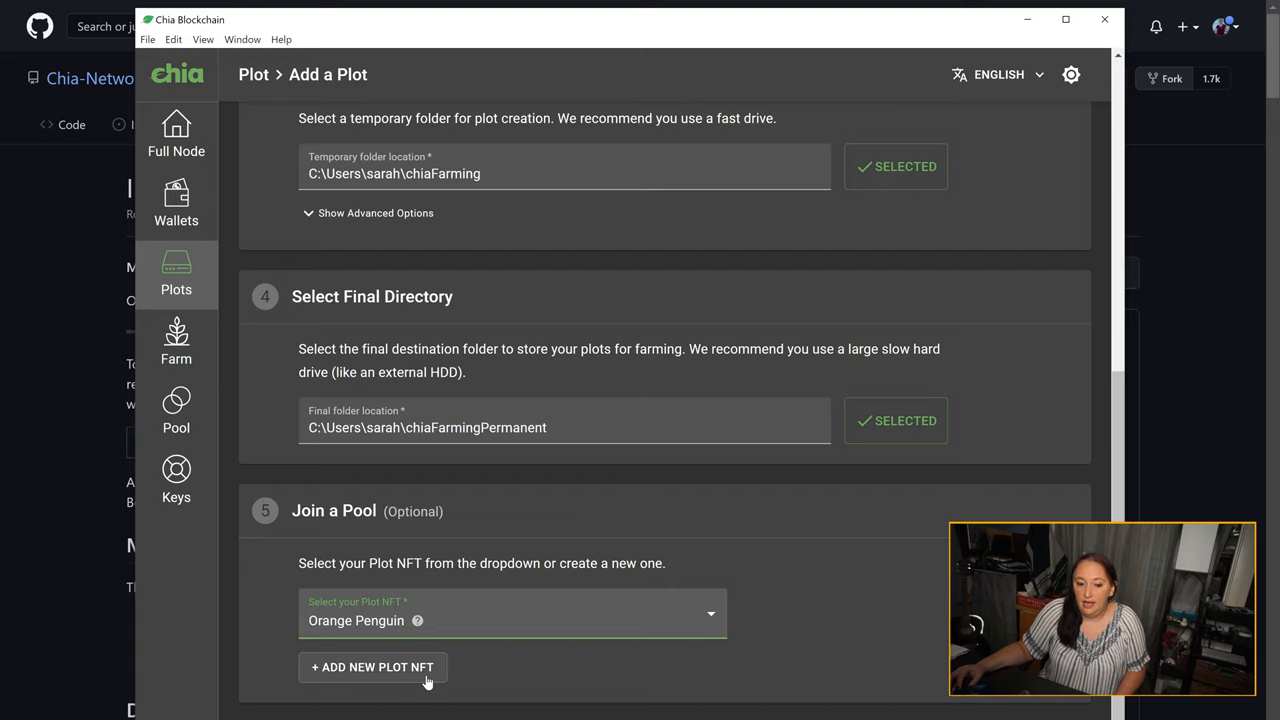
click(368, 668)
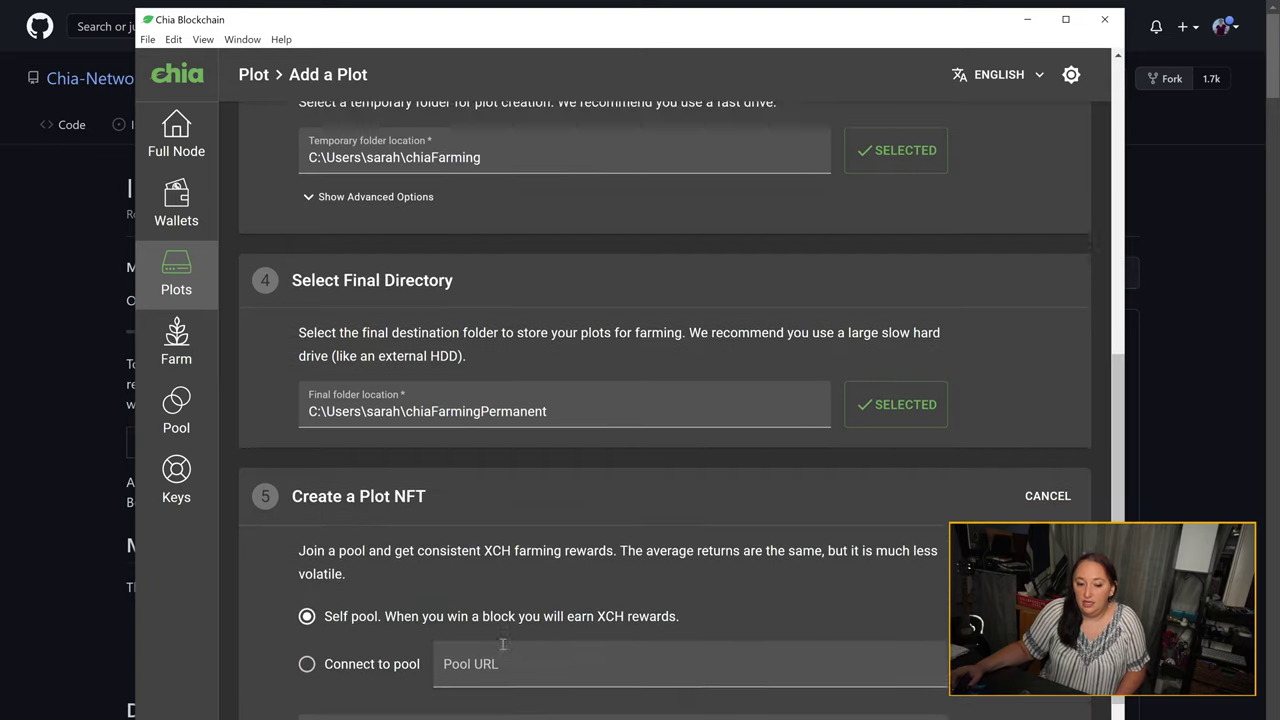
scroll(down, 3)
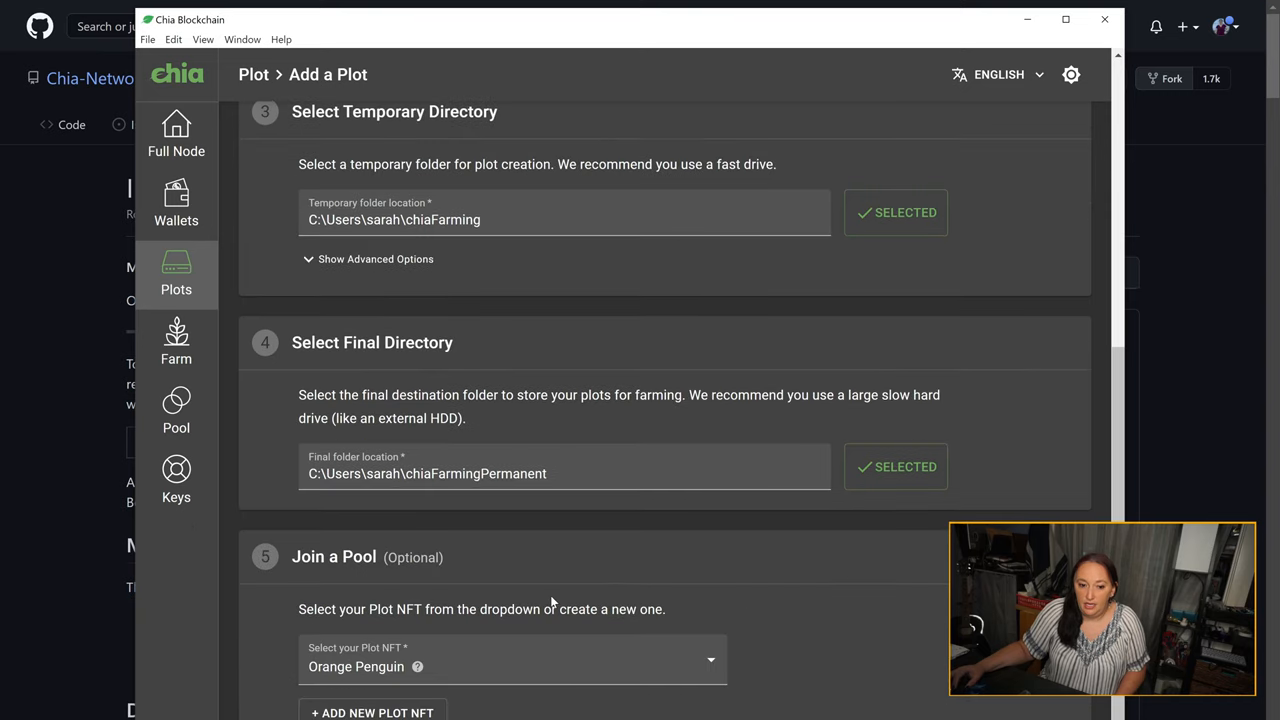
scroll(down, 3)
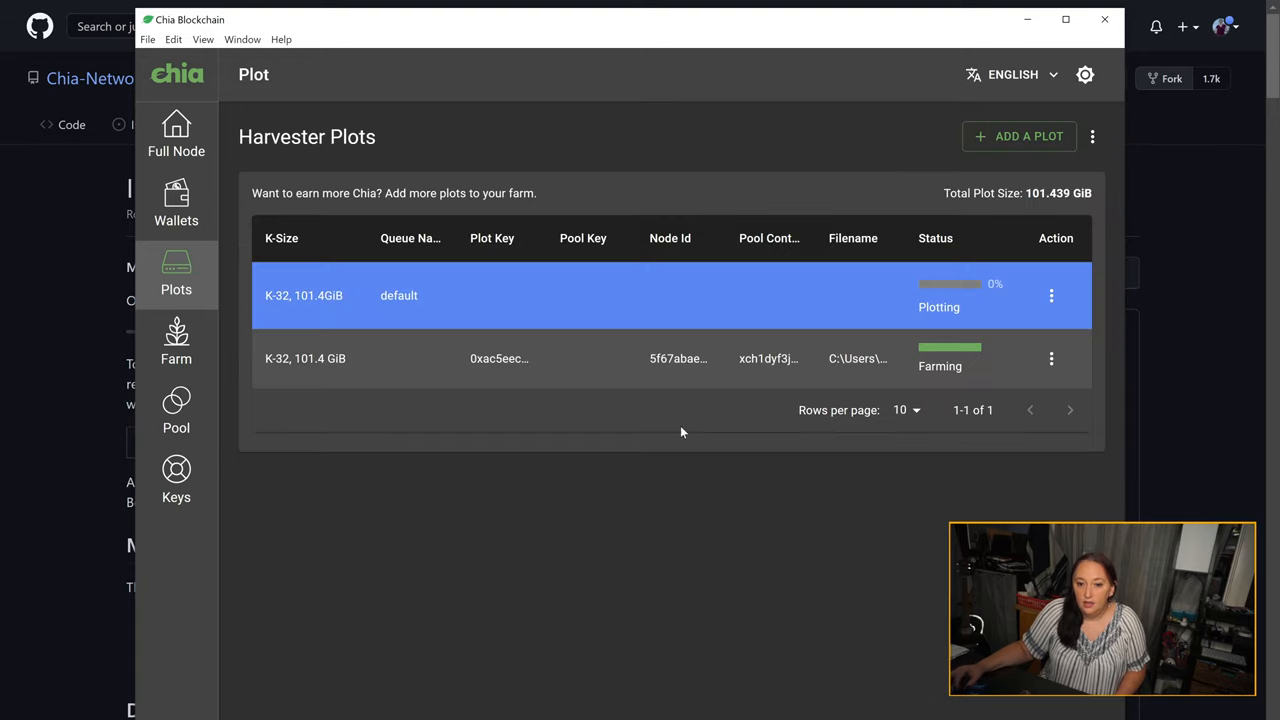
mouse_move(916, 292)
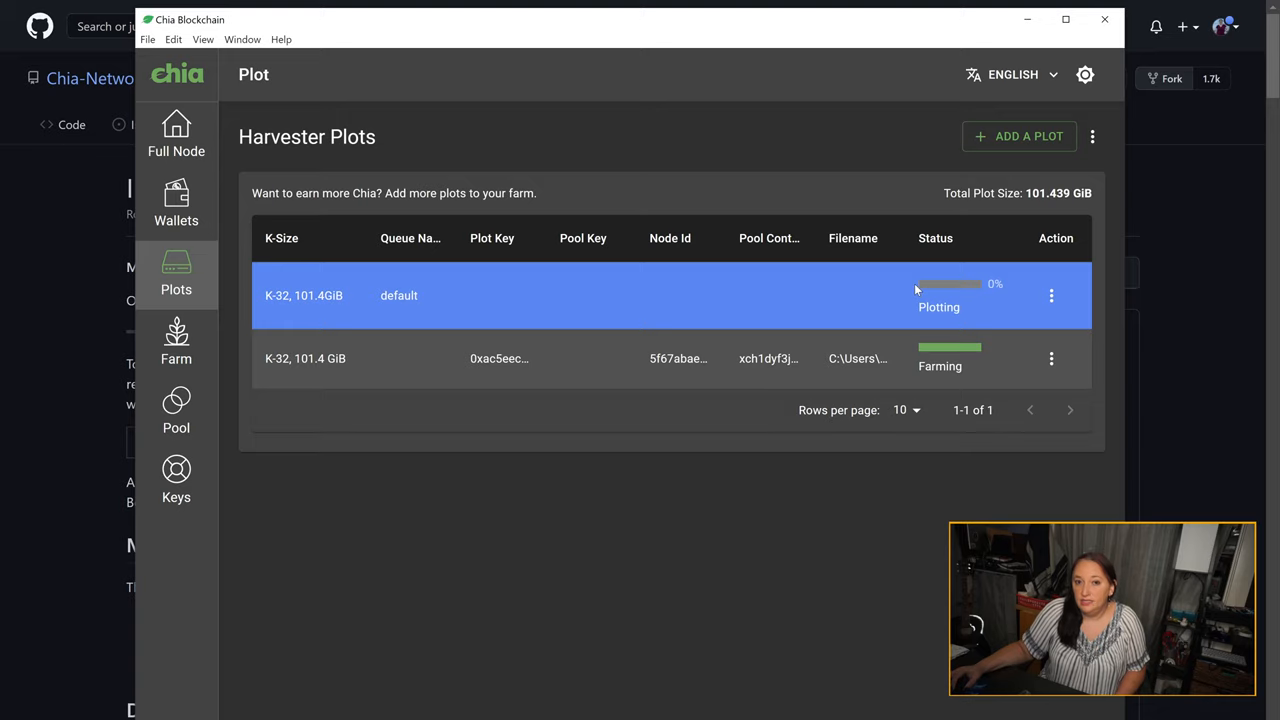
mouse_move(904, 284)
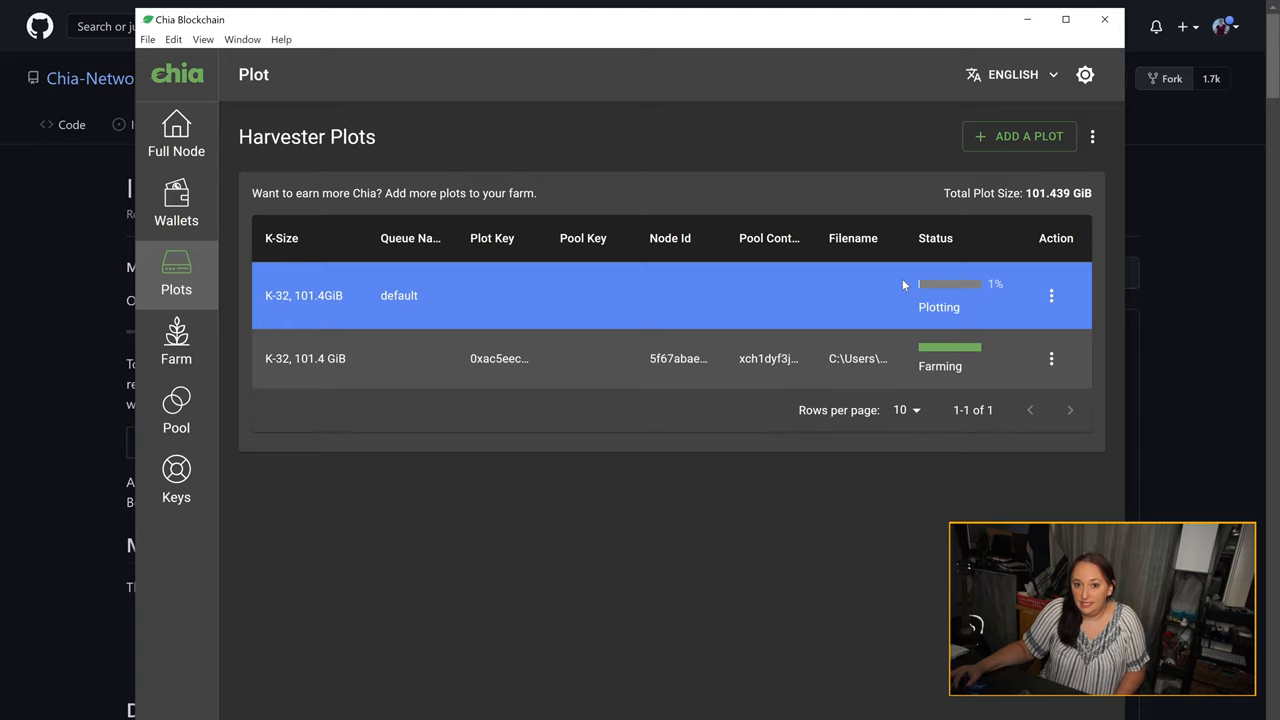
mouse_move(898, 290)
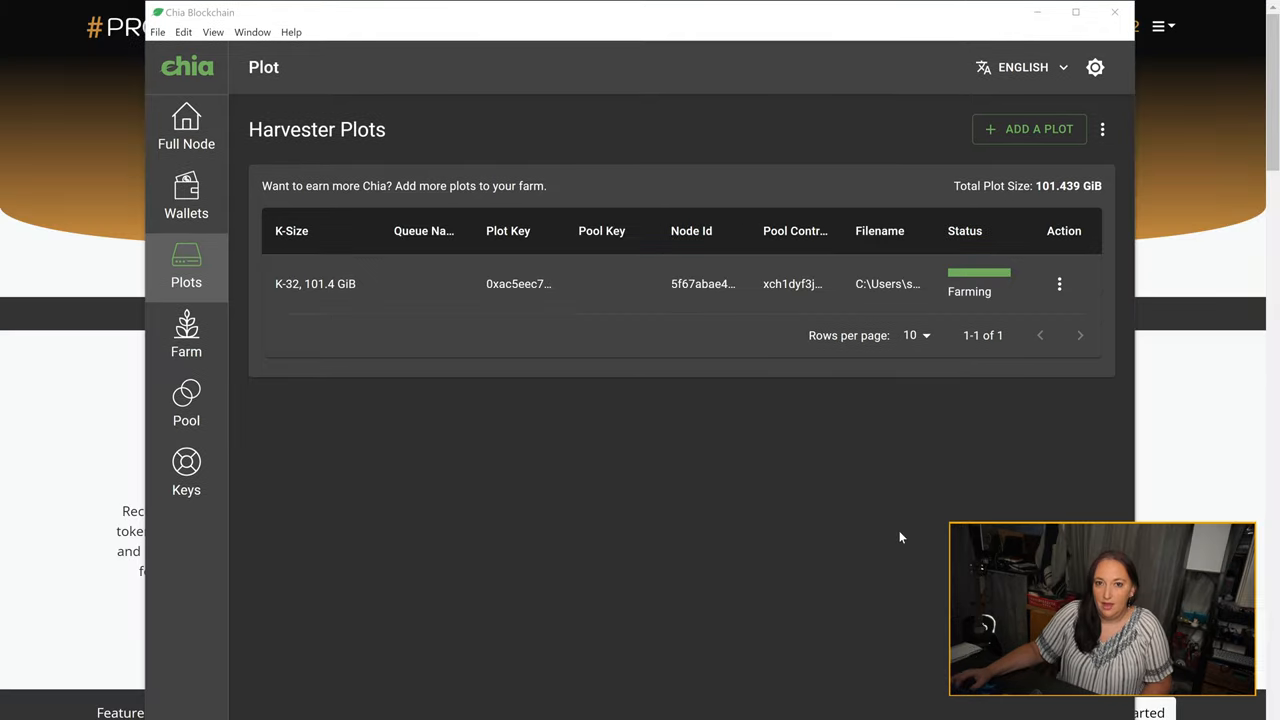
mouse_move(610, 546)
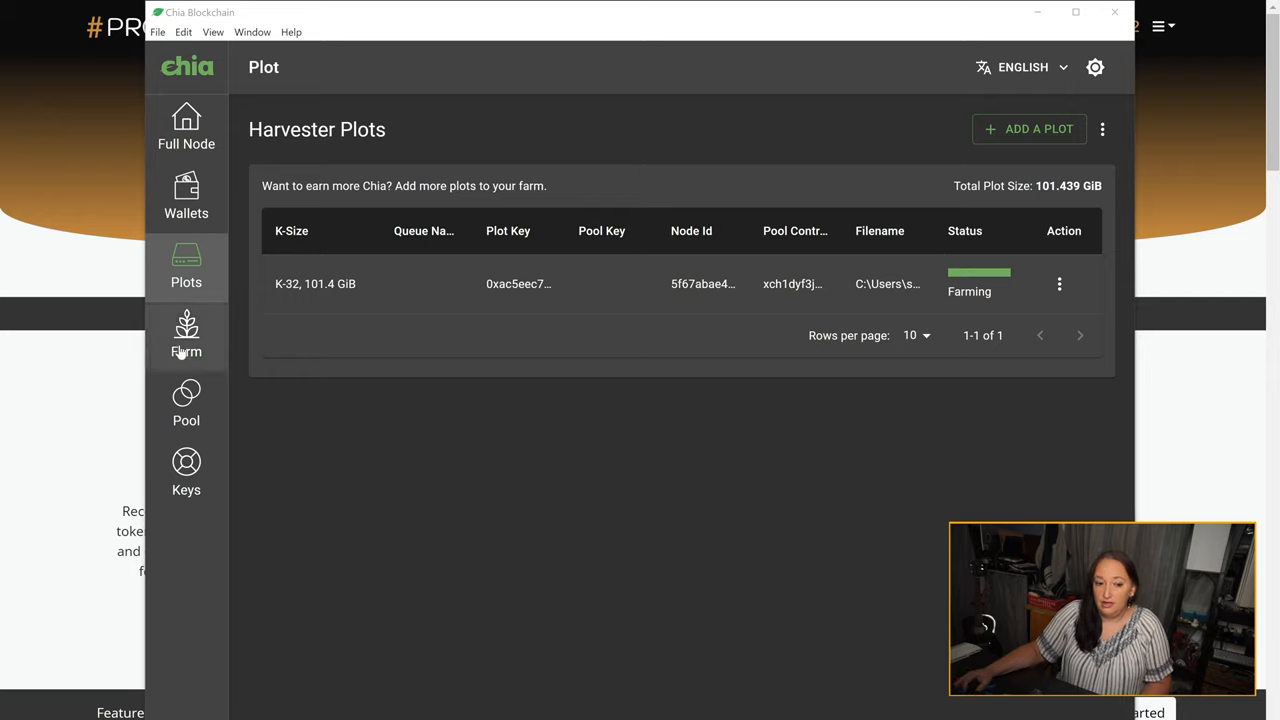
- View the Farm overview reporting Farming with 1 plot of 101.439 GiB
click(186, 336)
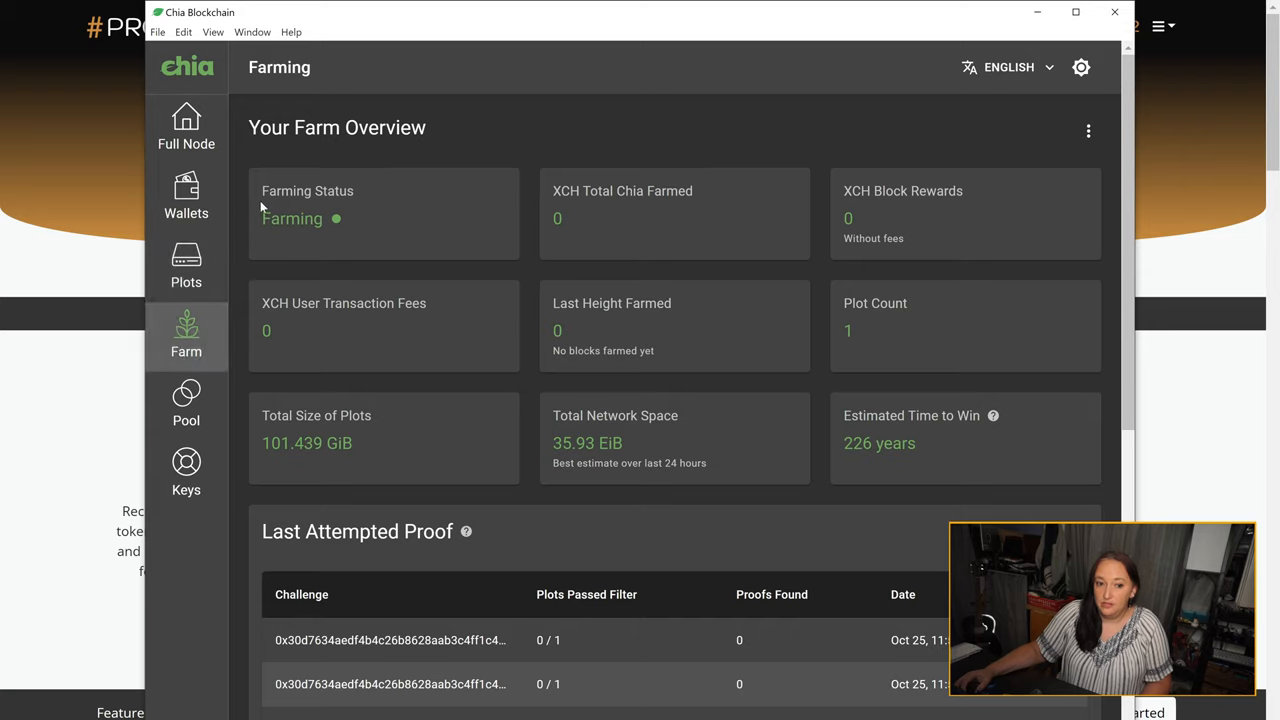
mouse_move(262, 218)
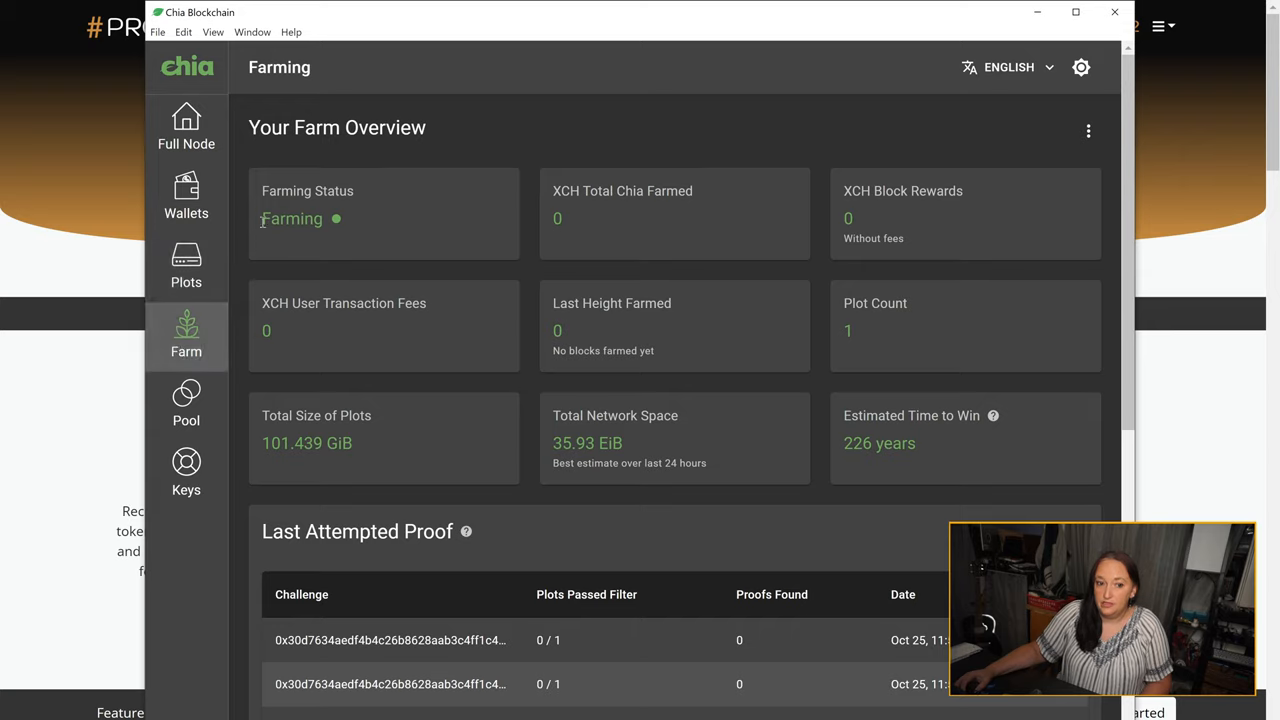
mouse_move(728, 284)
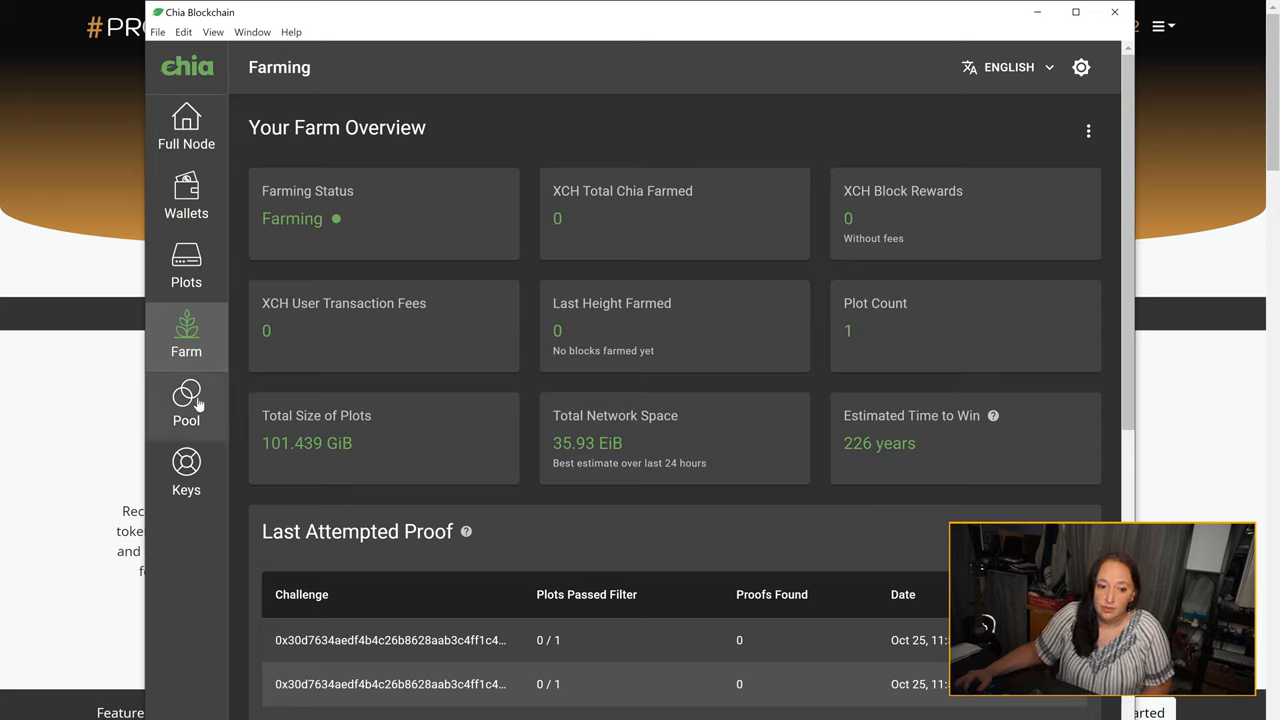
- Show the options menu for the Orange Parrotfish plot NFT on the Pool page
click(186, 404)
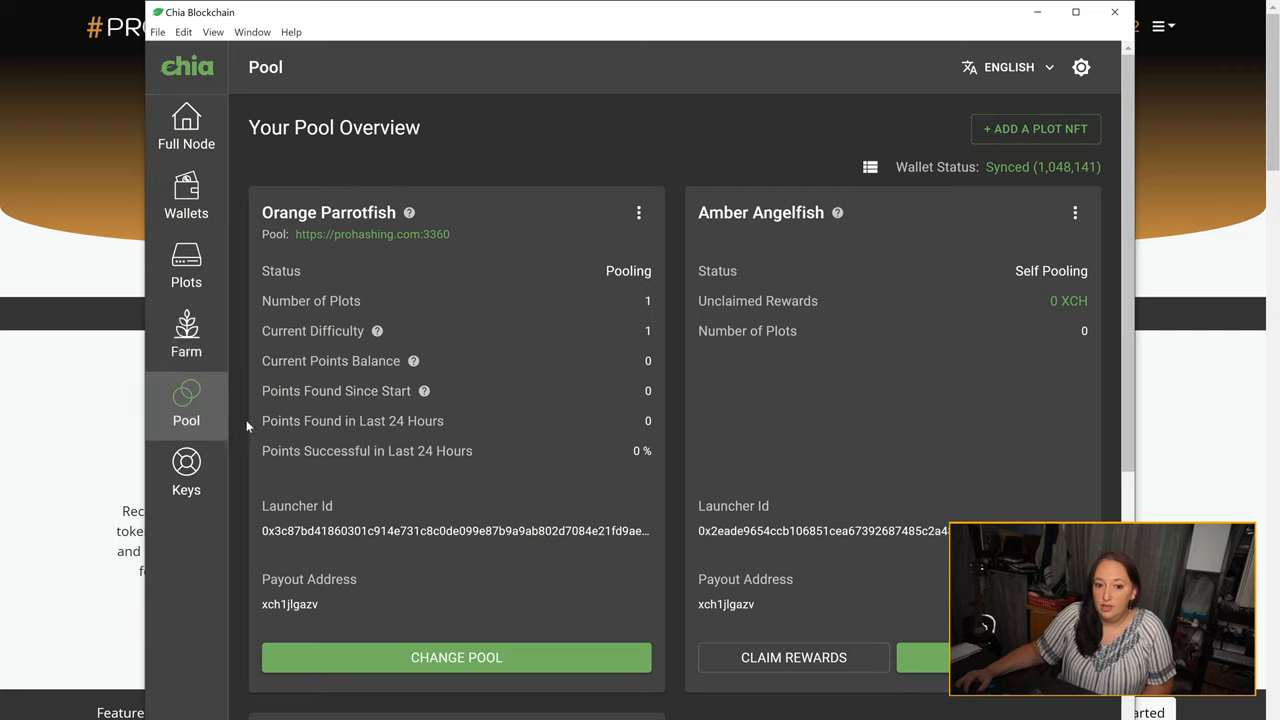
mouse_move(584, 314)
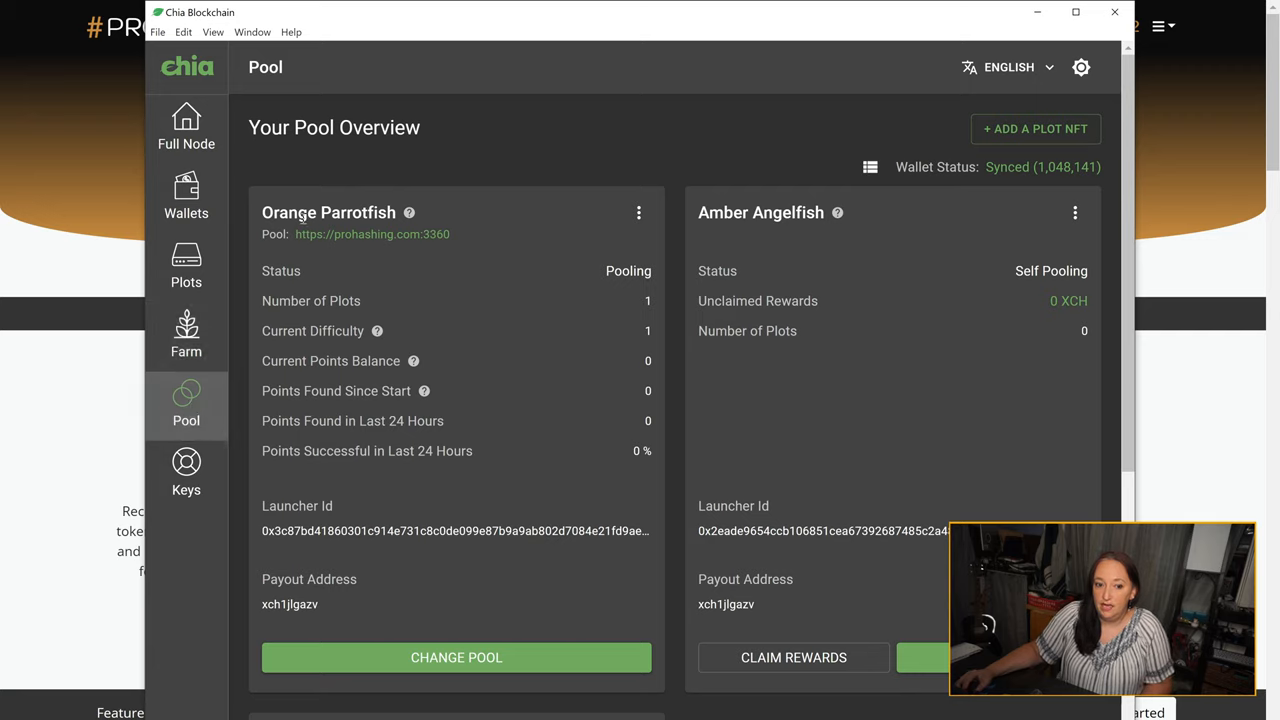
mouse_move(312, 240)
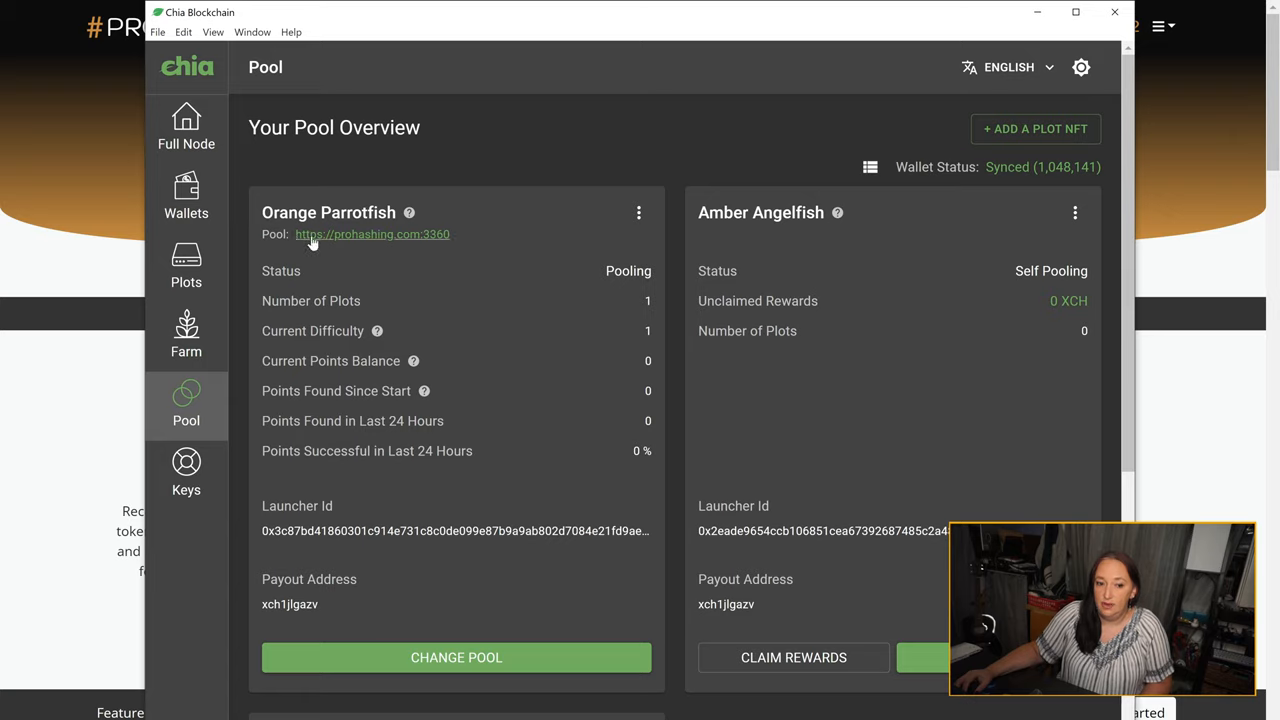
mouse_move(432, 300)
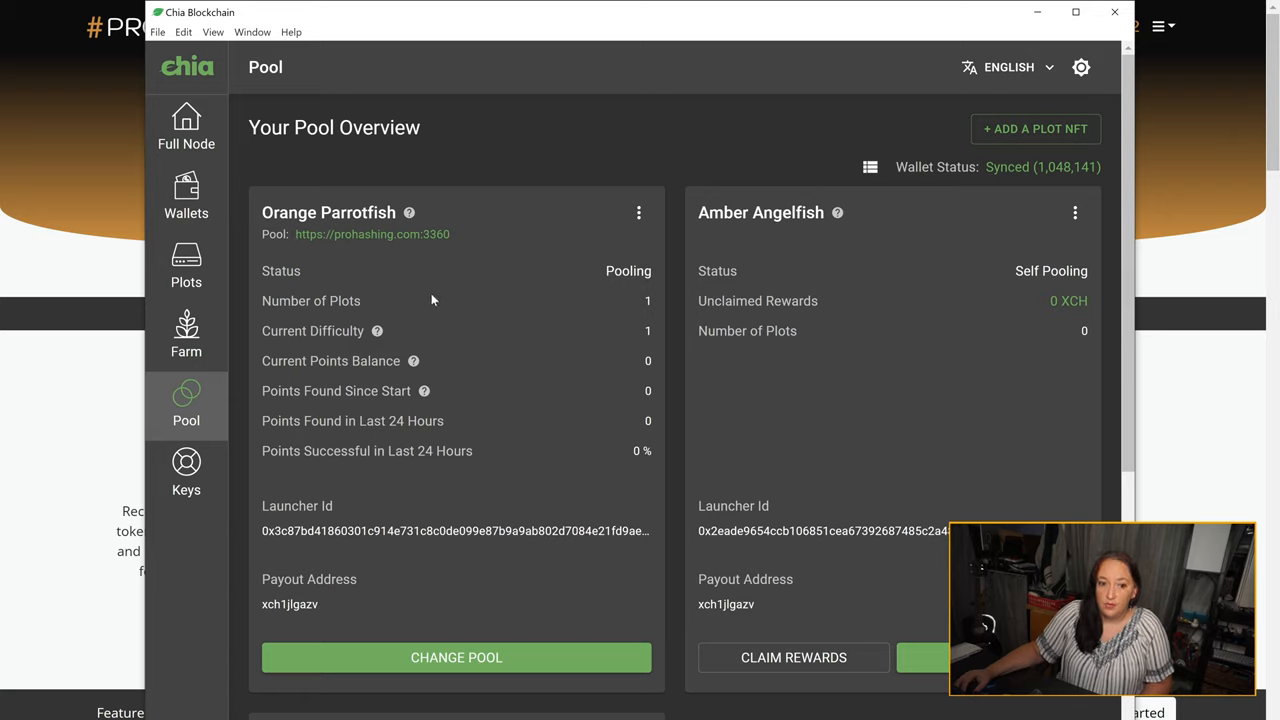
mouse_move(624, 304)
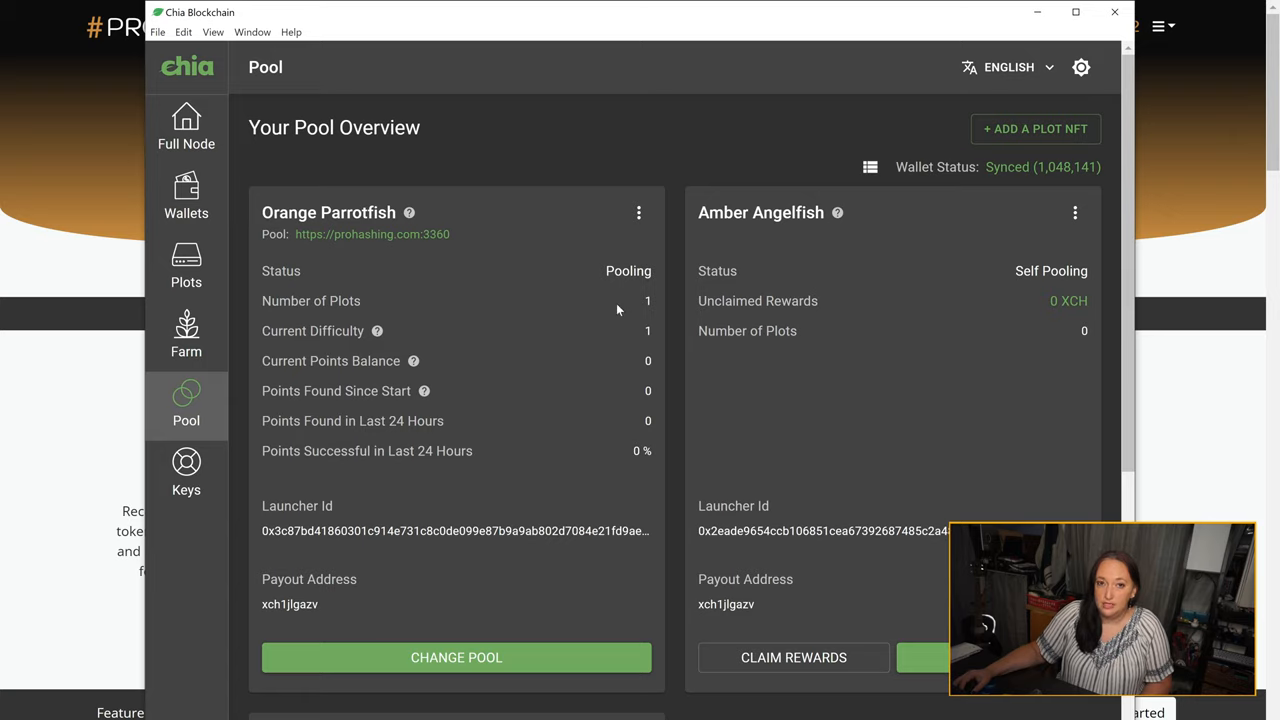
mouse_move(610, 310)
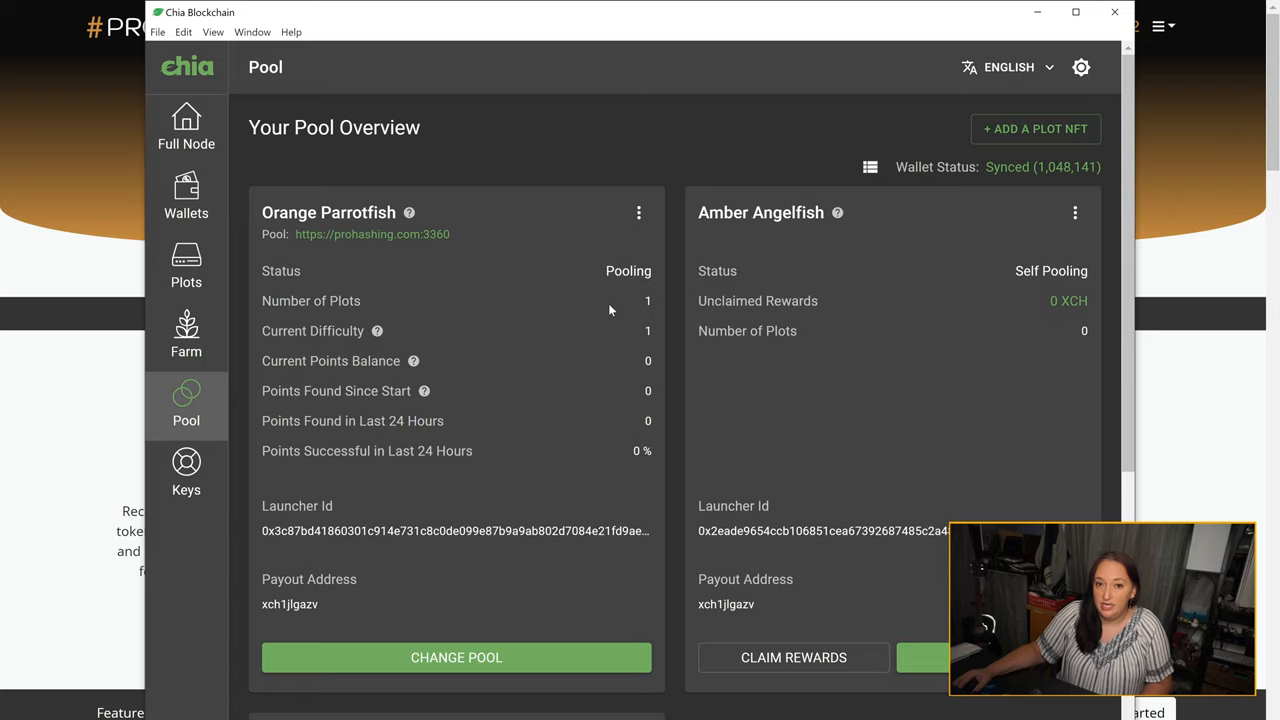
mouse_move(636, 224)
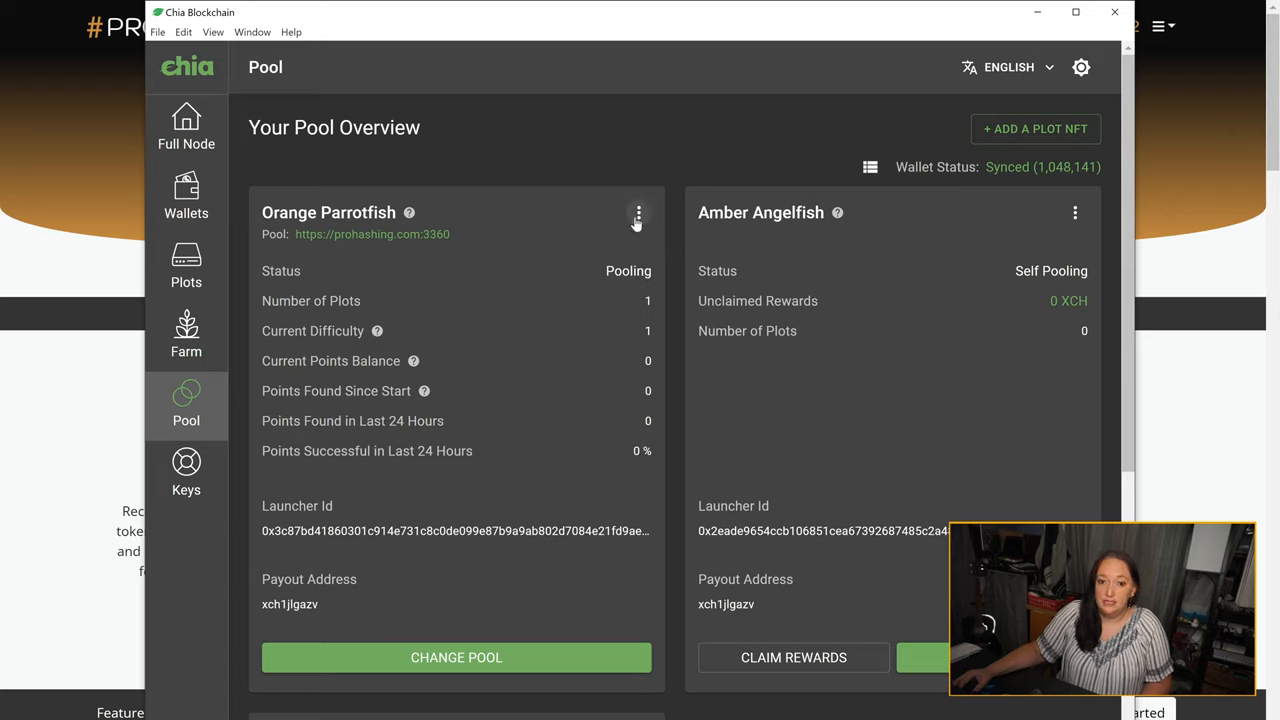
click(636, 216)
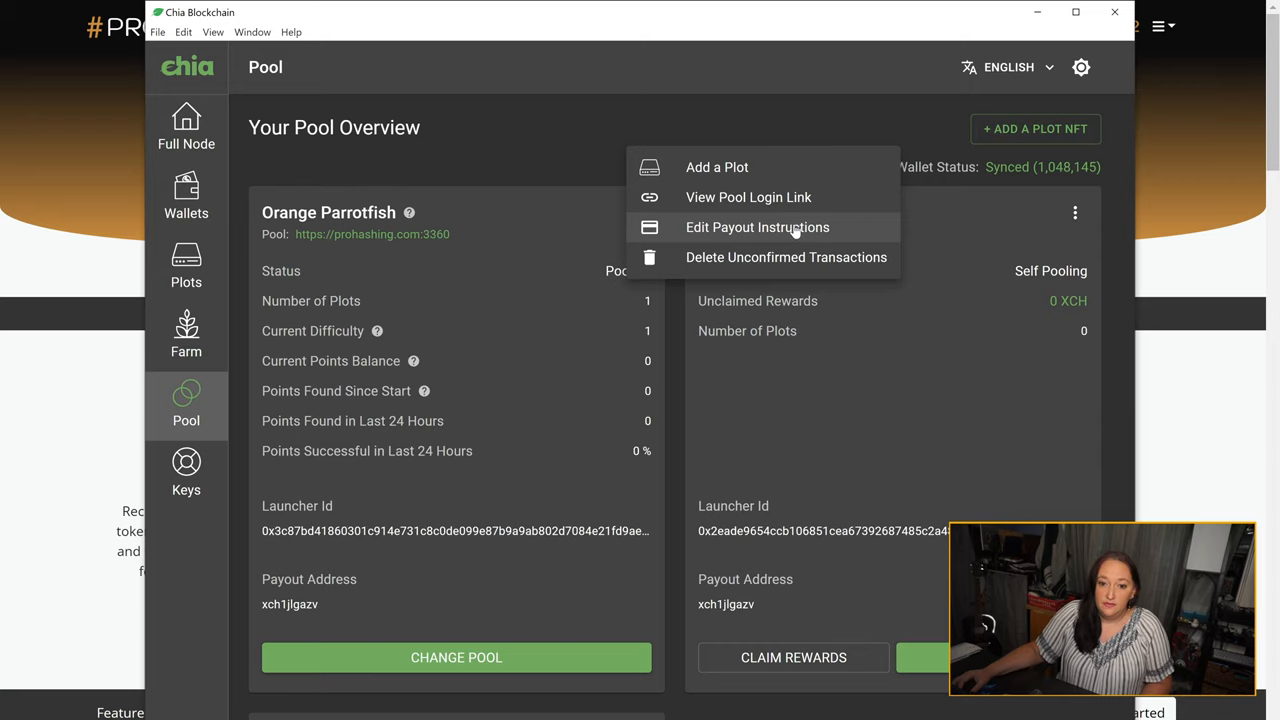
click(756, 228)
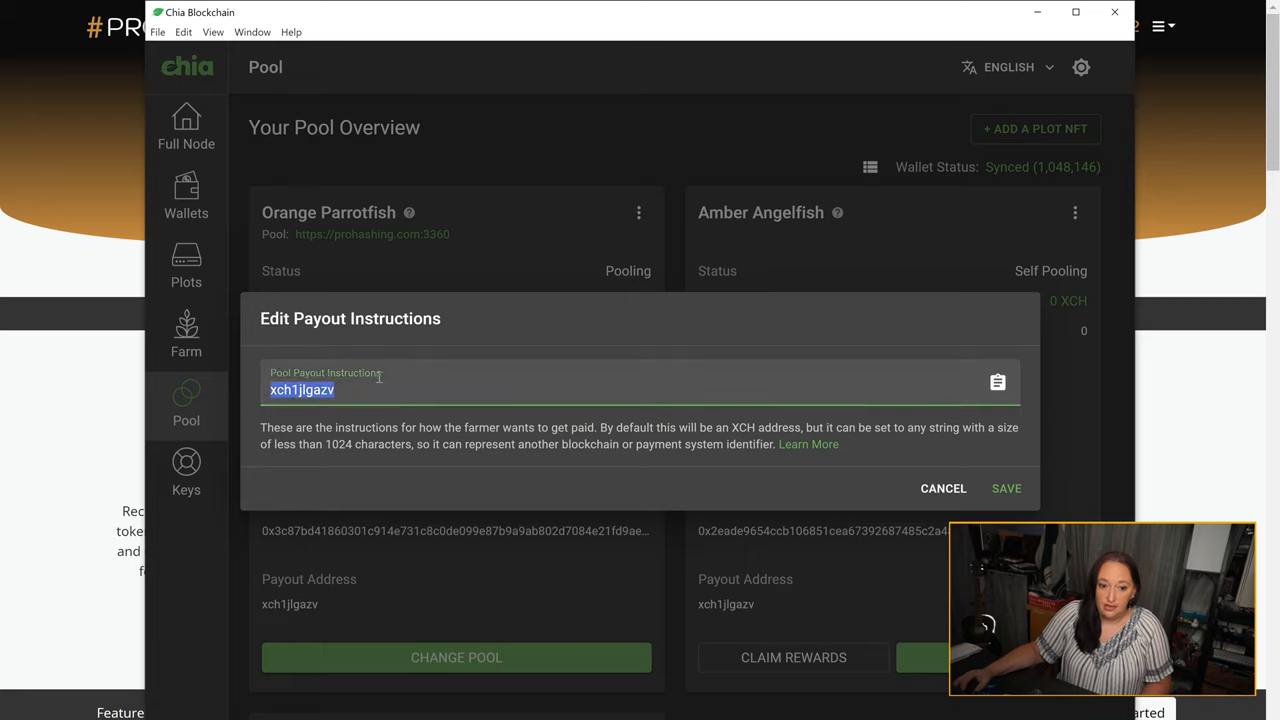
text(sman)
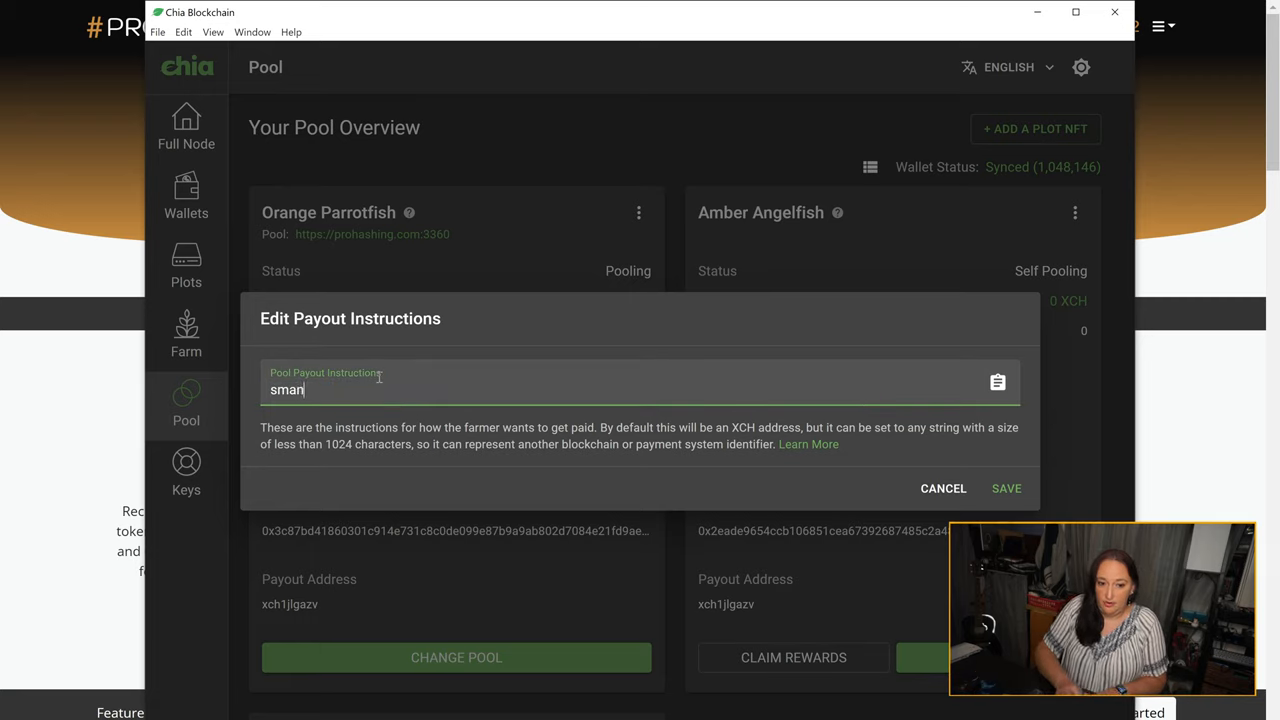
text(ter82)
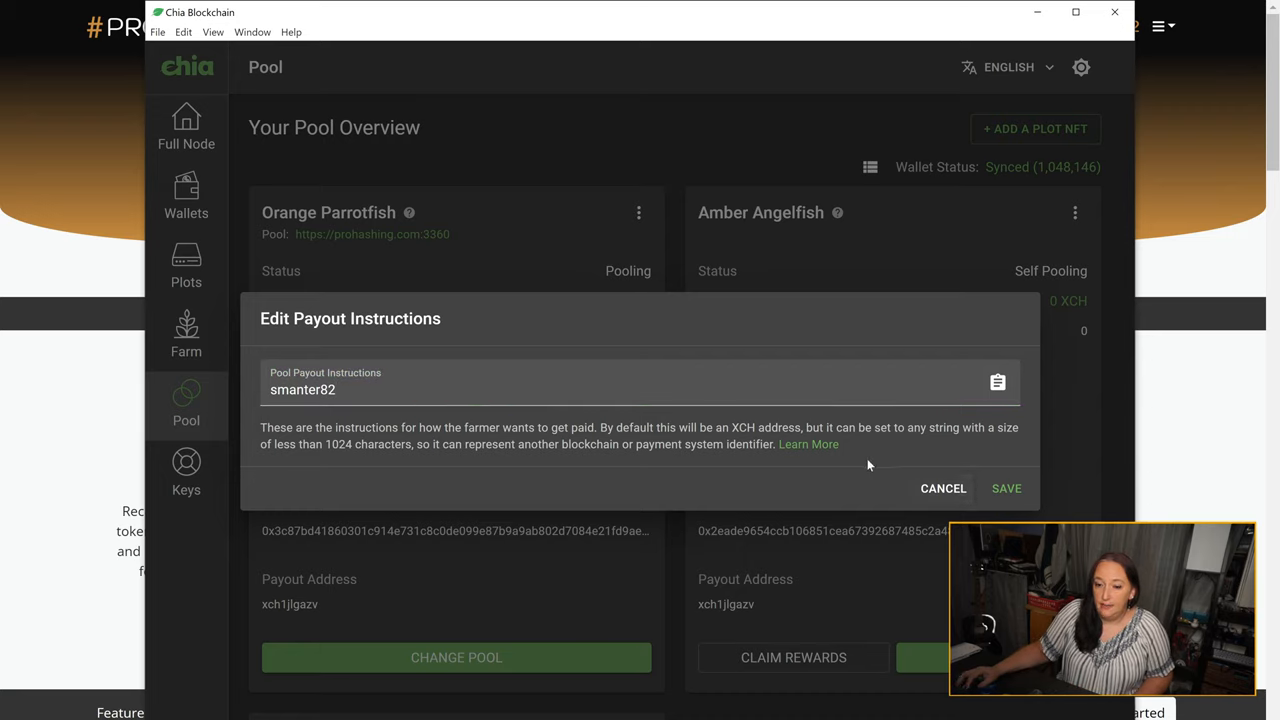
mouse_move(1008, 496)
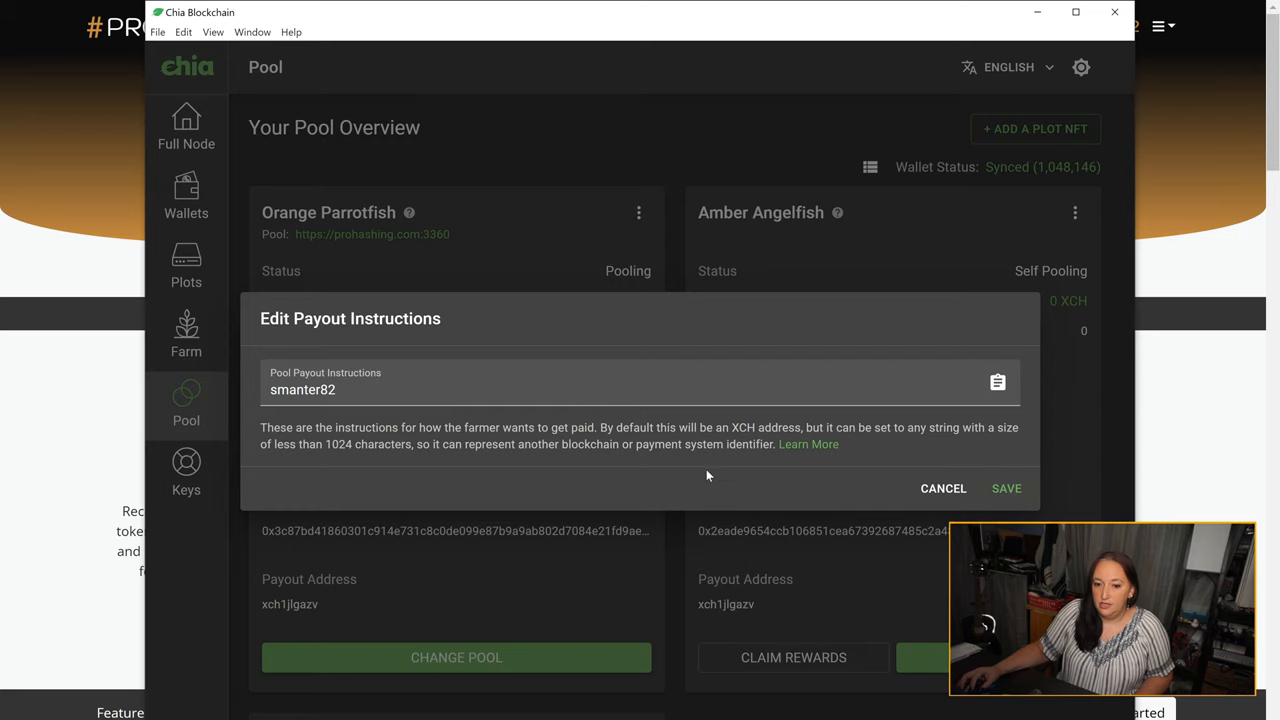
mouse_move(950, 488)
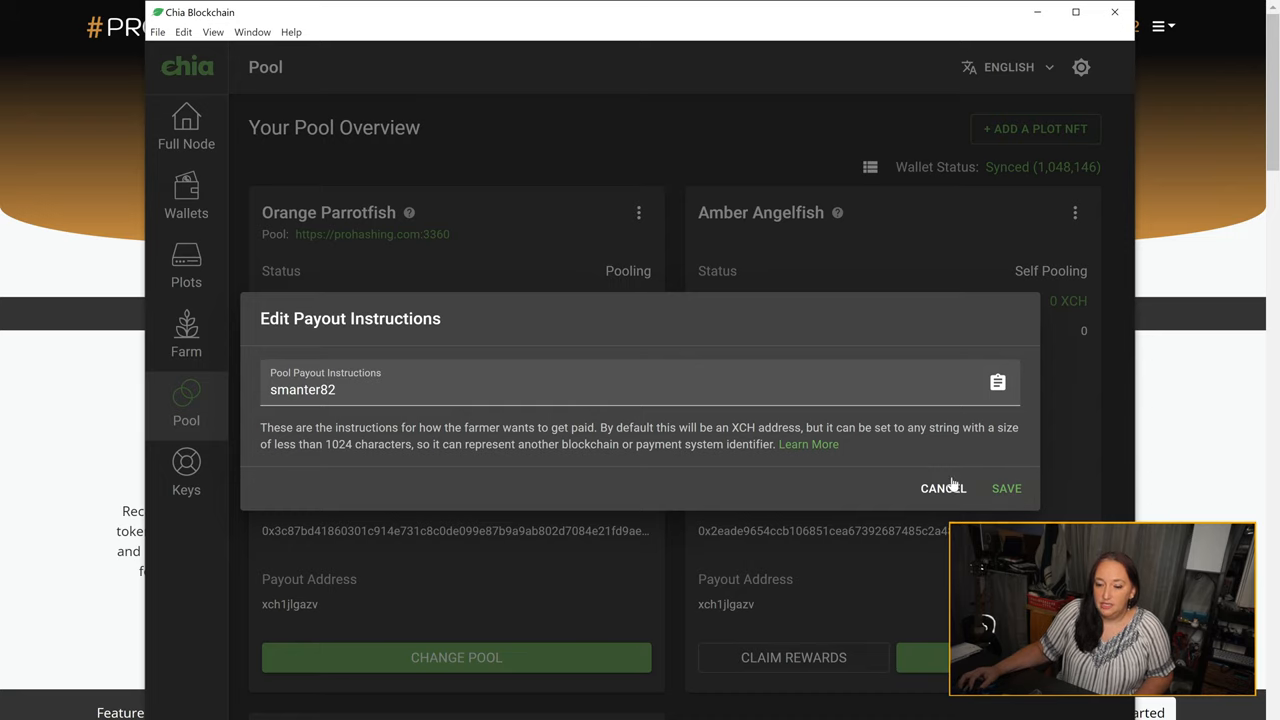
mouse_move(944, 488)
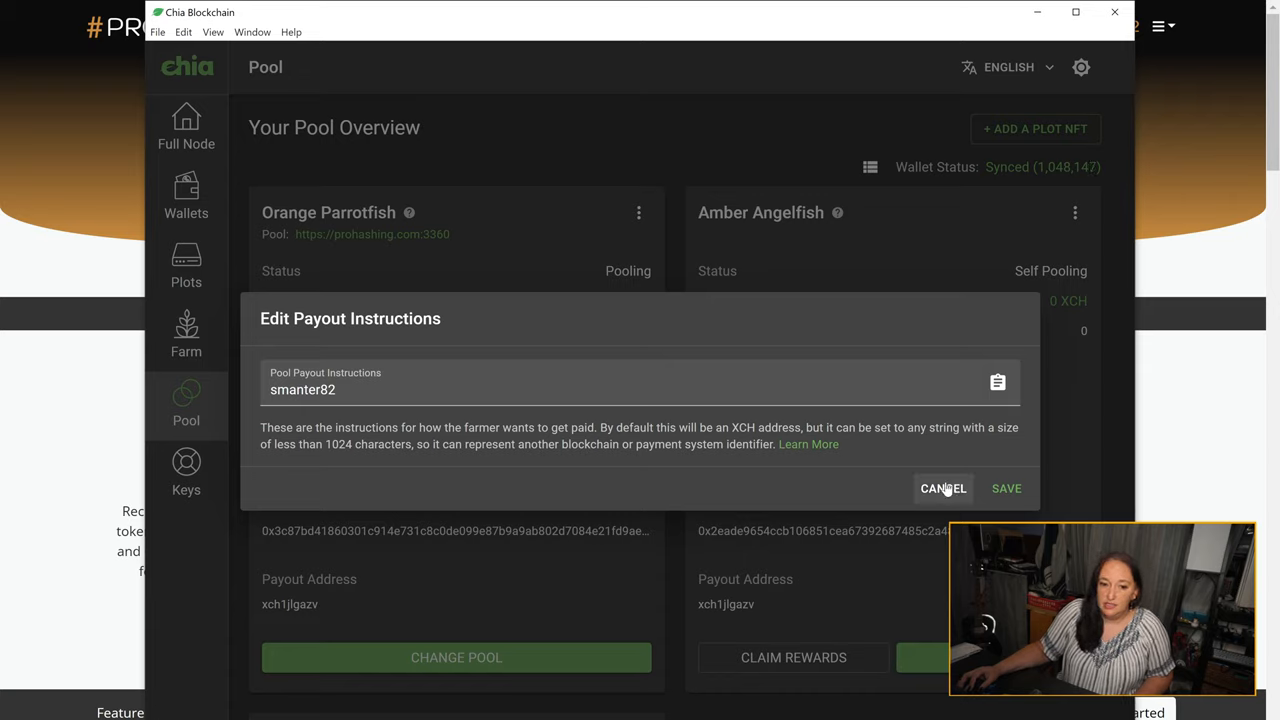
mouse_move(948, 468)
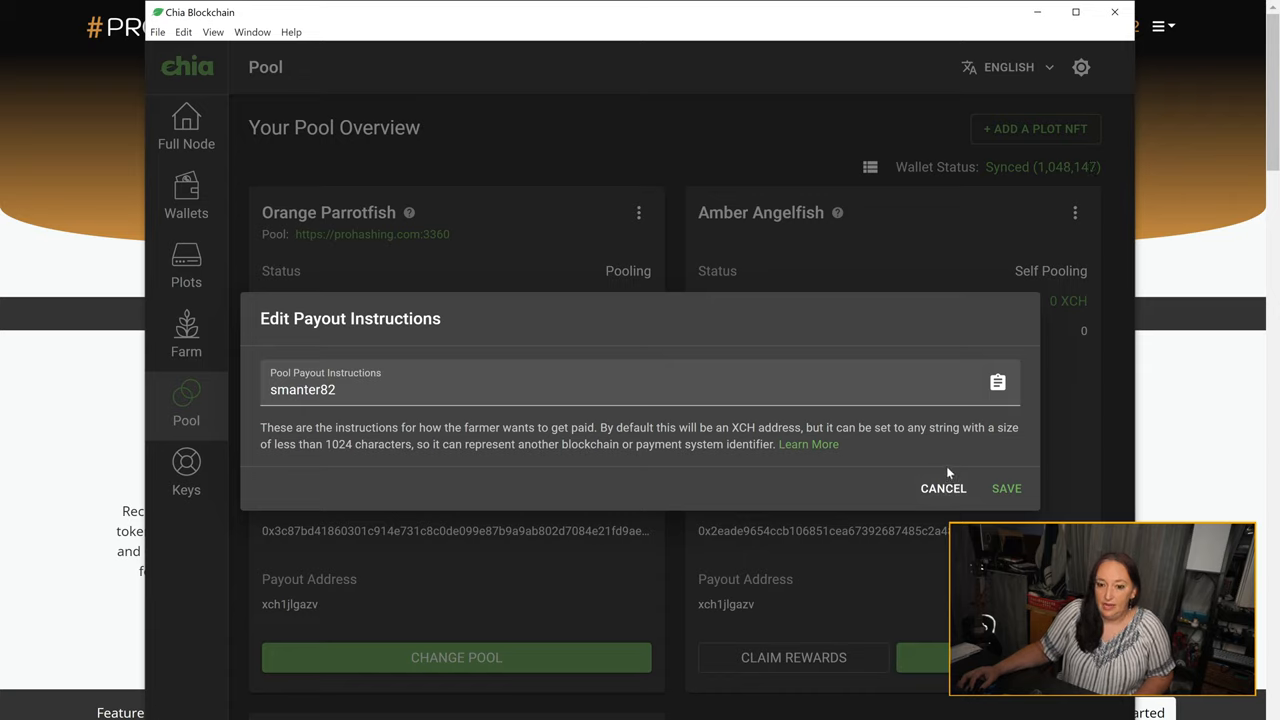
mouse_move(944, 488)
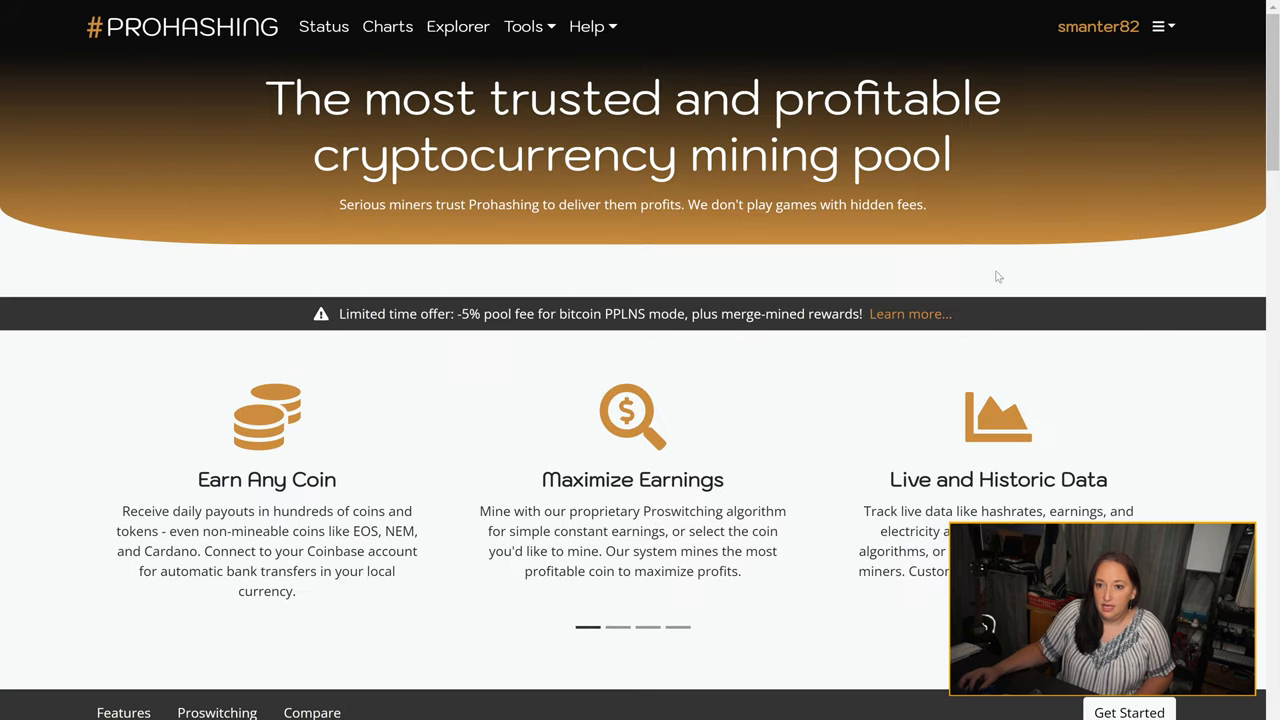
- Show the Prohashing dashboard with one connected Chia worker
click(1164, 24)
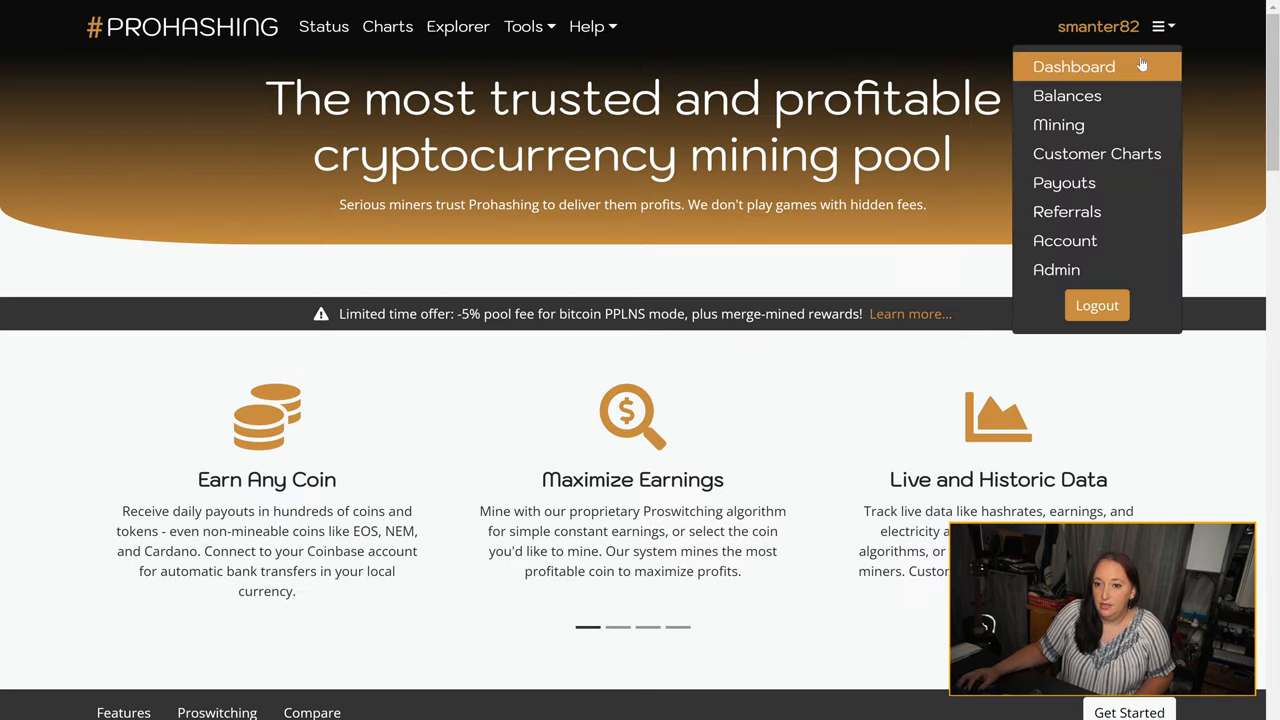
click(1072, 66)
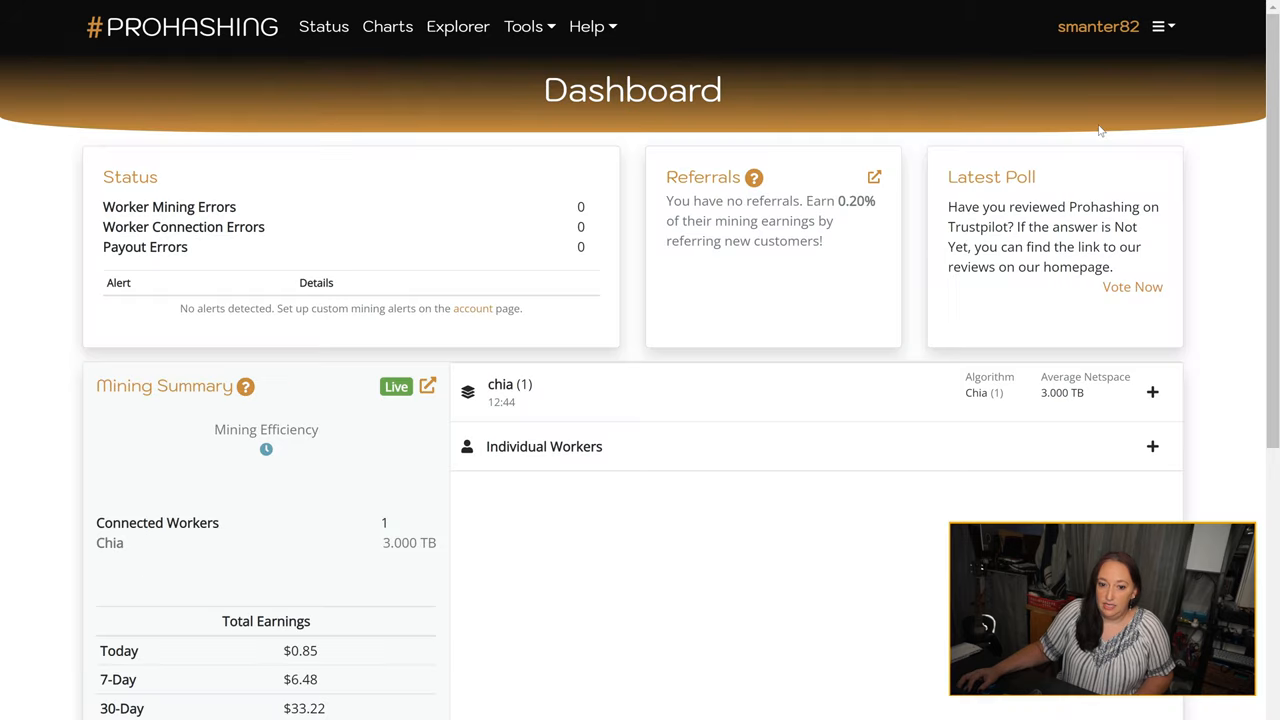